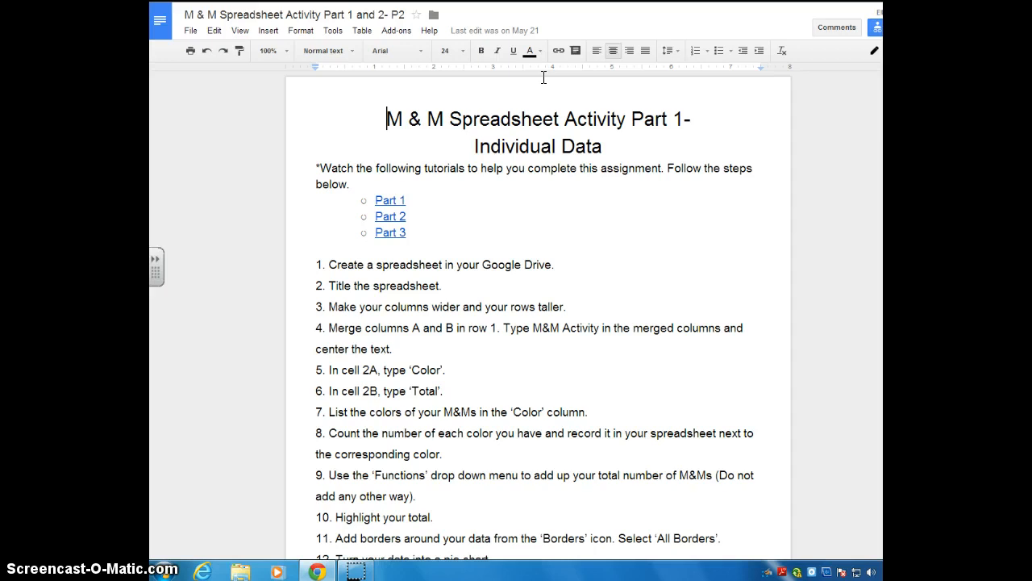
mouse_move(471, 284)
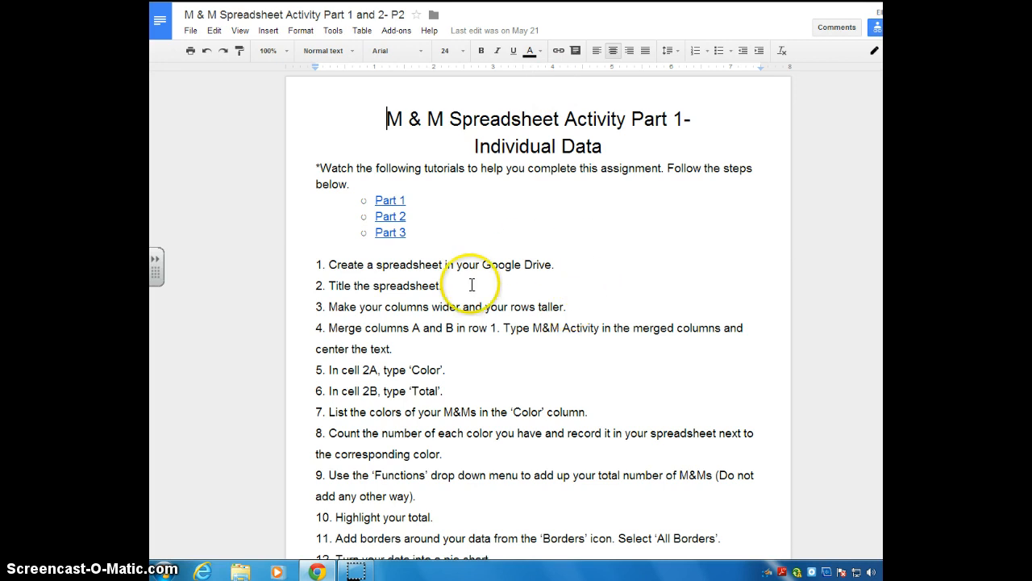
mouse_move(329, 264)
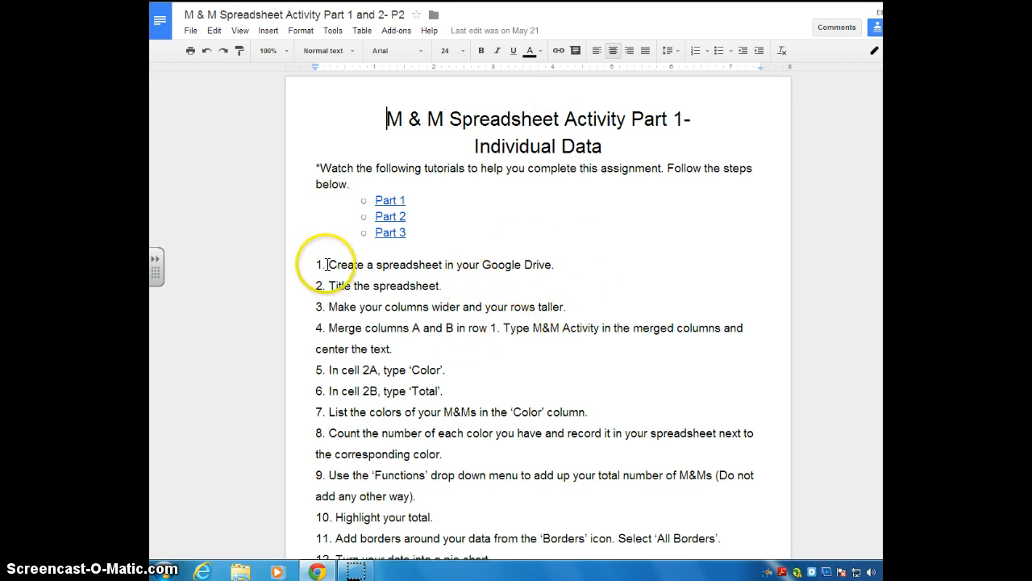
Step: Review instruction steps 1 through 8 in the assignment document and undo an accidental line break
drag(323, 265, 529, 454)
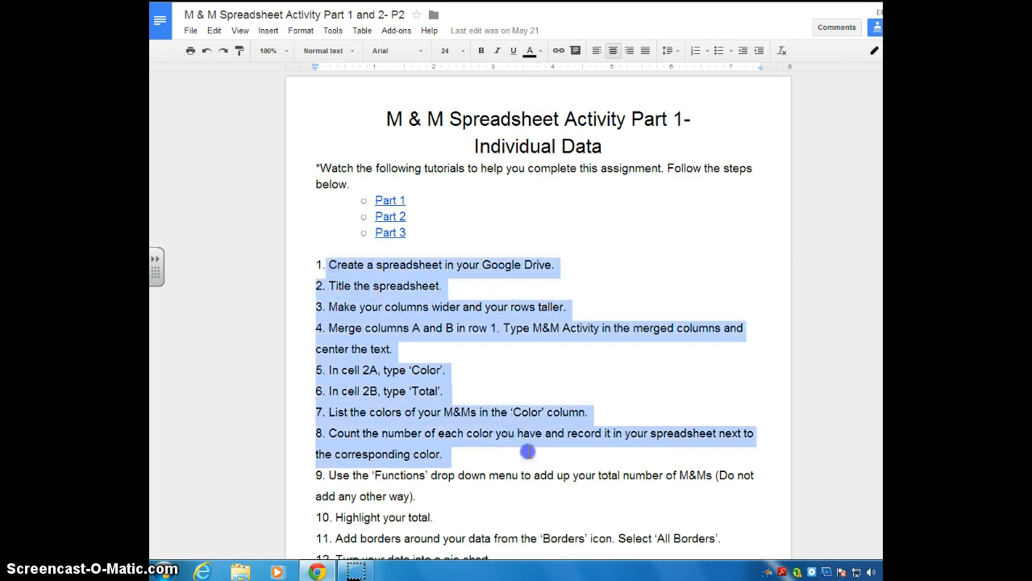
click(522, 271)
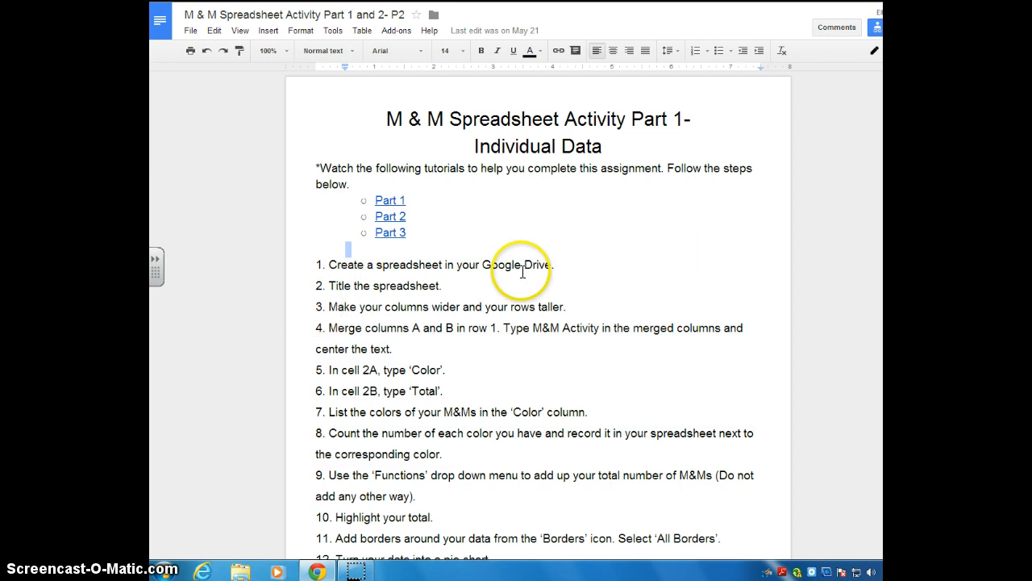
mouse_move(442, 326)
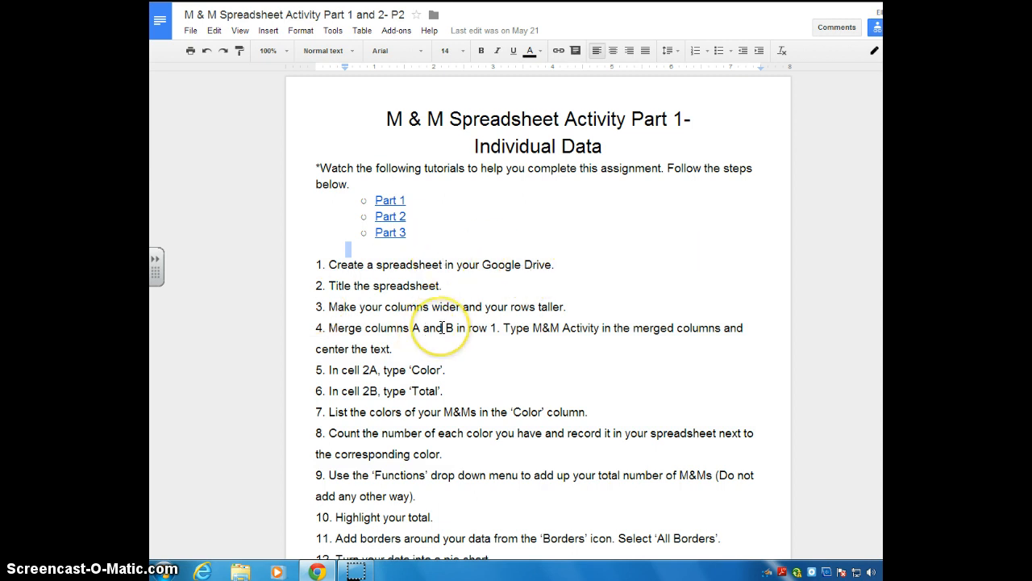
mouse_move(438, 326)
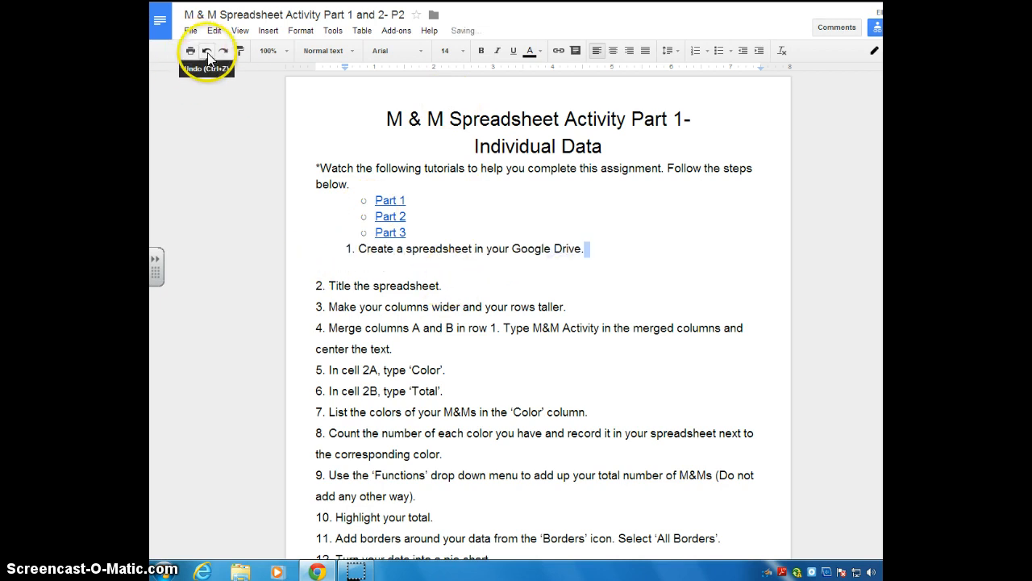
click(207, 50)
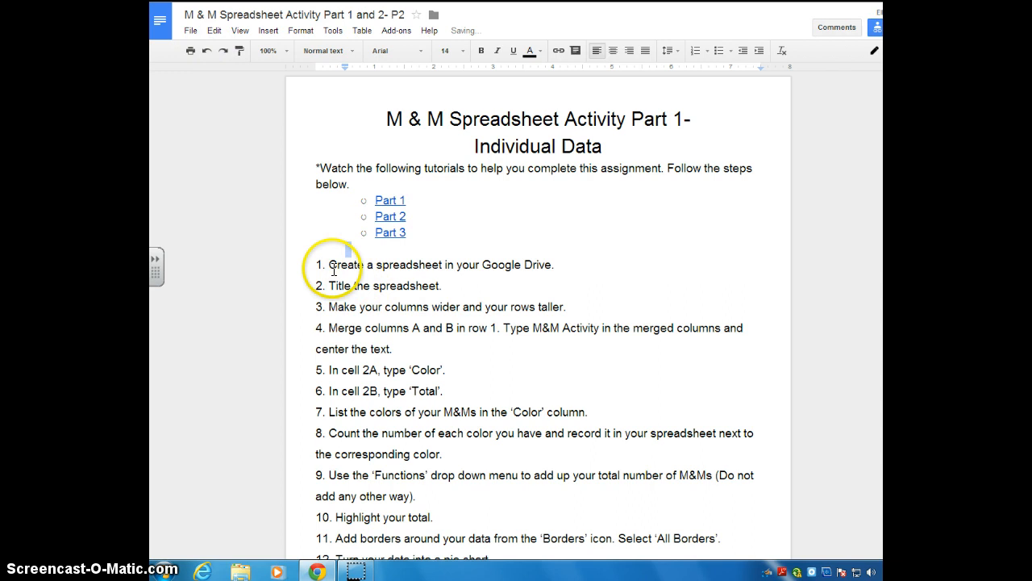
triple_click(442, 265)
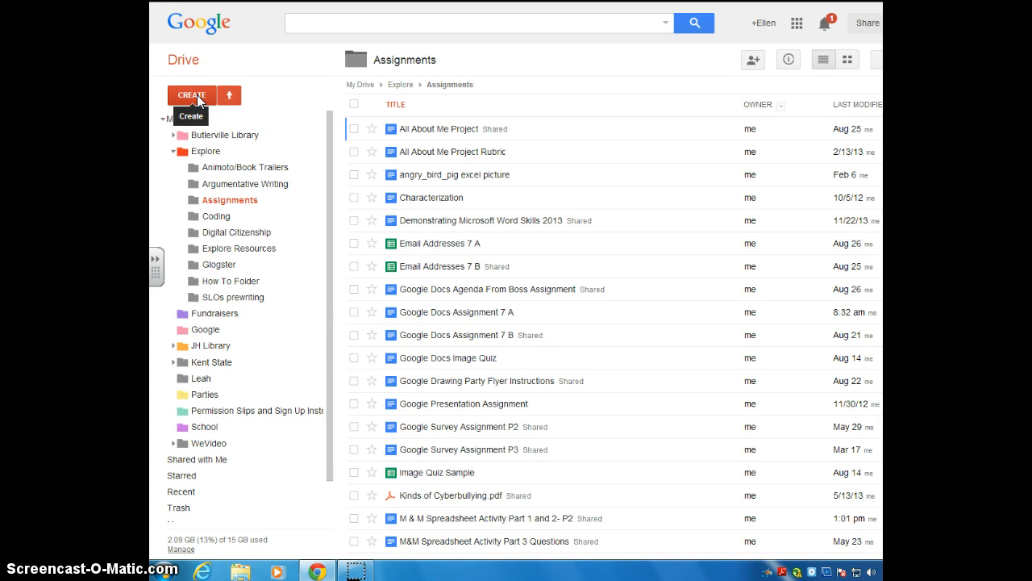
Step: Create a new blank spreadsheet from Drive's CREATE list
click(192, 95)
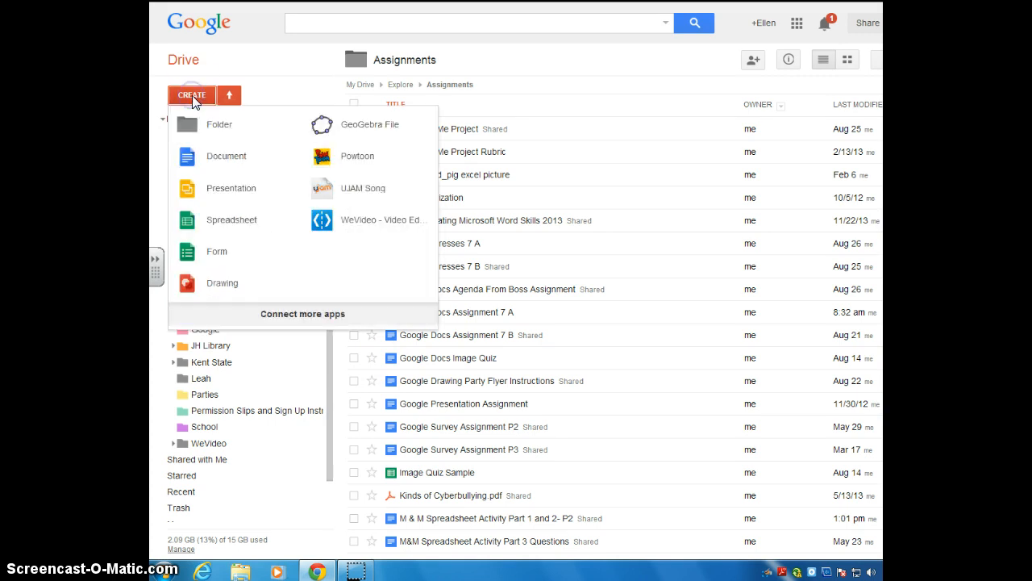
mouse_move(235, 229)
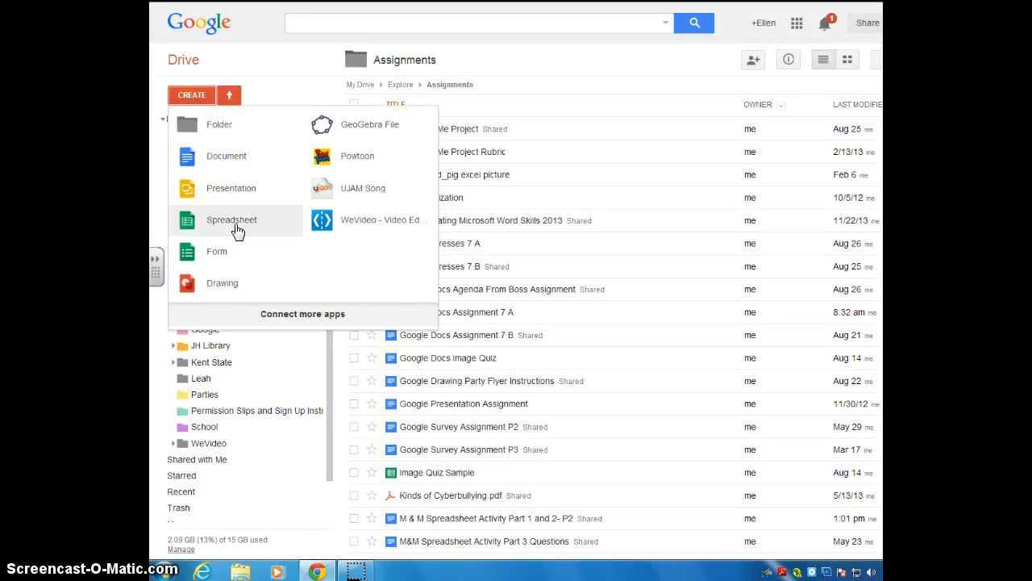
click(232, 219)
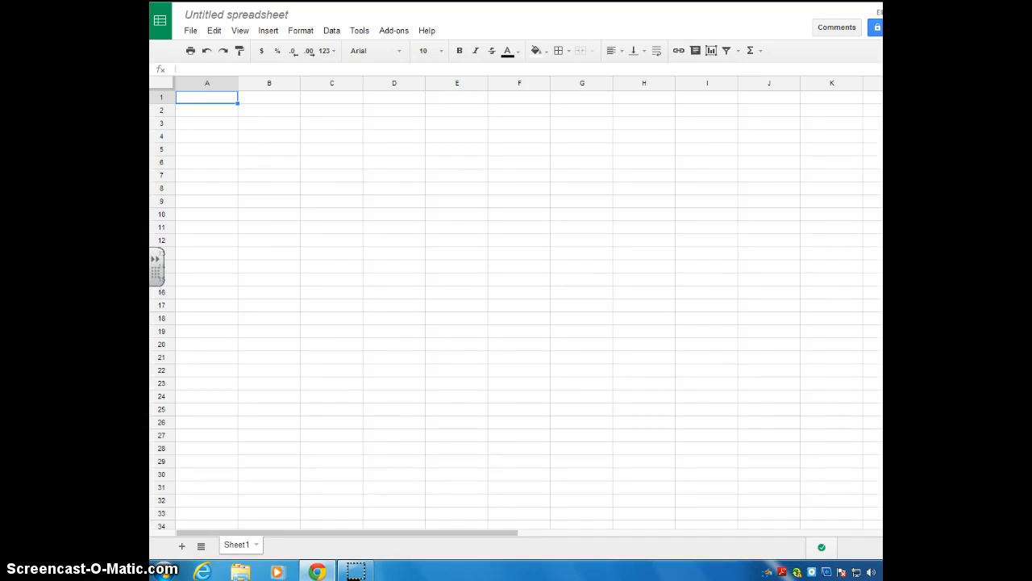
mouse_move(519, 195)
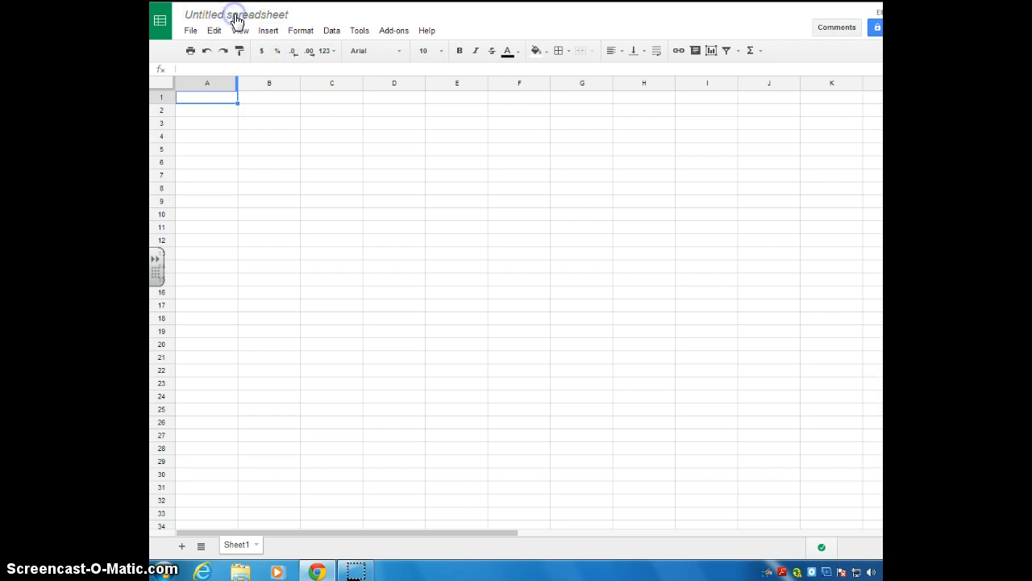
Step: Rename the untitled spreadsheet to 'M&M Spreadsheet Activity' and confirm
click(235, 14)
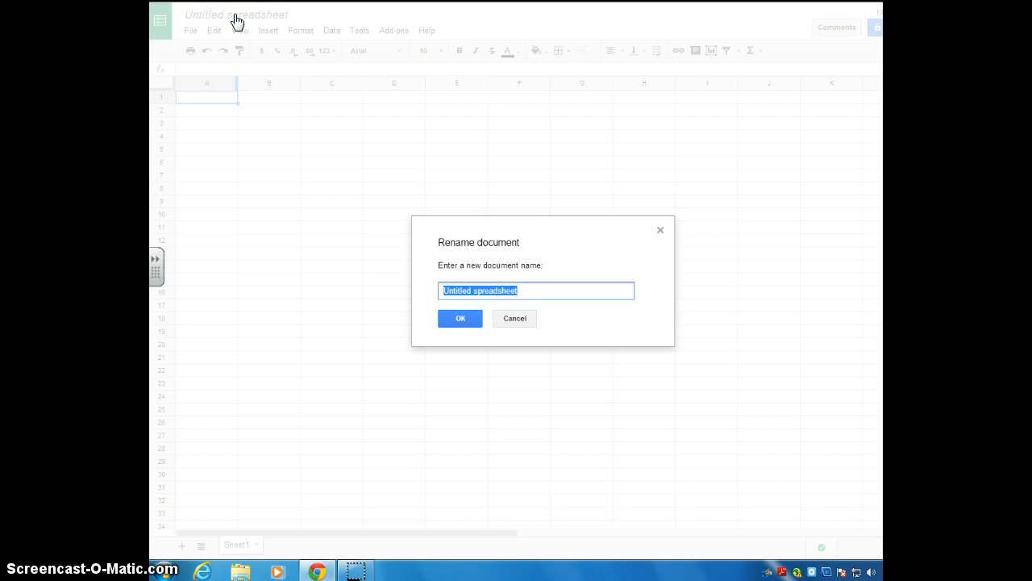
text(M&)
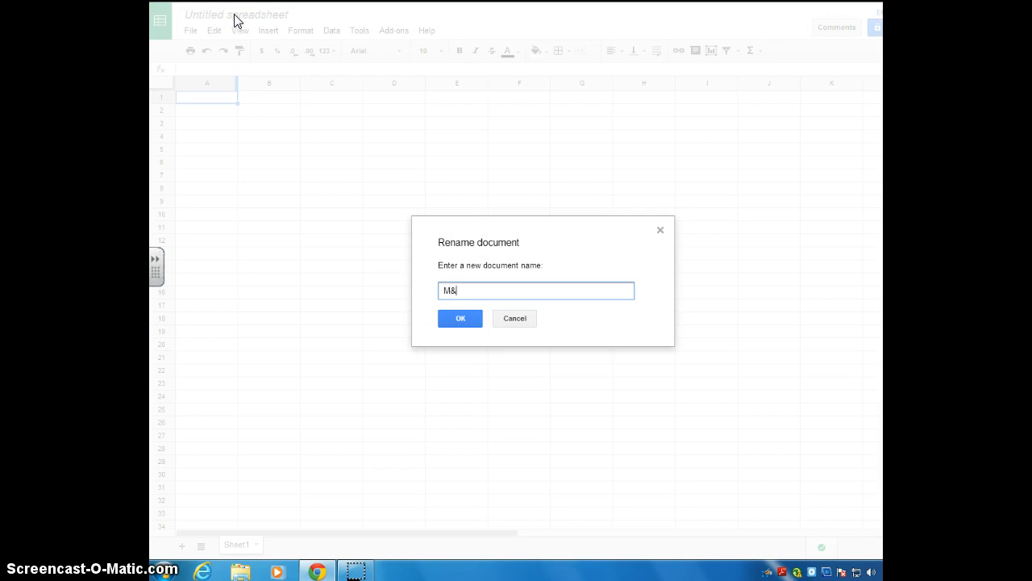
text(M Spreadsh)
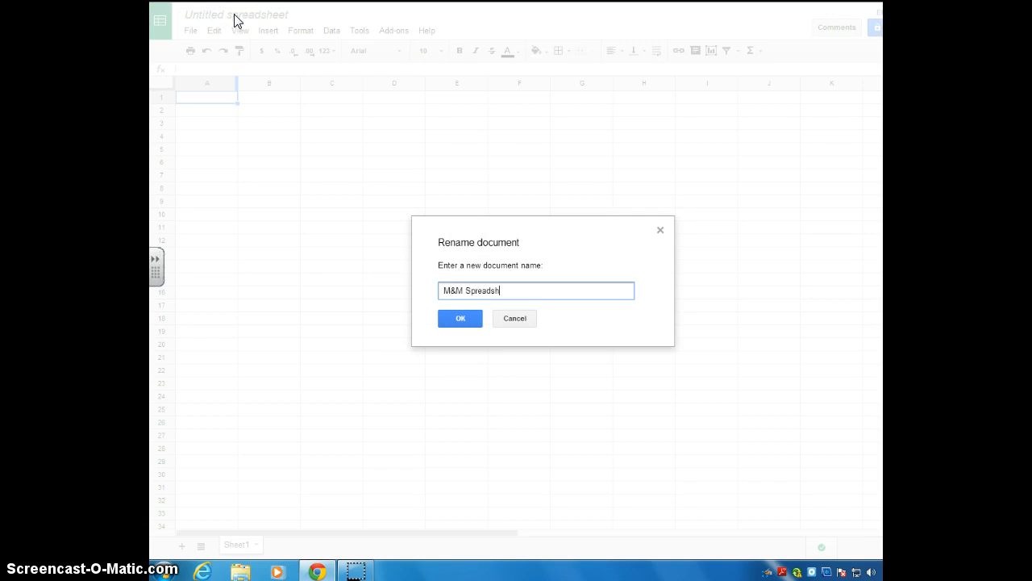
text(eet Activity)
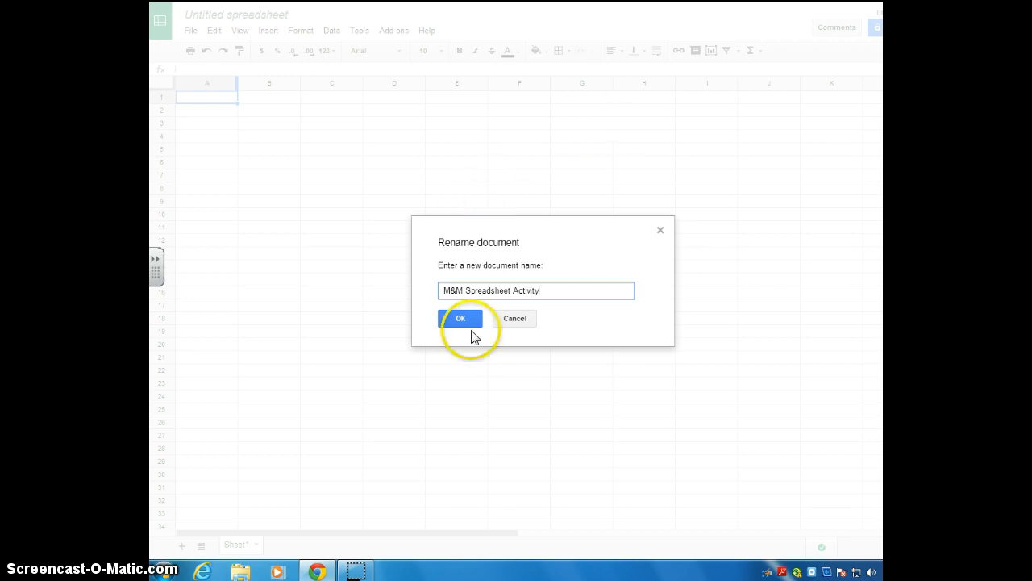
click(460, 318)
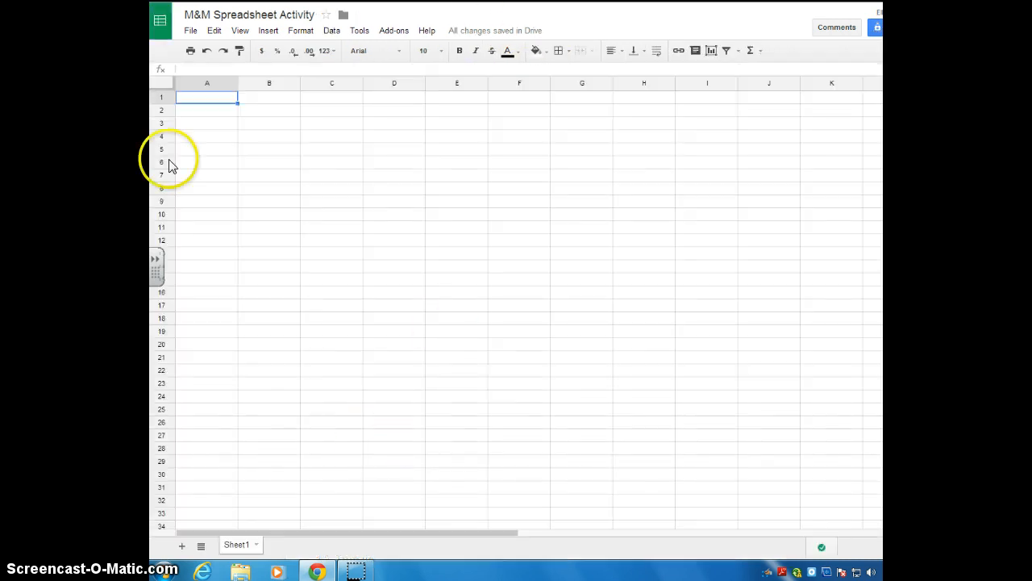
mouse_move(379, 96)
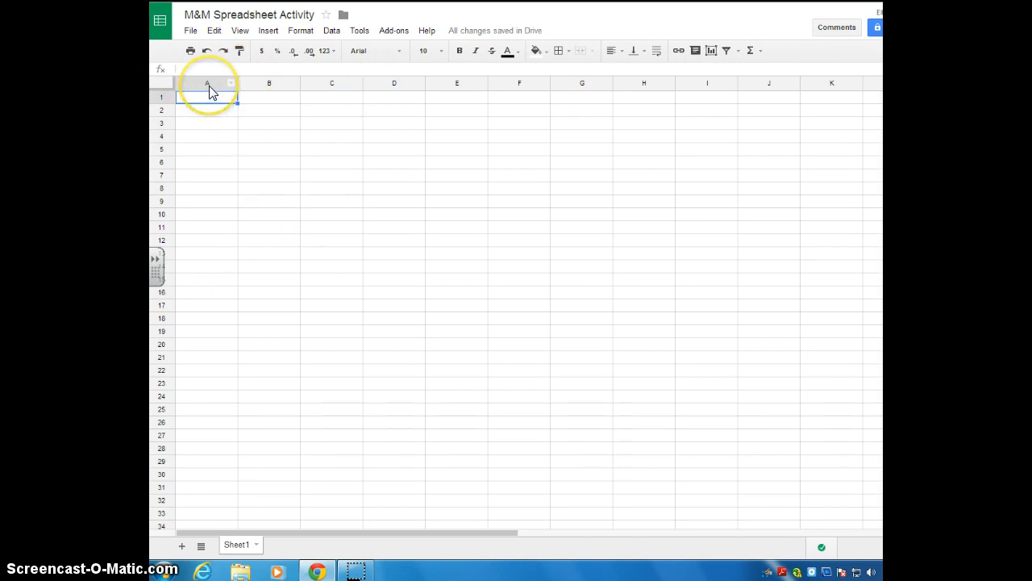
click(206, 84)
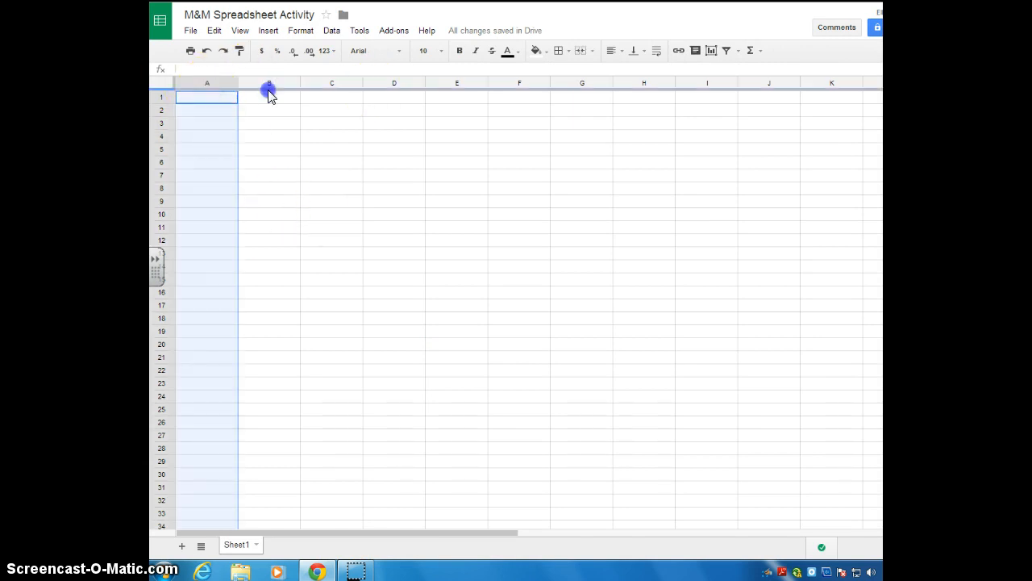
click(333, 82)
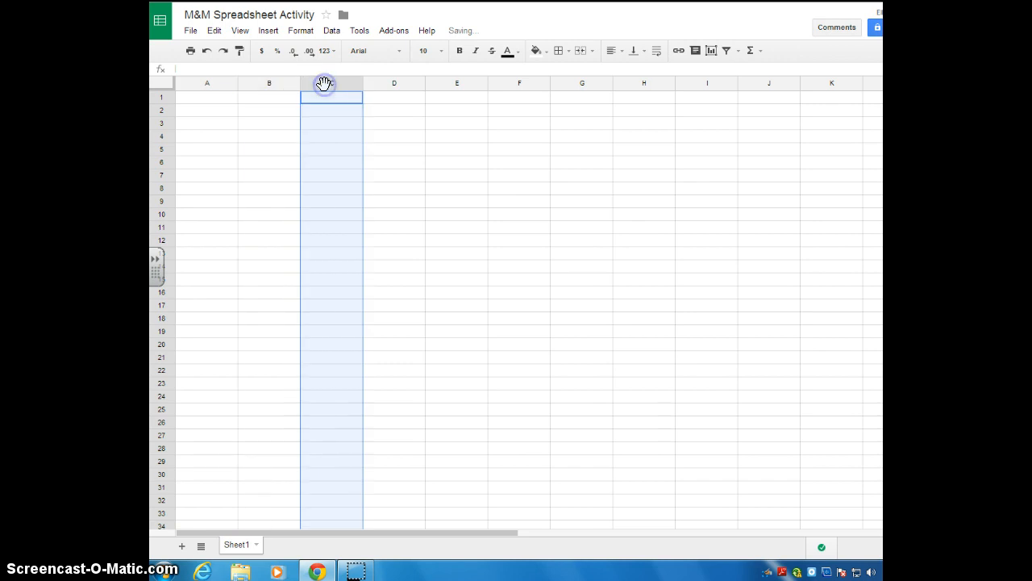
mouse_move(207, 135)
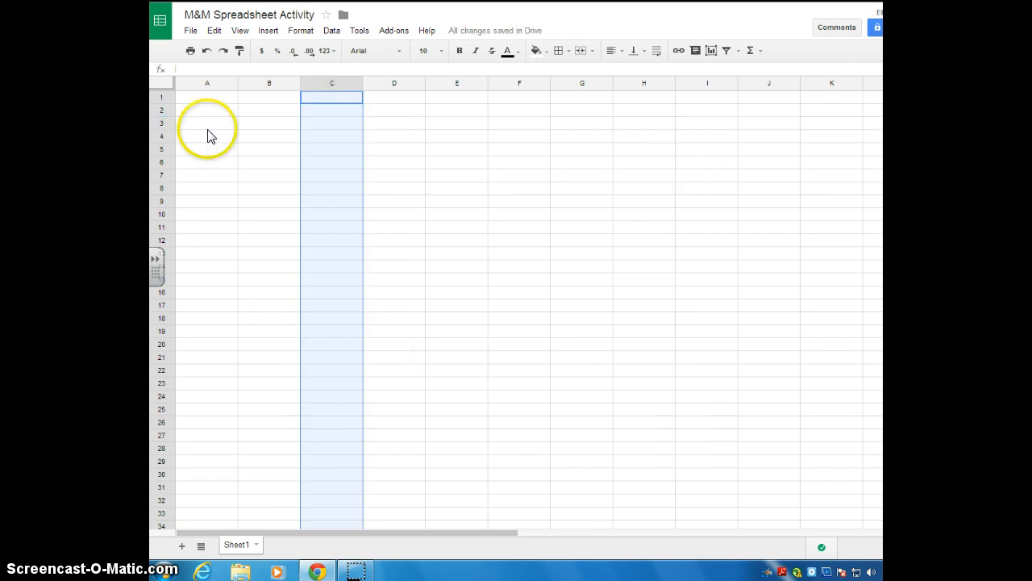
mouse_move(174, 121)
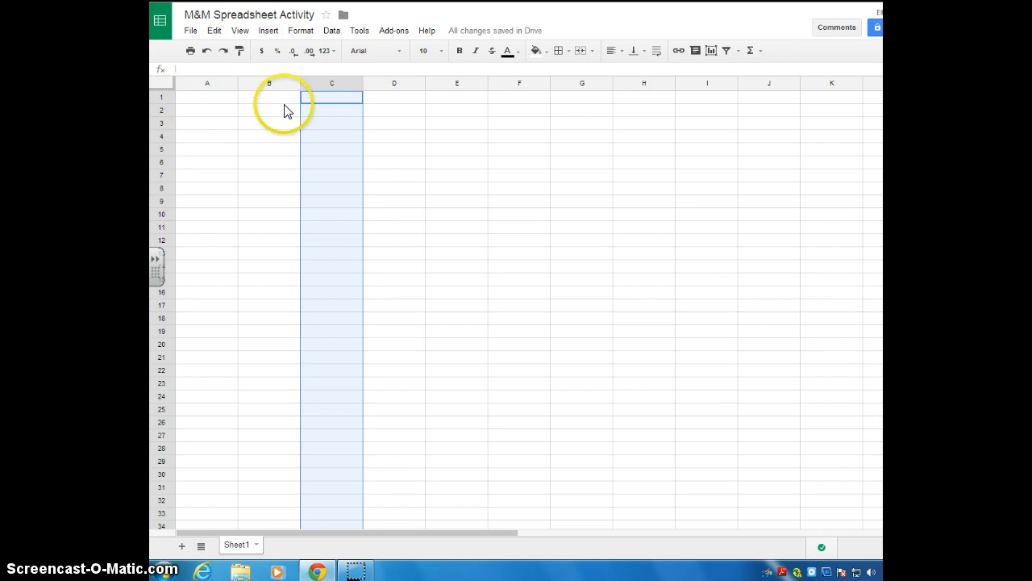
click(207, 96)
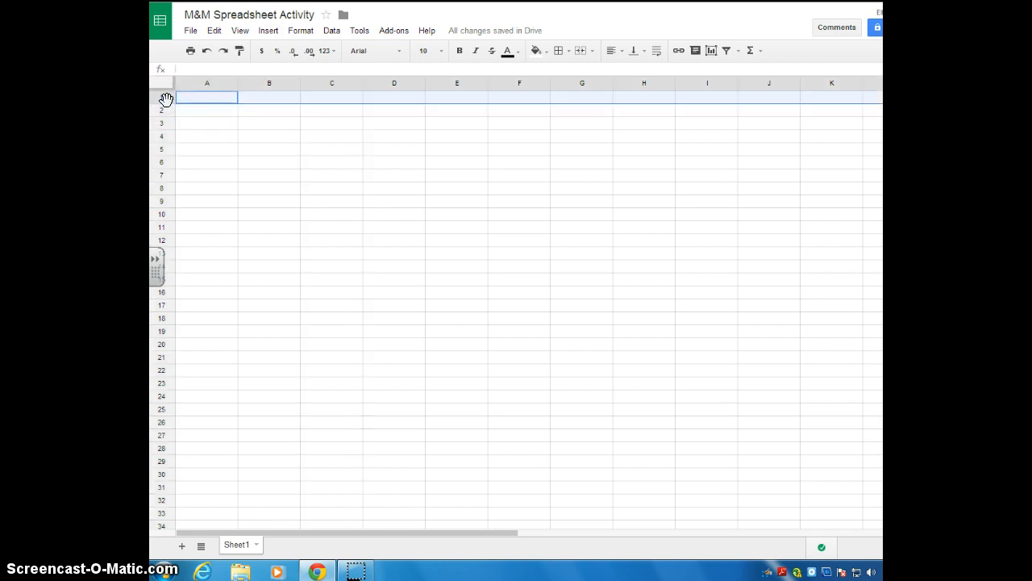
click(206, 122)
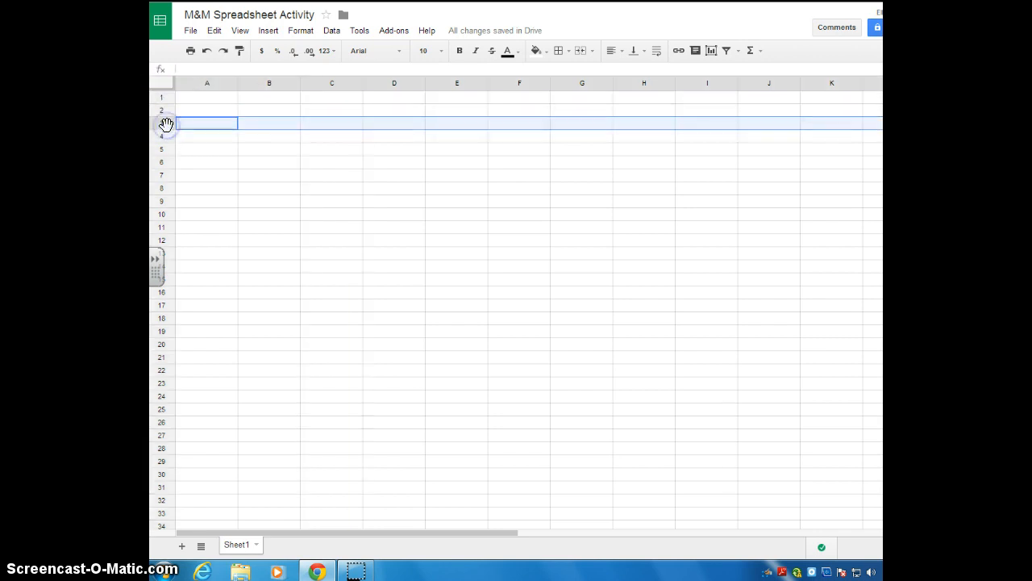
mouse_move(193, 248)
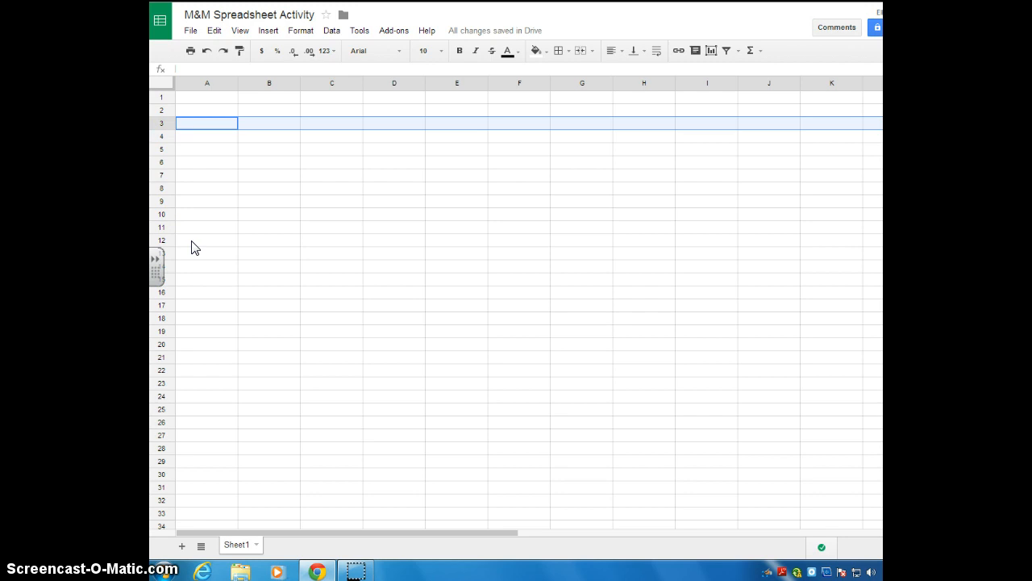
mouse_move(605, 271)
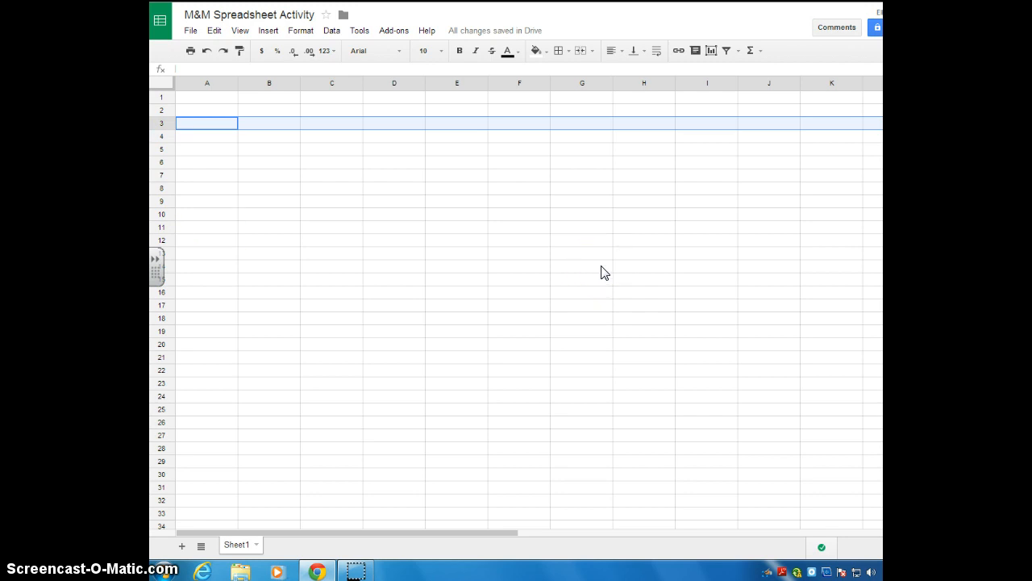
click(393, 187)
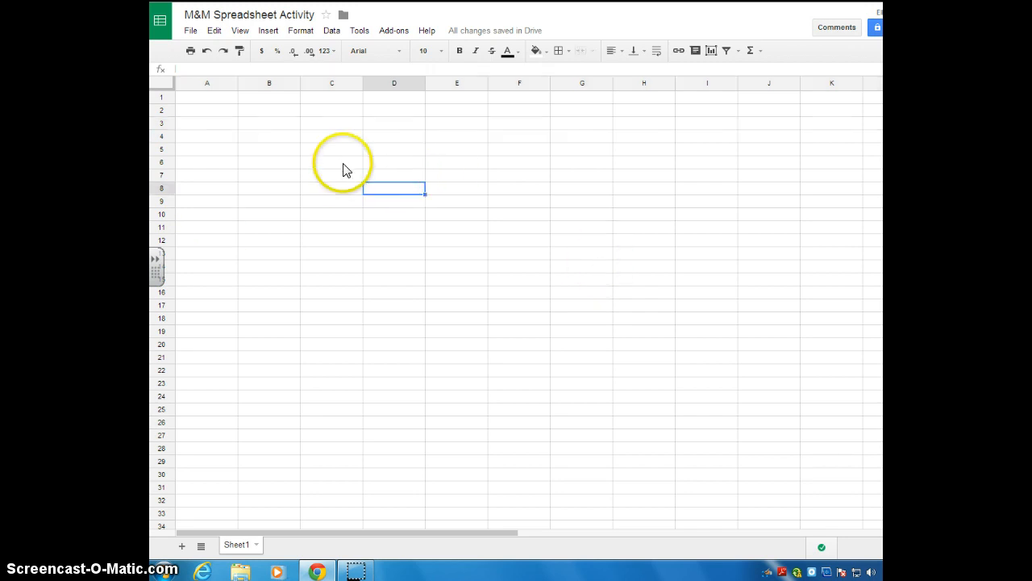
click(332, 135)
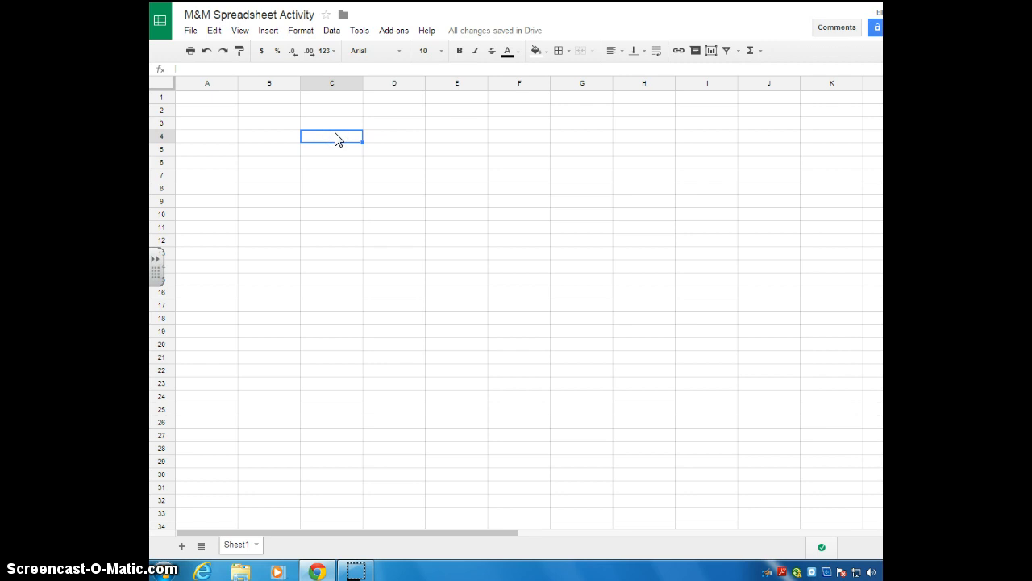
click(267, 135)
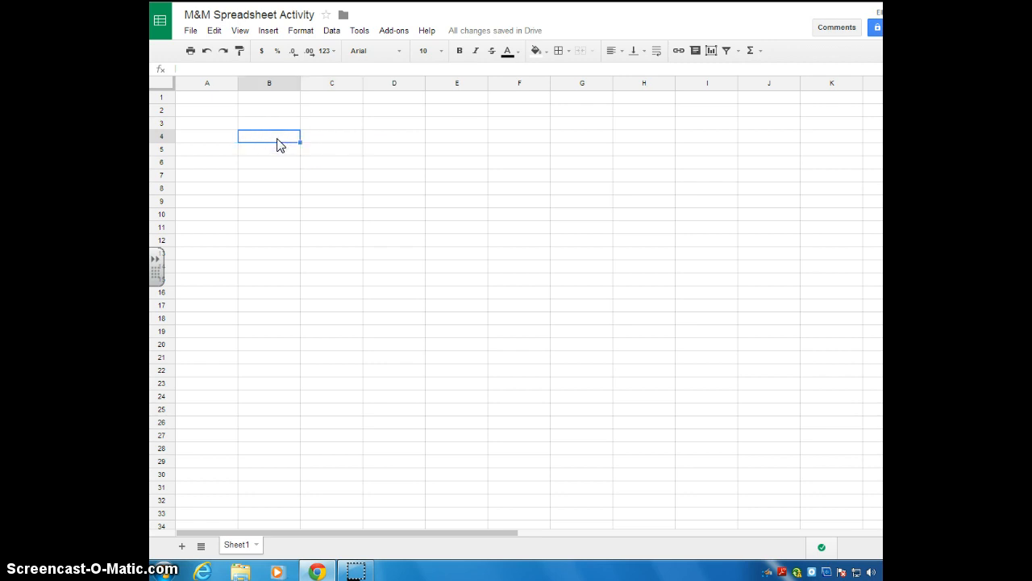
mouse_move(319, 188)
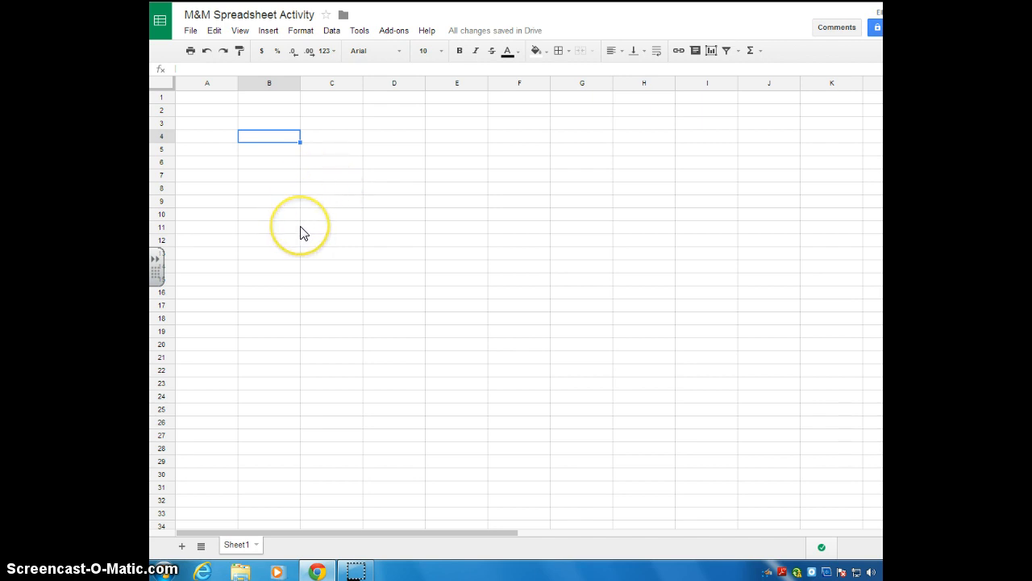
mouse_move(251, 187)
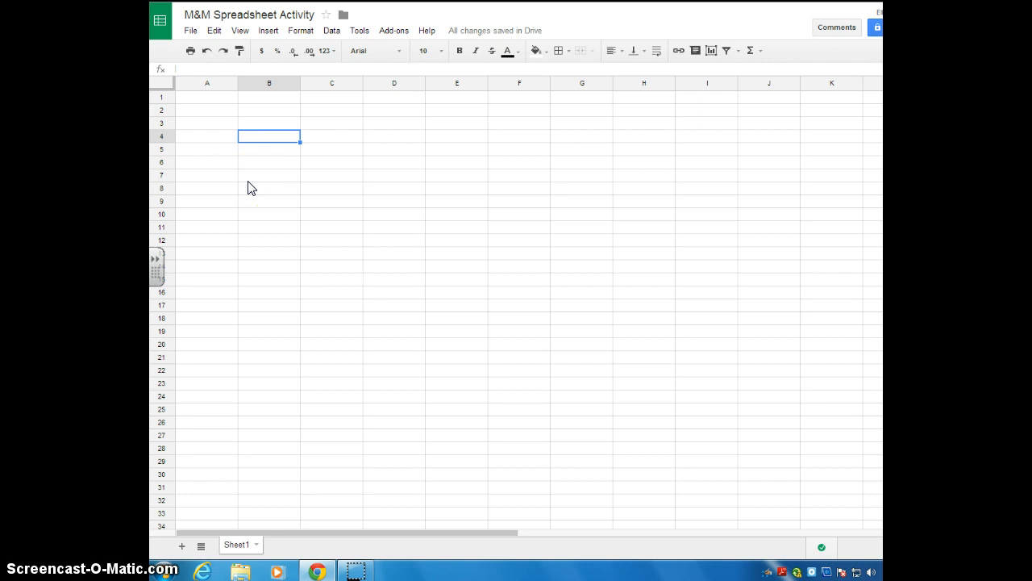
mouse_move(245, 180)
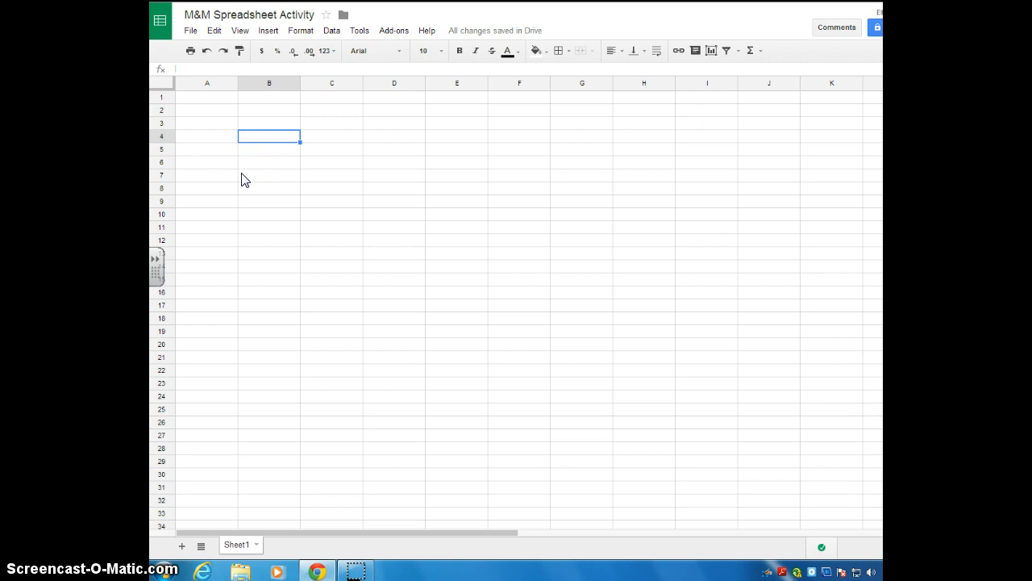
mouse_move(167, 87)
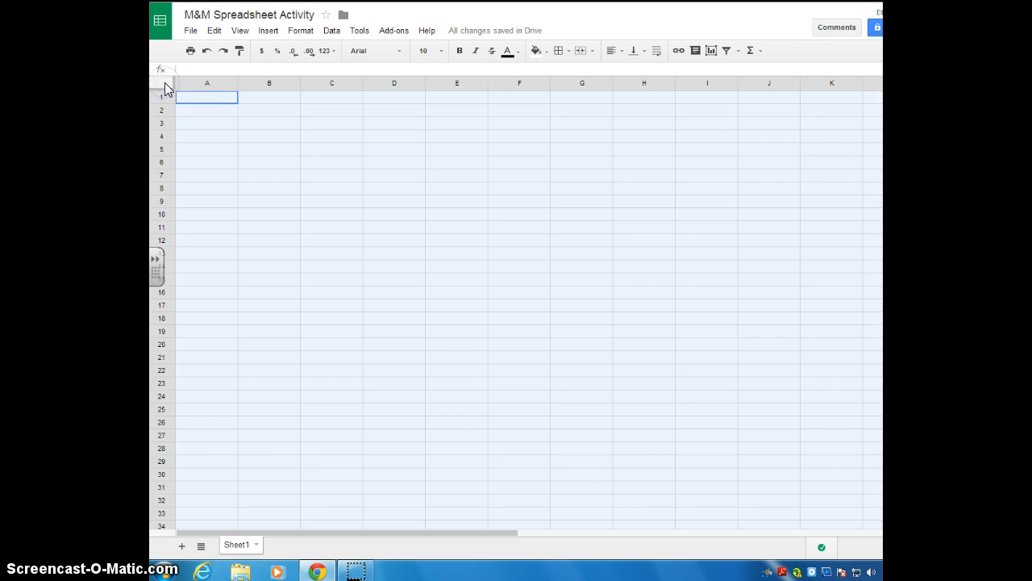
mouse_move(300, 203)
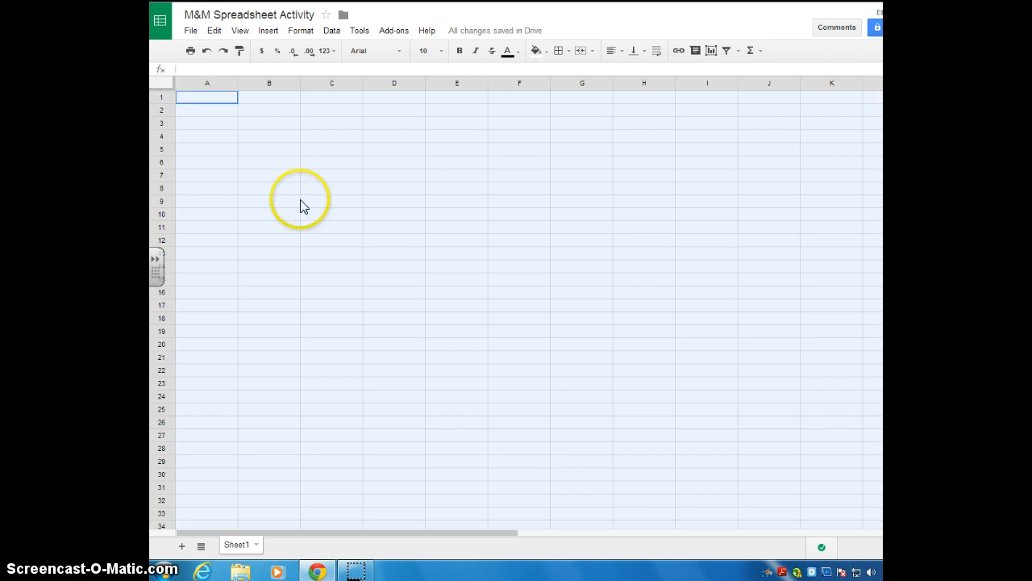
mouse_move(445, 282)
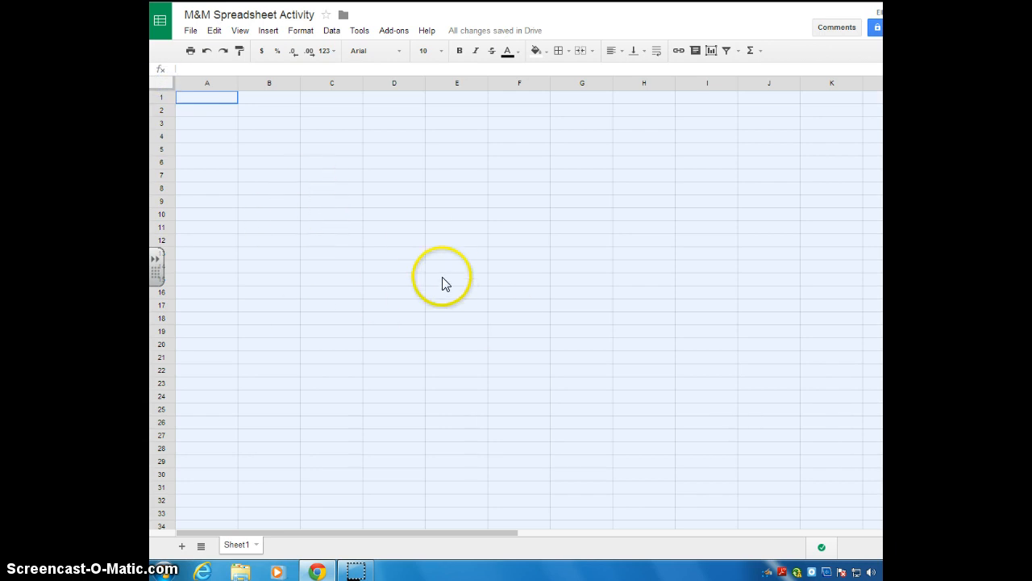
mouse_move(426, 232)
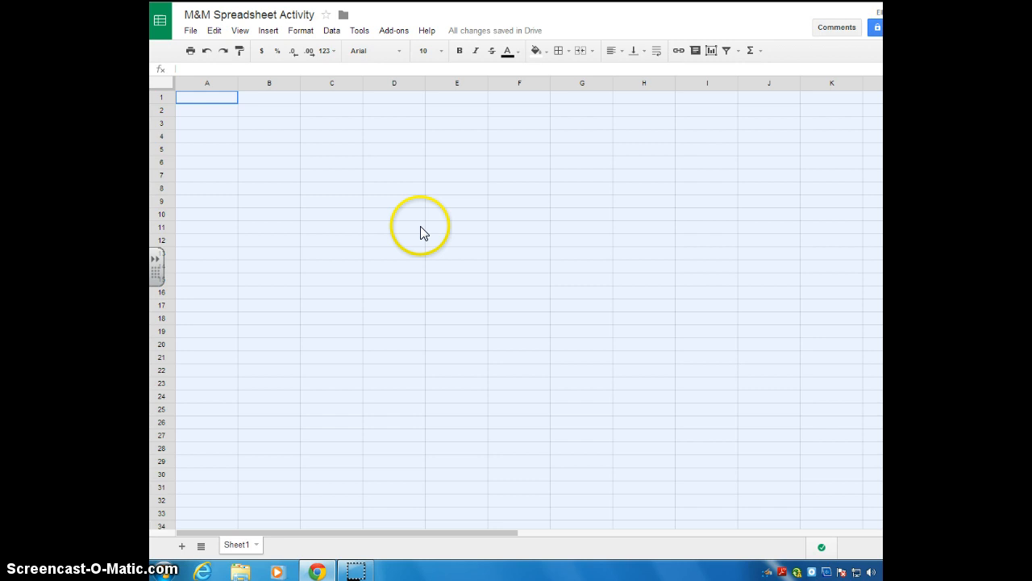
mouse_move(466, 220)
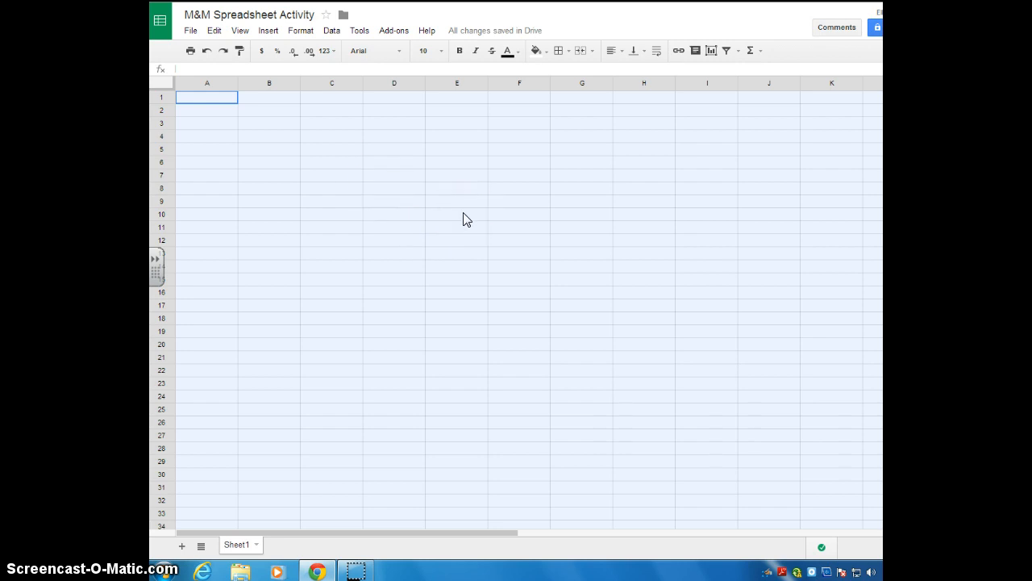
mouse_move(403, 258)
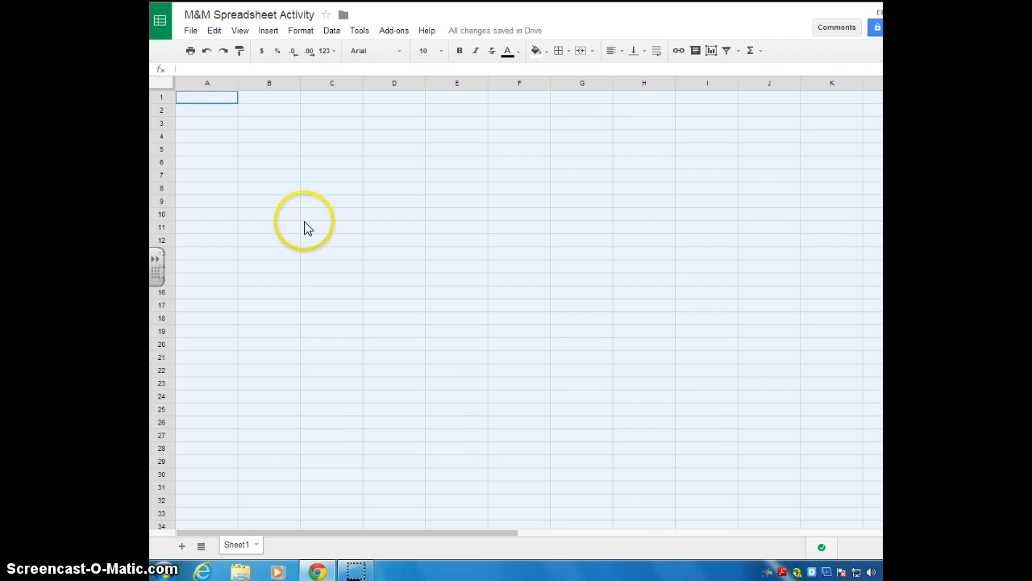
mouse_move(238, 159)
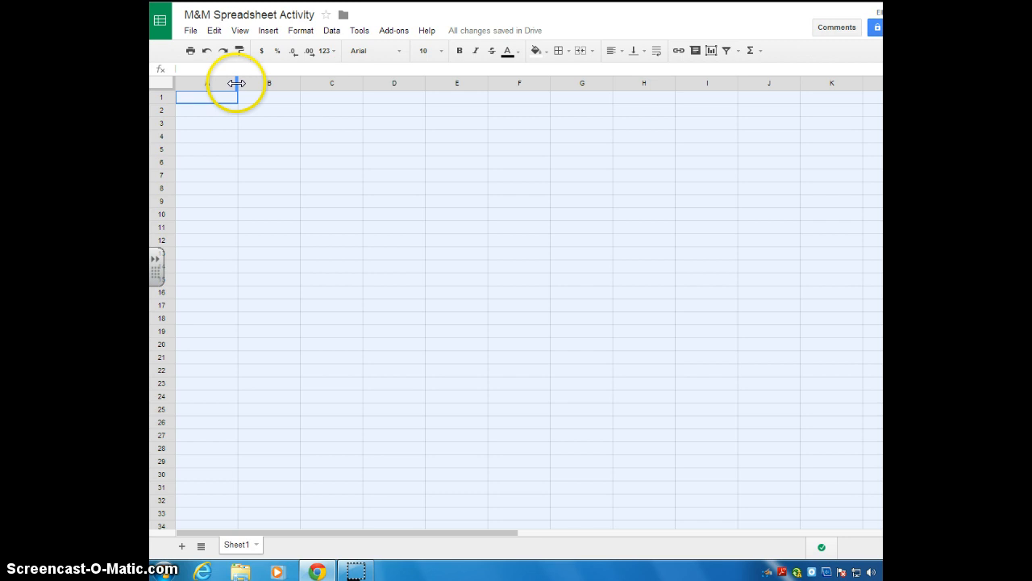
mouse_move(237, 84)
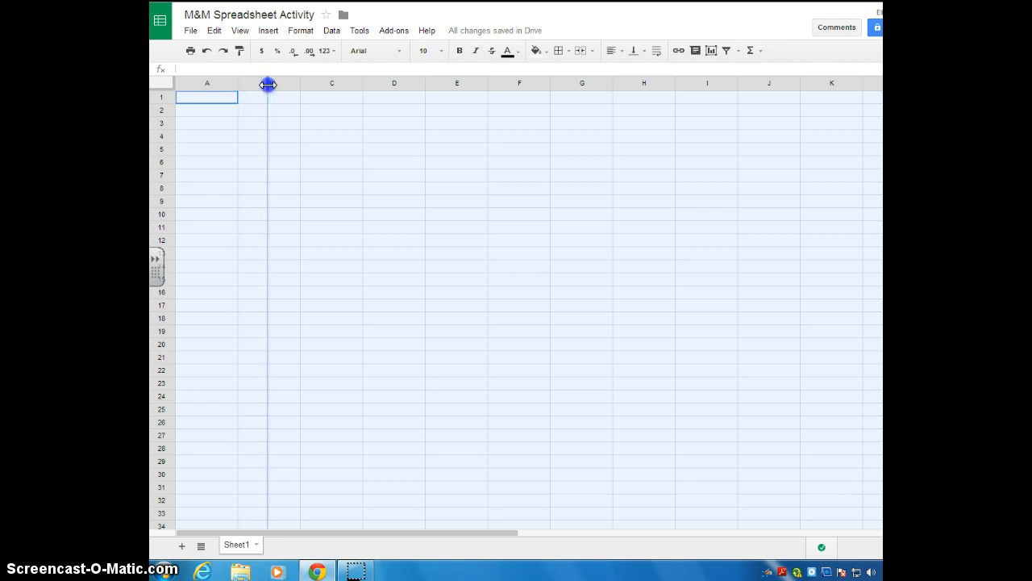
Step: Widen all columns of the sheet by dragging the column header border
drag(267, 84, 282, 84)
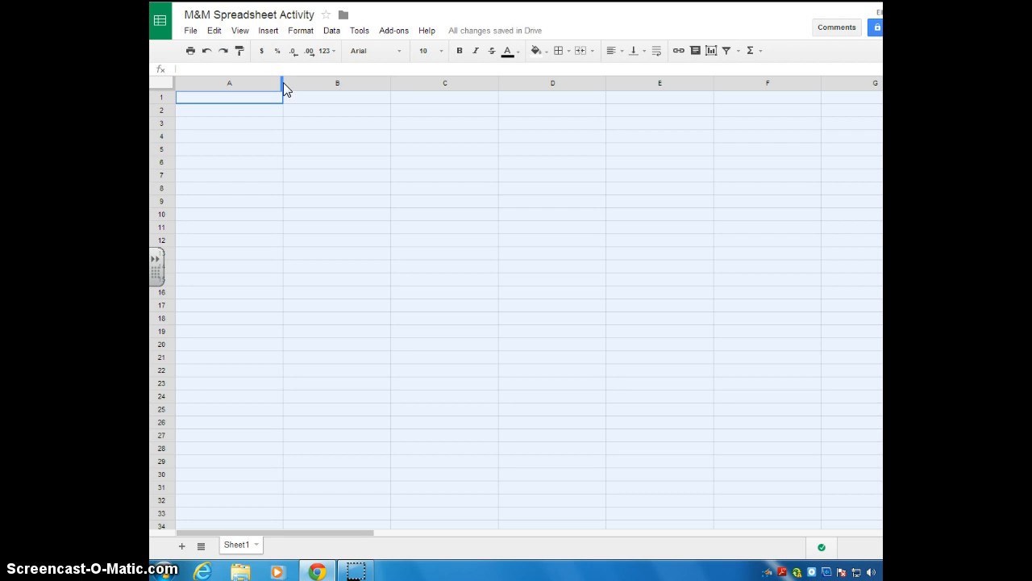
mouse_move(360, 249)
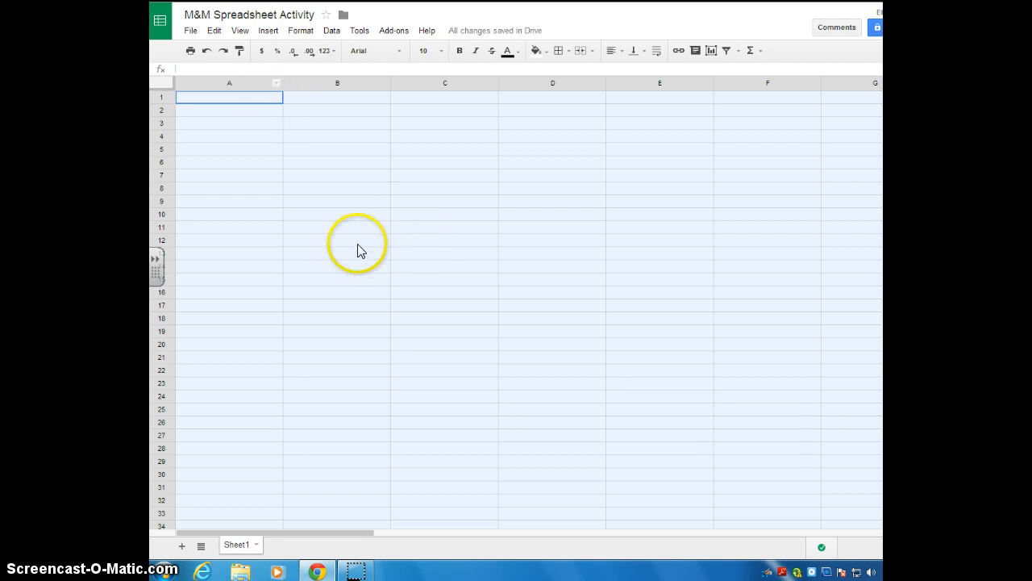
mouse_move(362, 252)
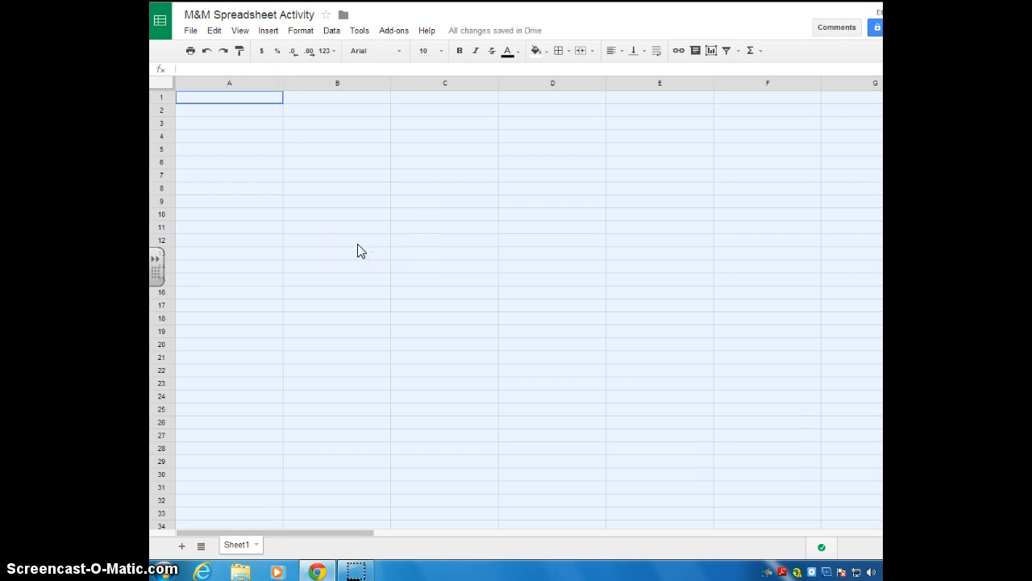
mouse_move(218, 229)
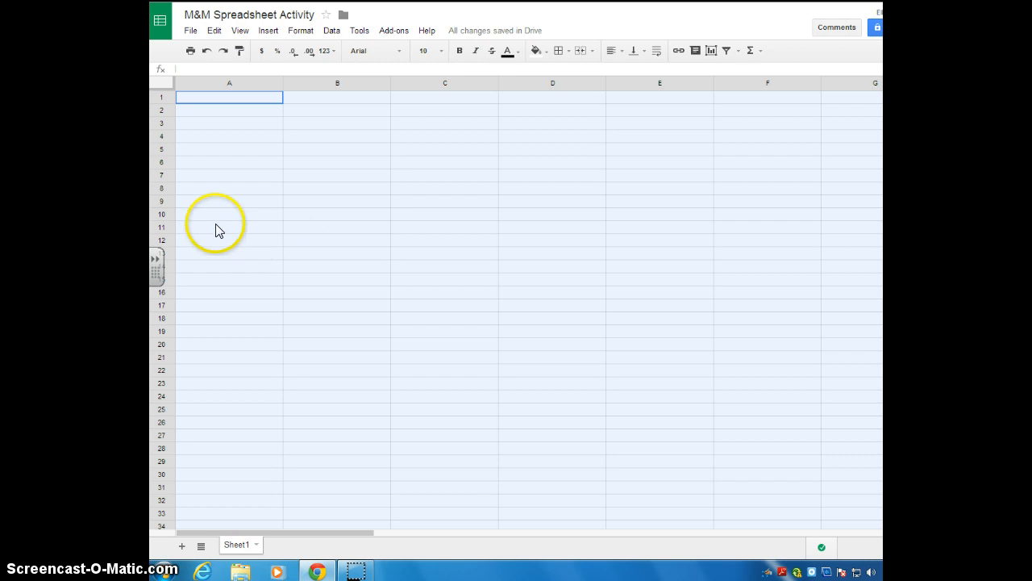
mouse_move(169, 116)
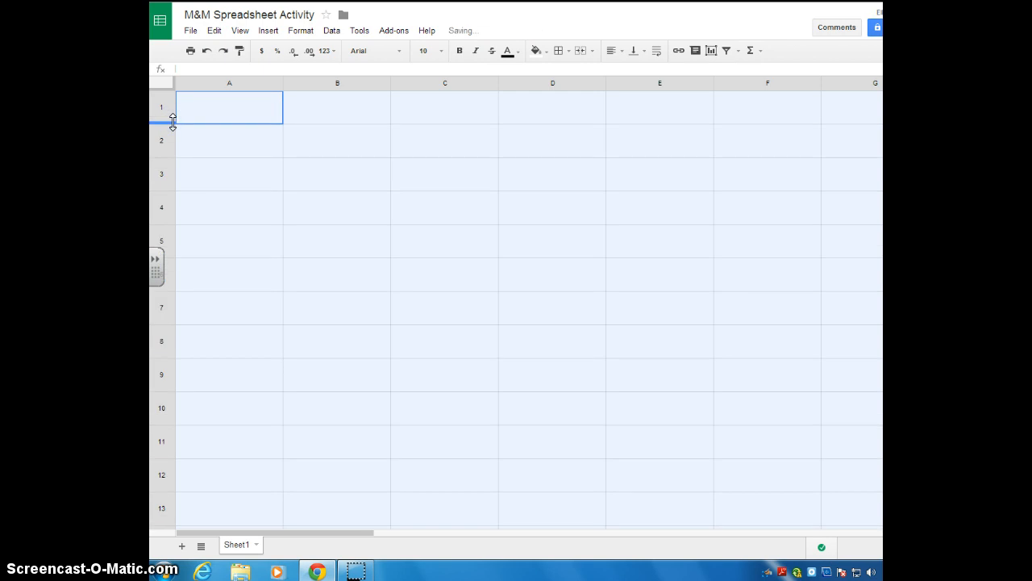
click(335, 240)
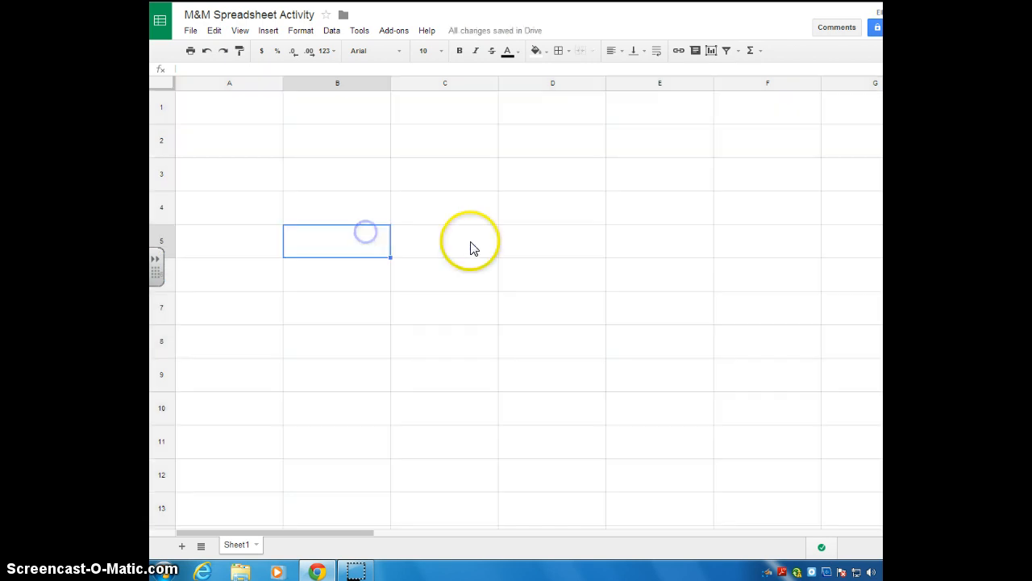
click(446, 307)
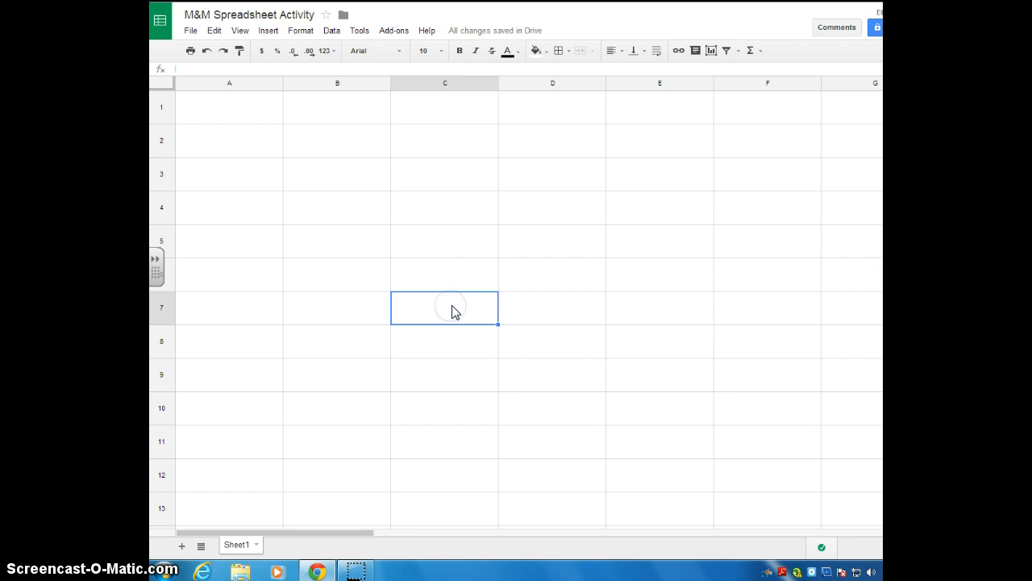
click(552, 207)
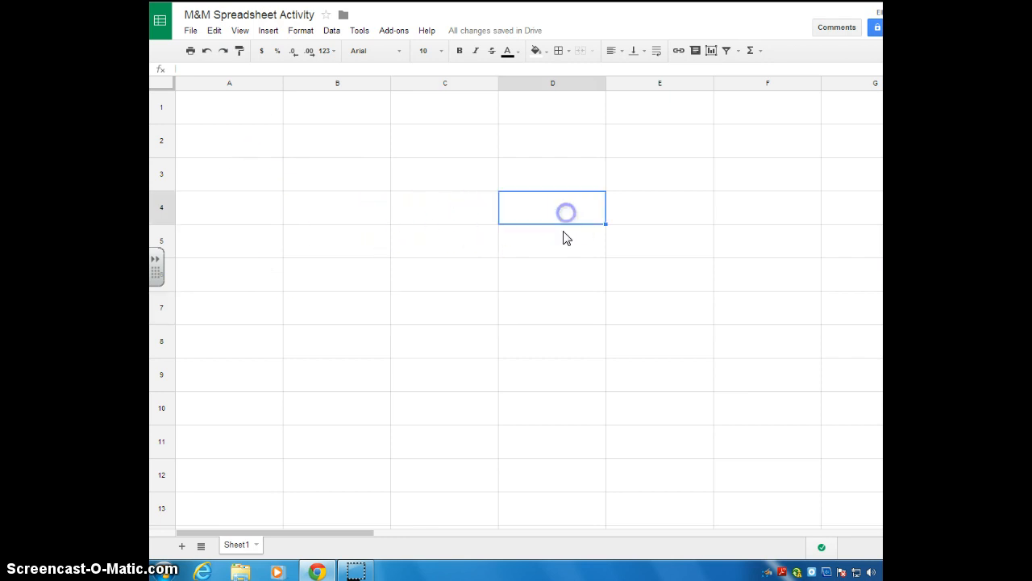
click(551, 341)
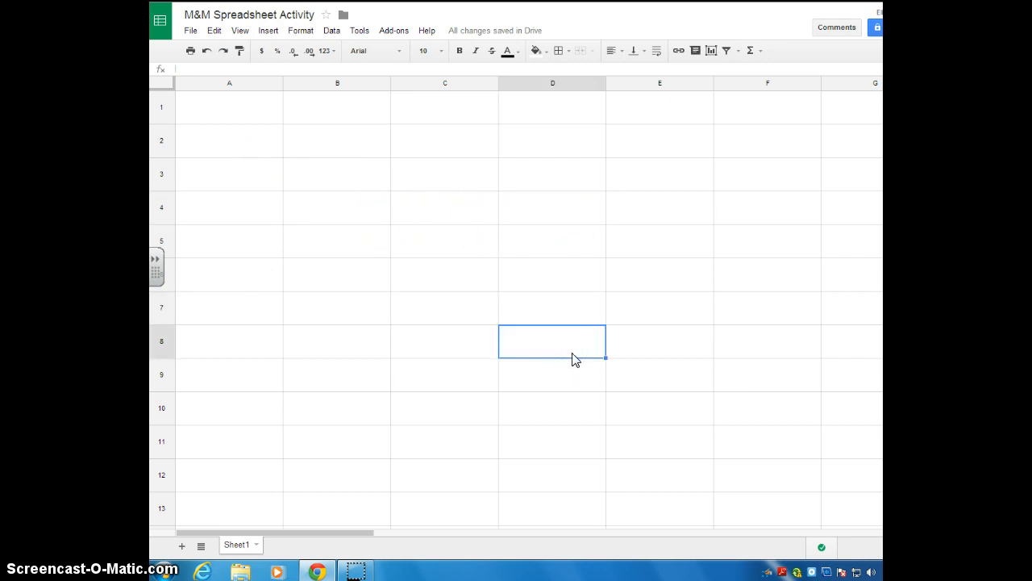
mouse_move(407, 242)
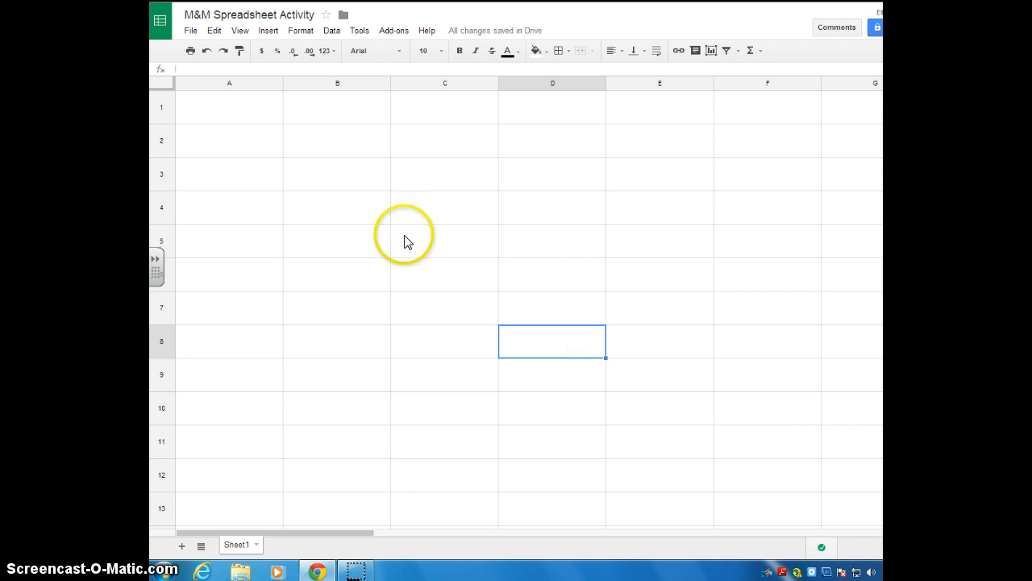
mouse_move(554, 294)
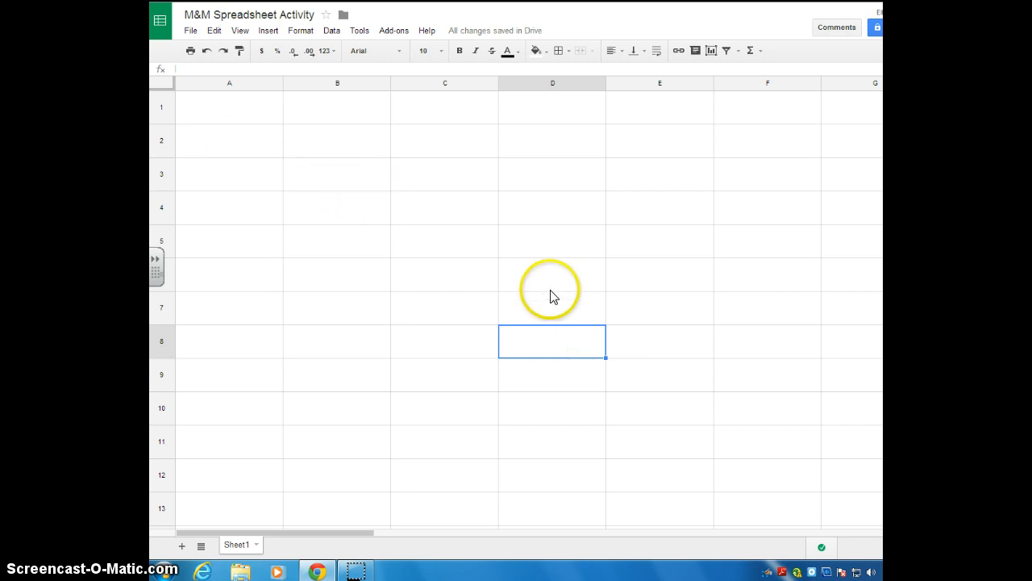
mouse_move(444, 51)
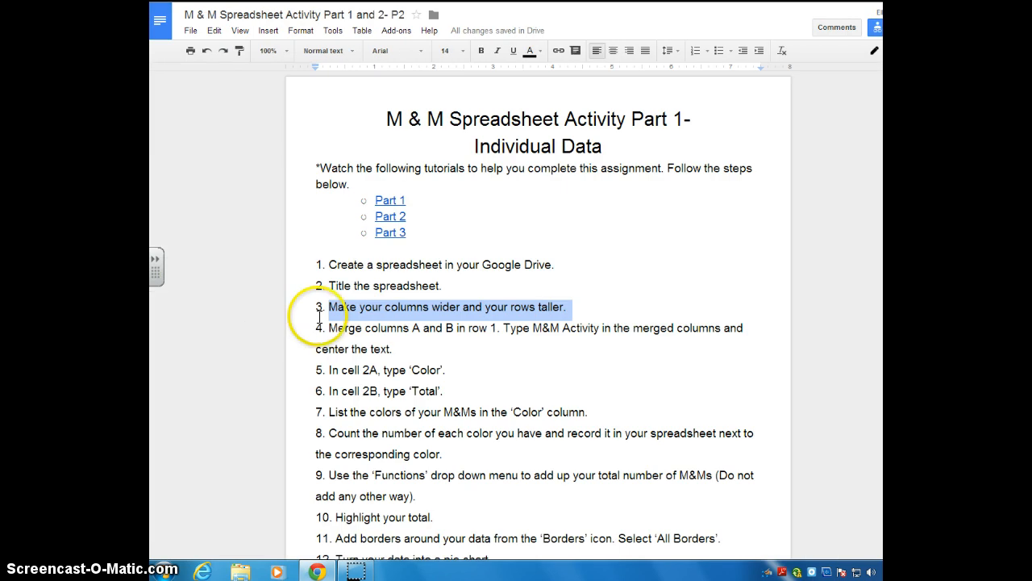
Step: Highlight the instruction step about merging columns A and B
click(400, 339)
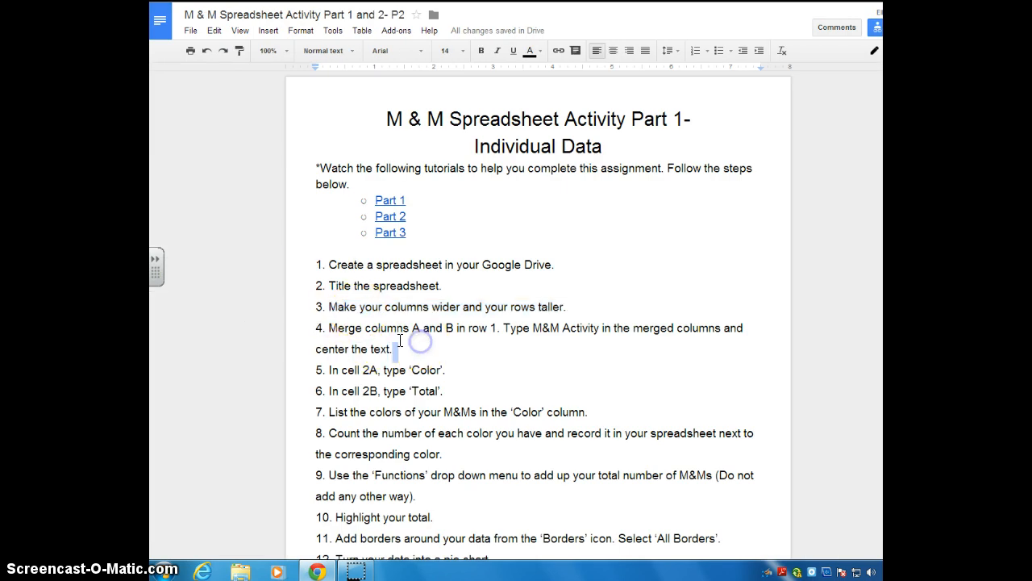
drag(329, 328, 395, 349)
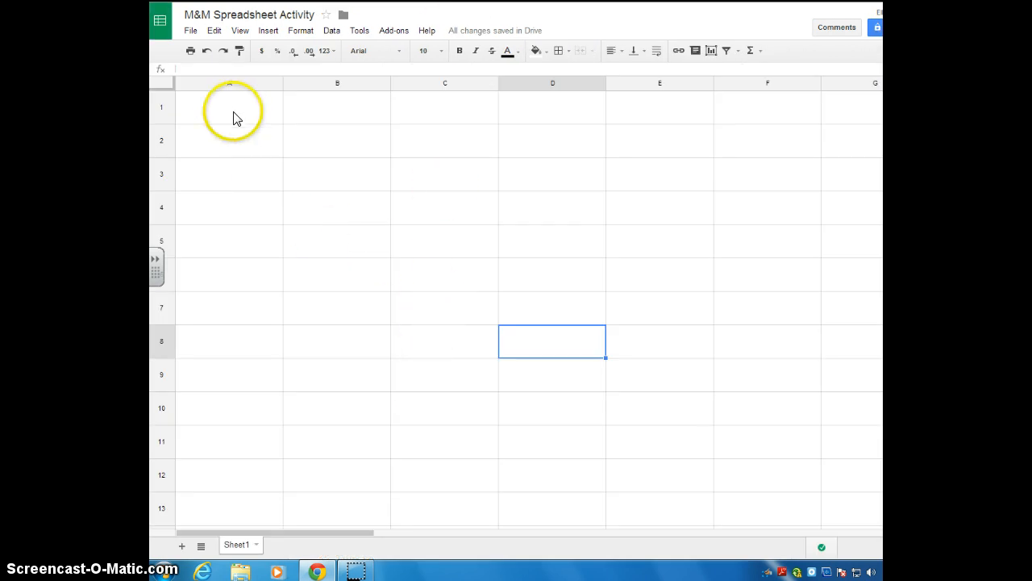
Step: Select cells A1 and B1 together in preparation for the title
click(230, 106)
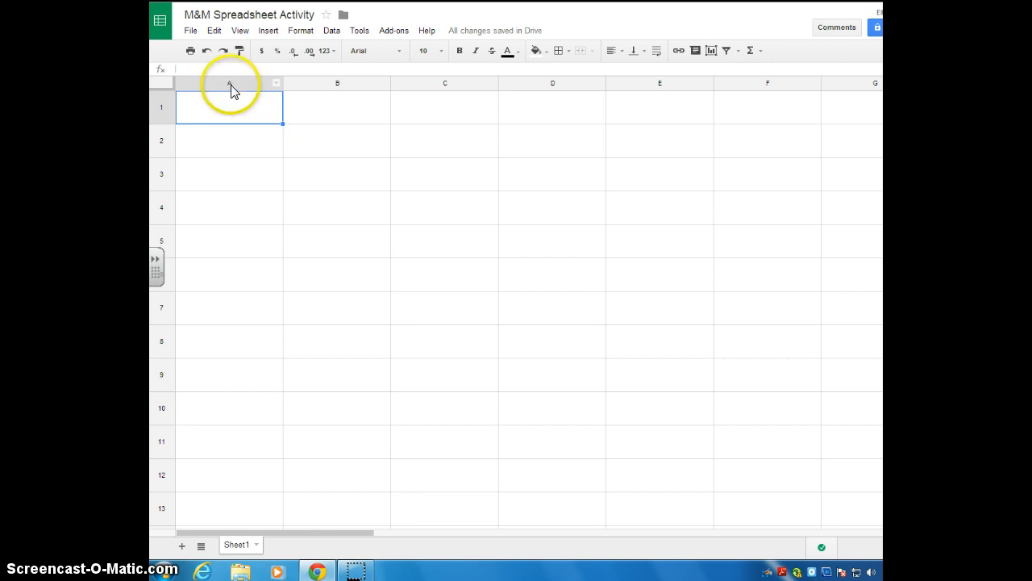
mouse_move(349, 113)
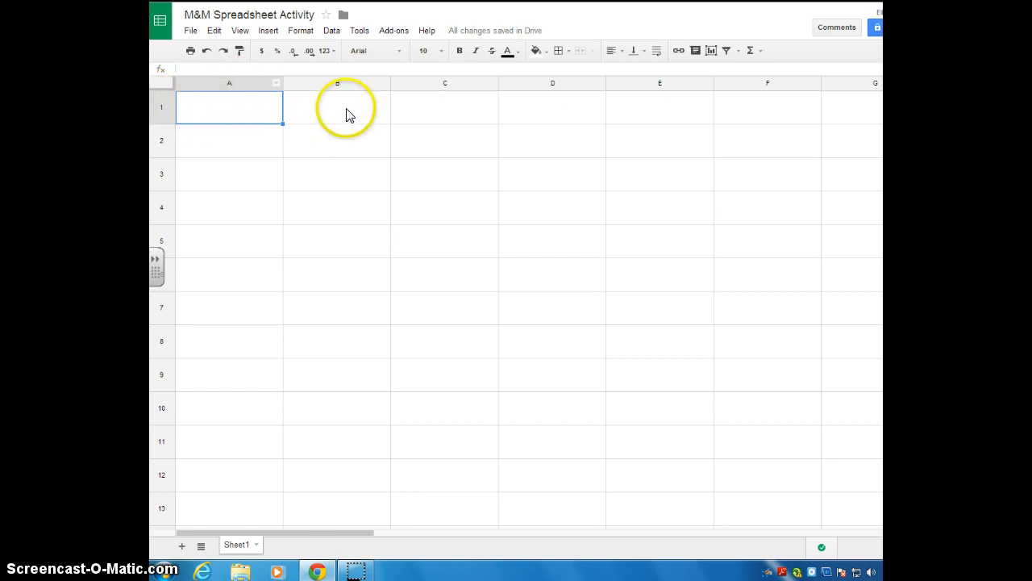
click(337, 107)
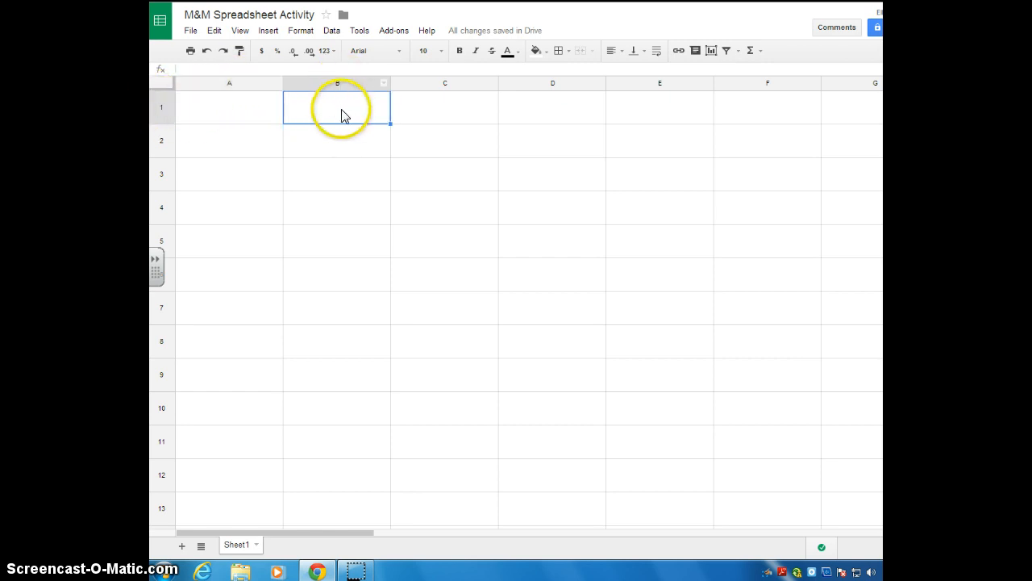
click(336, 206)
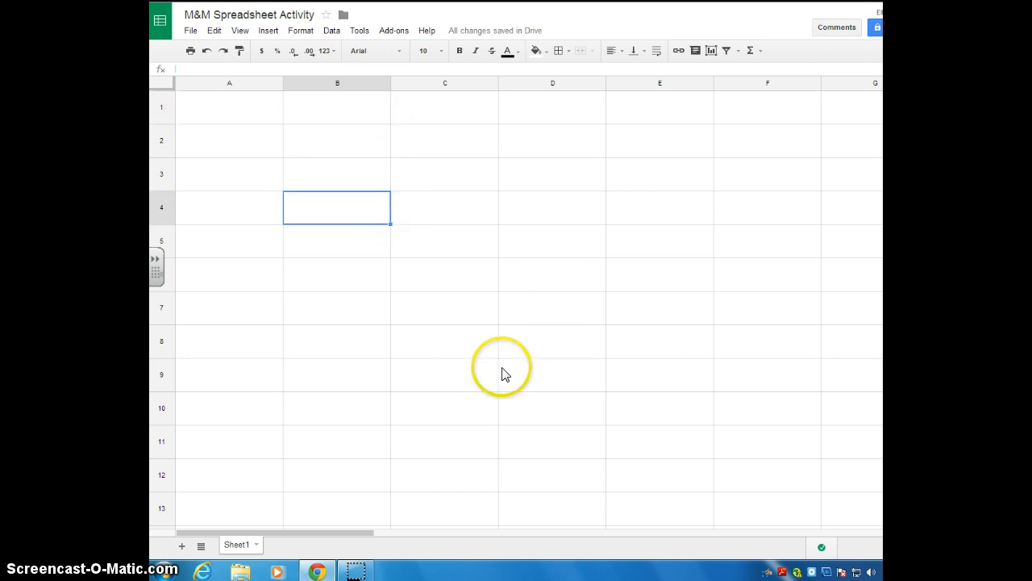
mouse_move(229, 116)
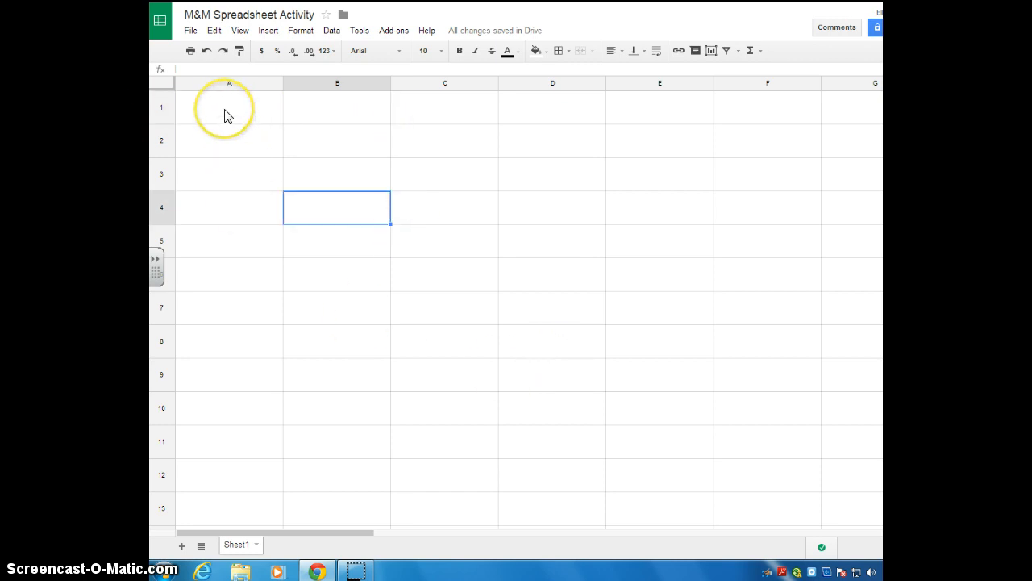
click(229, 106)
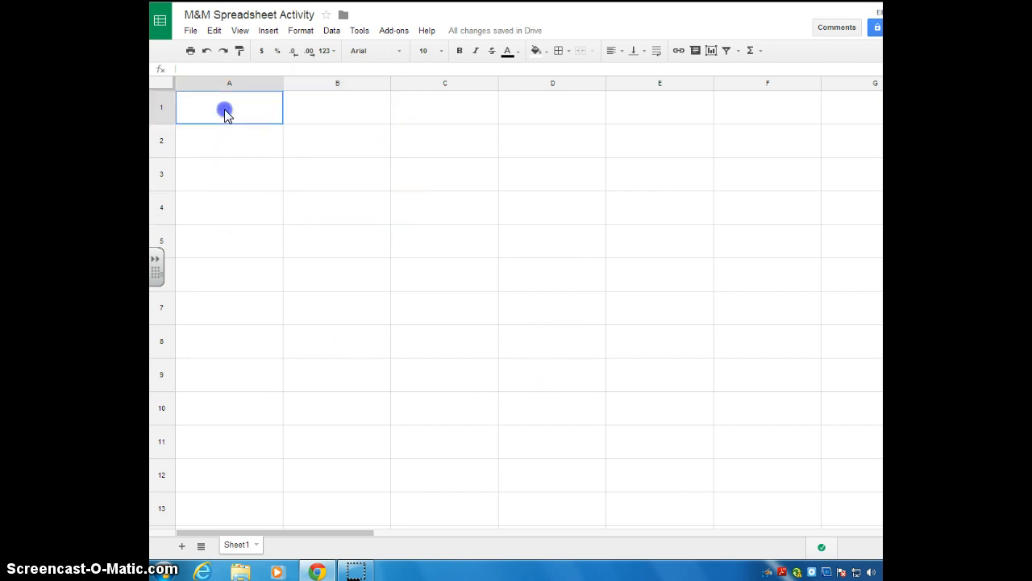
mouse_move(288, 113)
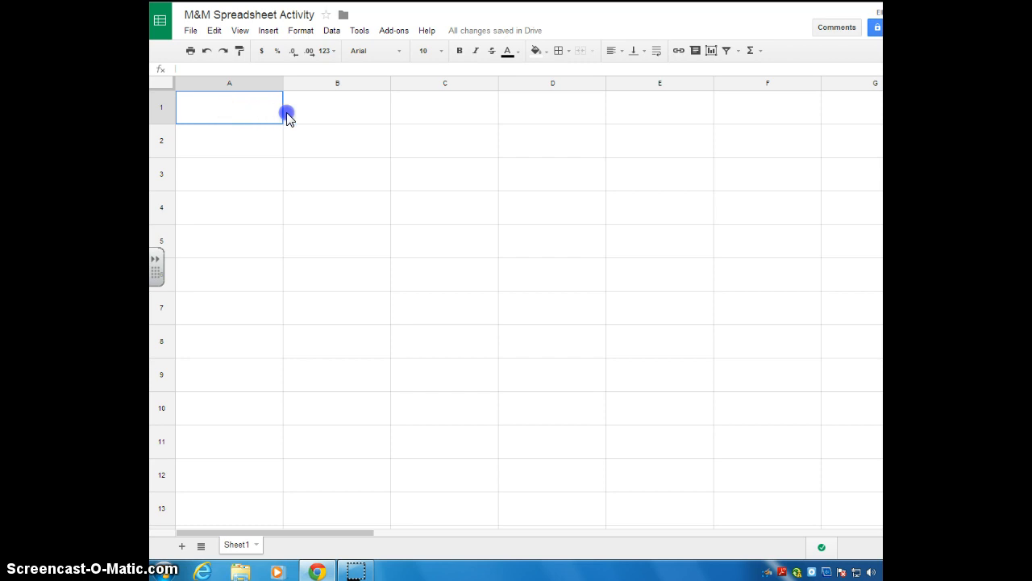
drag(229, 107, 337, 107)
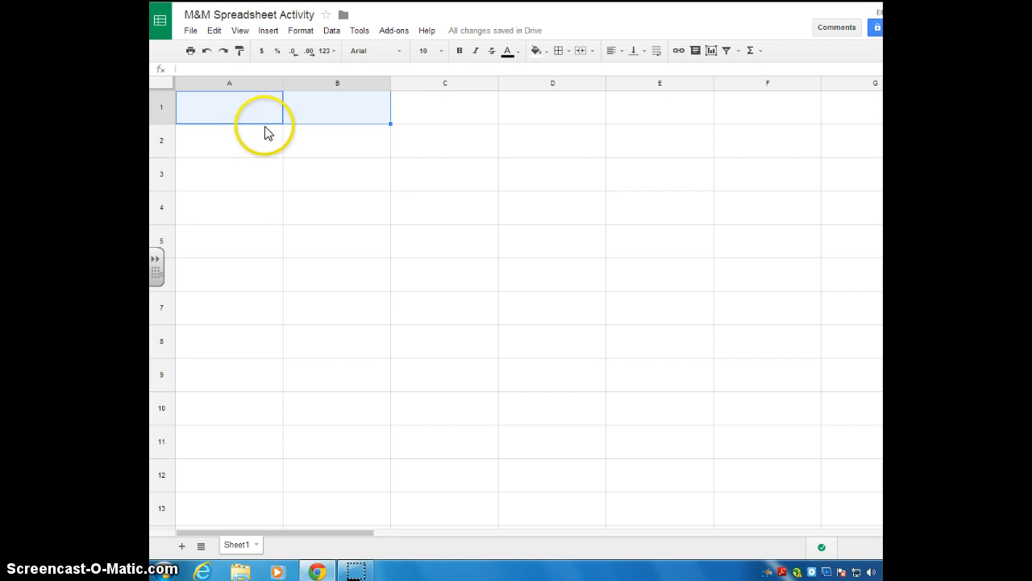
mouse_move(330, 136)
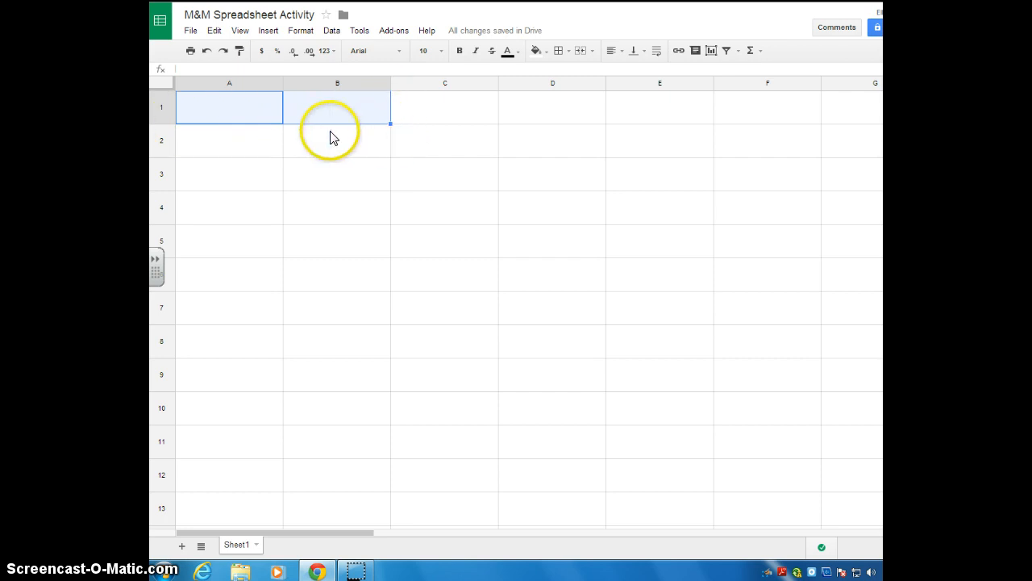
mouse_move(335, 133)
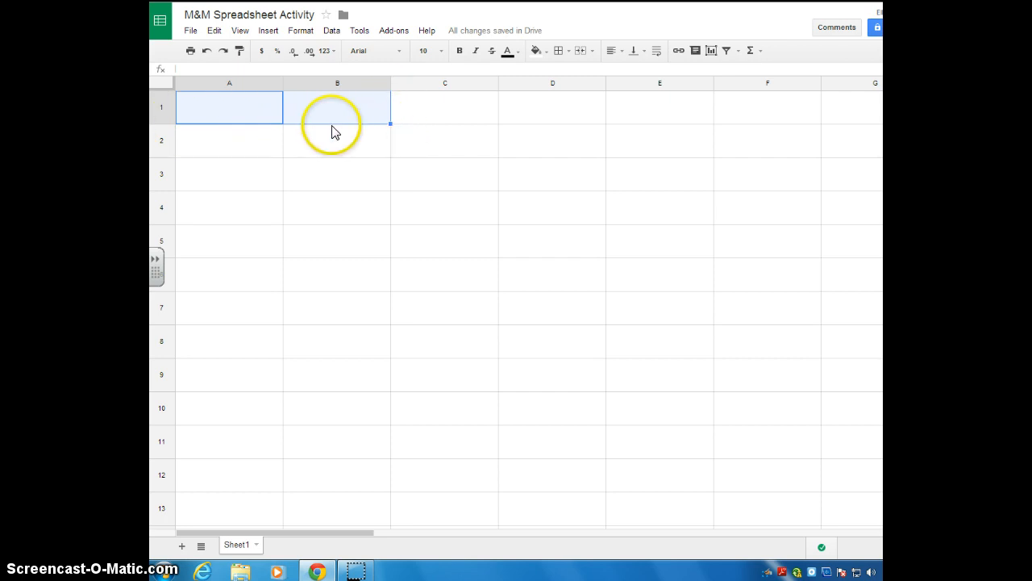
mouse_move(584, 109)
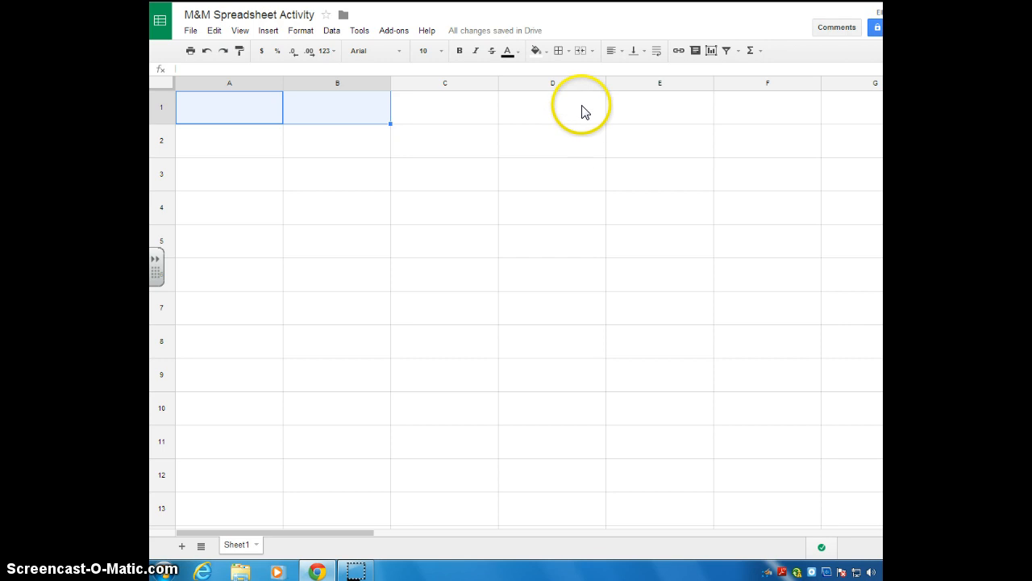
mouse_move(581, 50)
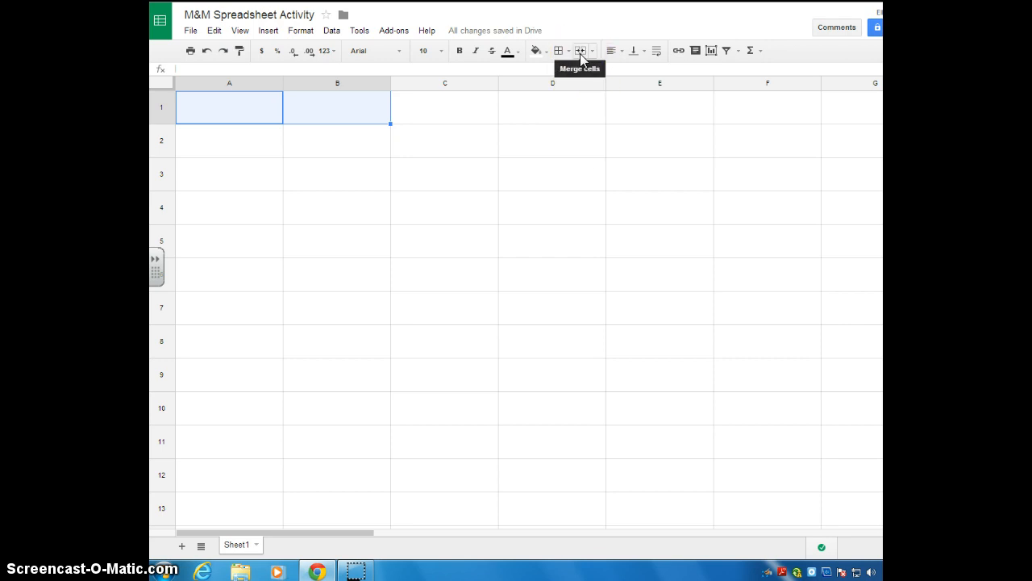
mouse_move(593, 50)
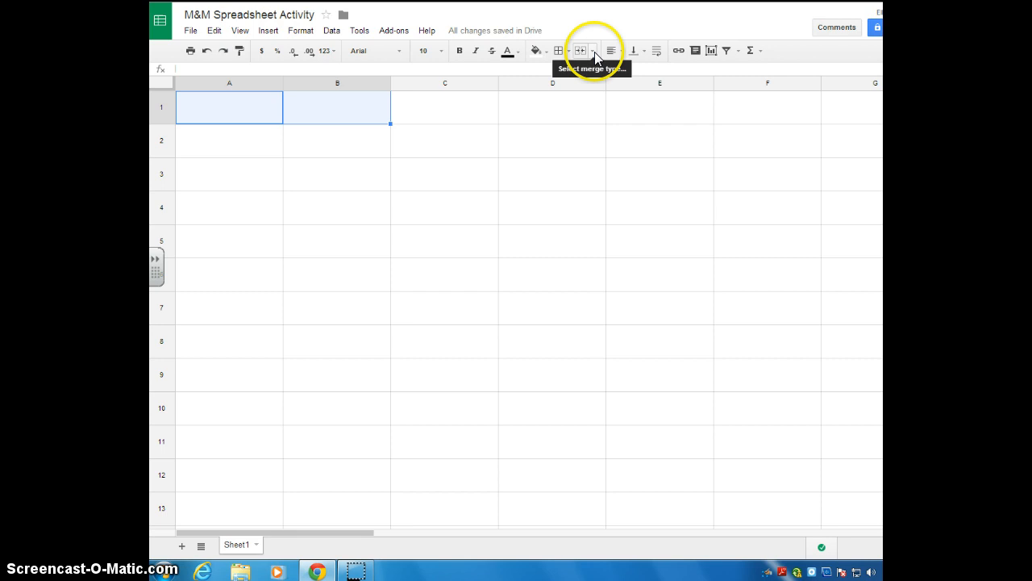
Step: Merge A1 and B1 horizontally into one title cell and click away to check it
click(592, 50)
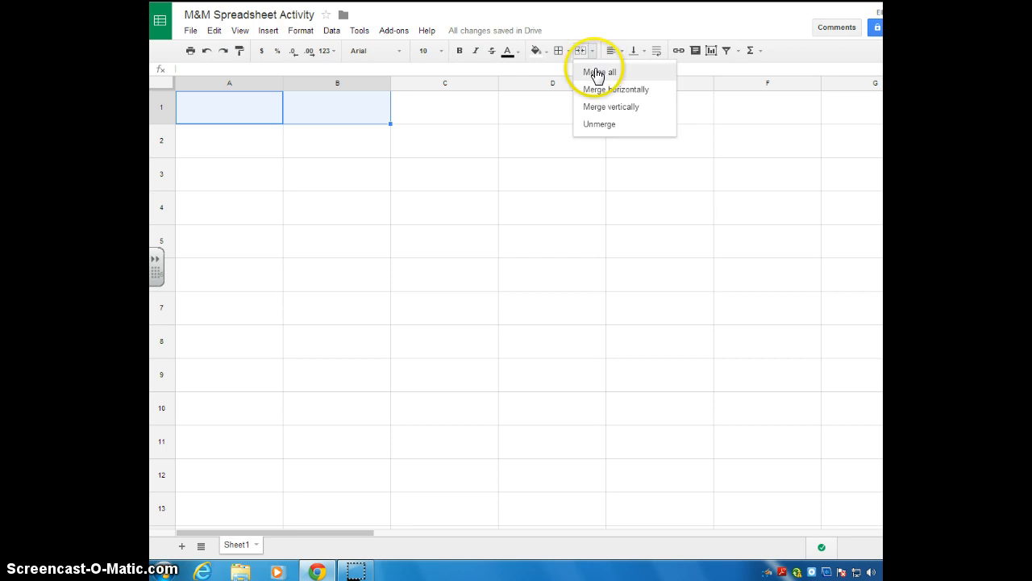
mouse_move(604, 107)
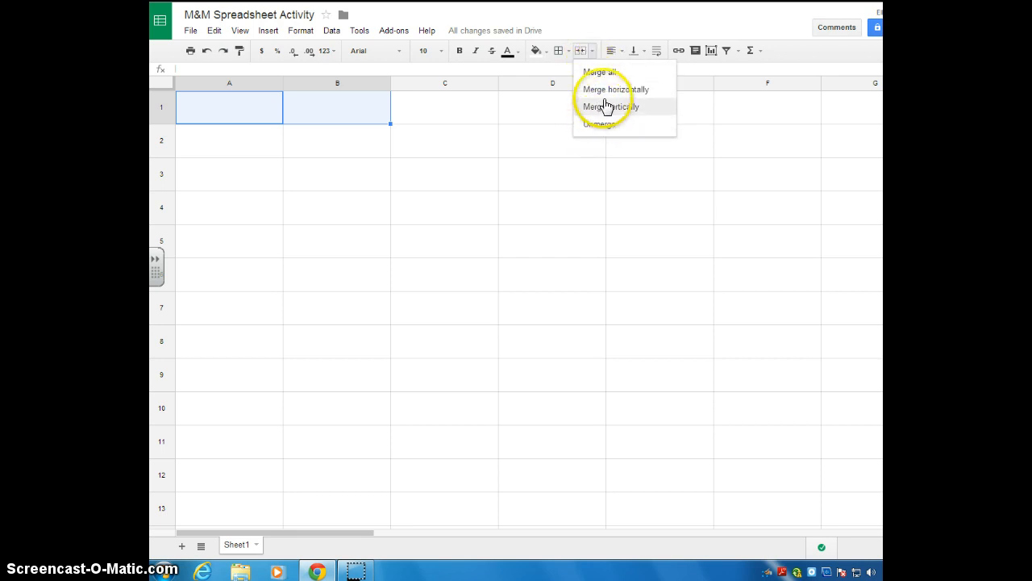
mouse_move(610, 91)
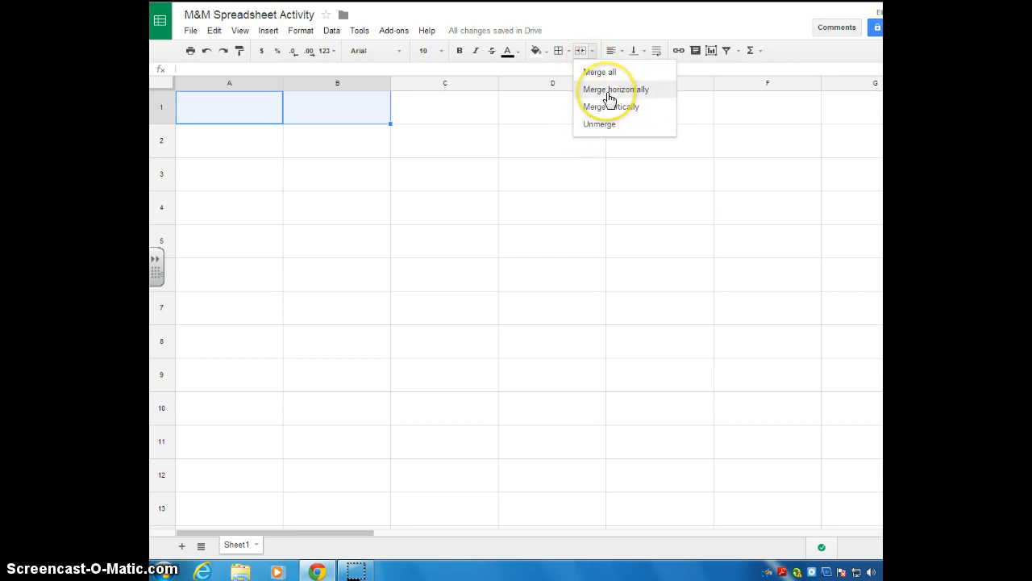
mouse_move(616, 91)
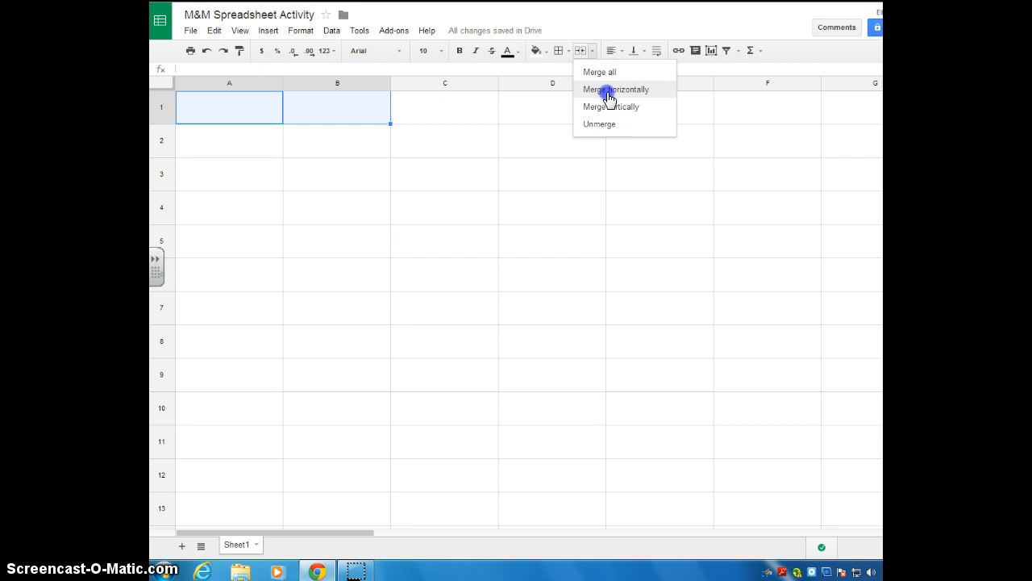
click(616, 89)
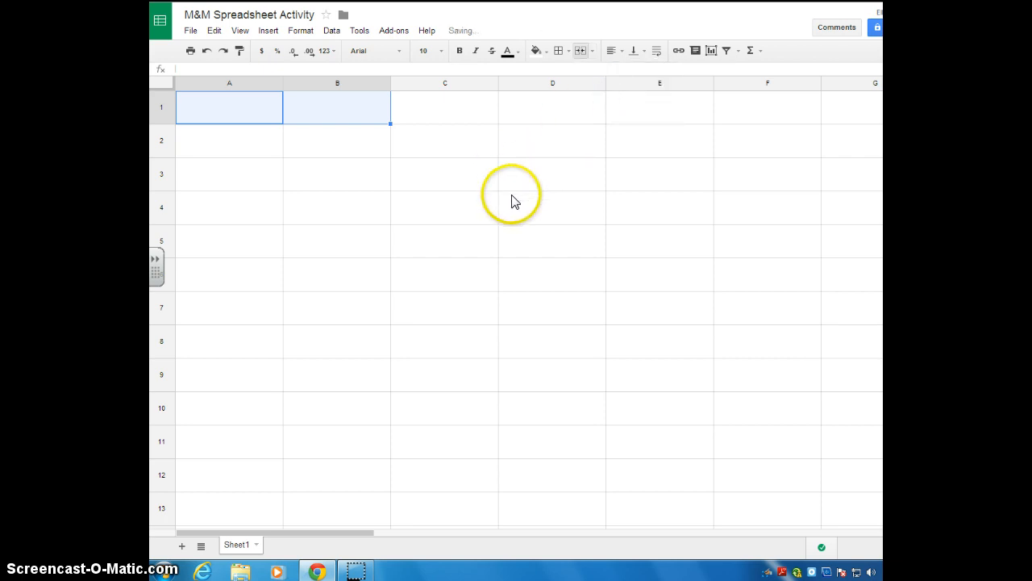
click(445, 207)
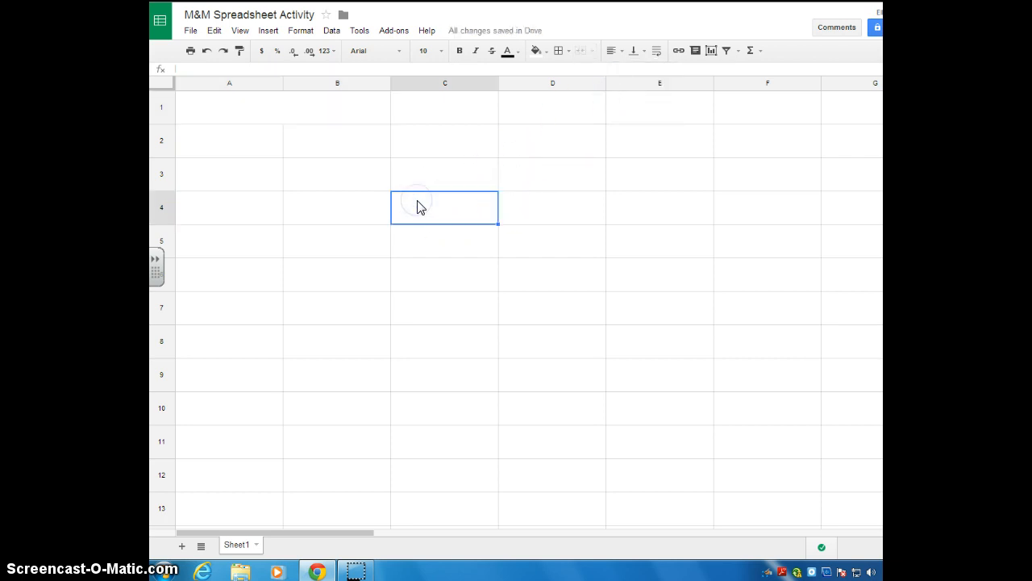
mouse_move(291, 111)
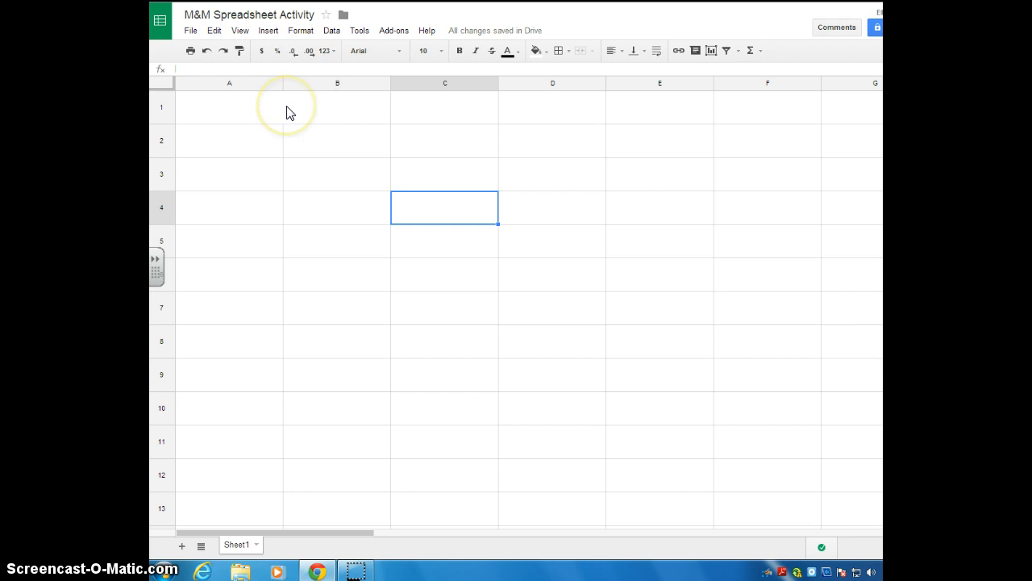
mouse_move(322, 211)
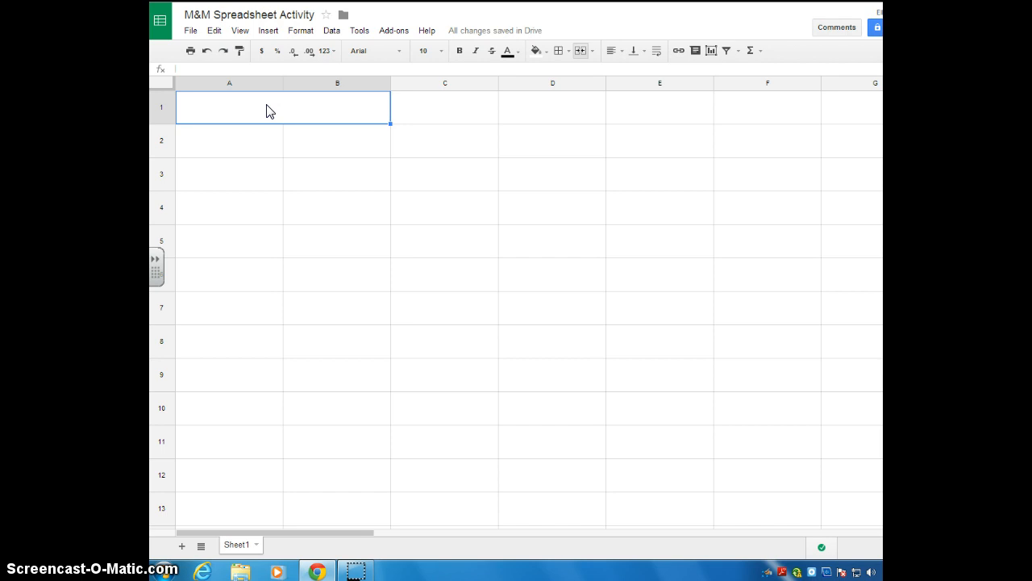
Step: Enter the title 'M&M Activity' in the merged A1 cell and reselect it
text(M)
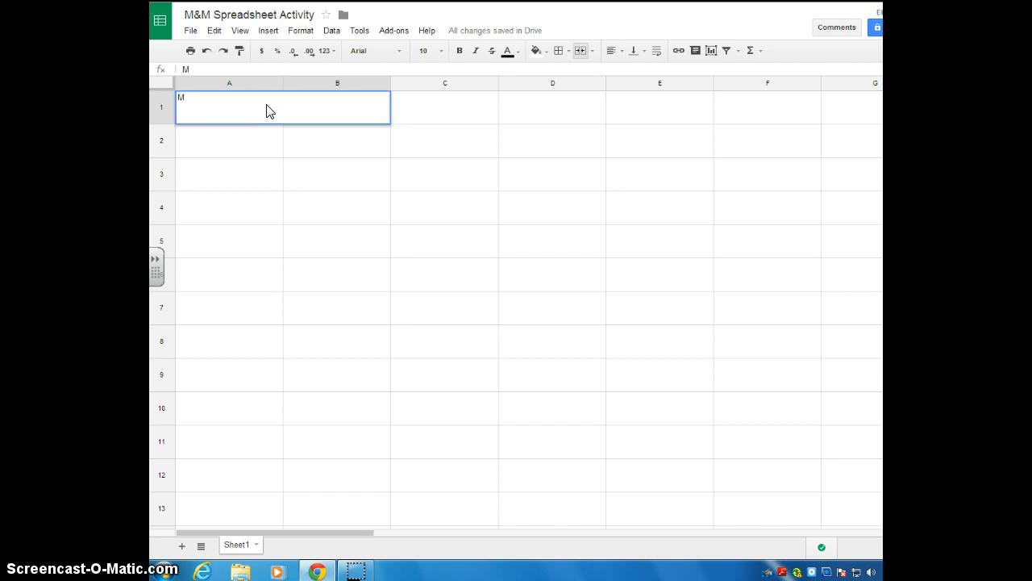
text(&M Ac)
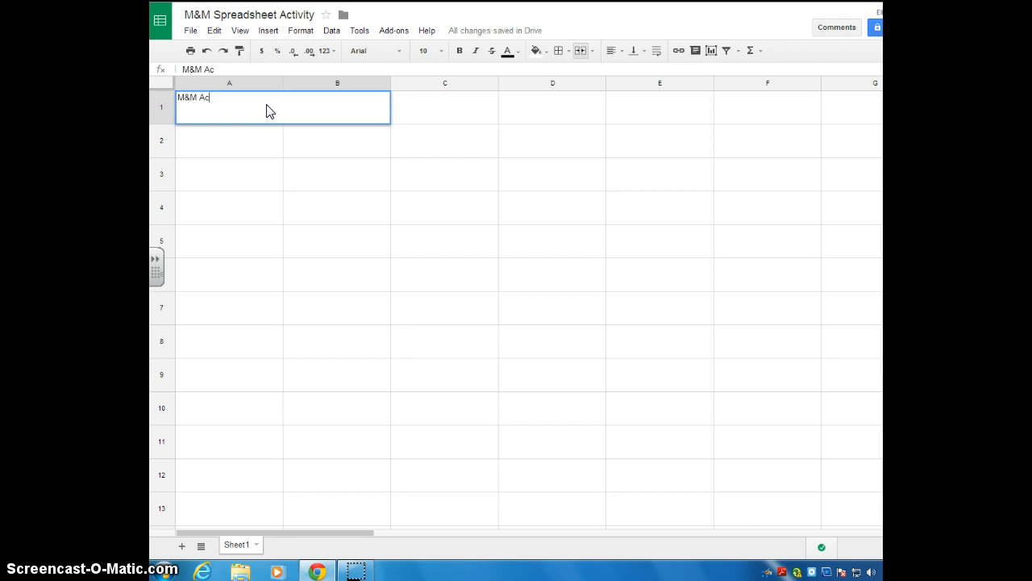
text(tivity)
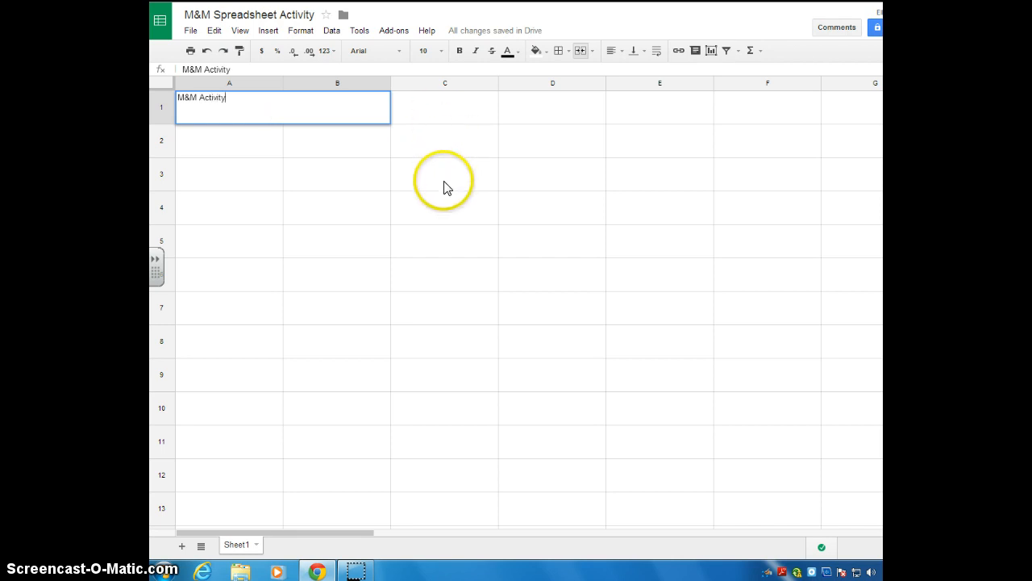
click(445, 174)
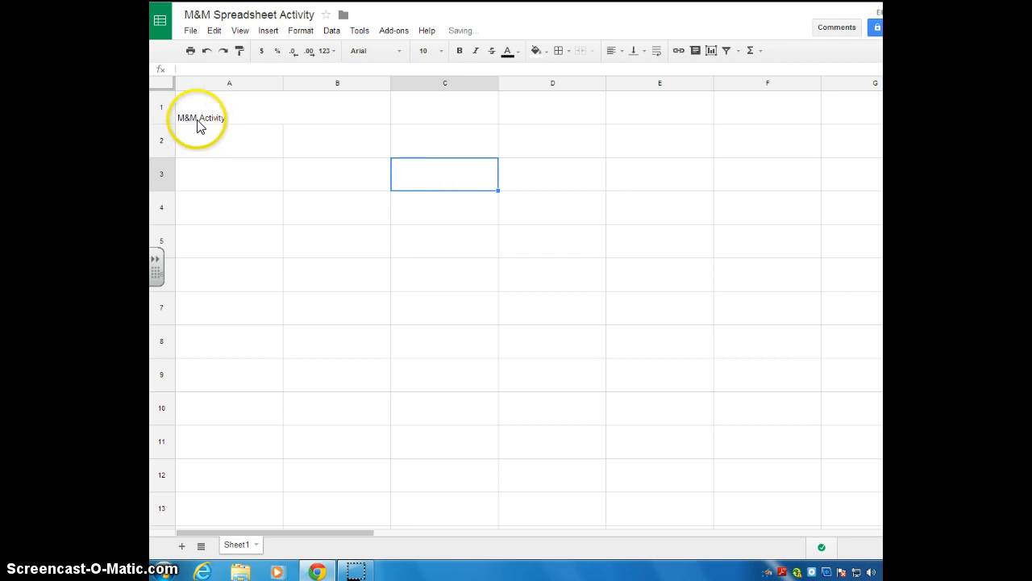
mouse_move(255, 113)
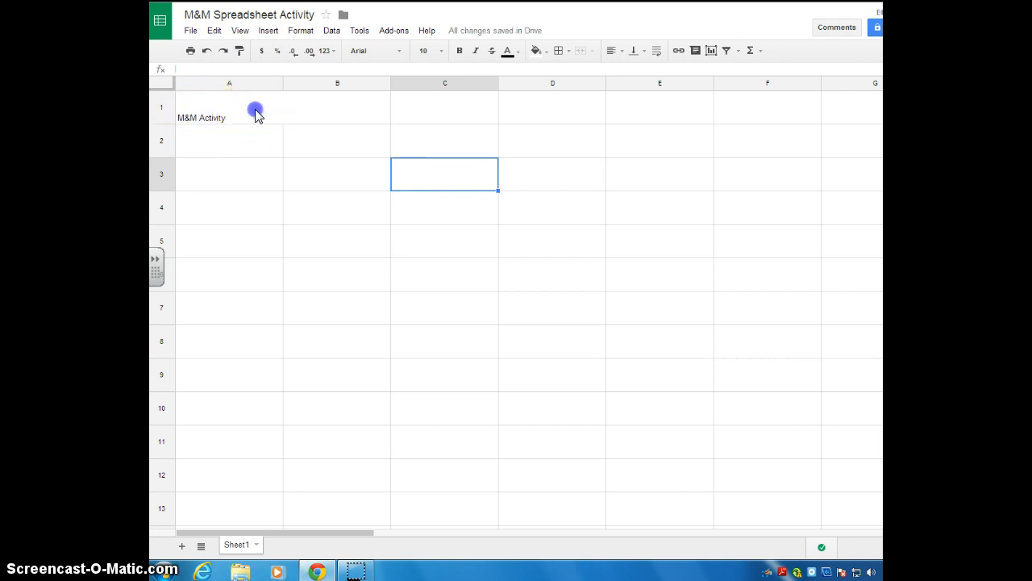
click(229, 107)
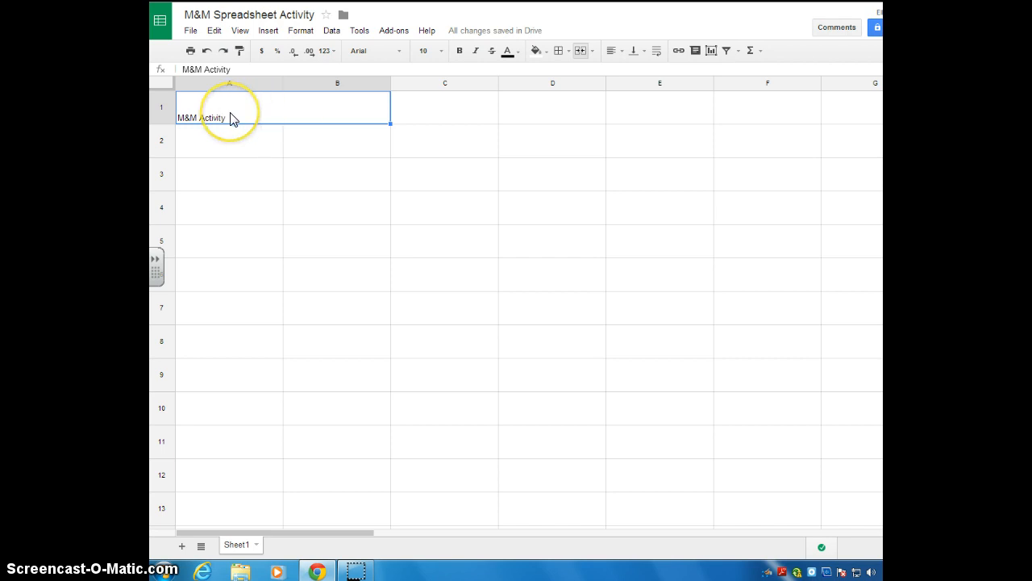
mouse_move(400, 63)
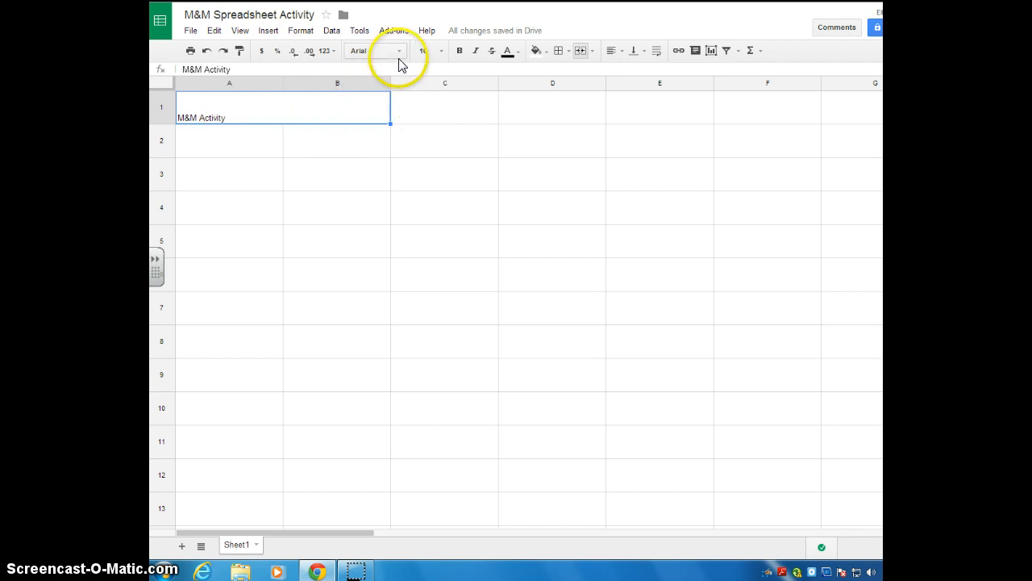
Step: Format the title as Georgia 14-point bold with red text
click(399, 50)
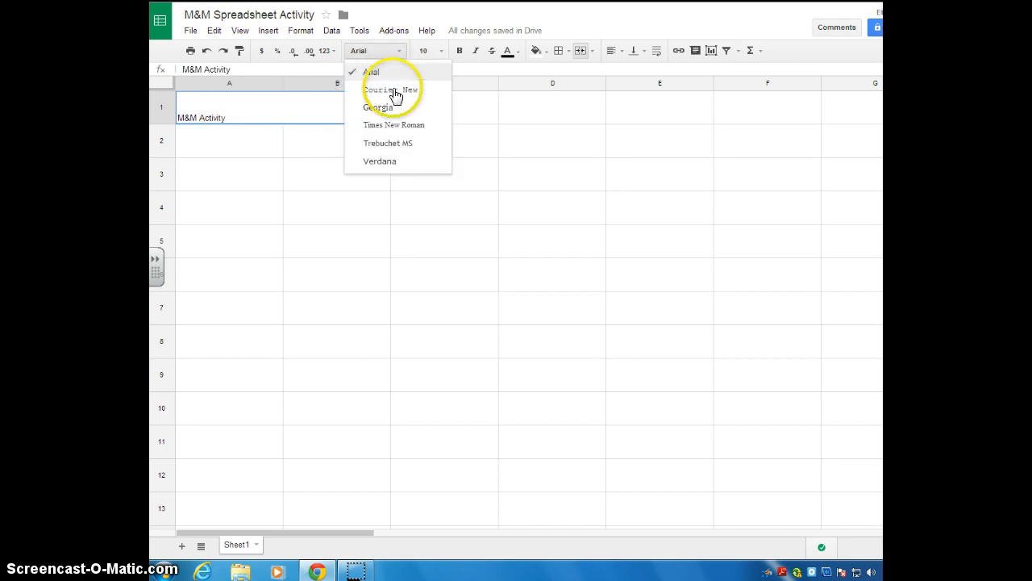
click(377, 106)
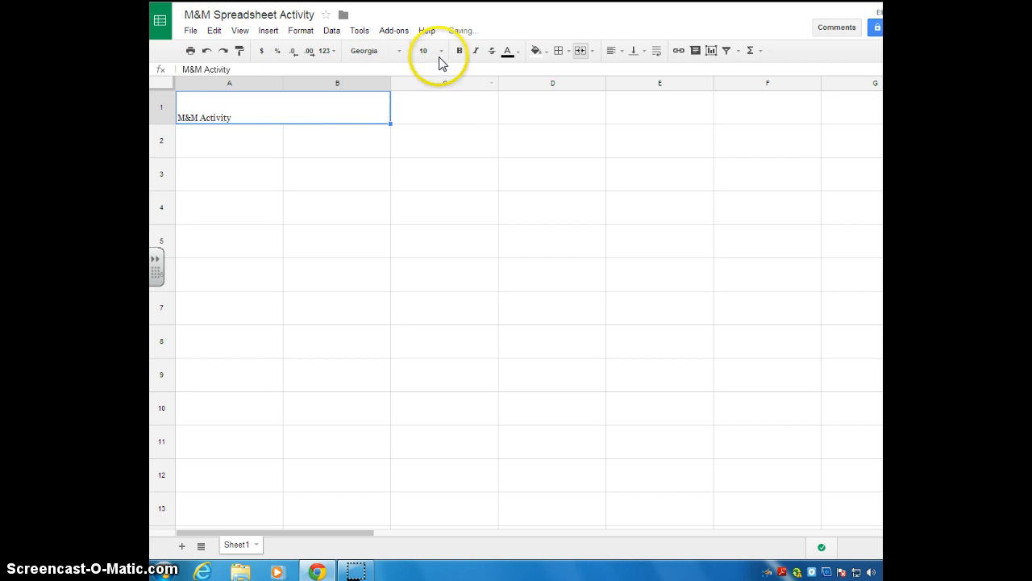
click(422, 50)
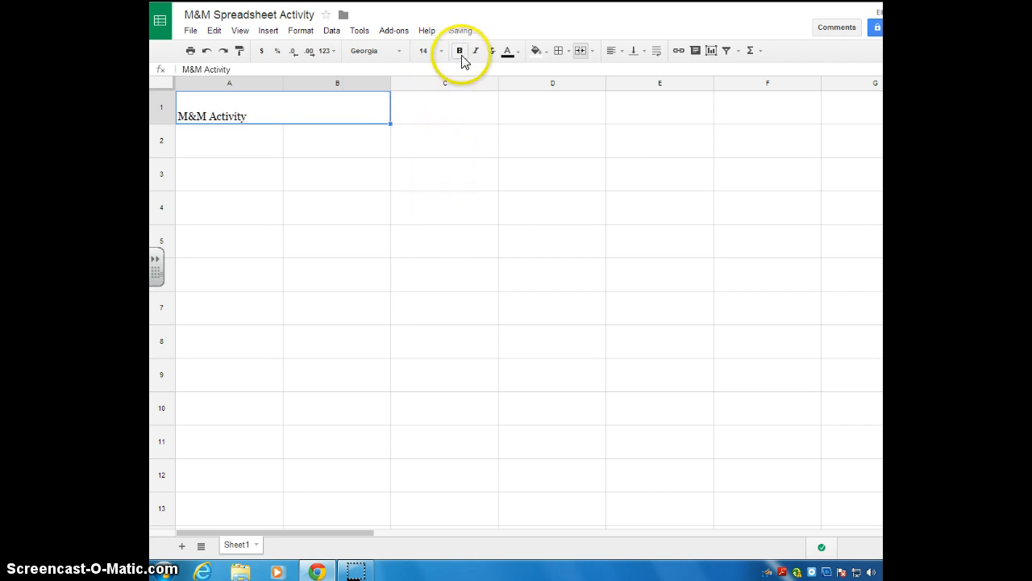
click(476, 50)
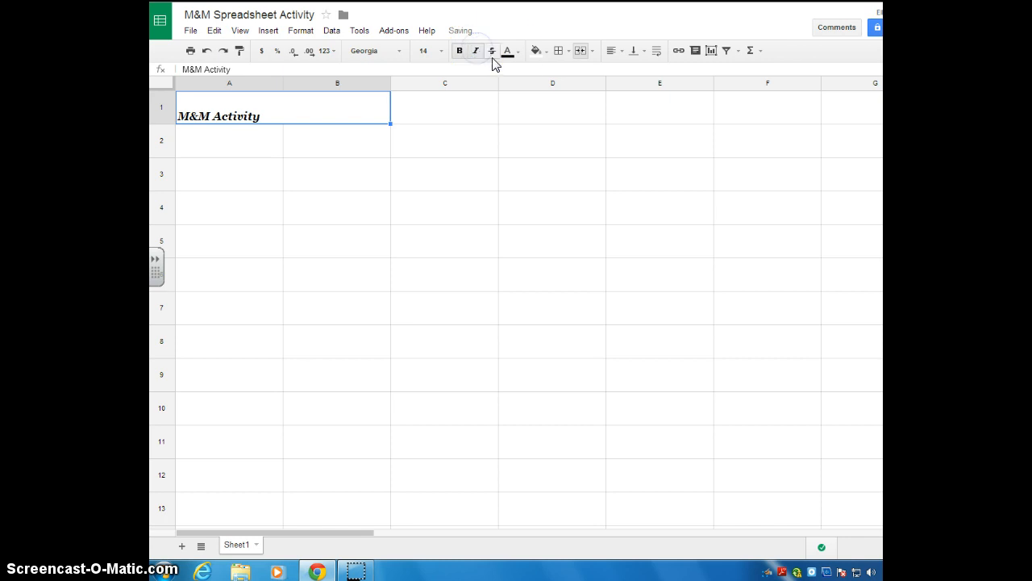
click(506, 50)
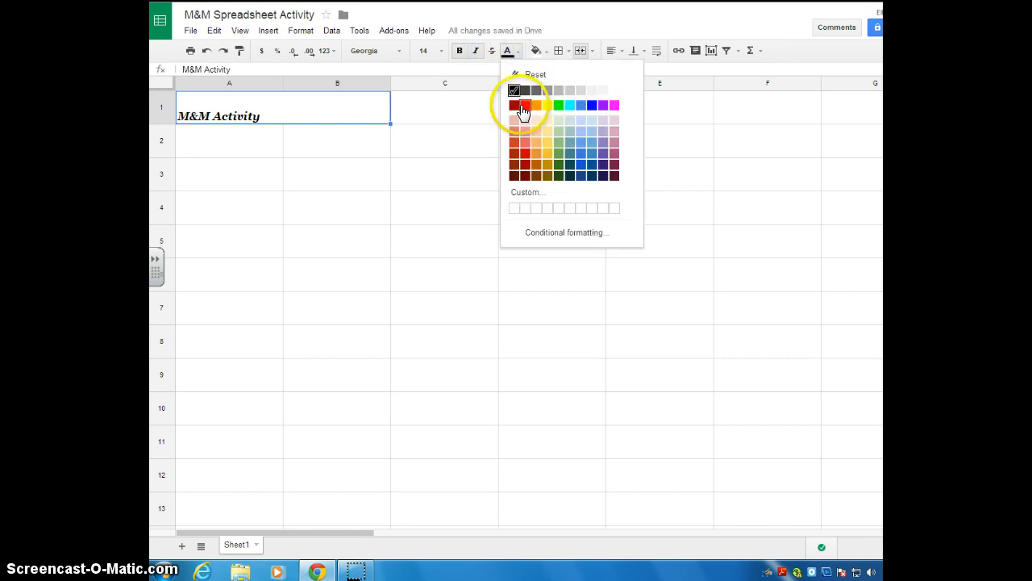
click(524, 105)
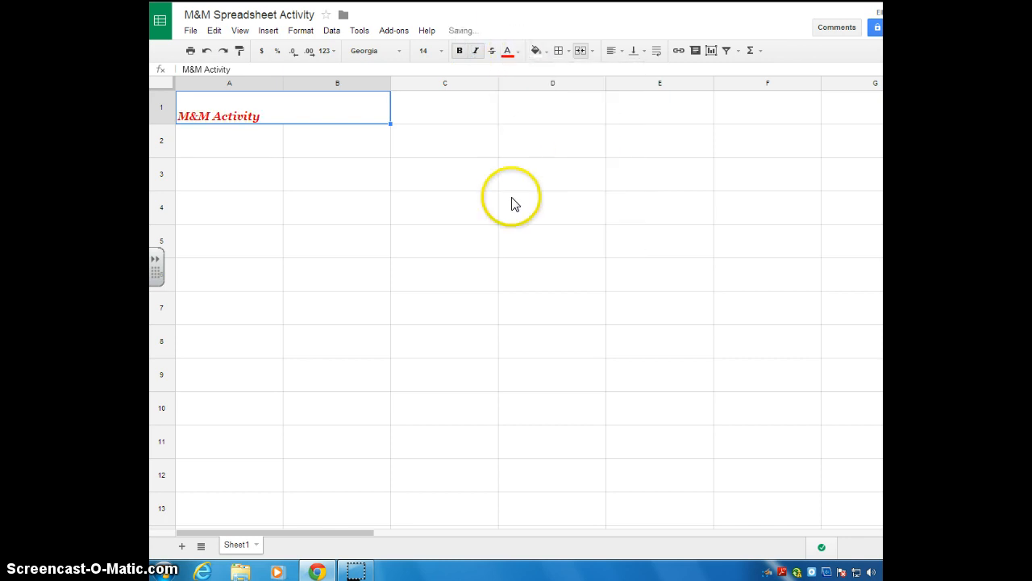
mouse_move(629, 158)
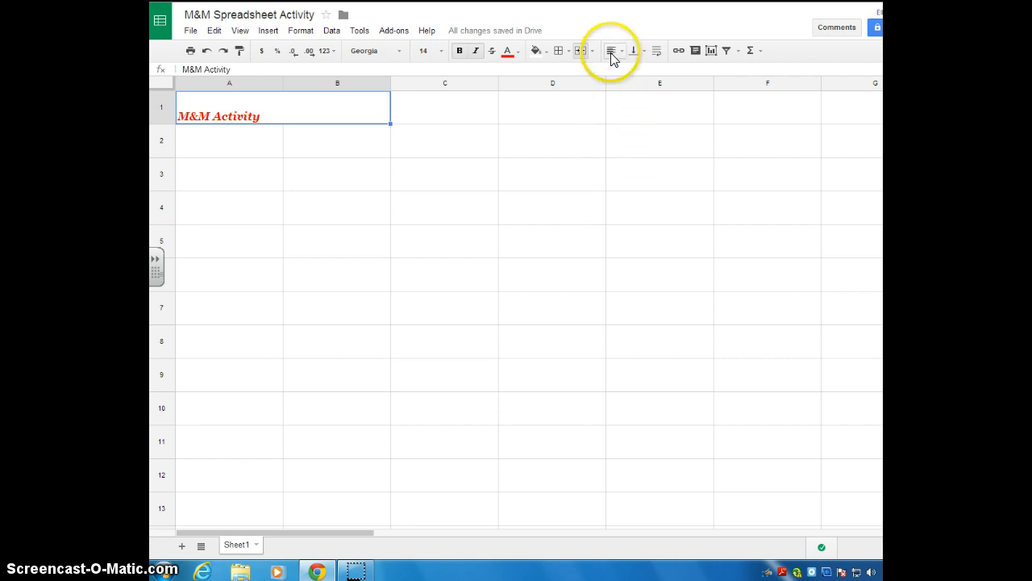
mouse_move(612, 50)
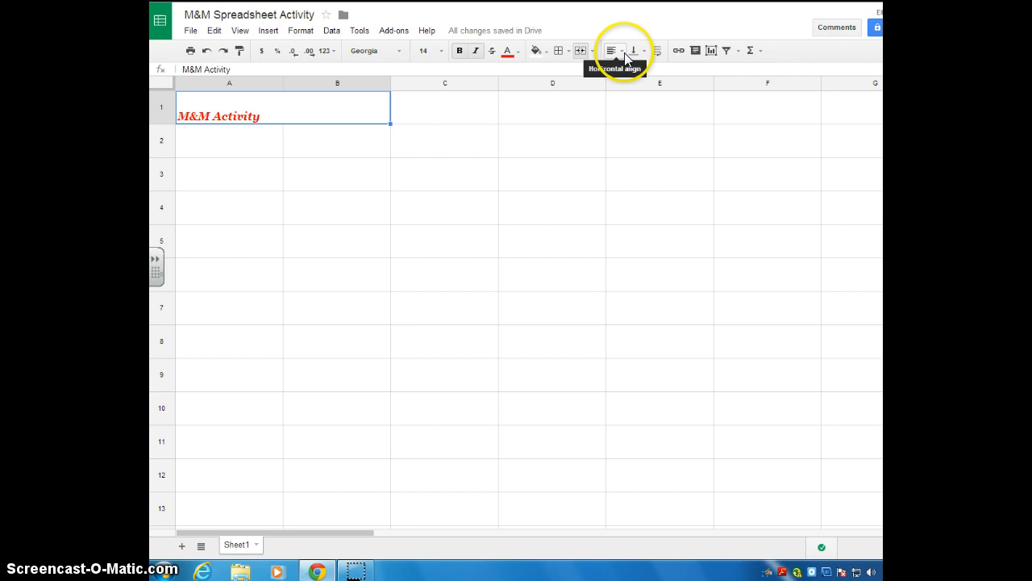
Step: Center the title horizontally and, after trying top, set its vertical alignment to Middle
click(611, 50)
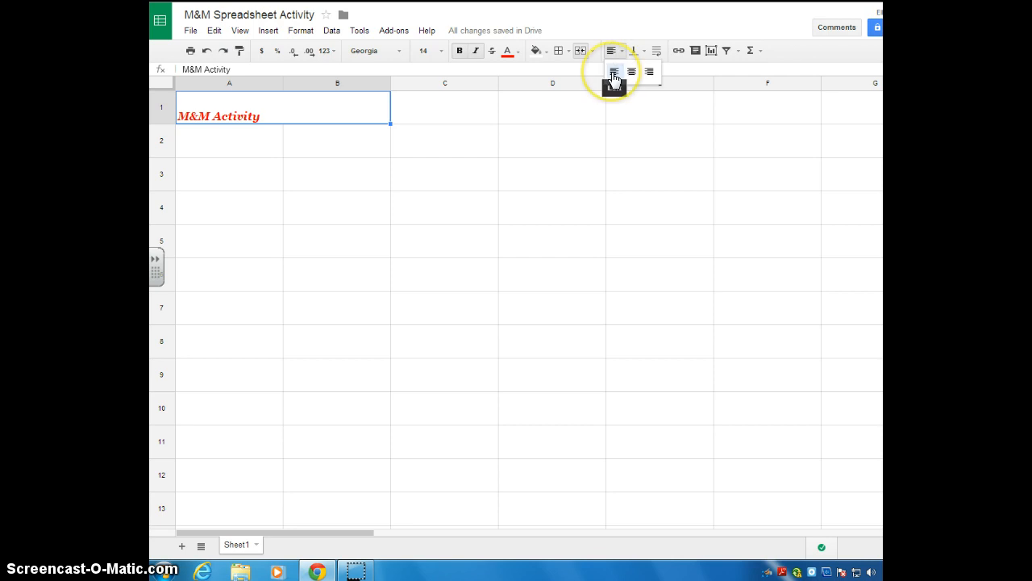
mouse_move(632, 71)
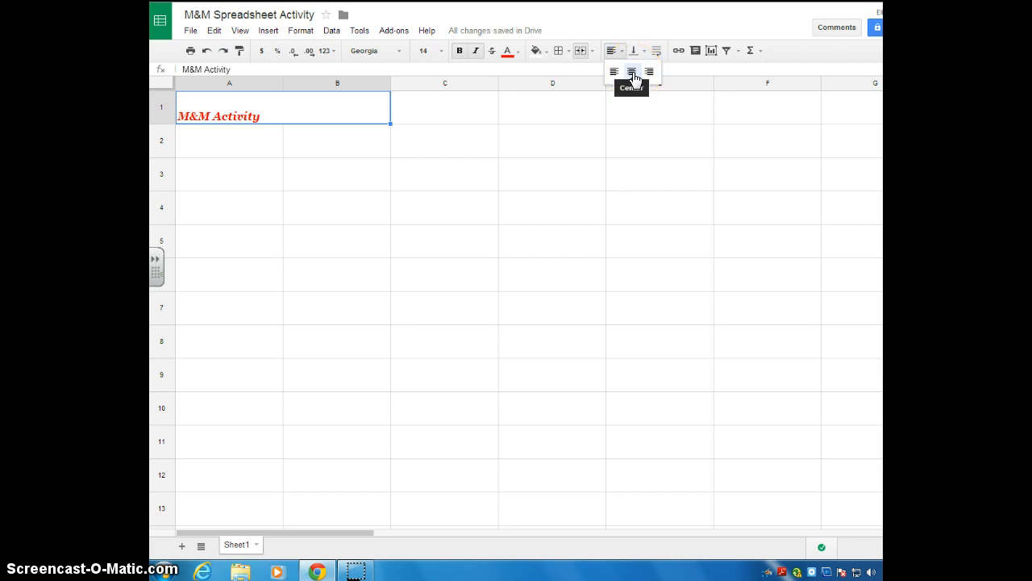
click(632, 71)
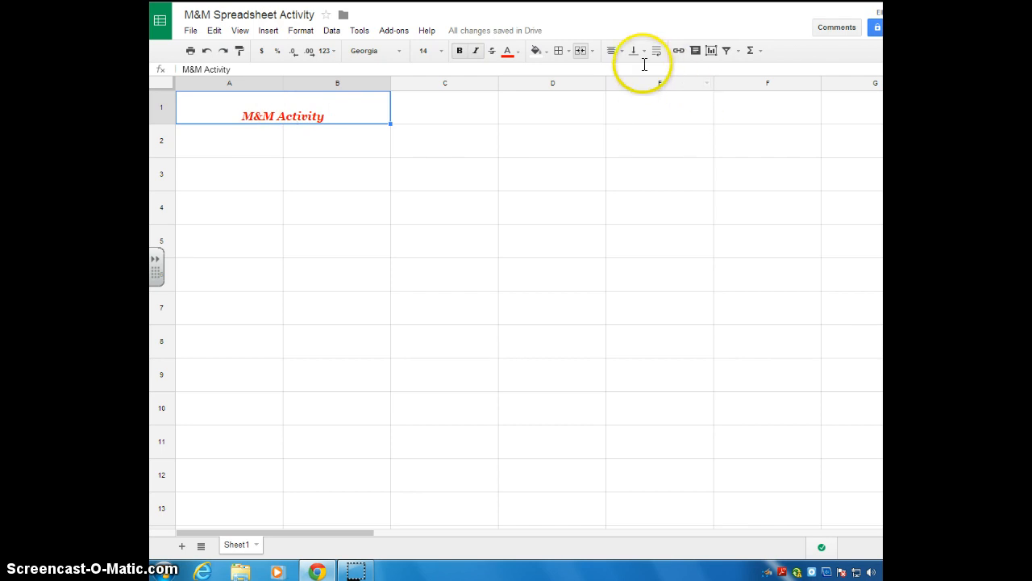
click(636, 50)
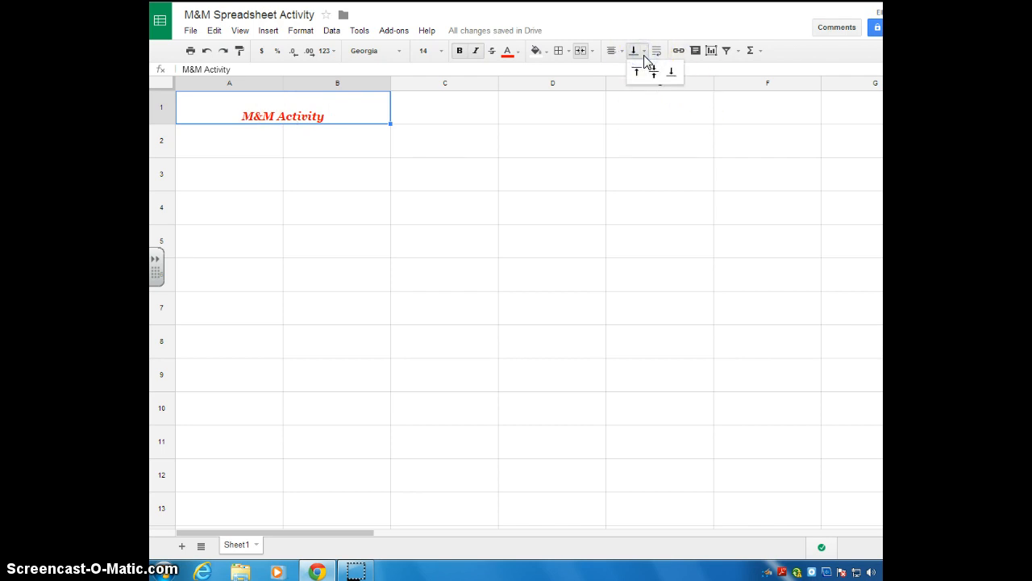
click(635, 73)
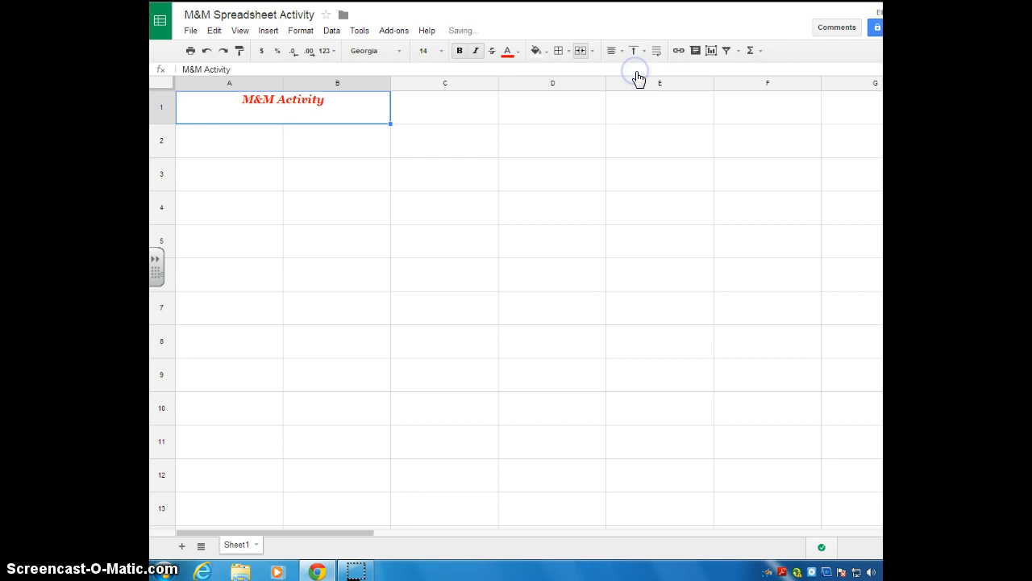
click(635, 50)
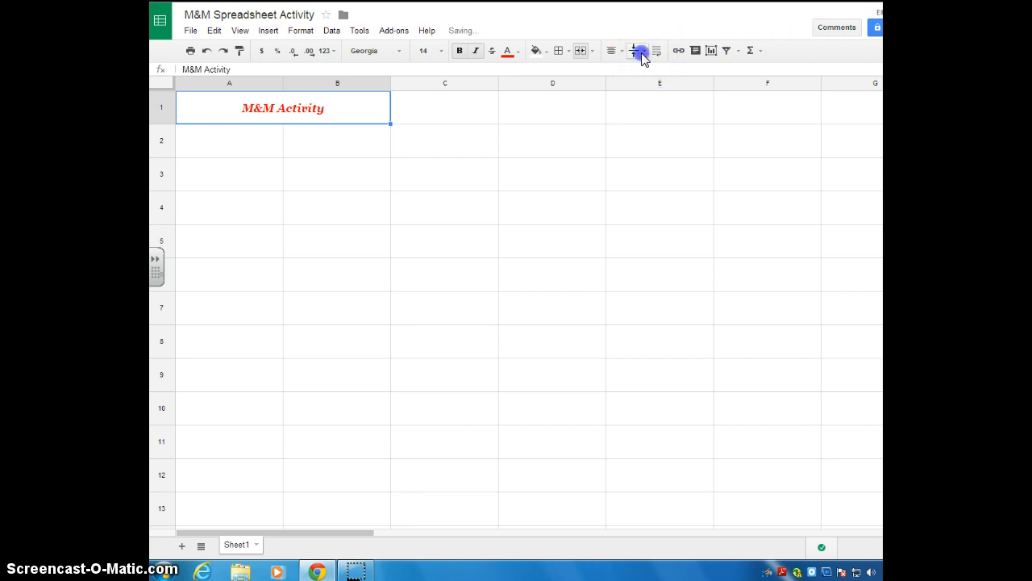
click(639, 50)
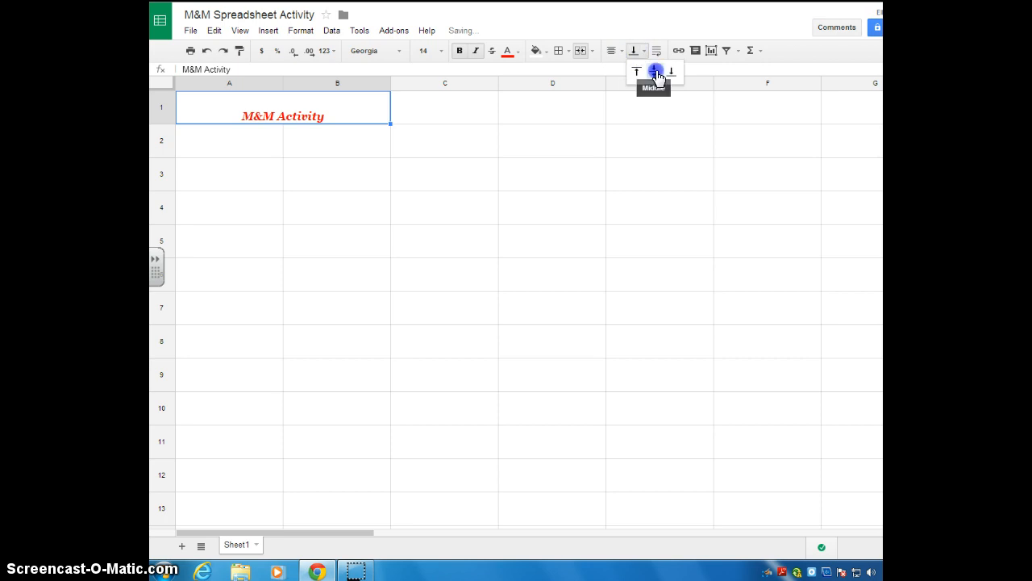
click(656, 71)
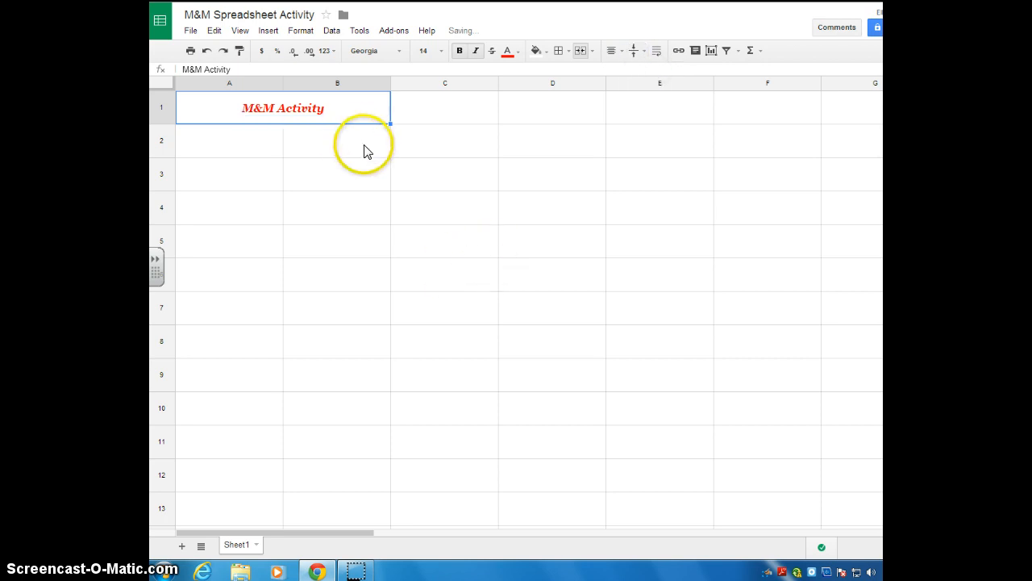
mouse_move(516, 87)
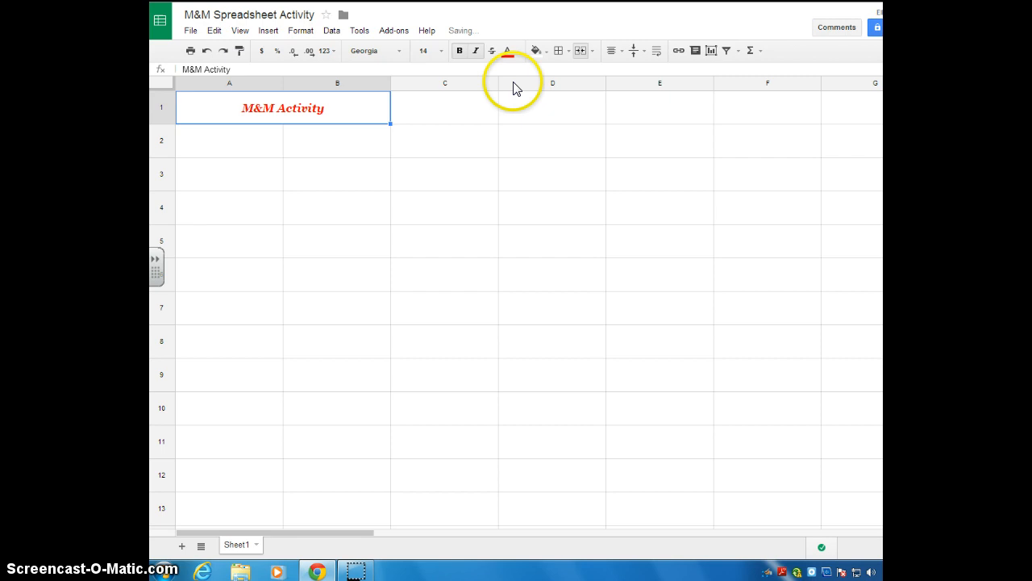
mouse_move(535, 50)
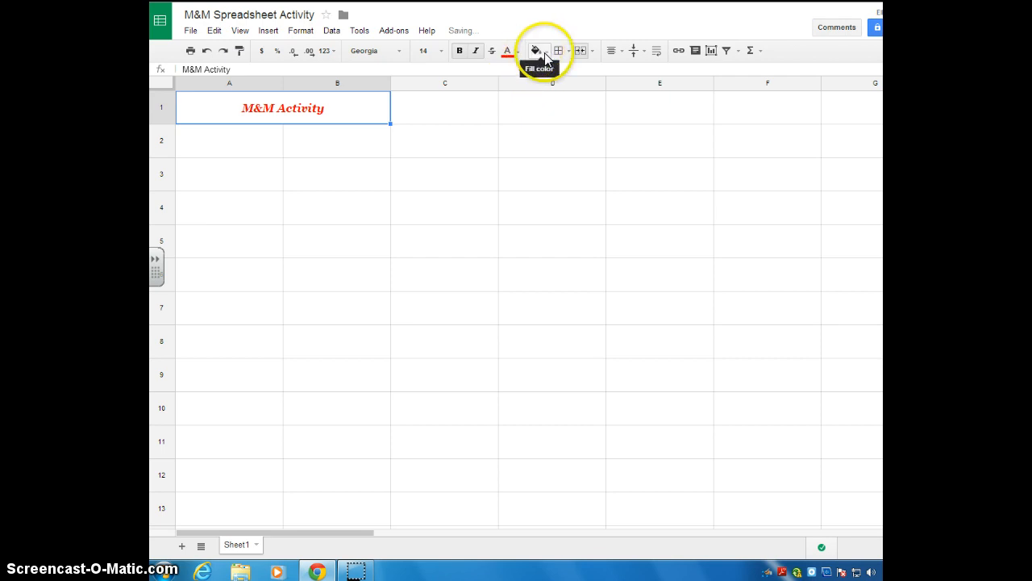
Step: Fill the title cell yellow, then change the fill to cyan
click(535, 50)
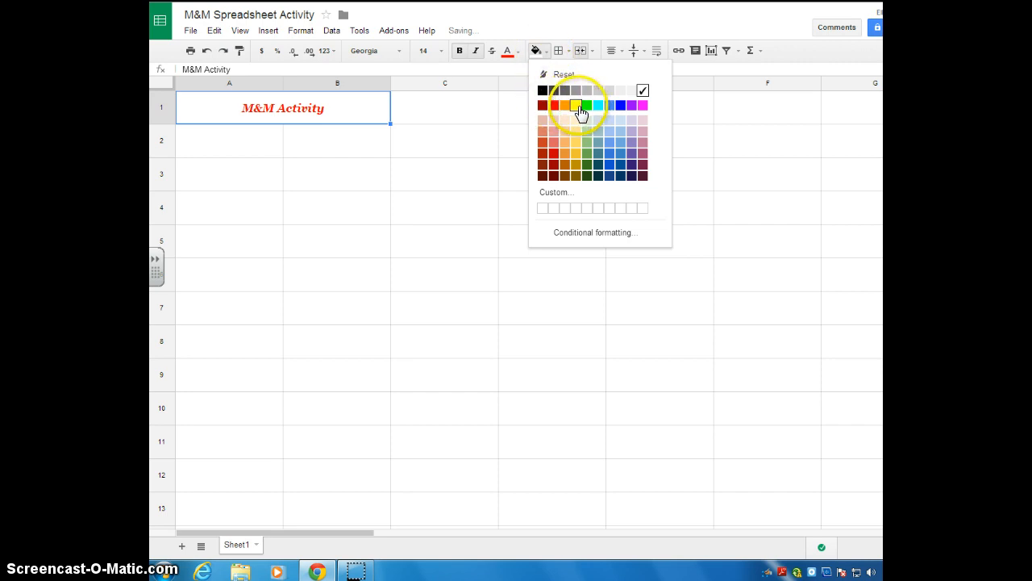
click(574, 105)
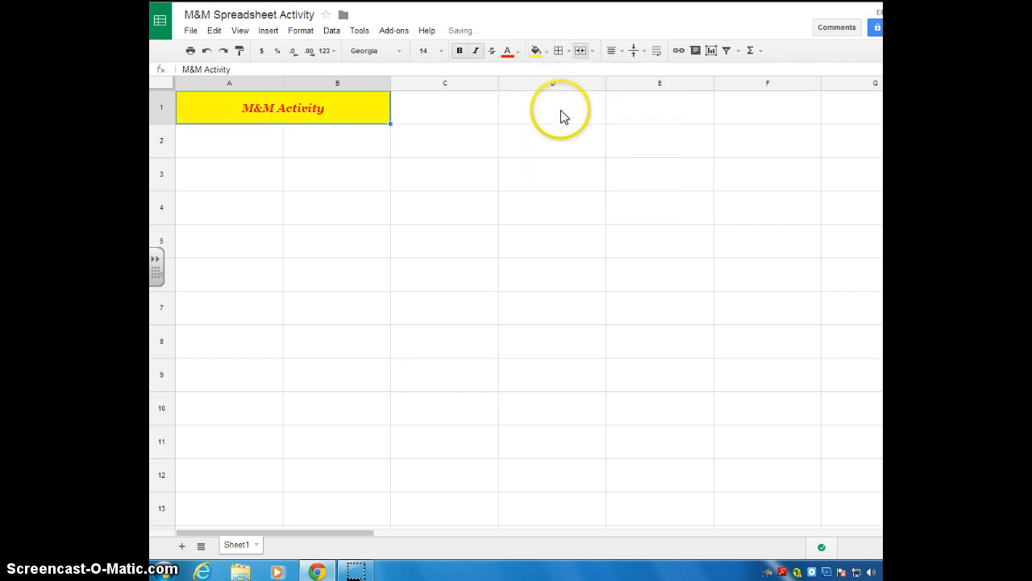
mouse_move(535, 50)
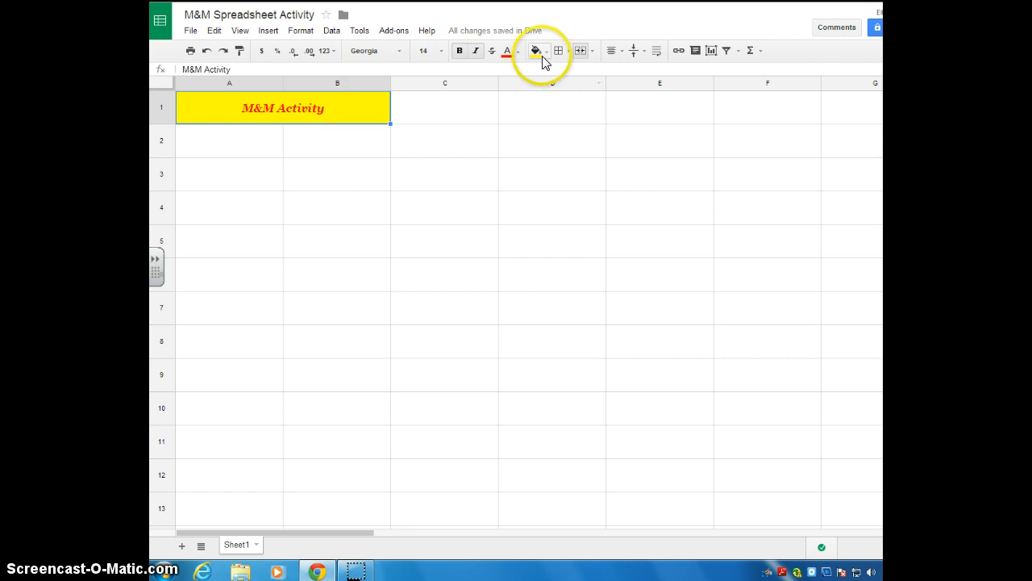
click(536, 50)
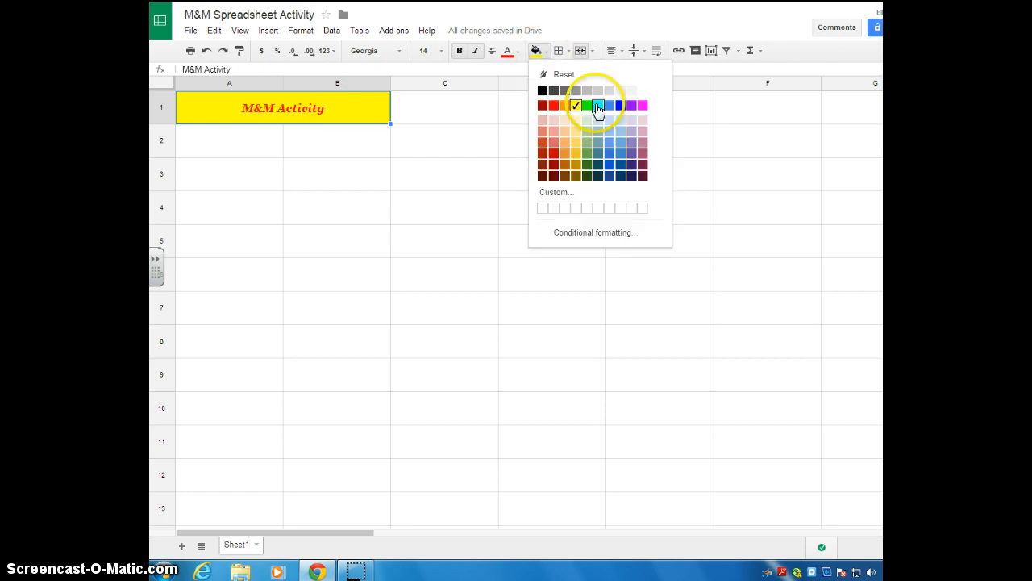
click(574, 105)
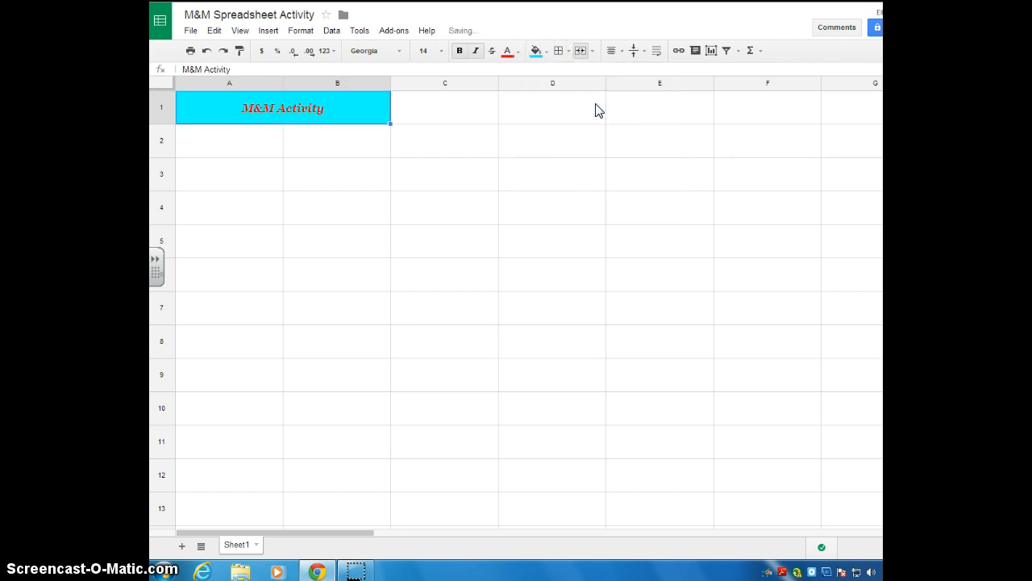
mouse_move(351, 116)
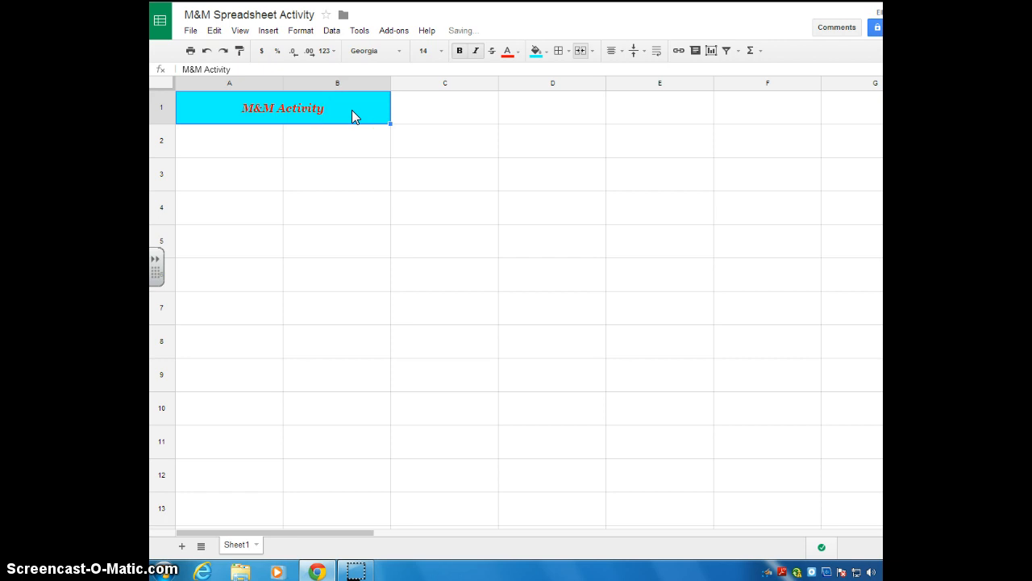
mouse_move(426, 147)
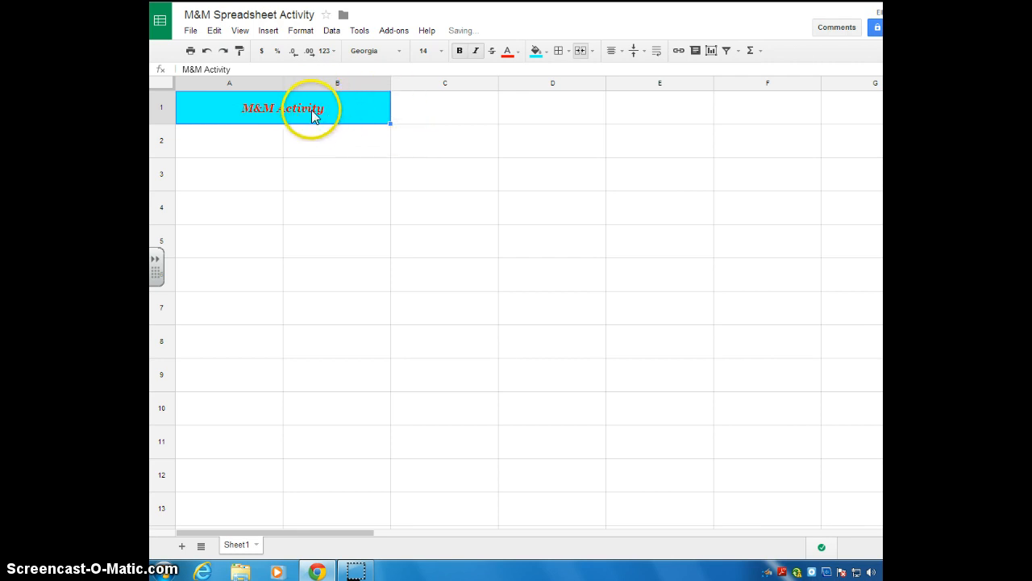
mouse_move(252, 119)
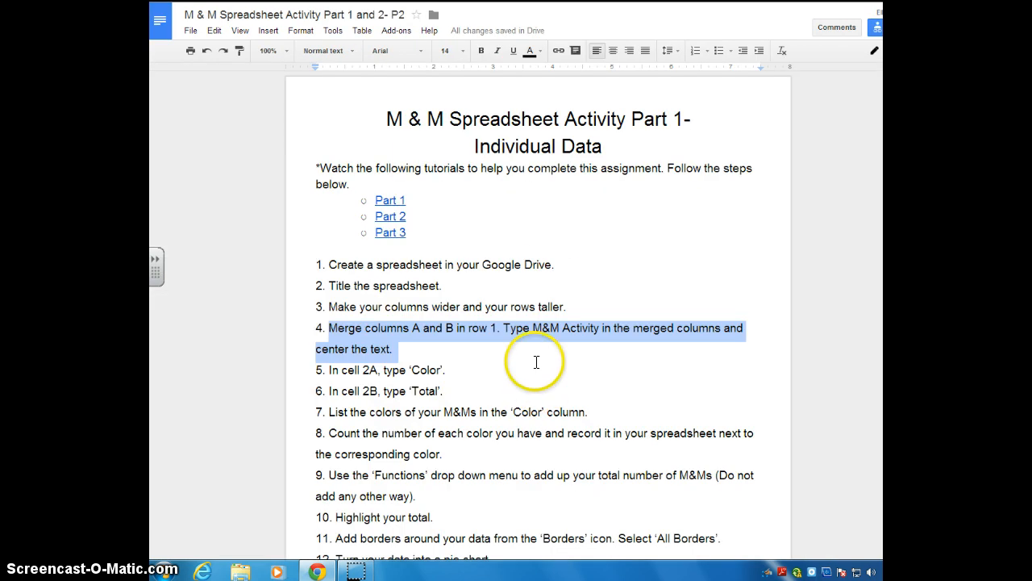
Step: Highlight instruction steps 5 and 6 about the Color and Total headings
click(325, 369)
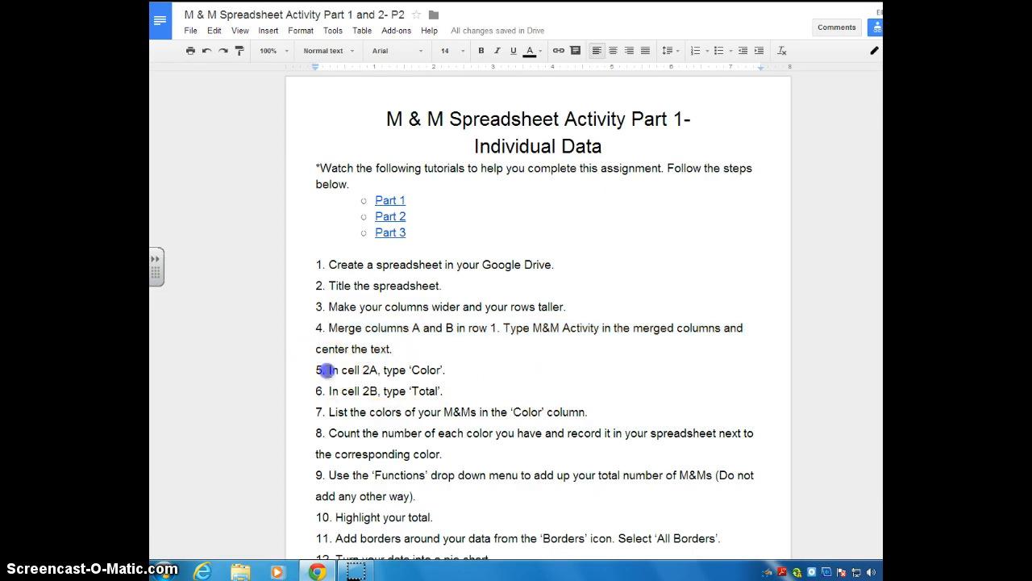
drag(316, 370, 445, 390)
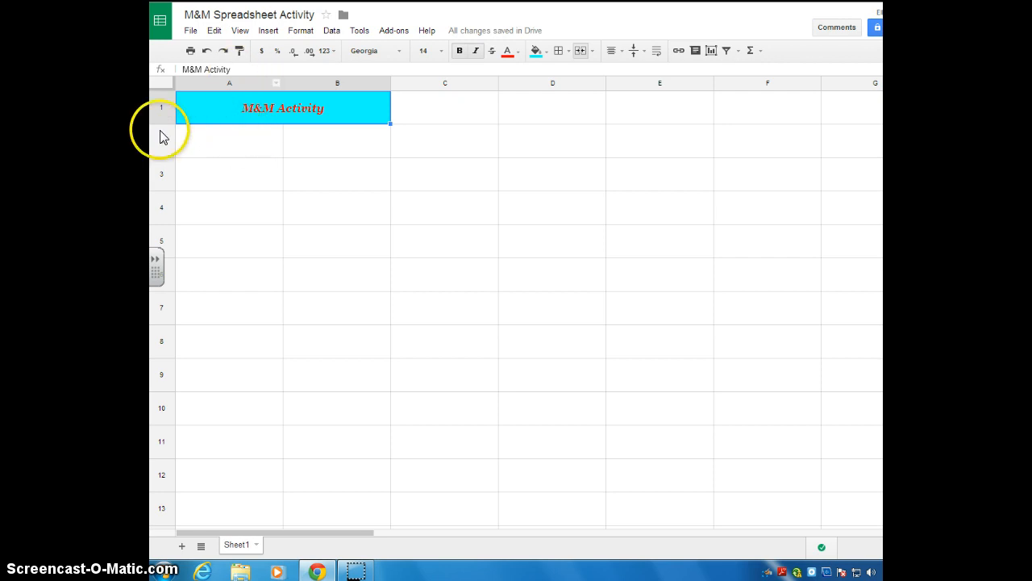
mouse_move(236, 151)
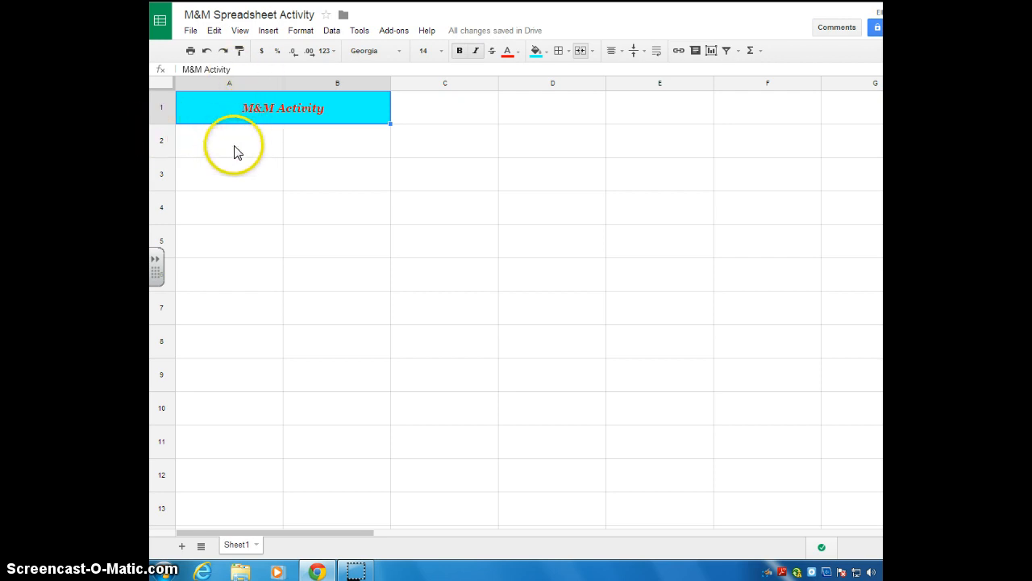
Step: Enter the headings Color in A2 and Total in B2
text(Col)
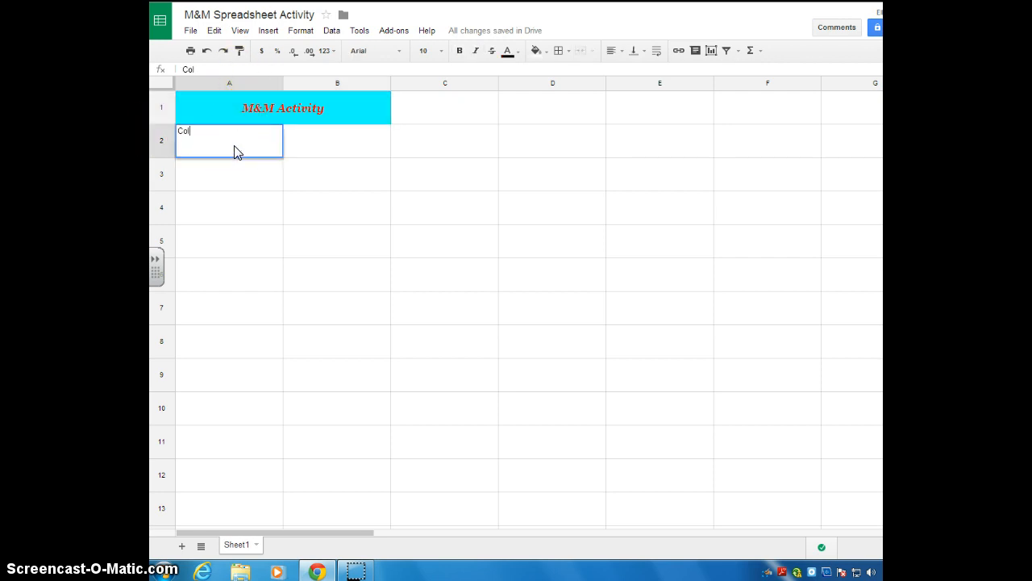
text(or)
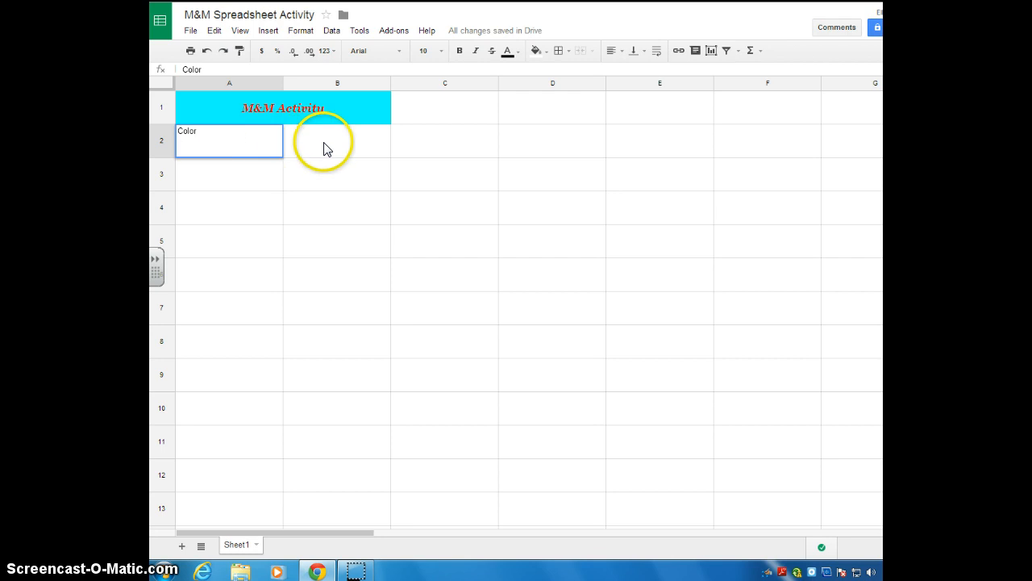
click(335, 142)
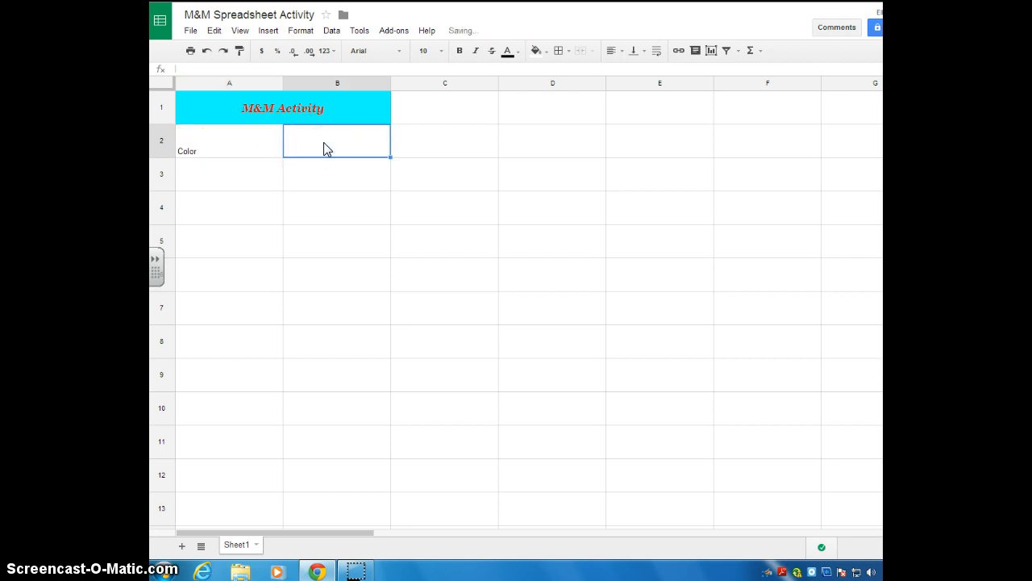
text(Total)
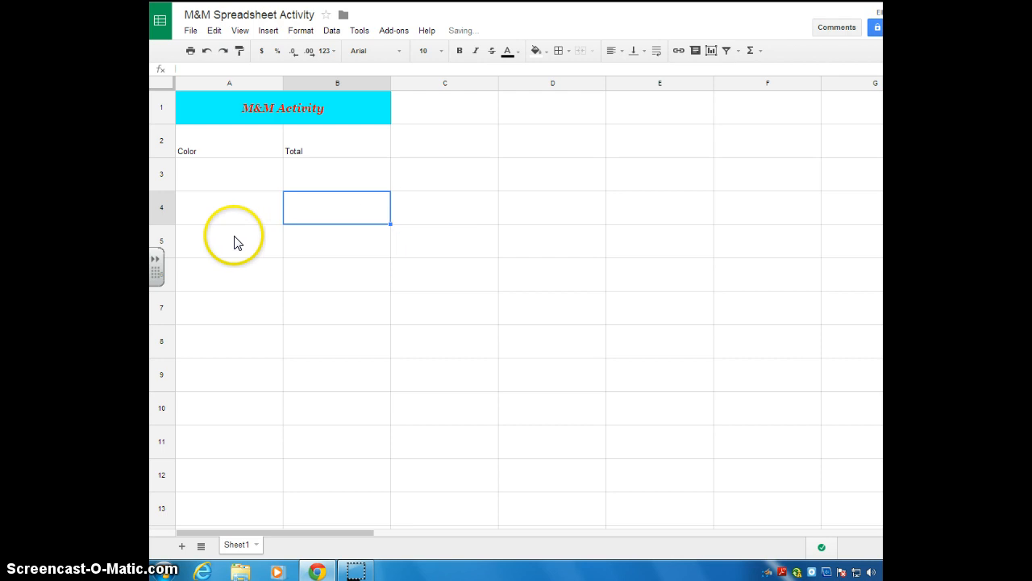
Step: Style A2:B2 with font size 11 and a purple fill
drag(229, 142, 335, 142)
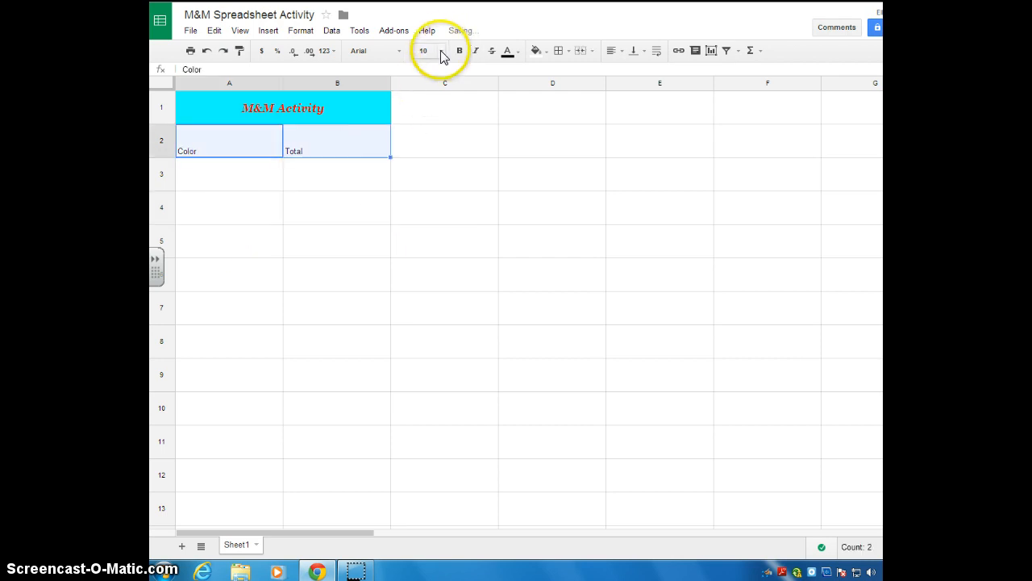
click(422, 50)
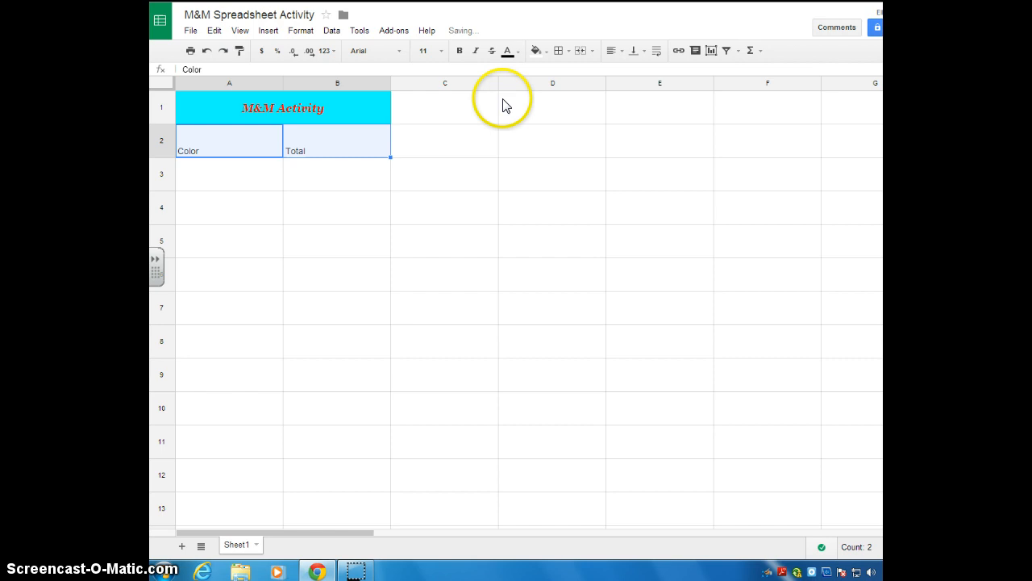
click(536, 50)
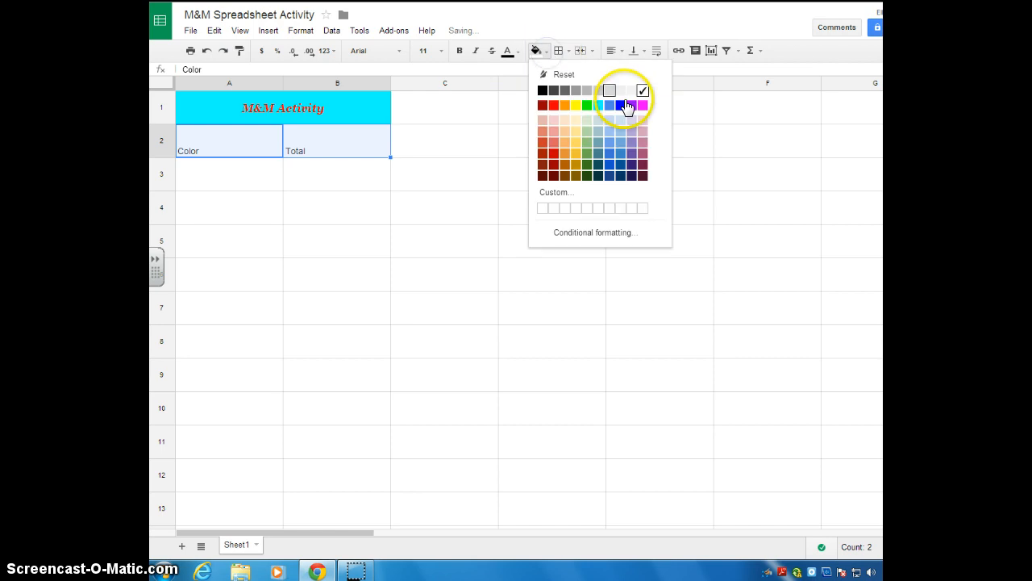
click(634, 105)
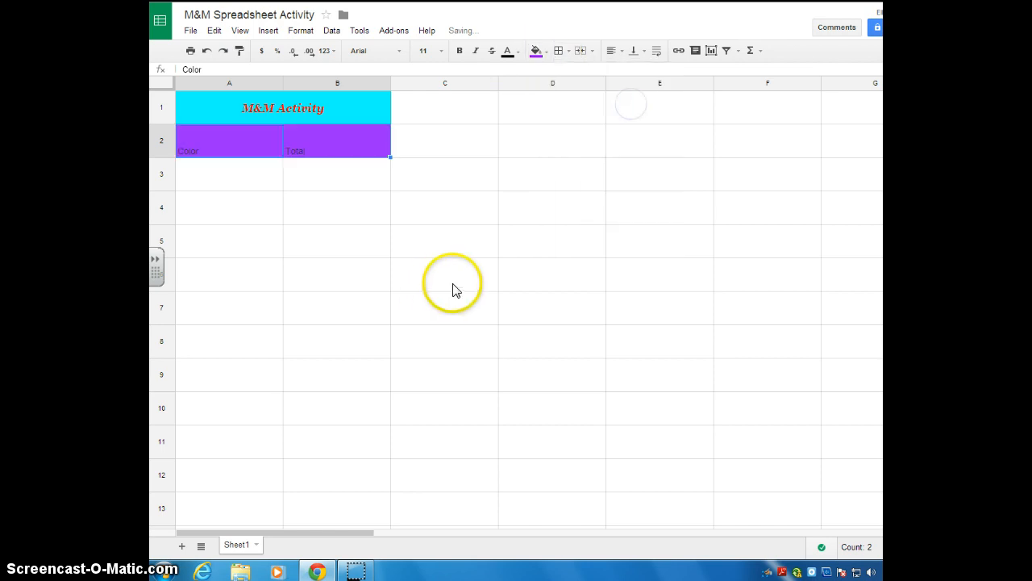
mouse_move(611, 50)
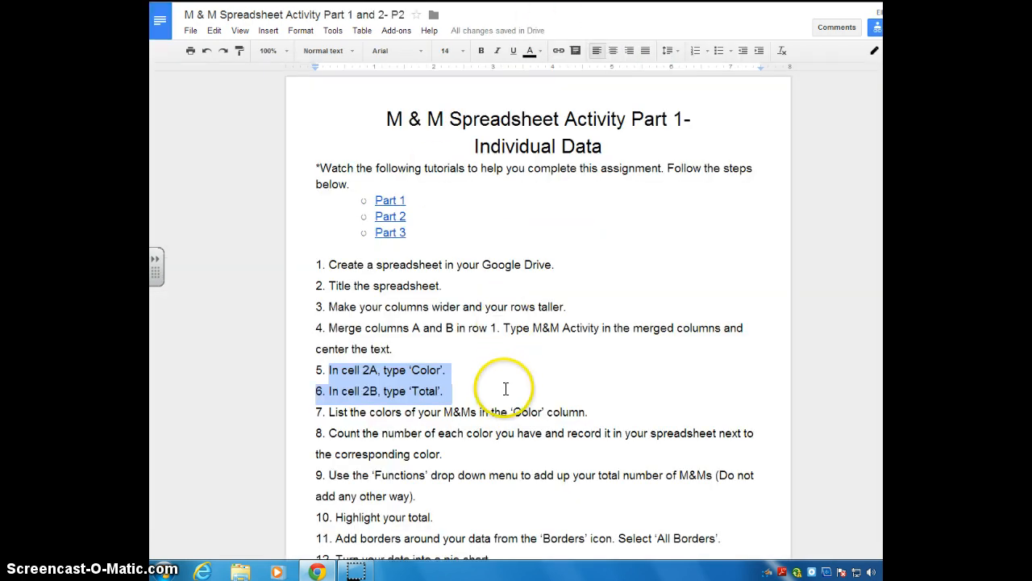
scroll(down, 3)
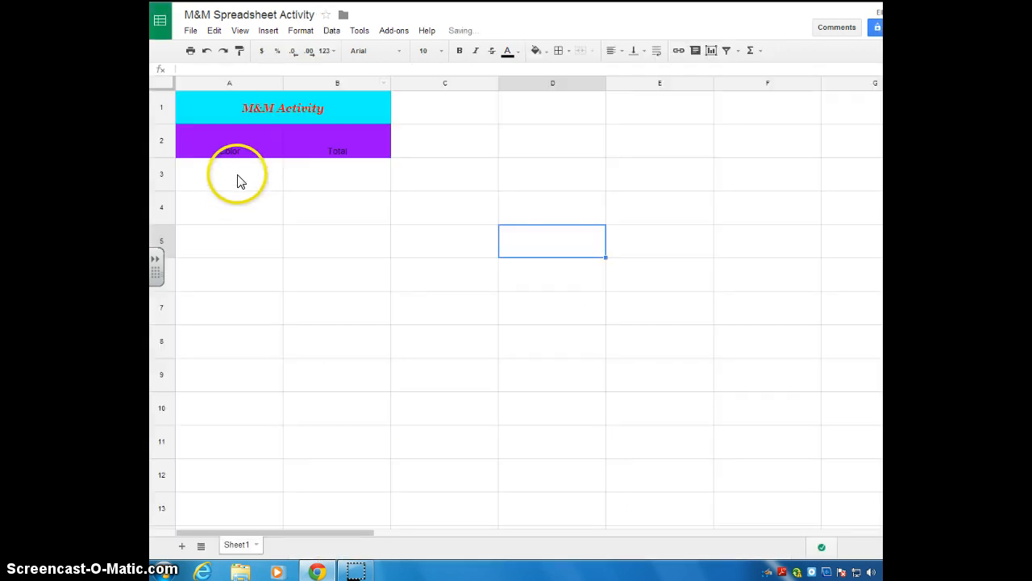
Step: List Red, Blue, Green, Yellow and Orange down cells A3 to A7
text(Re)
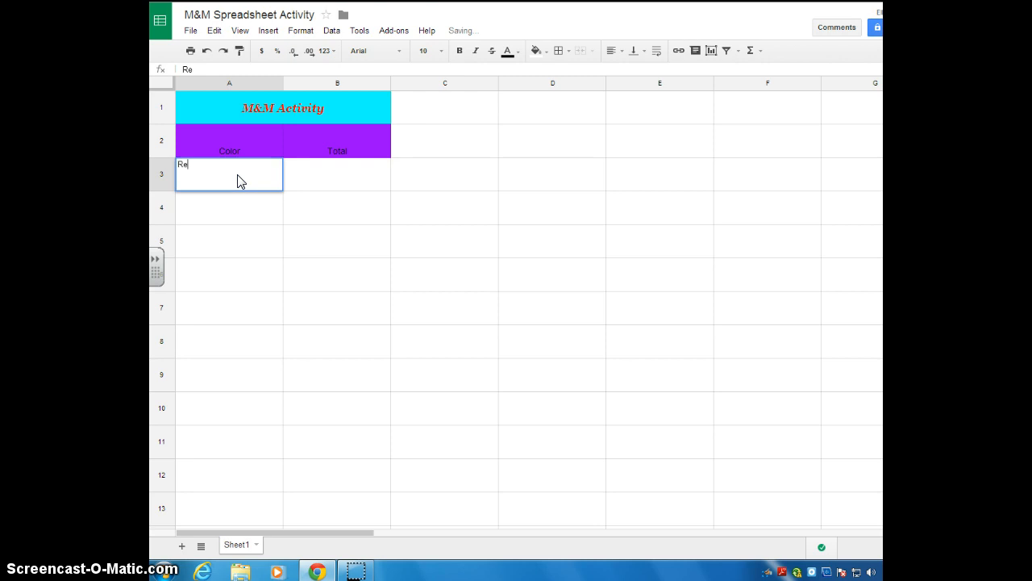
key(Return)
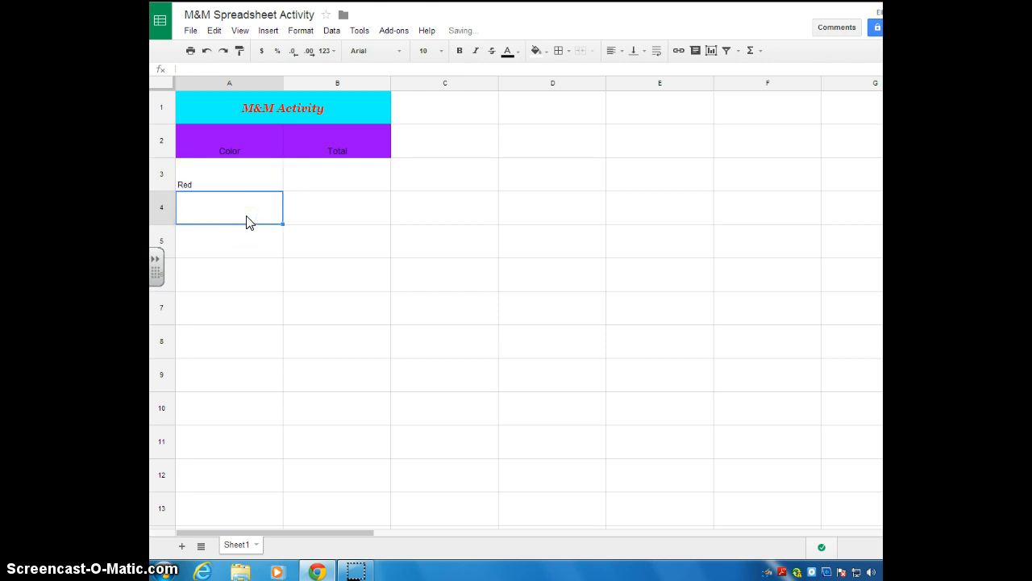
text(Blue)
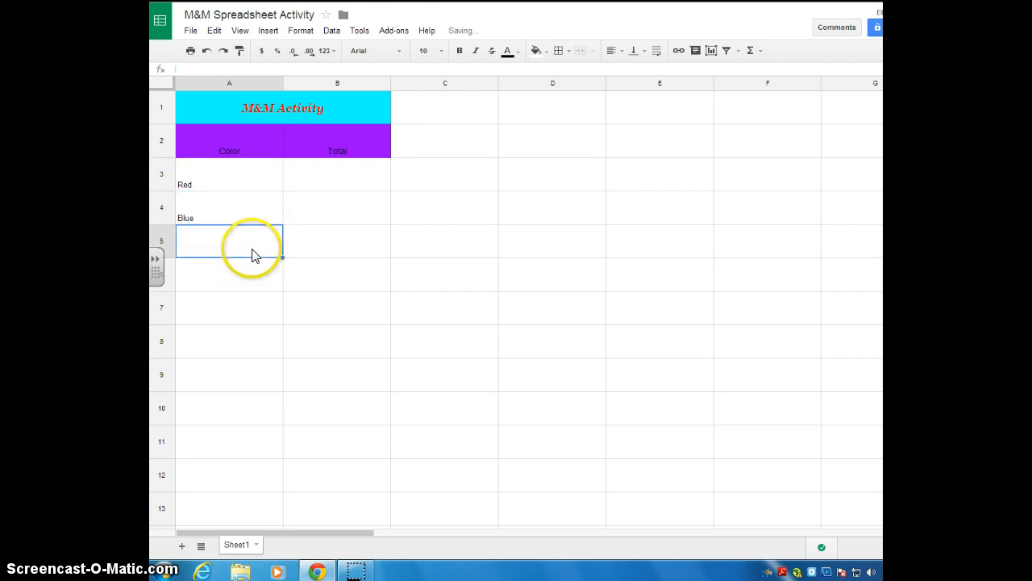
text(Green)
click(229, 274)
text(Yellow)
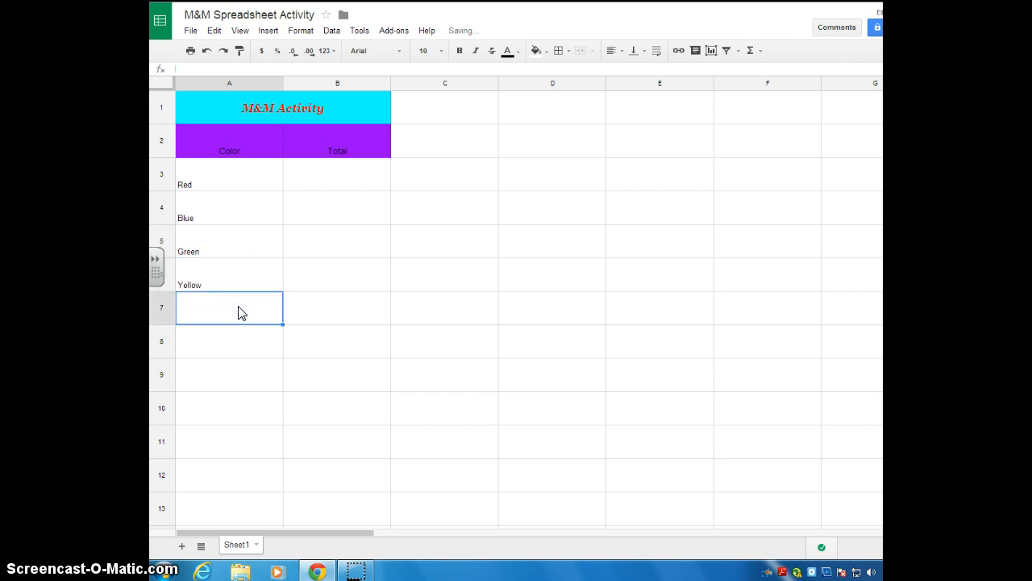
text(Orange)
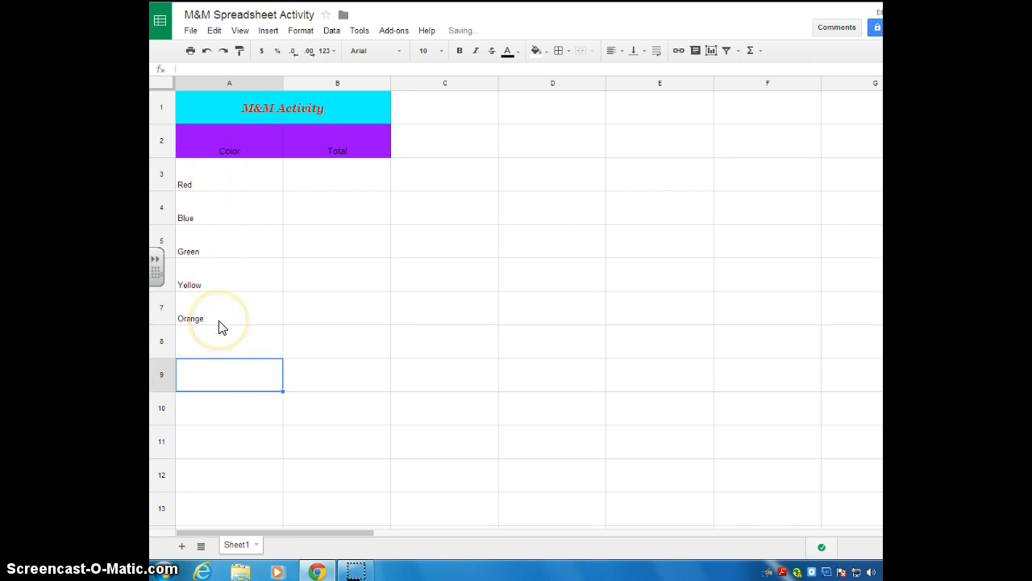
mouse_move(338, 158)
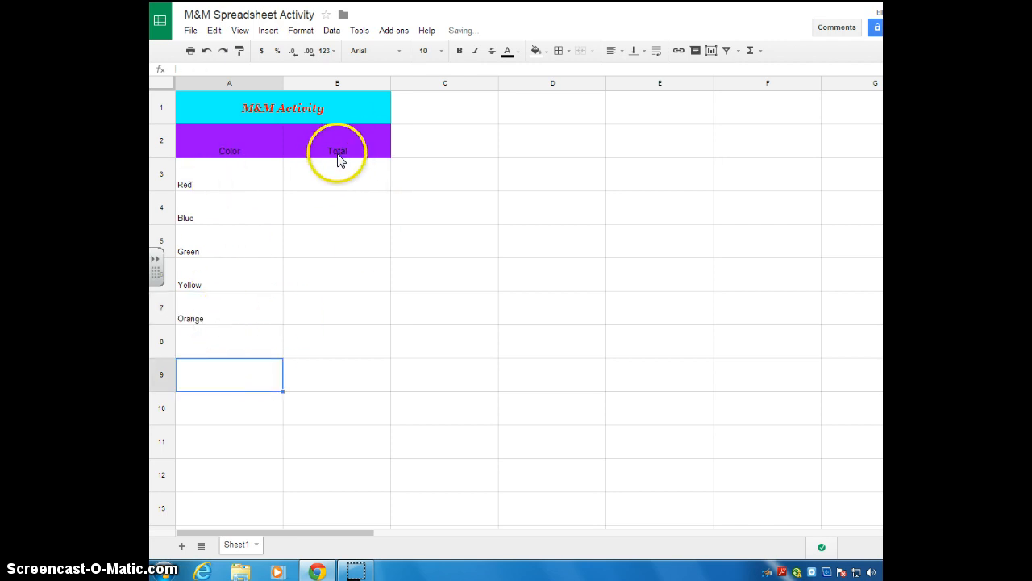
mouse_move(347, 179)
text(8)
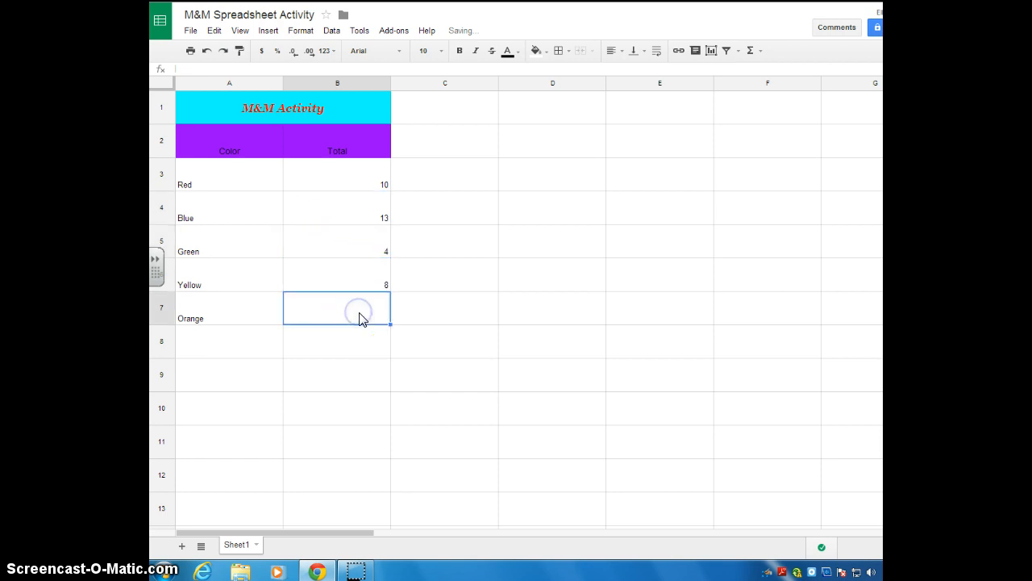
Step: Enter the Orange count of 15 in B7 and commit it
text(15)
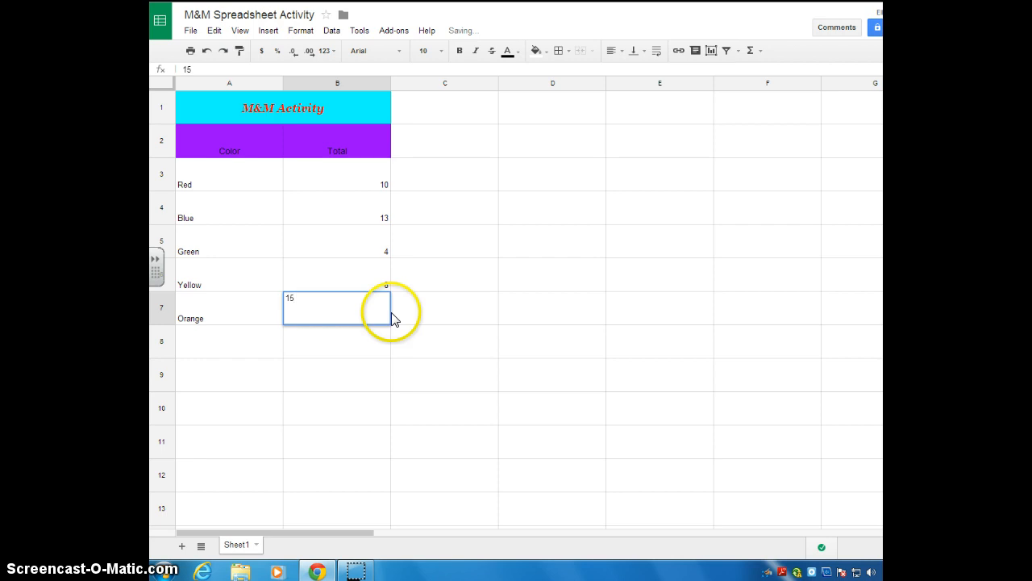
click(552, 374)
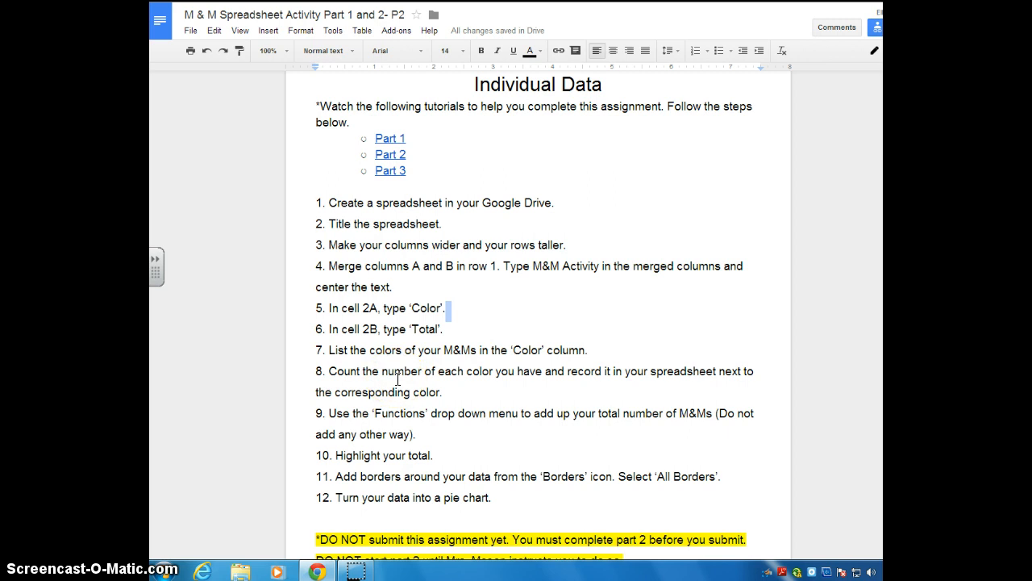
Step: Highlight step 9 of the instructions about adding up the total M&Ms
double_click(329, 413)
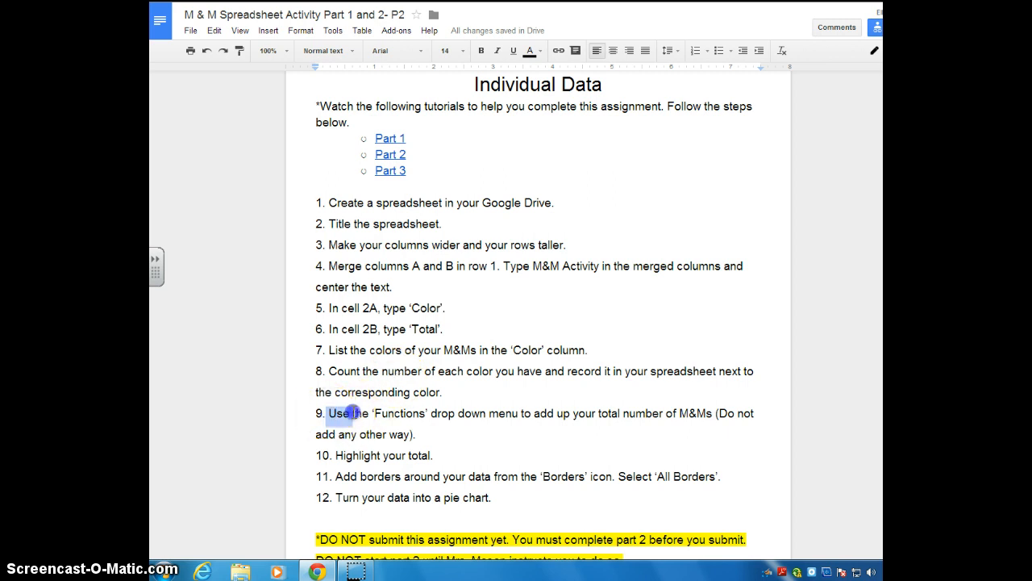
drag(329, 413, 420, 436)
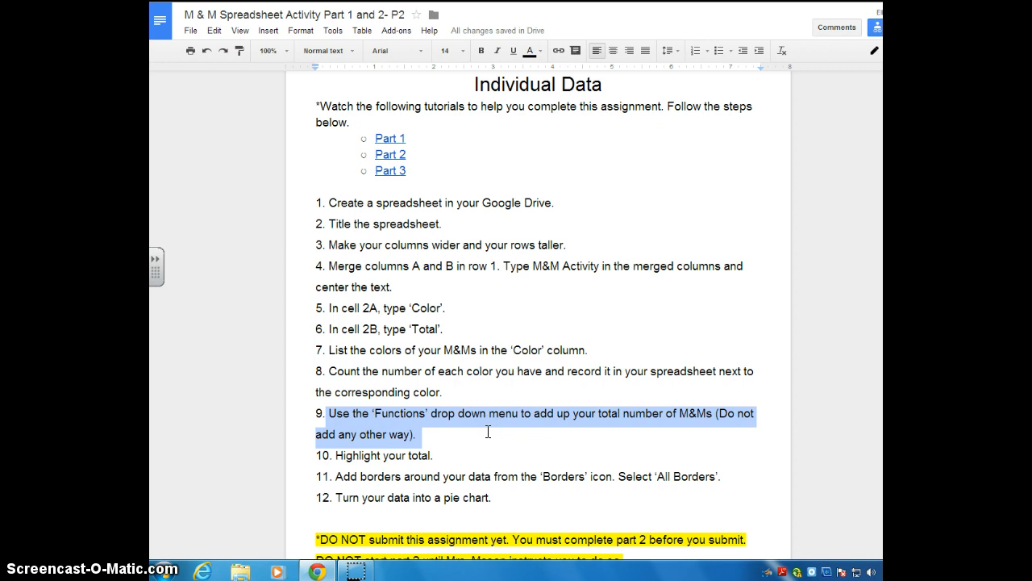
mouse_move(487, 433)
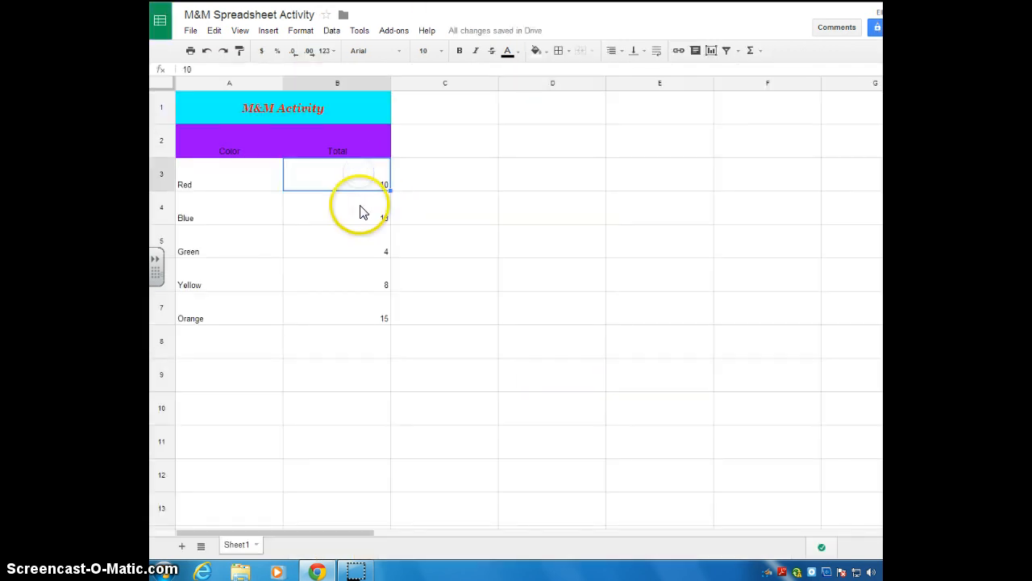
Step: Walk through the Green and Orange counts and the Red and Blue color entries
click(335, 242)
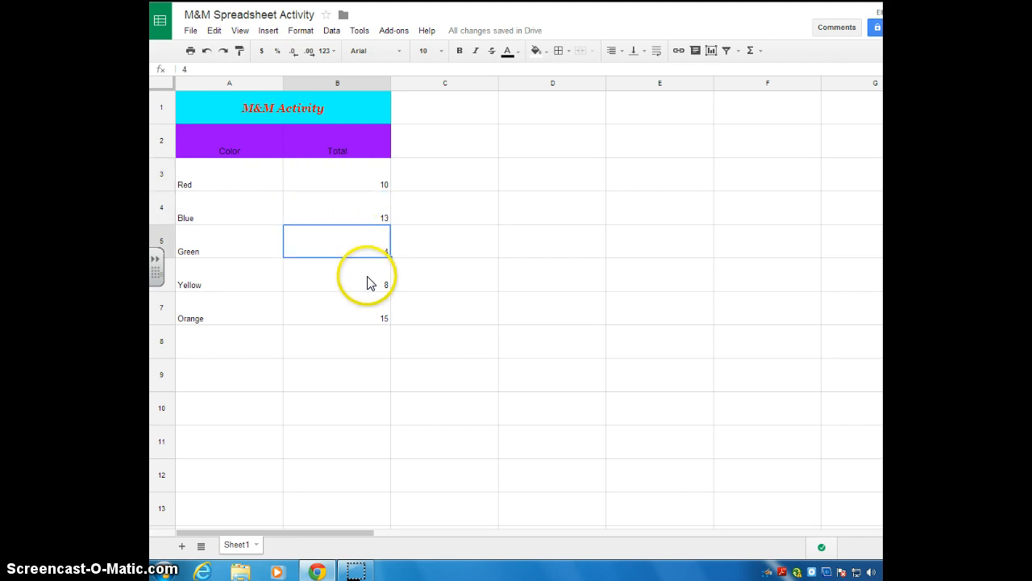
click(338, 306)
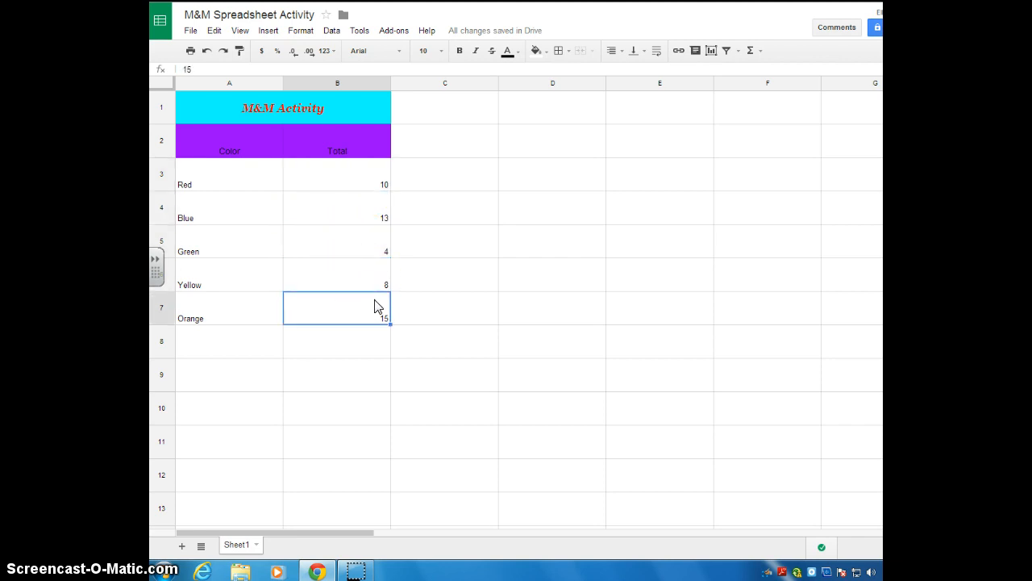
click(446, 274)
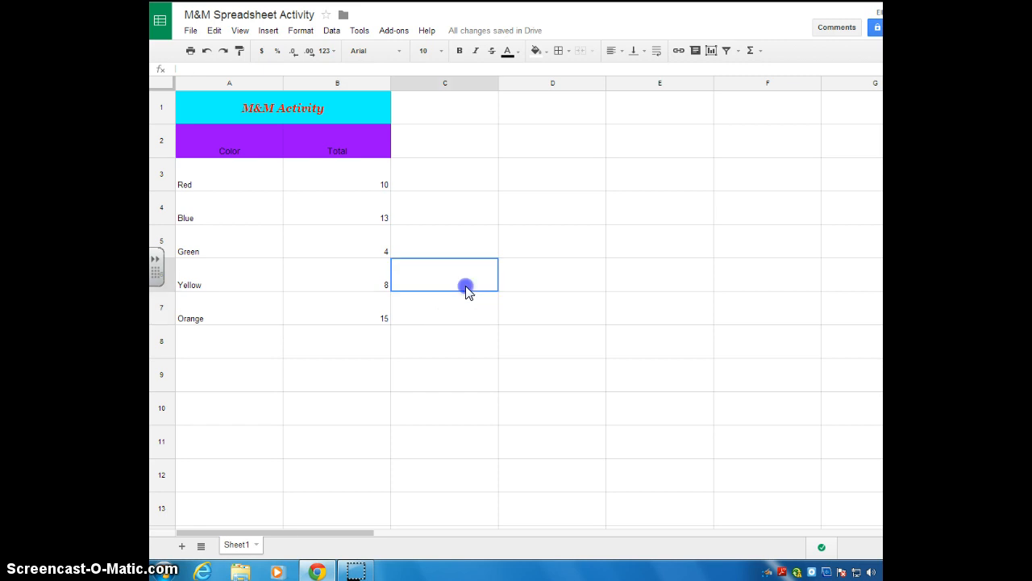
click(229, 174)
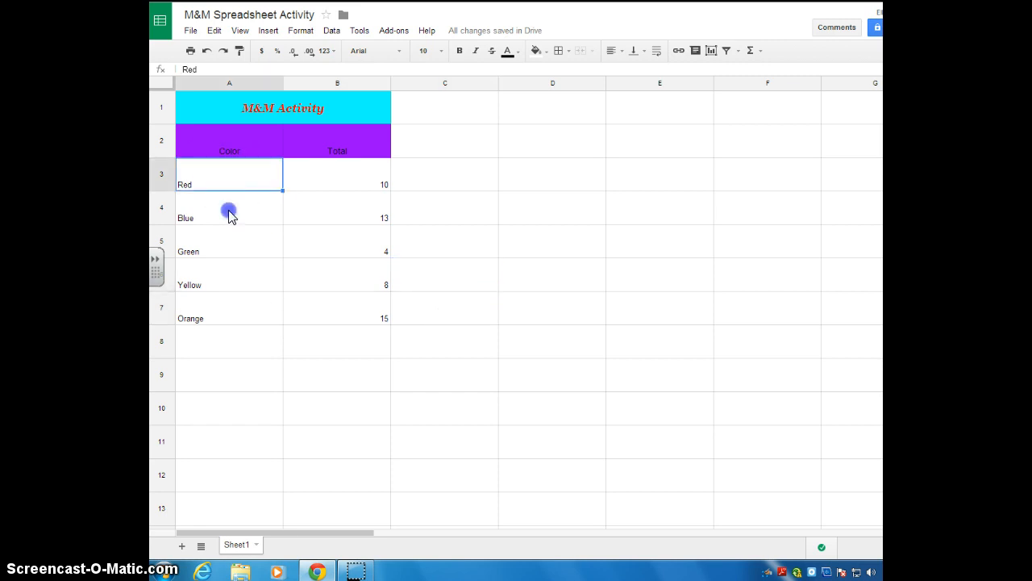
click(229, 208)
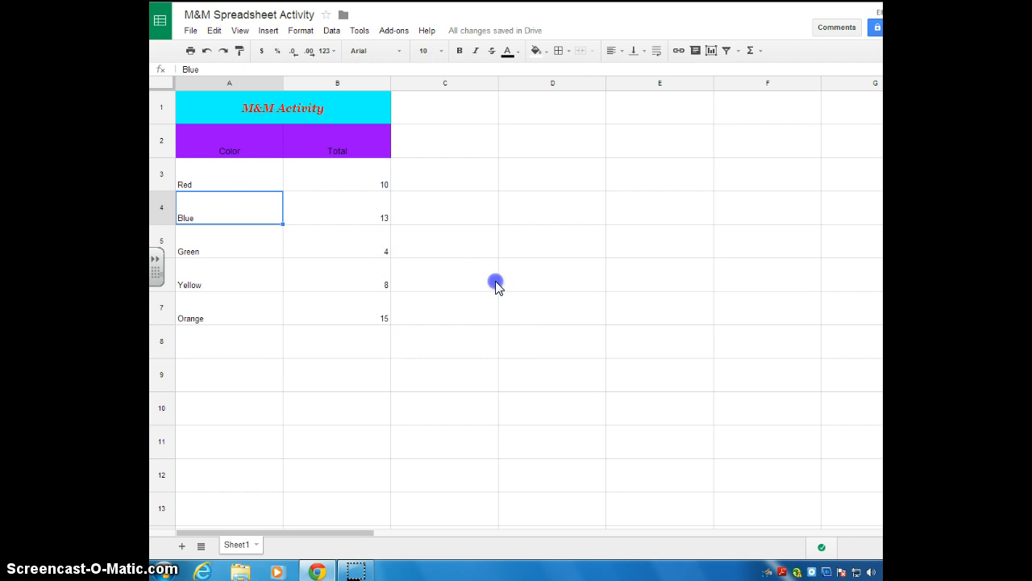
click(446, 274)
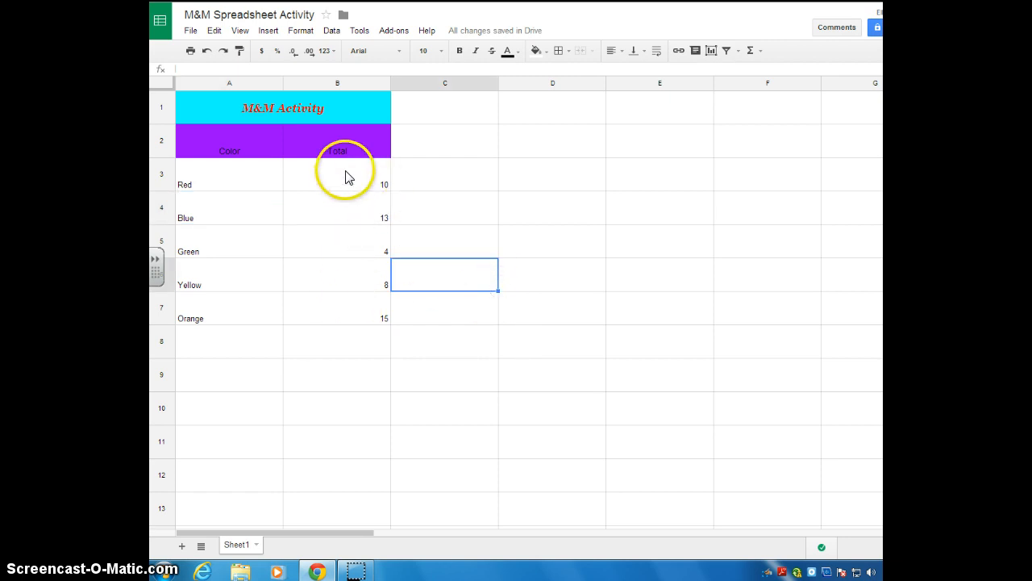
mouse_move(358, 187)
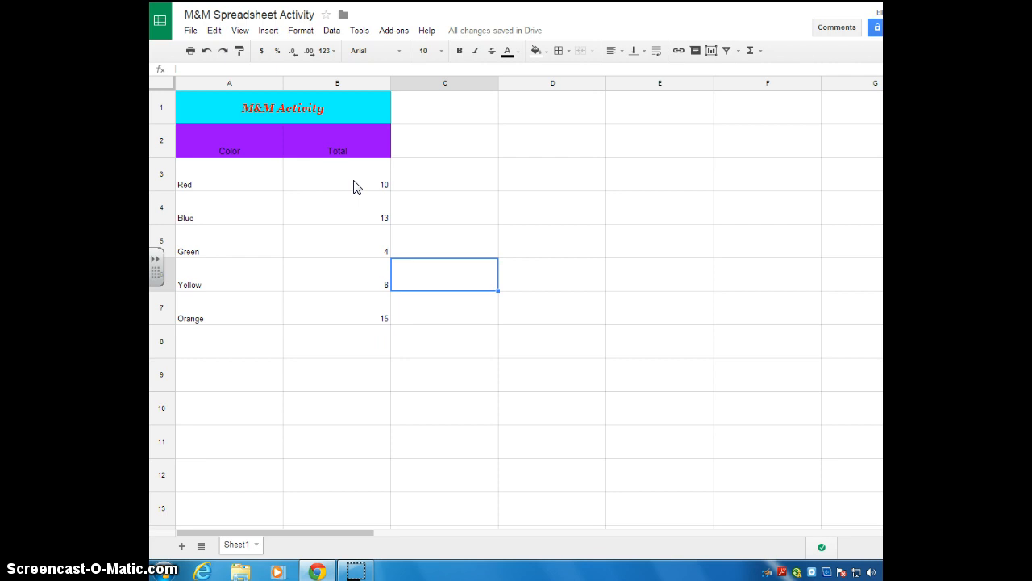
mouse_move(358, 182)
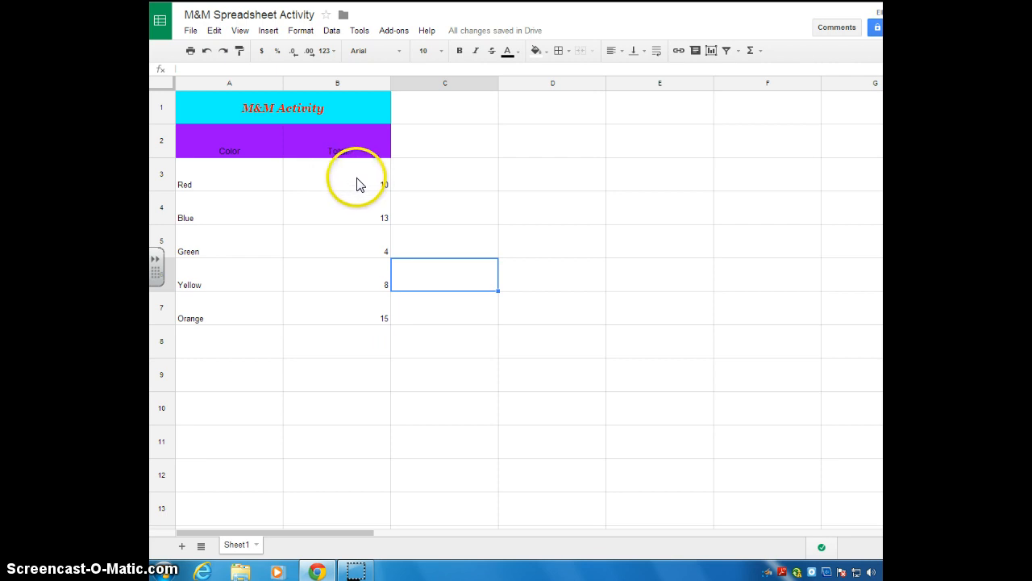
mouse_move(362, 184)
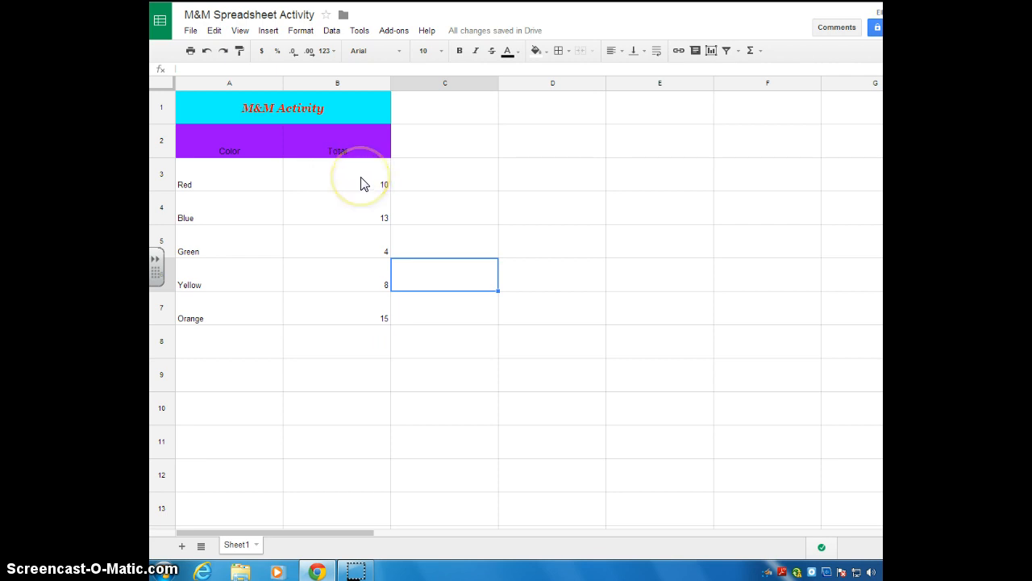
mouse_move(294, 109)
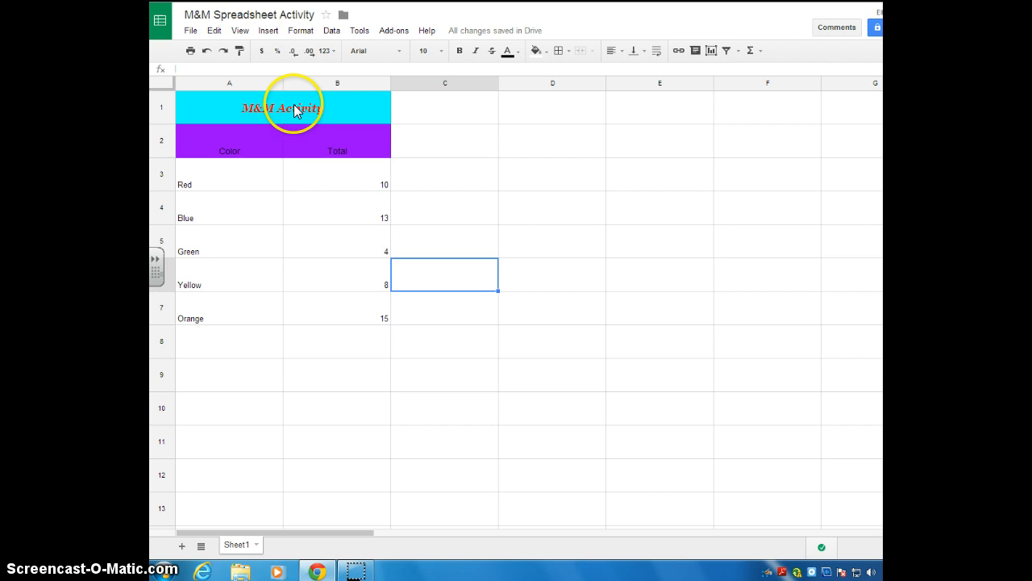
mouse_move(245, 274)
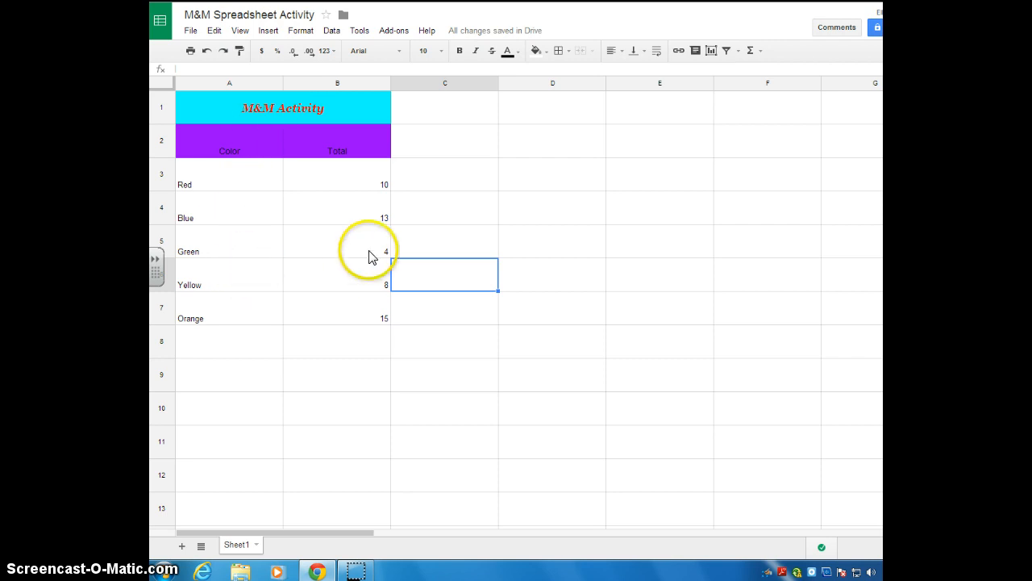
mouse_move(351, 180)
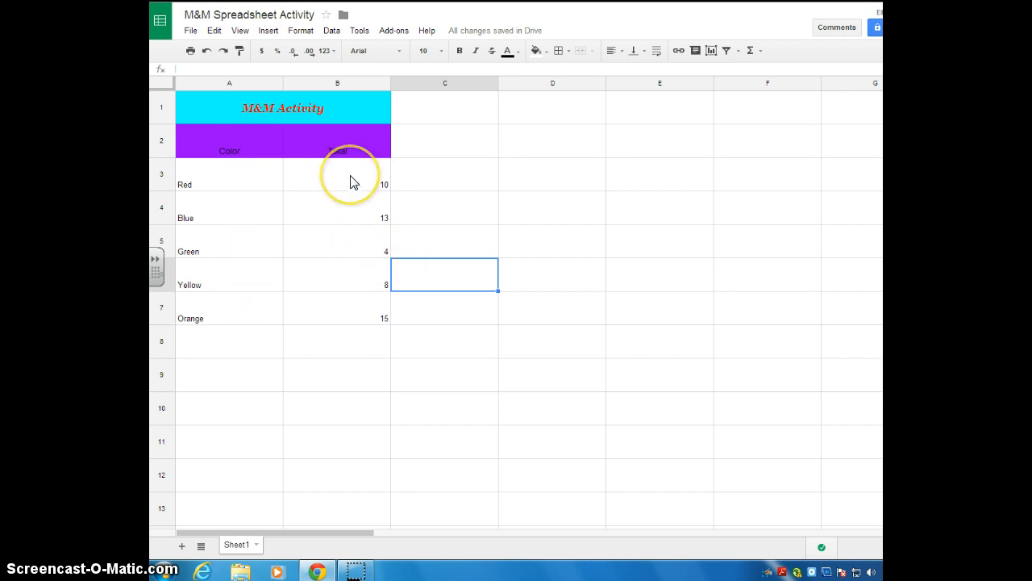
Step: Select the five counts in B3:B7 from Red's 10 to Orange's 15
click(337, 175)
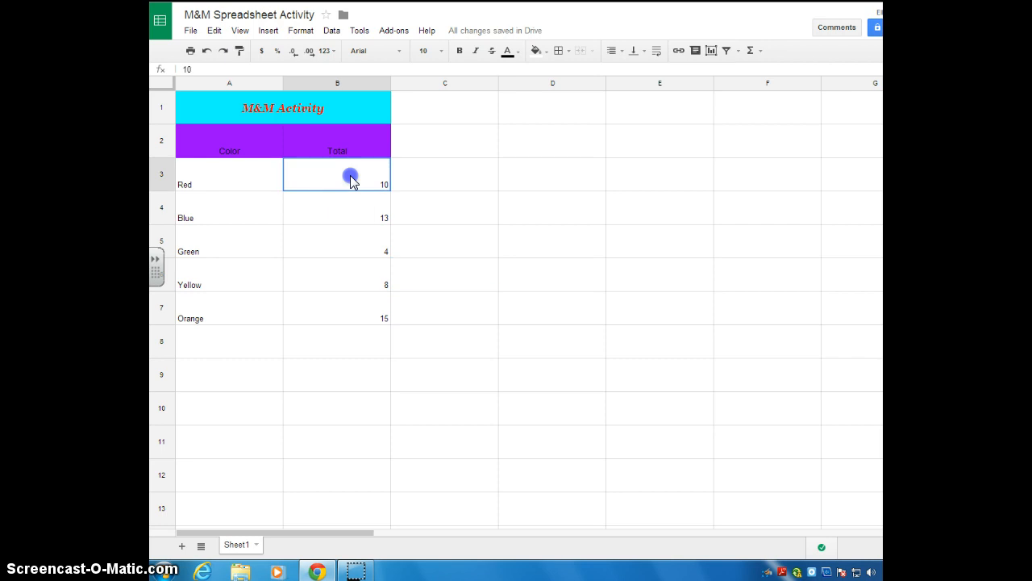
drag(352, 175, 358, 235)
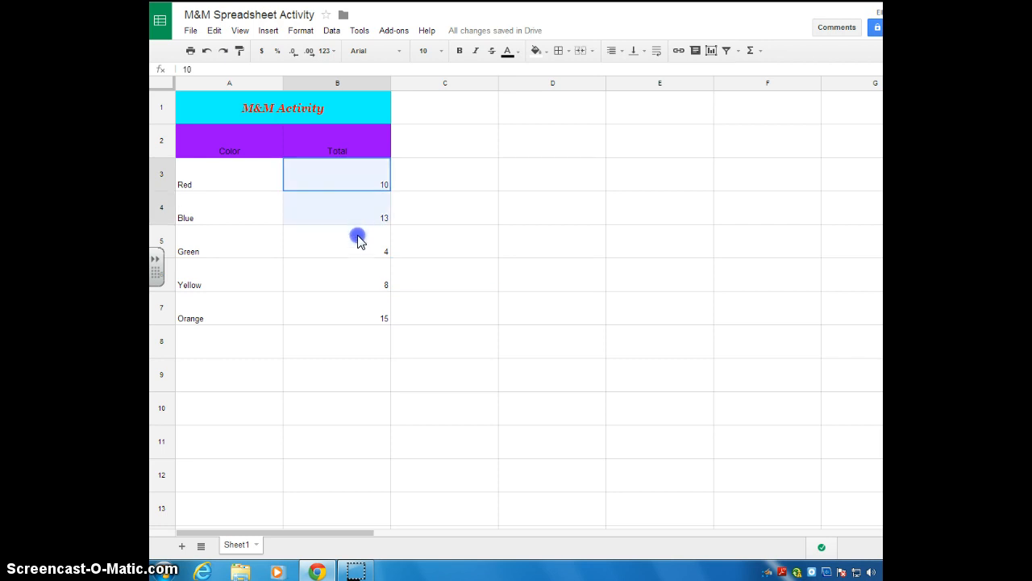
drag(358, 174, 361, 313)
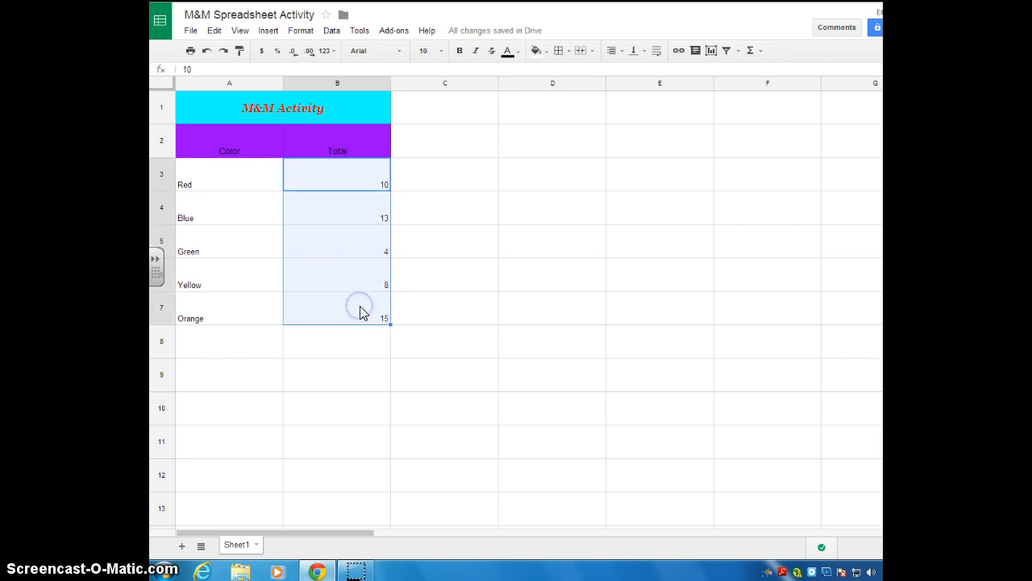
mouse_move(282, 234)
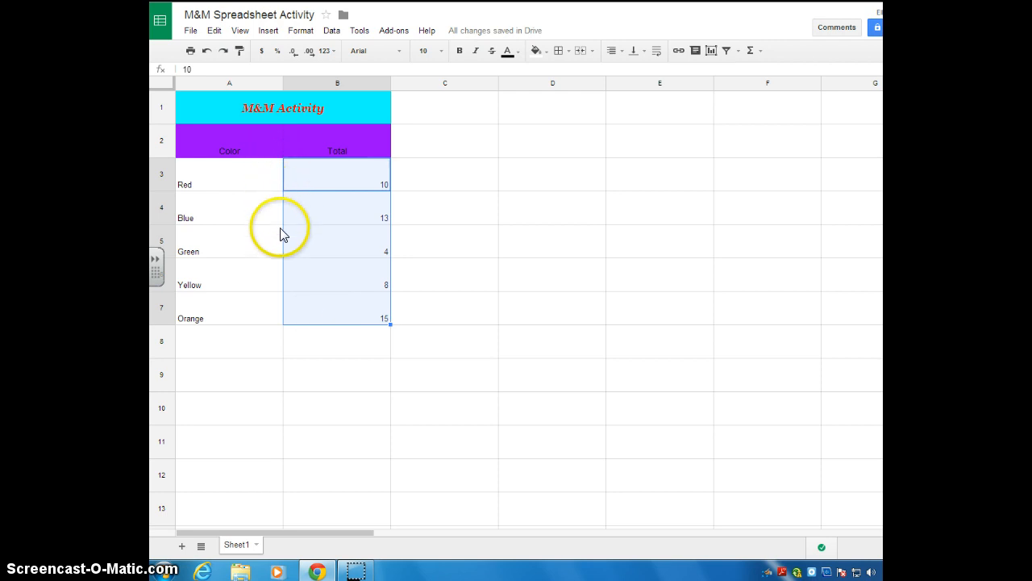
mouse_move(339, 245)
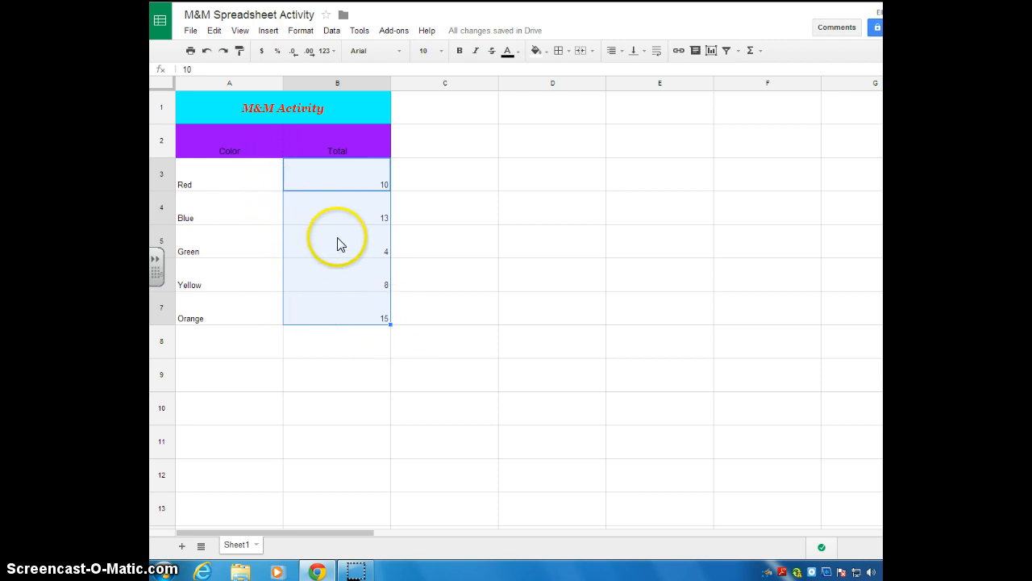
mouse_move(363, 210)
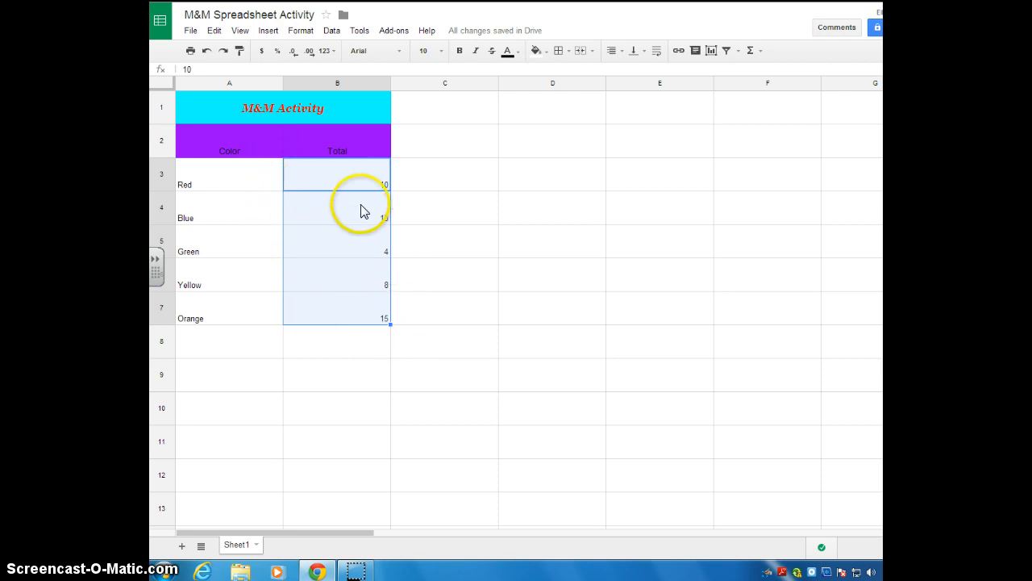
mouse_move(365, 190)
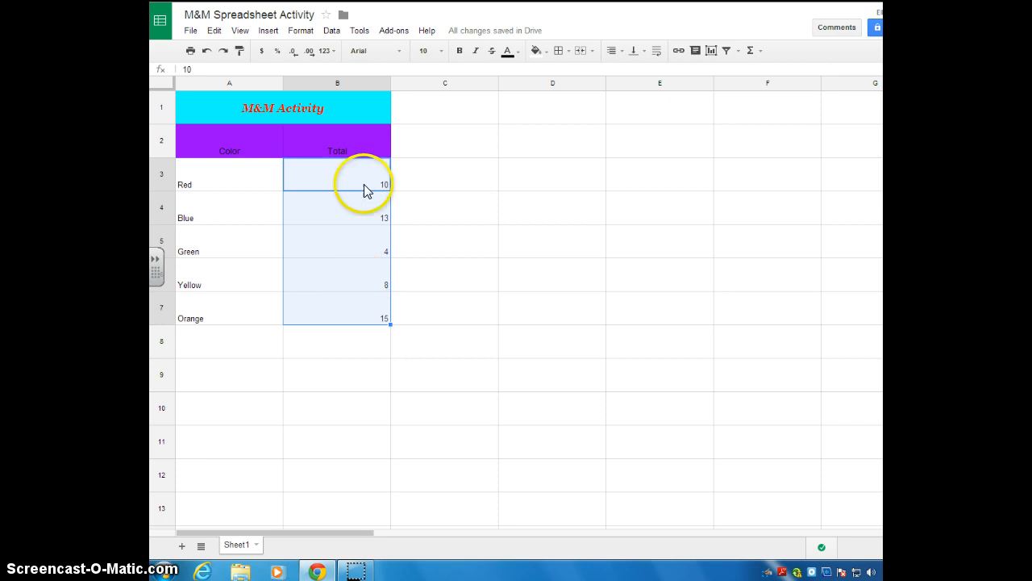
mouse_move(379, 281)
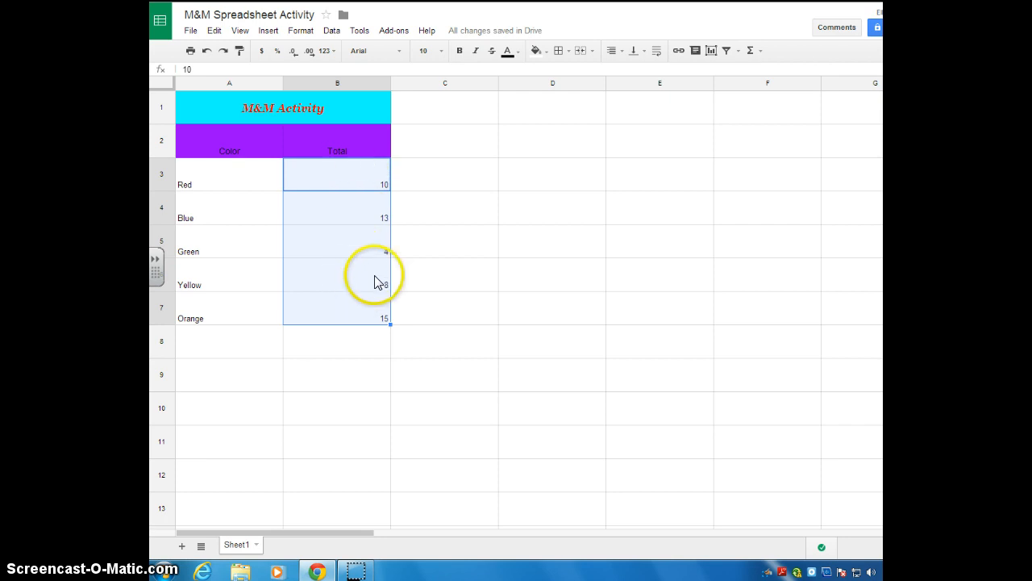
mouse_move(750, 50)
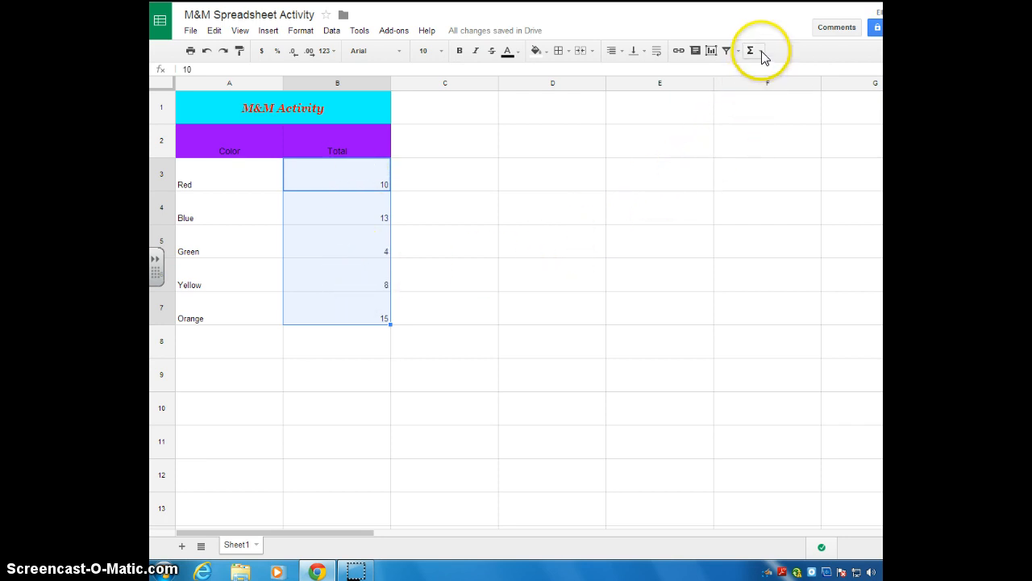
mouse_move(750, 50)
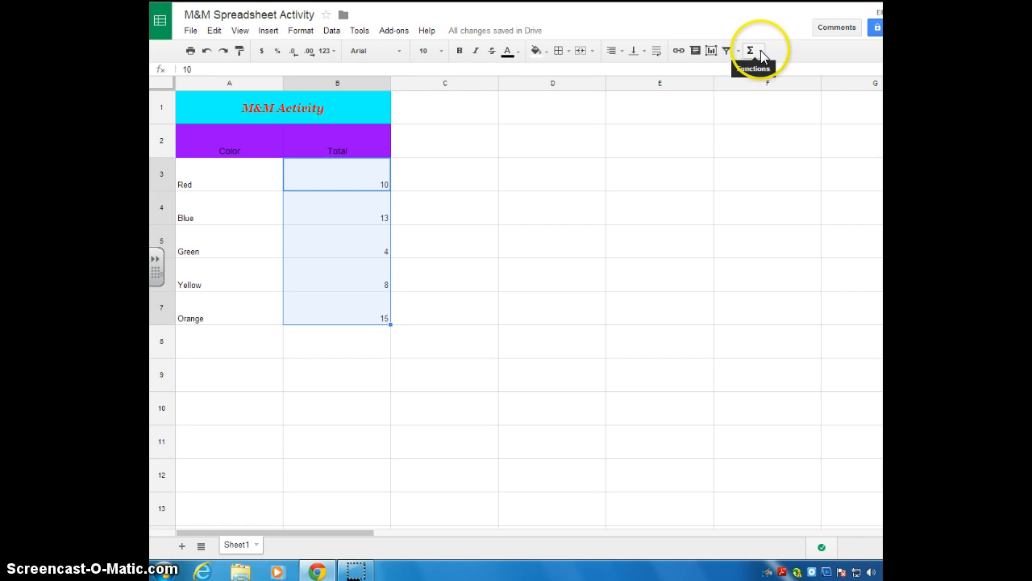
Step: Show the Functions (Σ) list with SUM, AVERAGE, COUNT, MAX and MIN
click(750, 50)
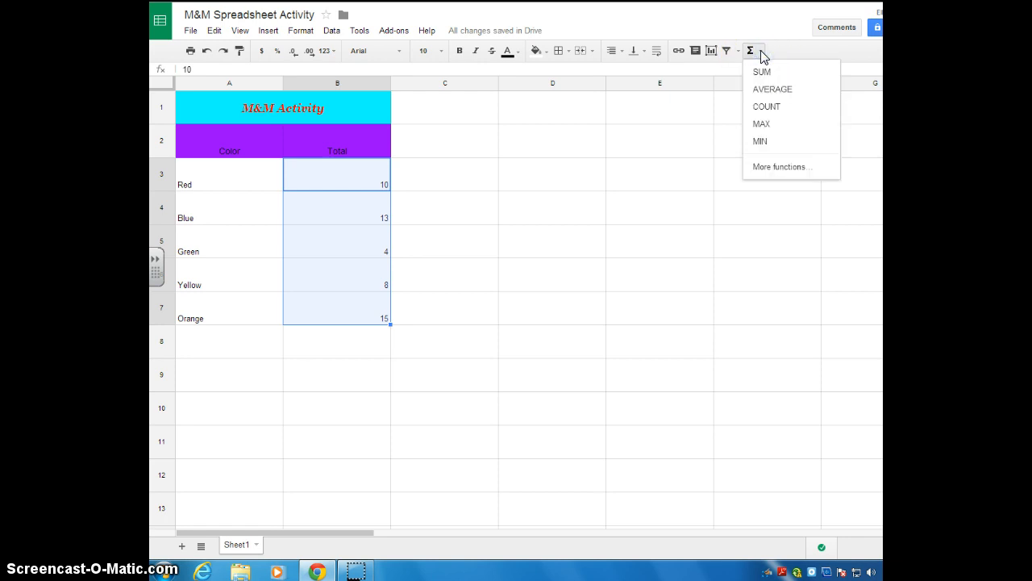
mouse_move(761, 71)
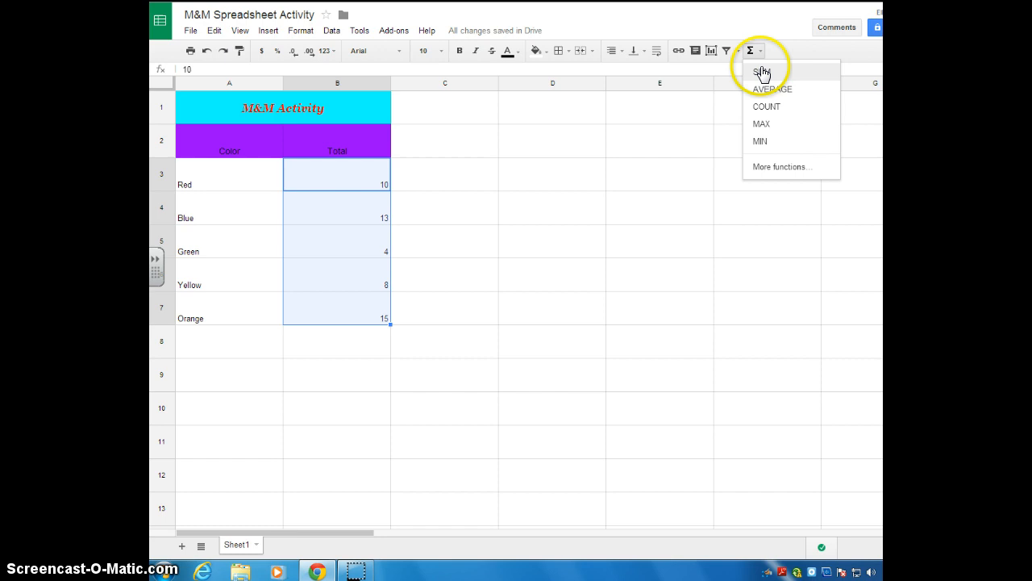
mouse_move(778, 123)
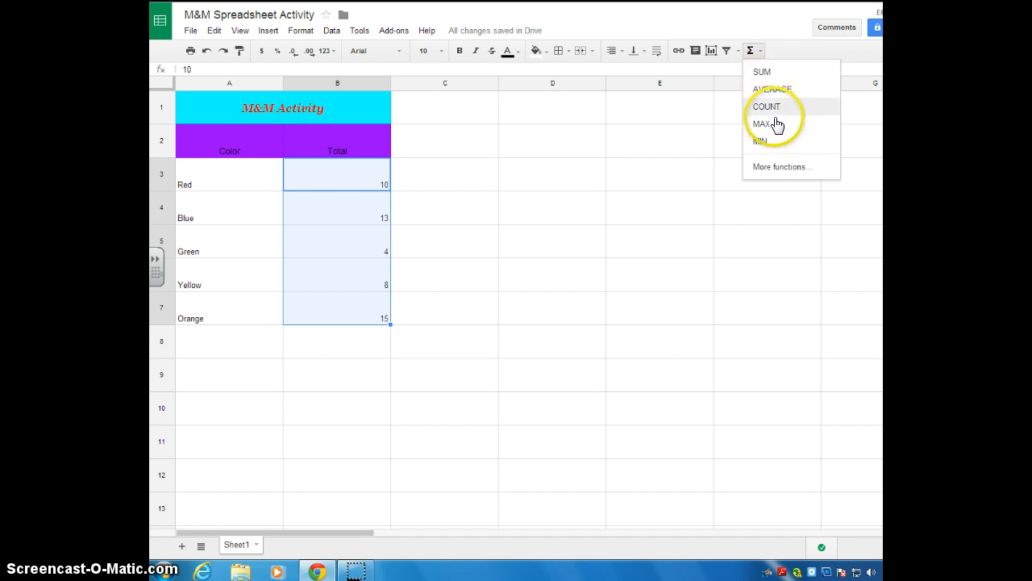
mouse_move(779, 166)
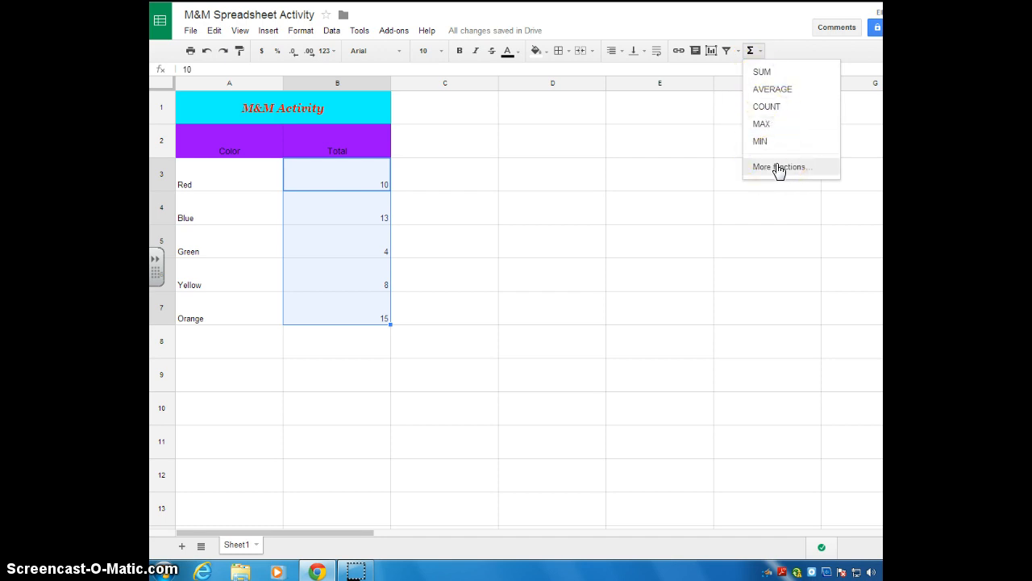
mouse_move(767, 106)
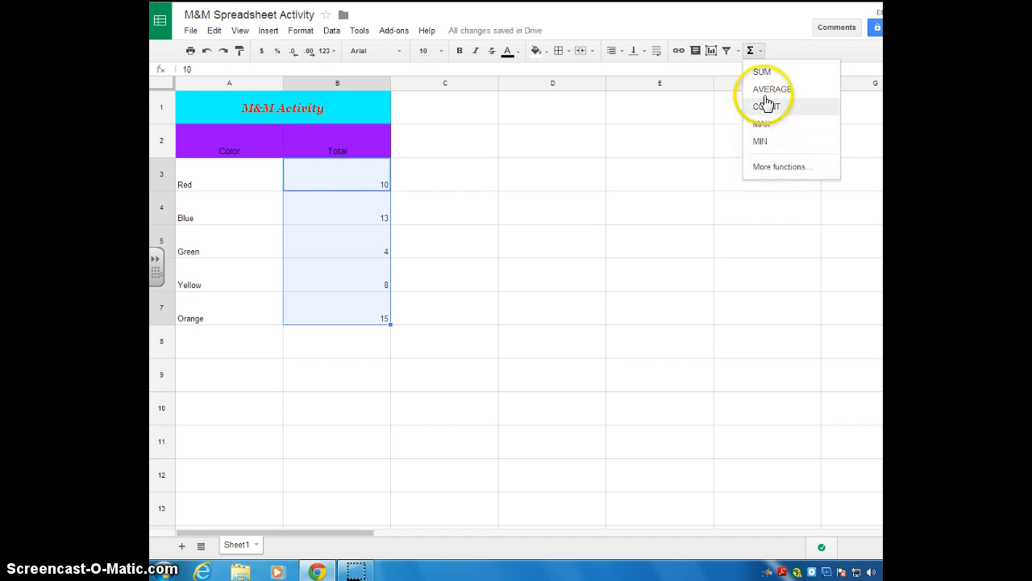
mouse_move(765, 72)
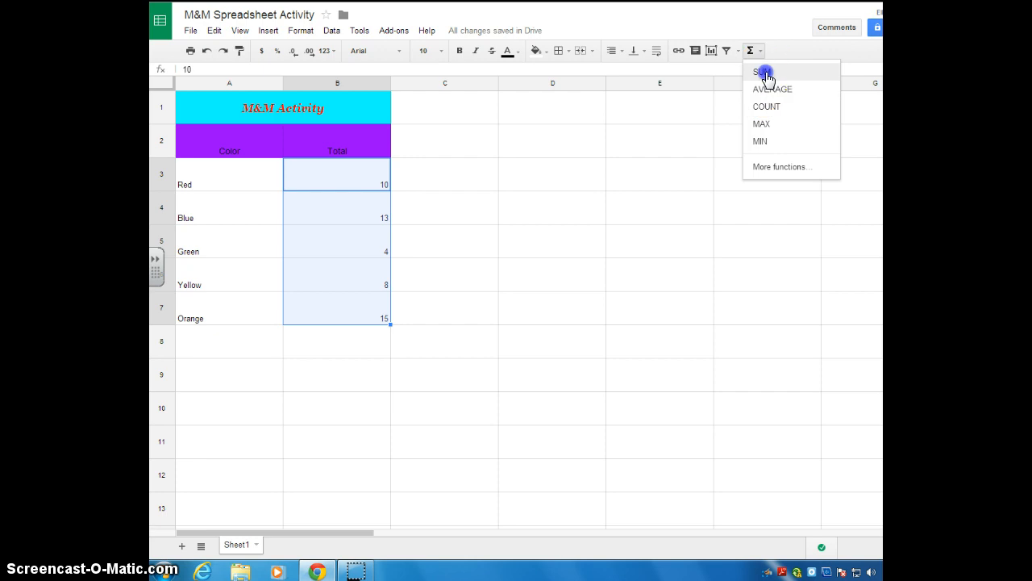
Step: Insert =SUM(B3:B7) in B8 for a total of 50
click(759, 71)
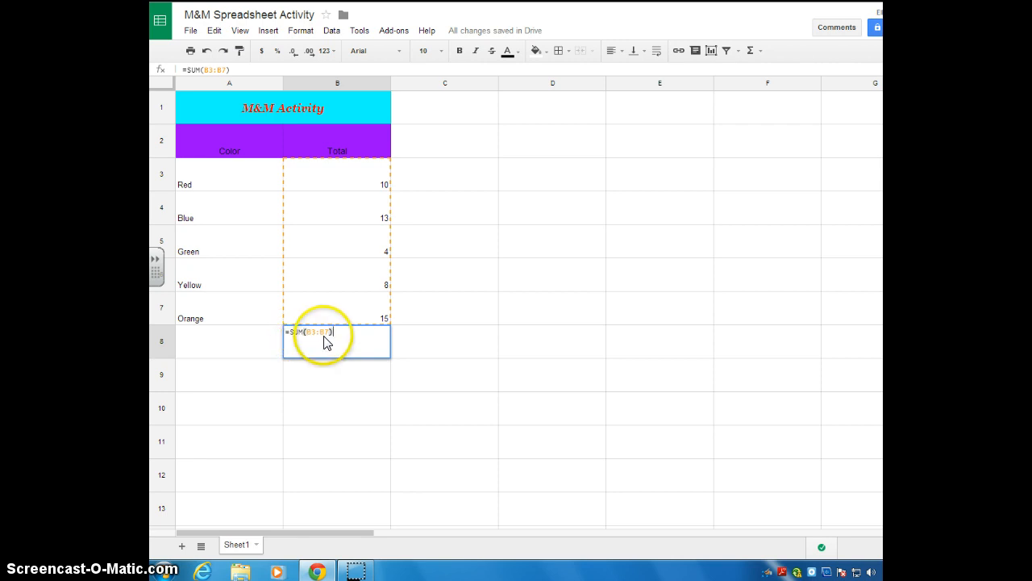
mouse_move(358, 184)
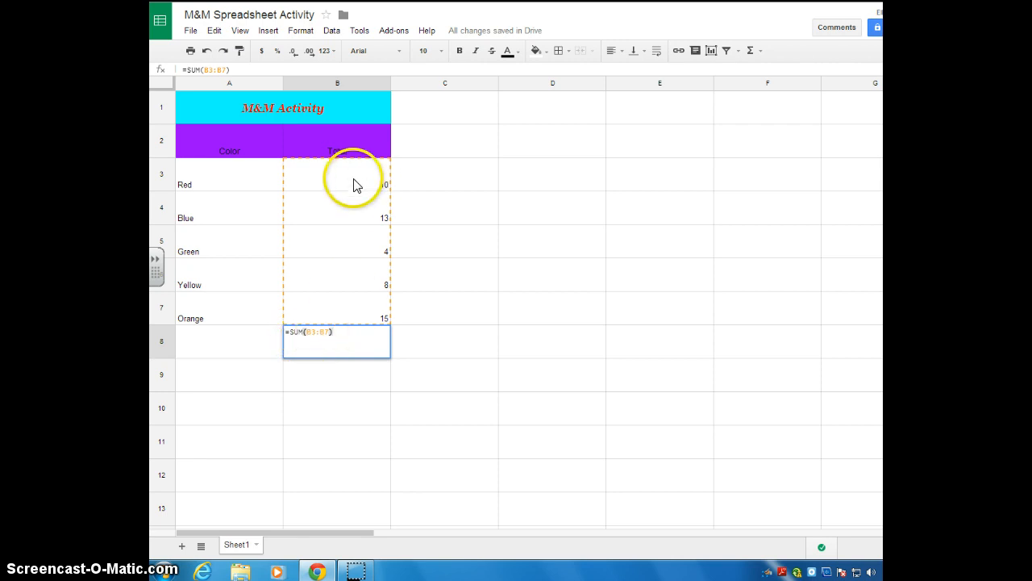
mouse_move(158, 194)
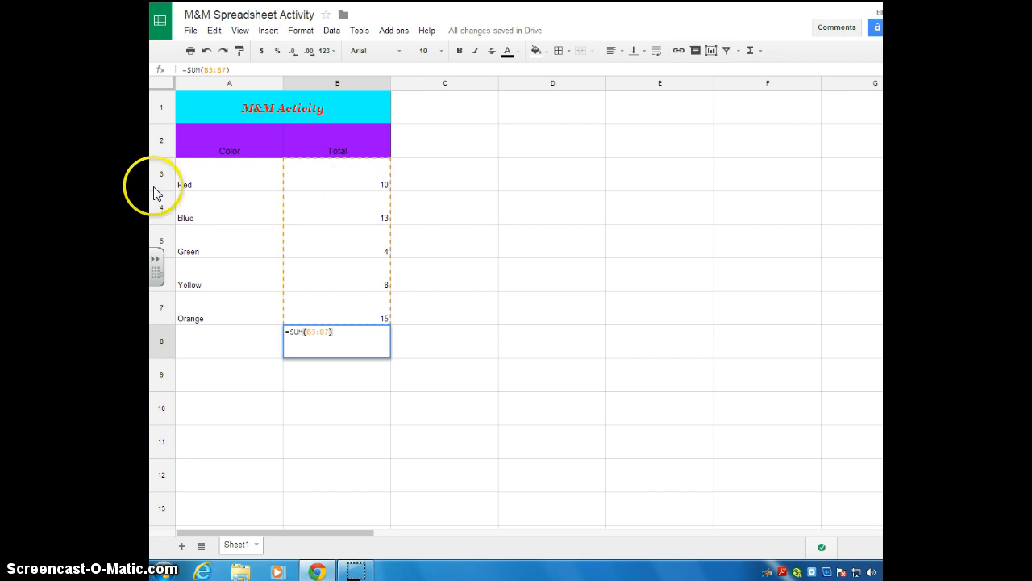
mouse_move(358, 319)
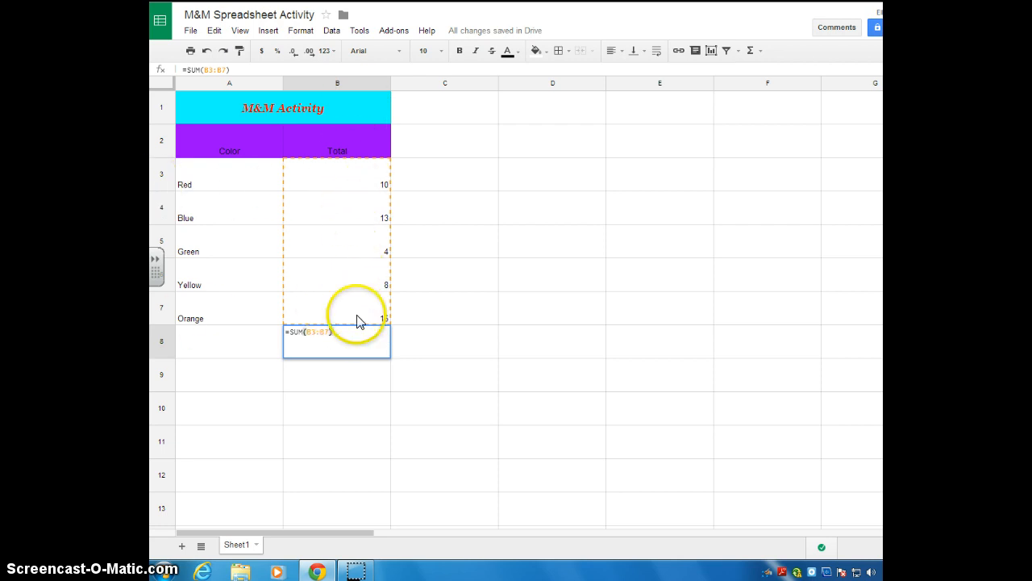
mouse_move(406, 359)
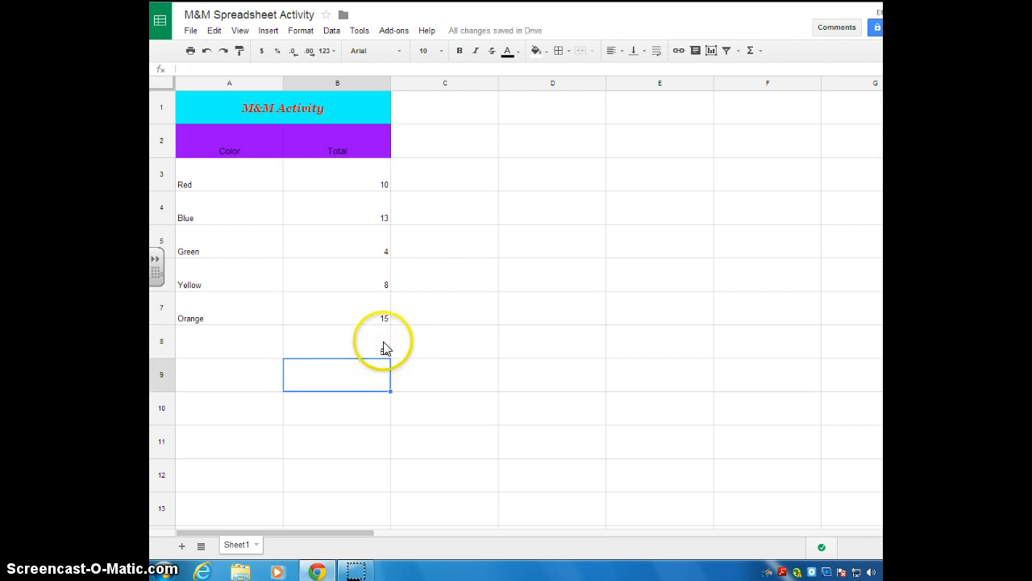
mouse_move(384, 347)
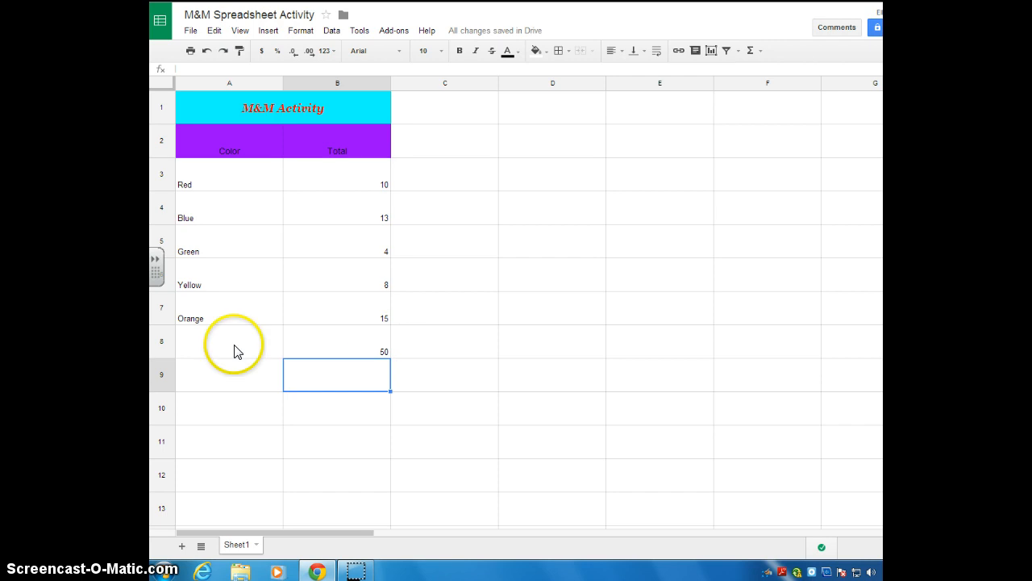
Step: Label cell A8 'Grand Total' beside the sum of 50
click(229, 342)
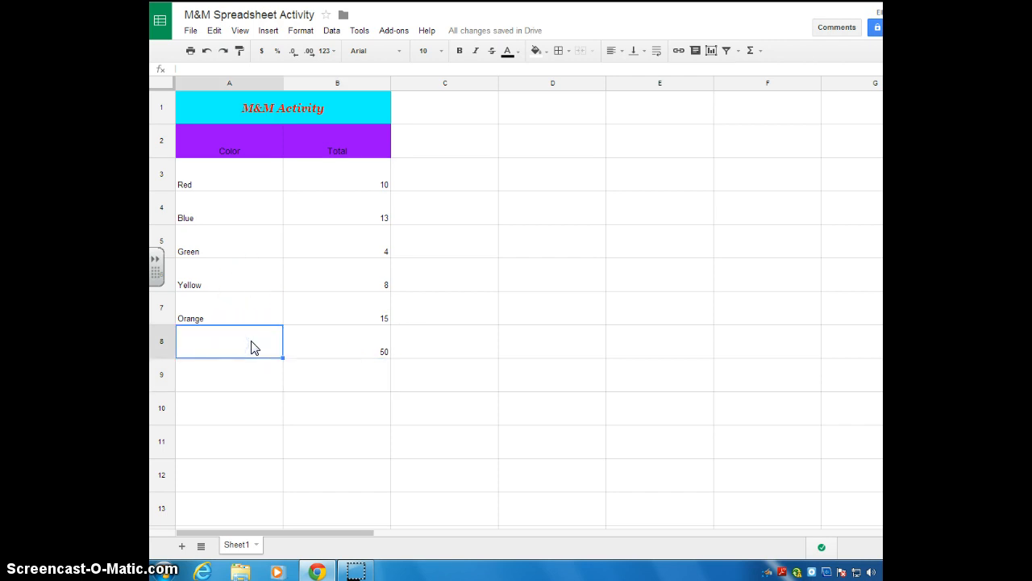
text(Grand T)
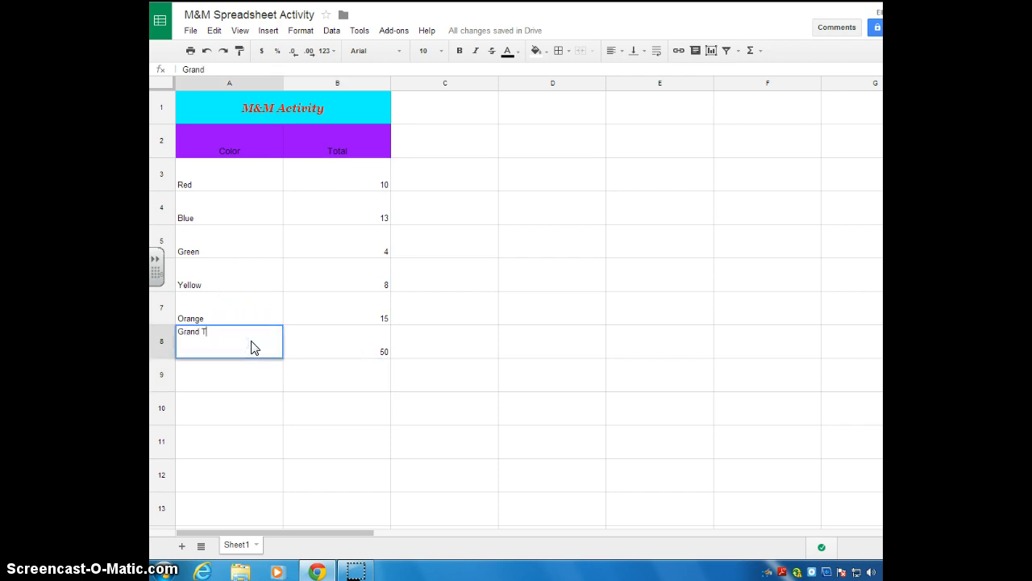
text(otal:)
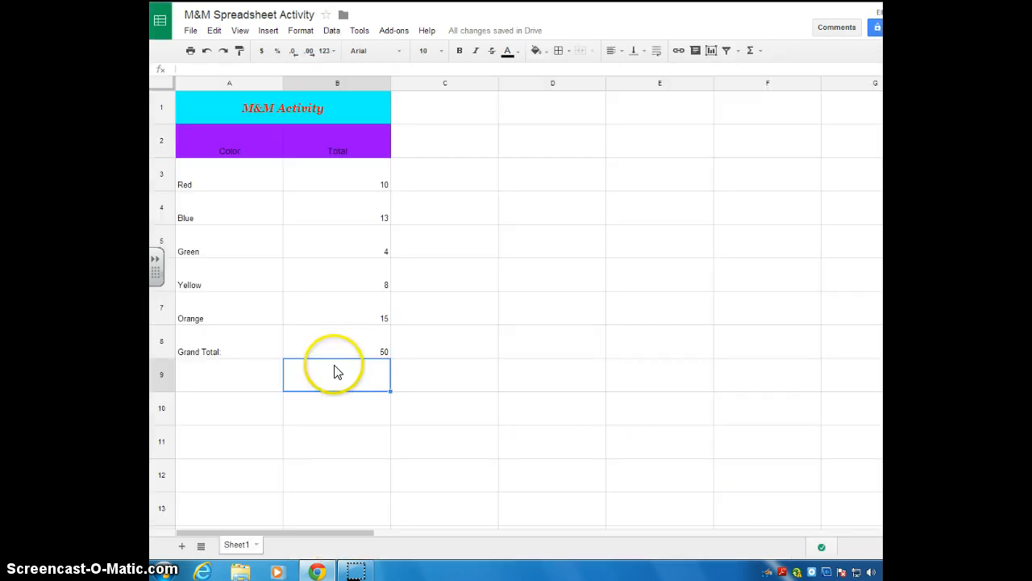
Step: Fill the Grand Total row A8:B8 with yellow
click(229, 352)
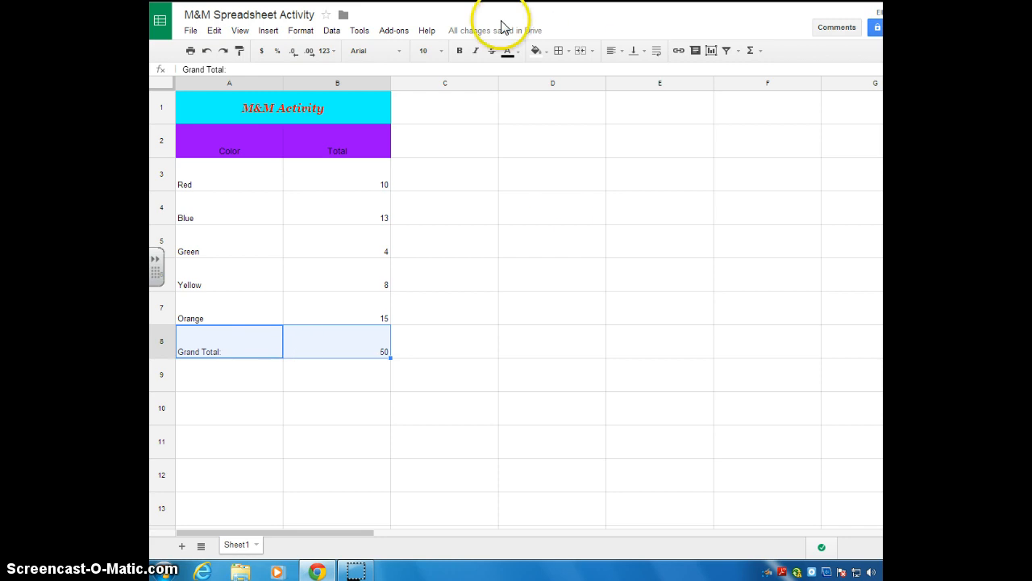
click(535, 50)
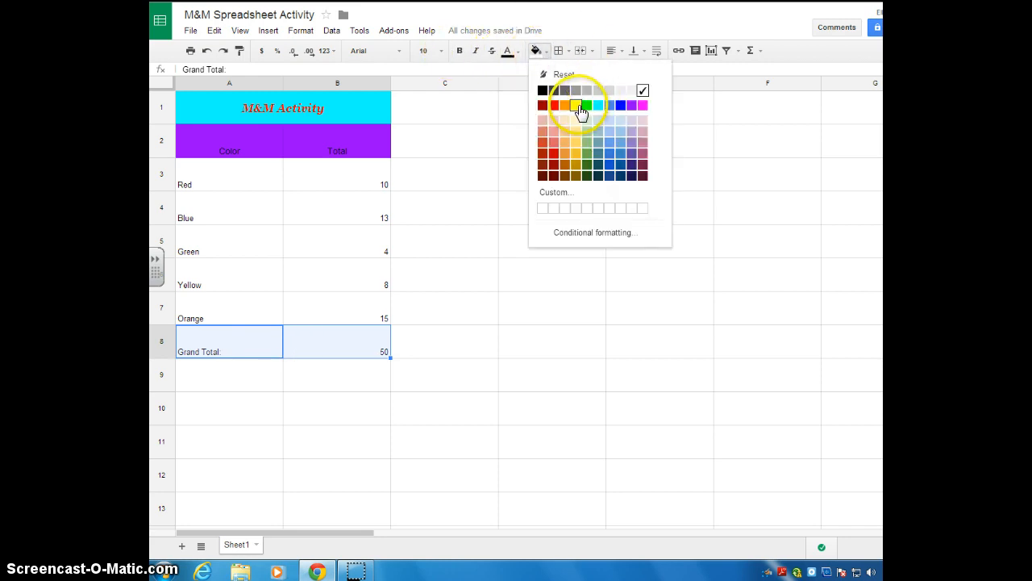
click(574, 106)
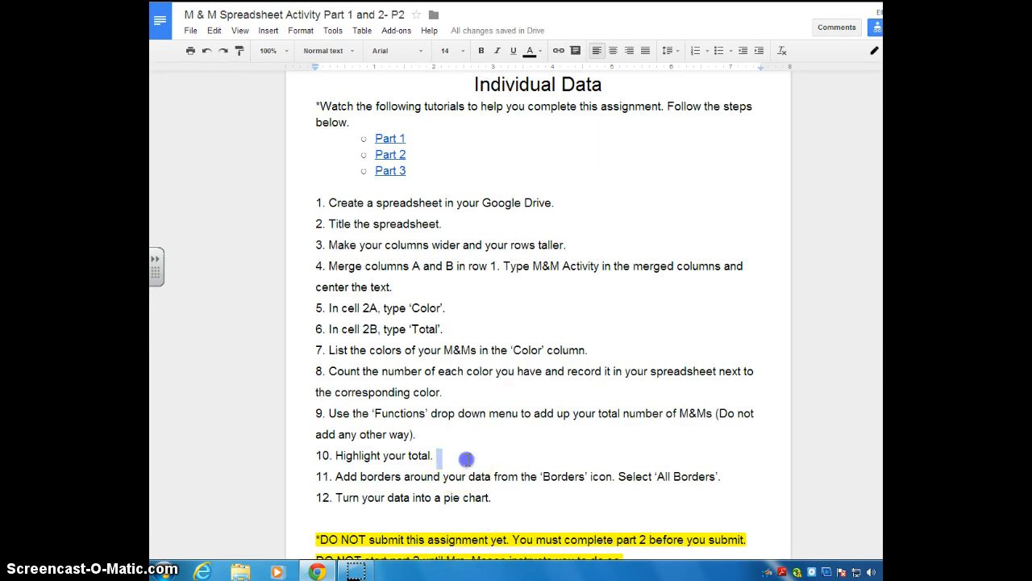
Step: Scroll the instructions to steps 10–12 on highlighting the total and borders
scroll(down, 3)
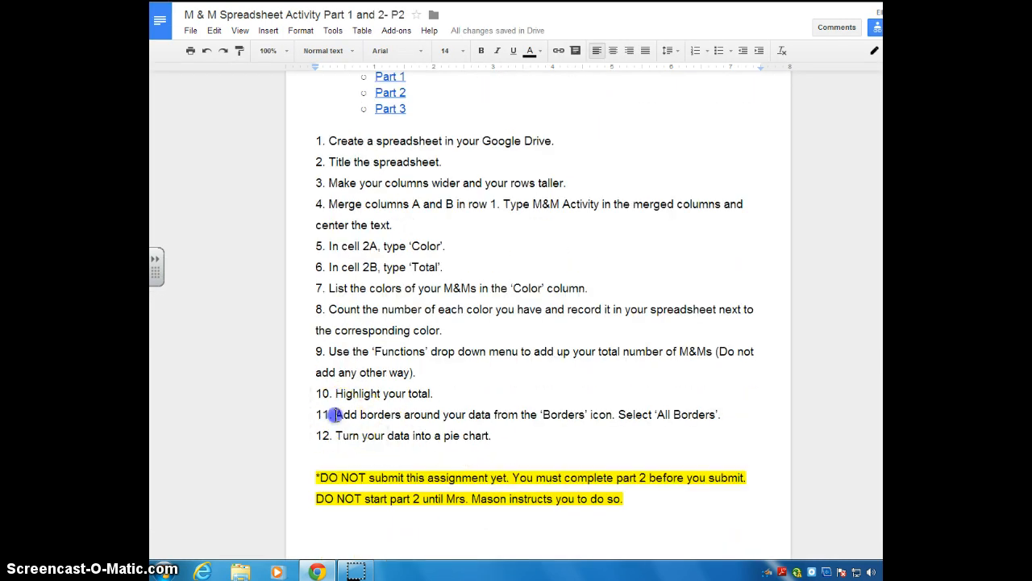
drag(338, 413, 717, 412)
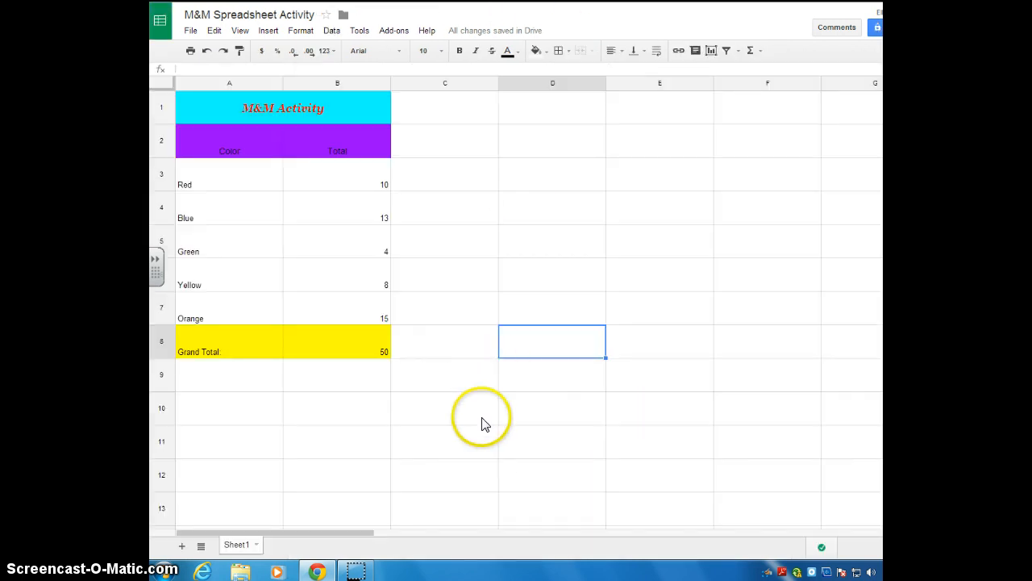
mouse_move(206, 112)
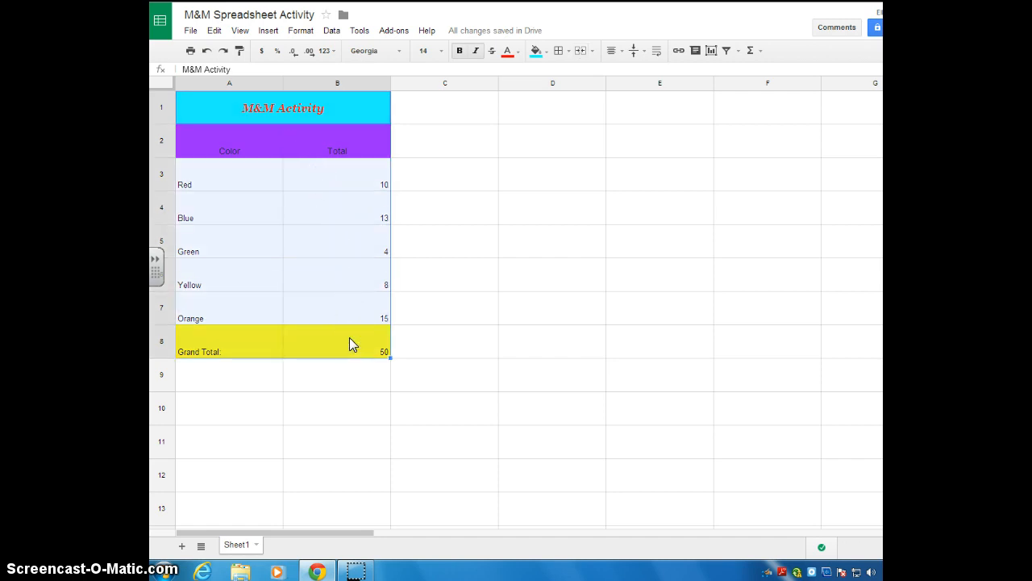
mouse_move(301, 306)
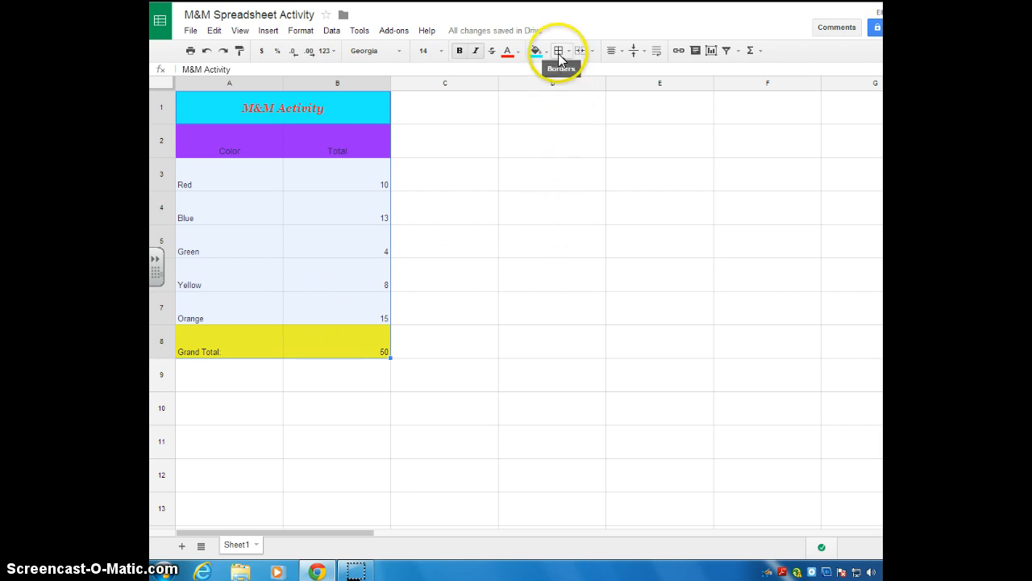
mouse_move(558, 50)
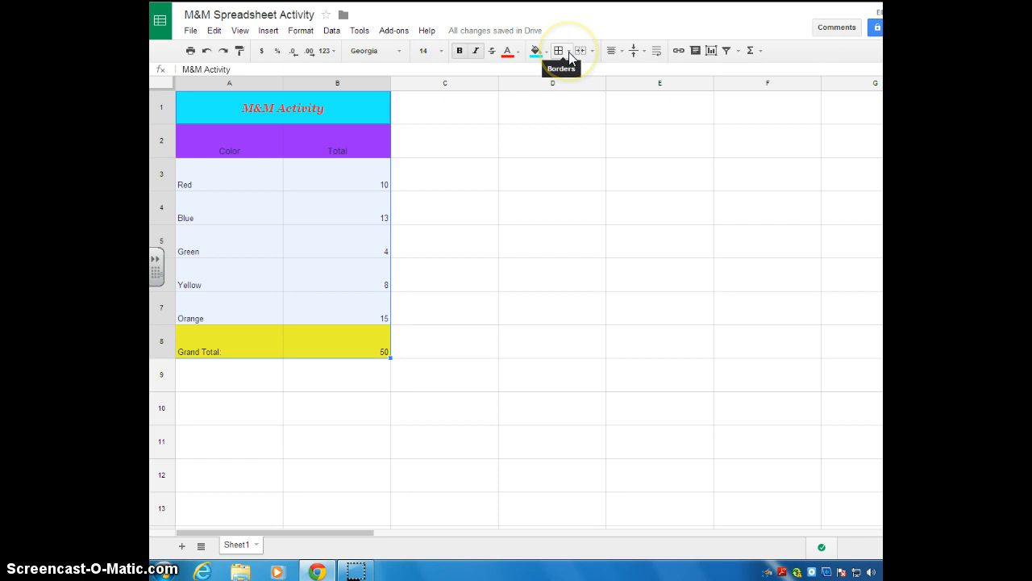
Step: Apply all-cell borders to the M&M table, coloured purple with a dotted line style
click(559, 50)
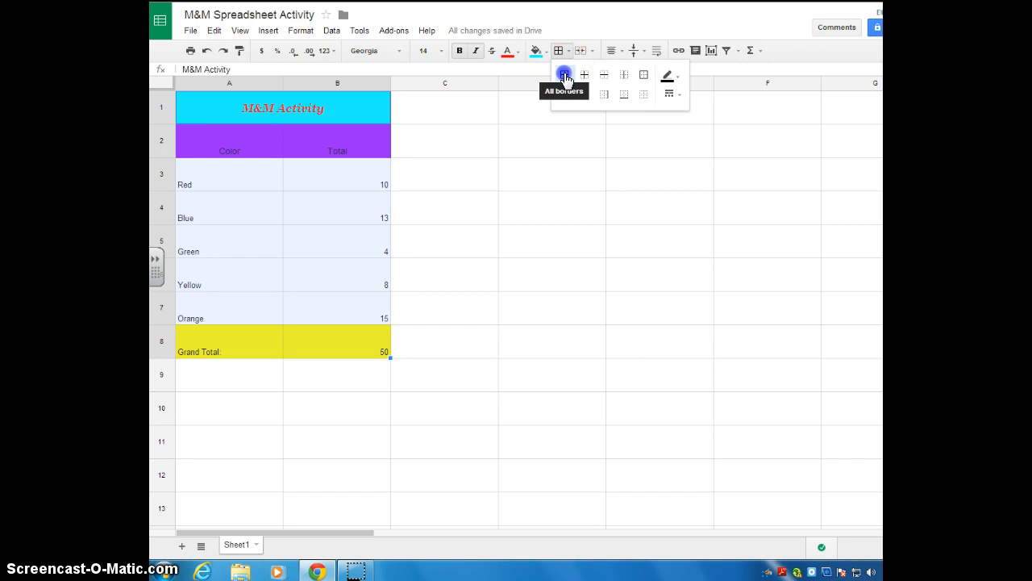
click(564, 76)
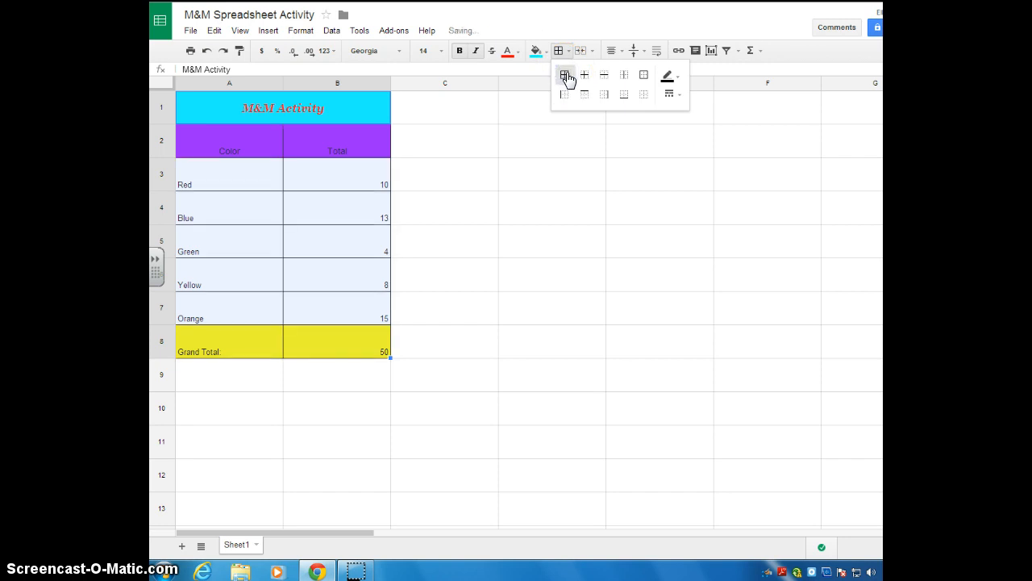
mouse_move(668, 76)
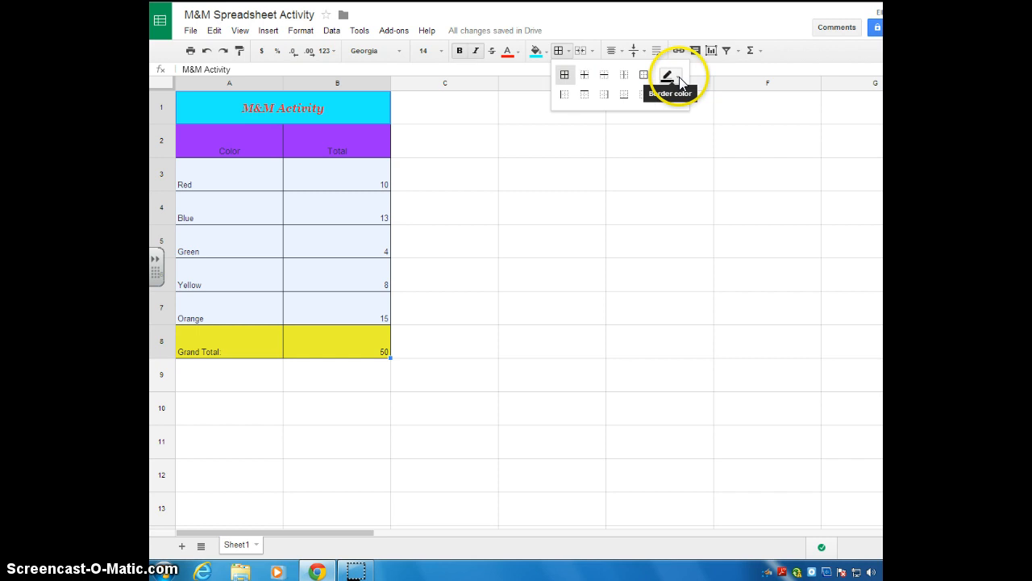
click(667, 76)
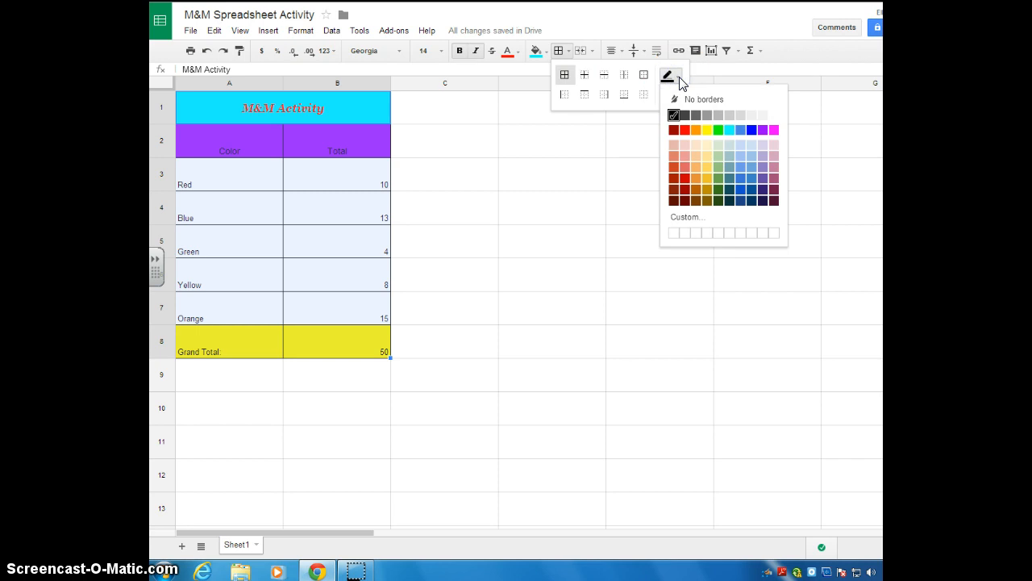
mouse_move(740, 129)
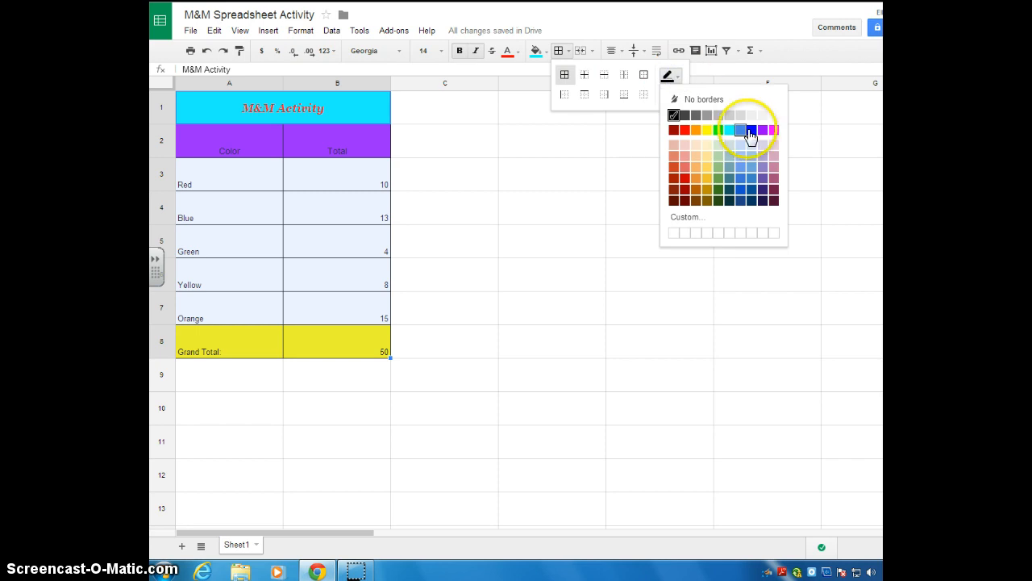
click(752, 129)
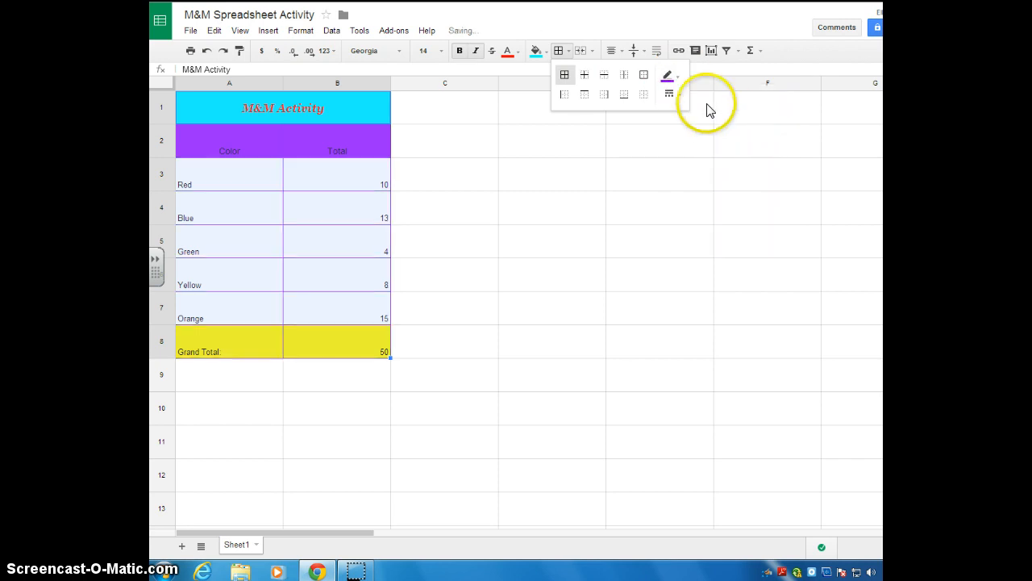
click(668, 93)
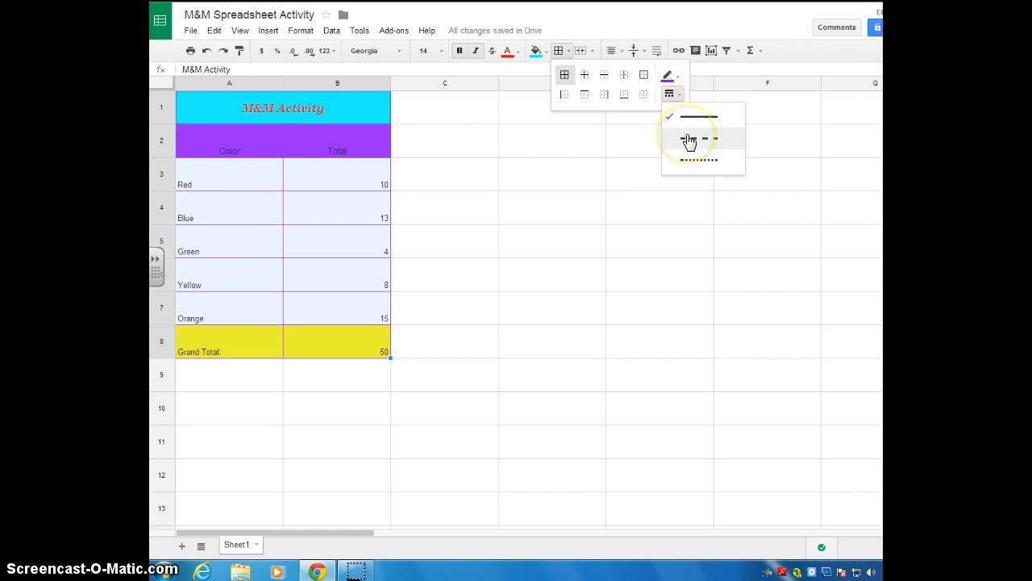
mouse_move(691, 163)
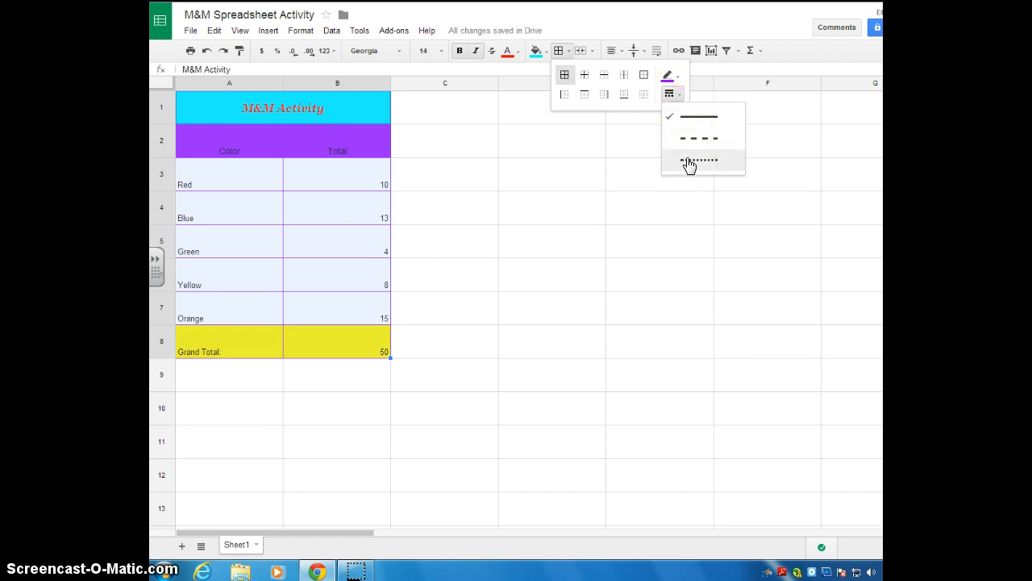
click(700, 160)
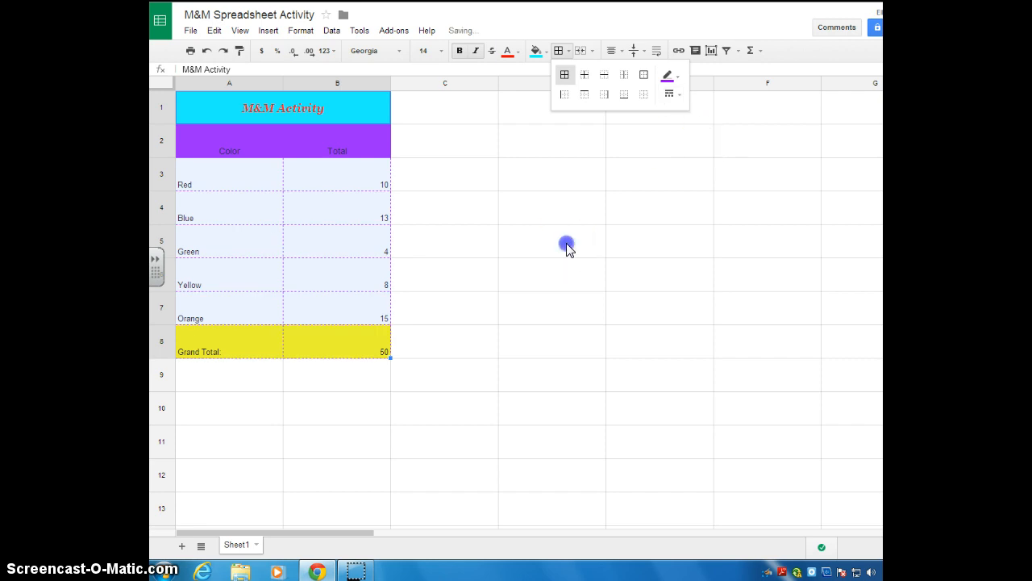
click(552, 242)
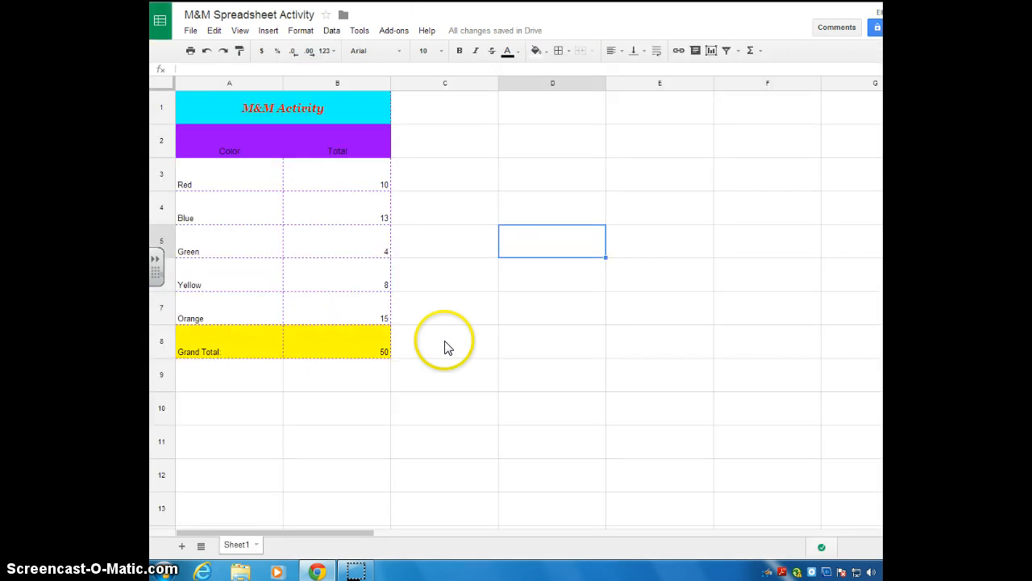
Step: Select A3:B7, the colour names and totals from Red through Orange, as chart data
click(445, 340)
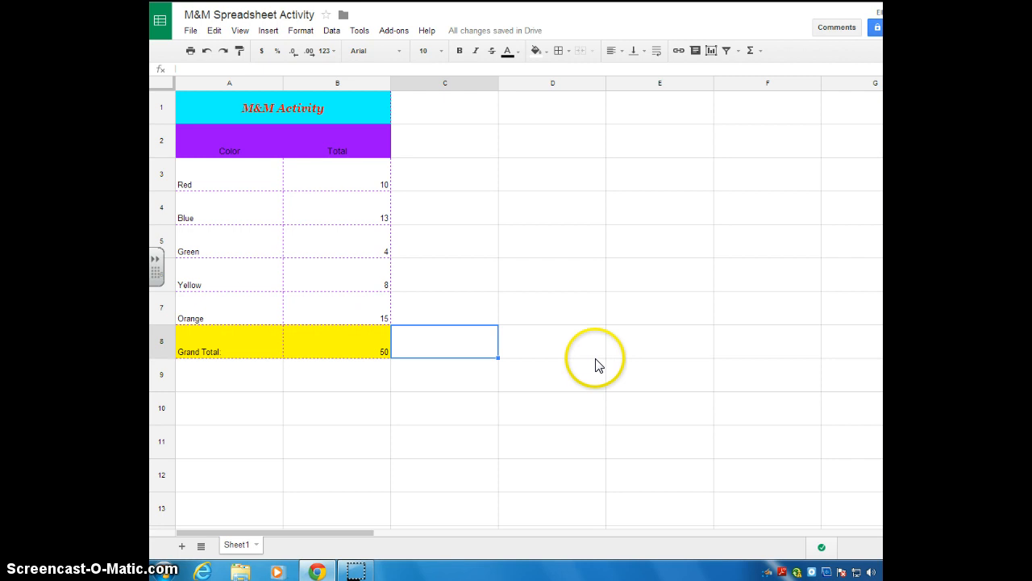
mouse_move(340, 413)
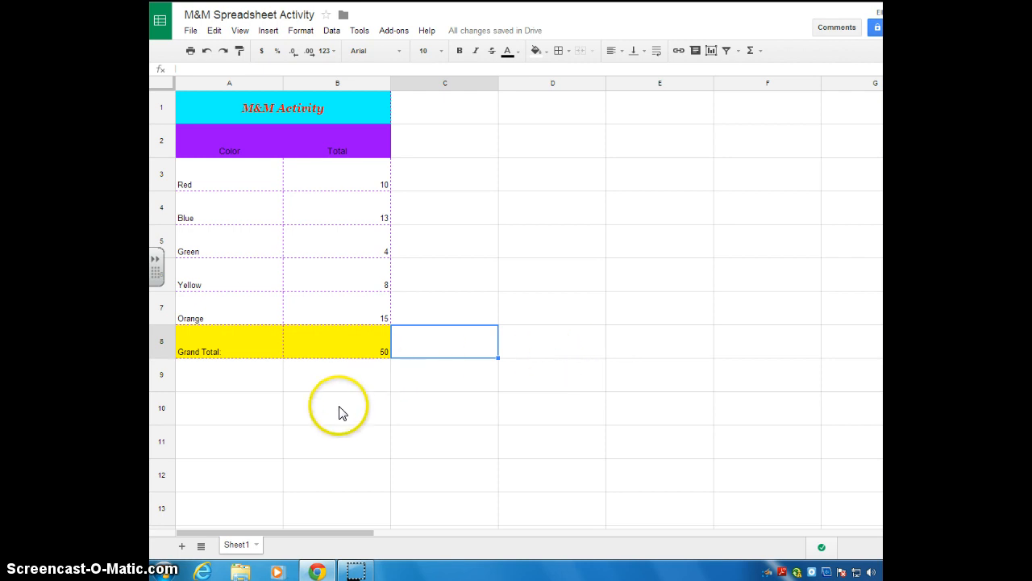
mouse_move(213, 177)
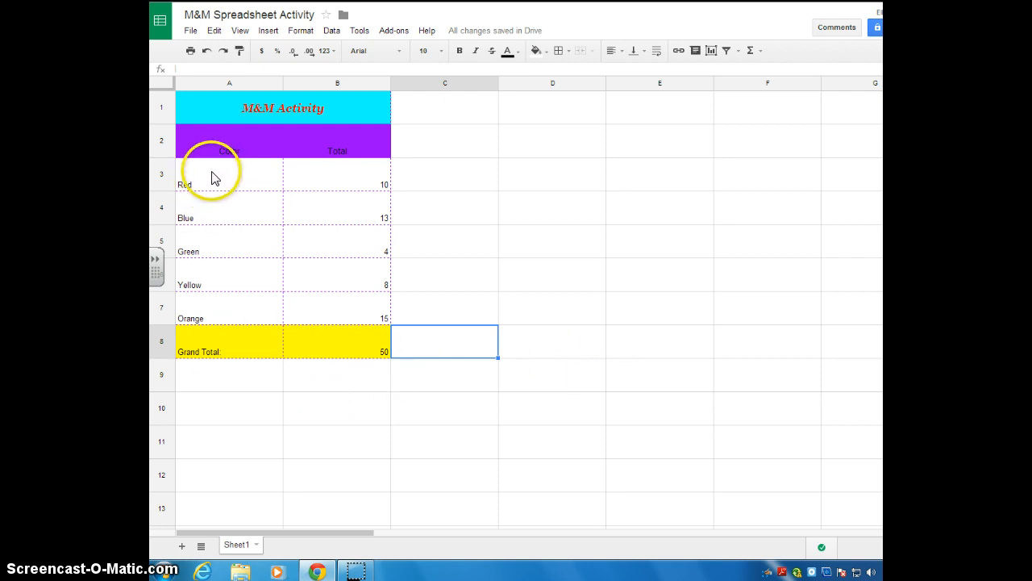
mouse_move(200, 187)
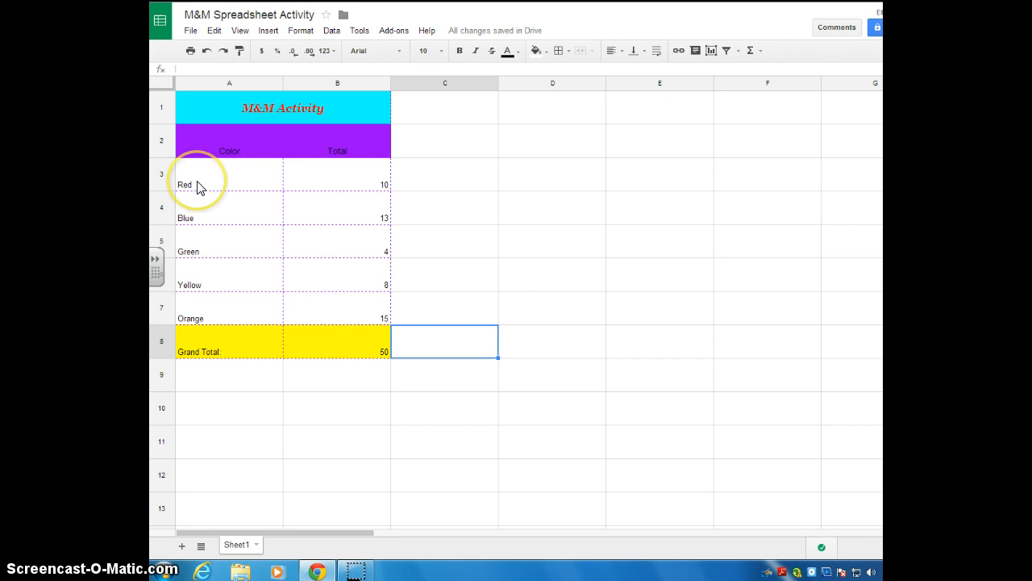
mouse_move(375, 192)
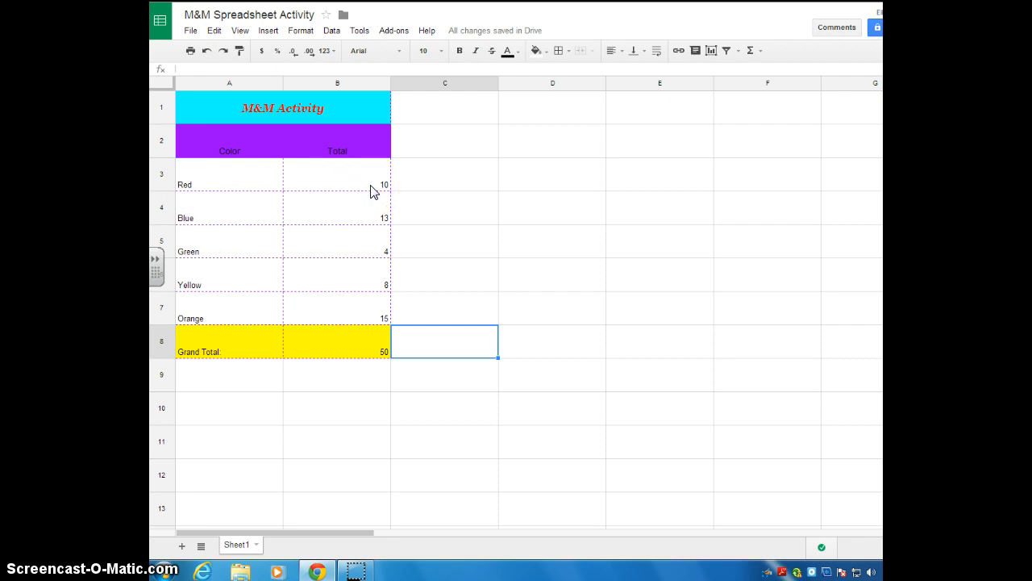
mouse_move(233, 145)
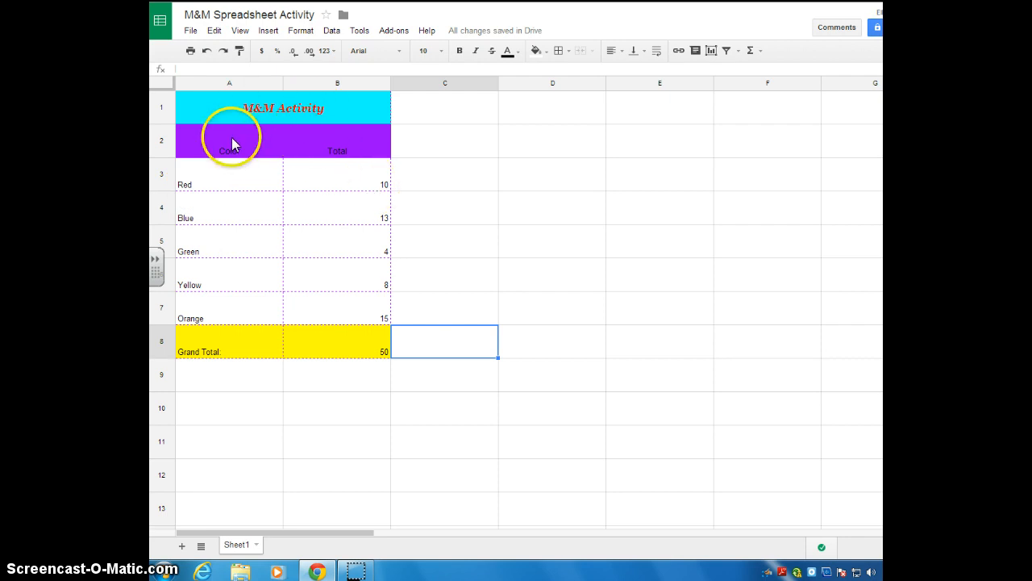
mouse_move(248, 153)
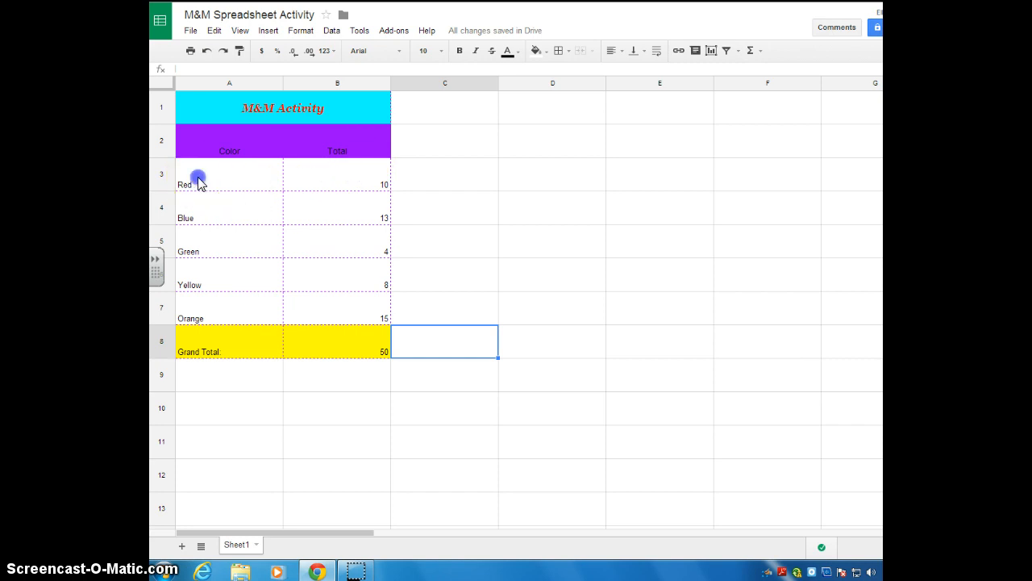
click(229, 175)
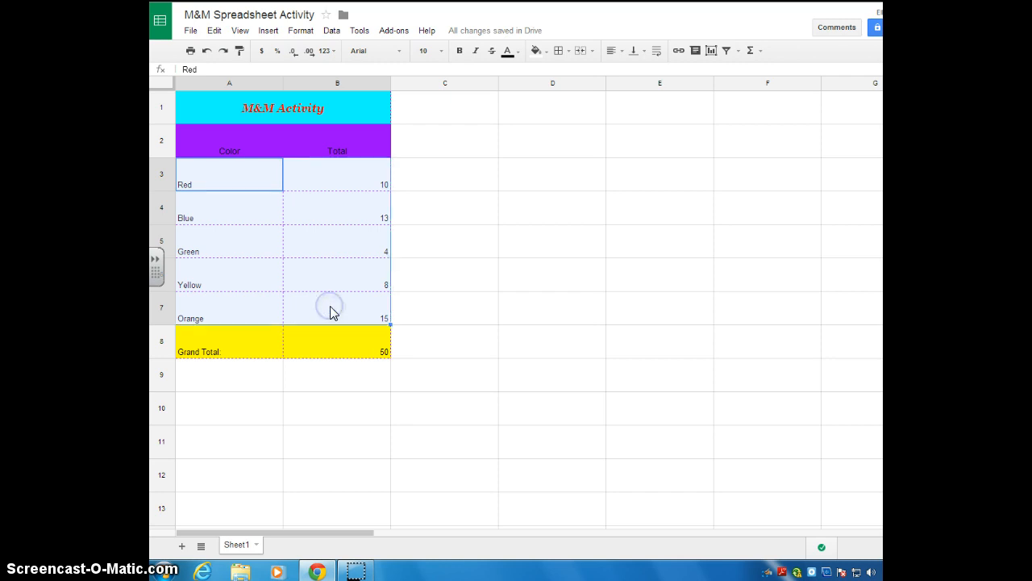
mouse_move(338, 226)
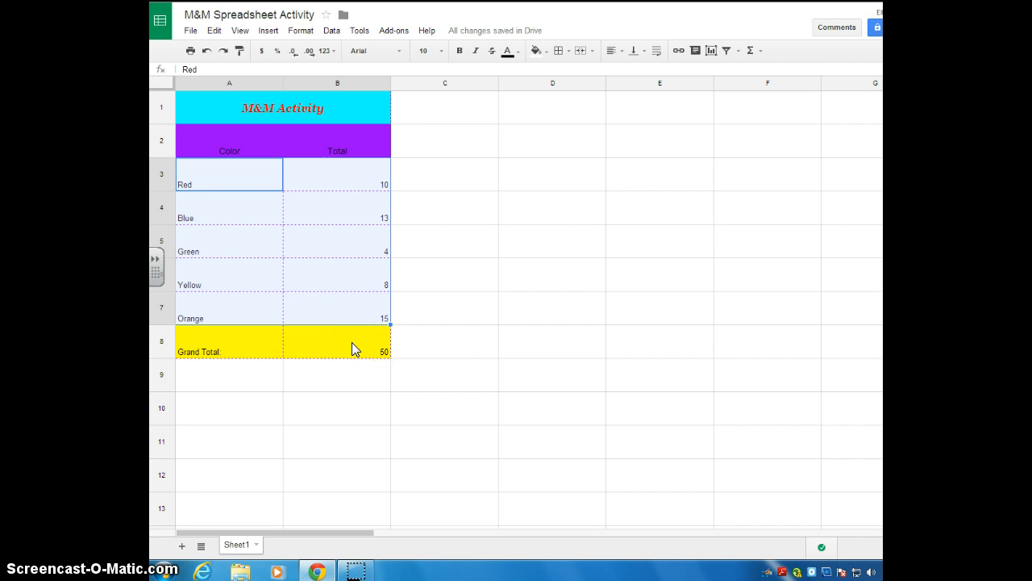
mouse_move(397, 177)
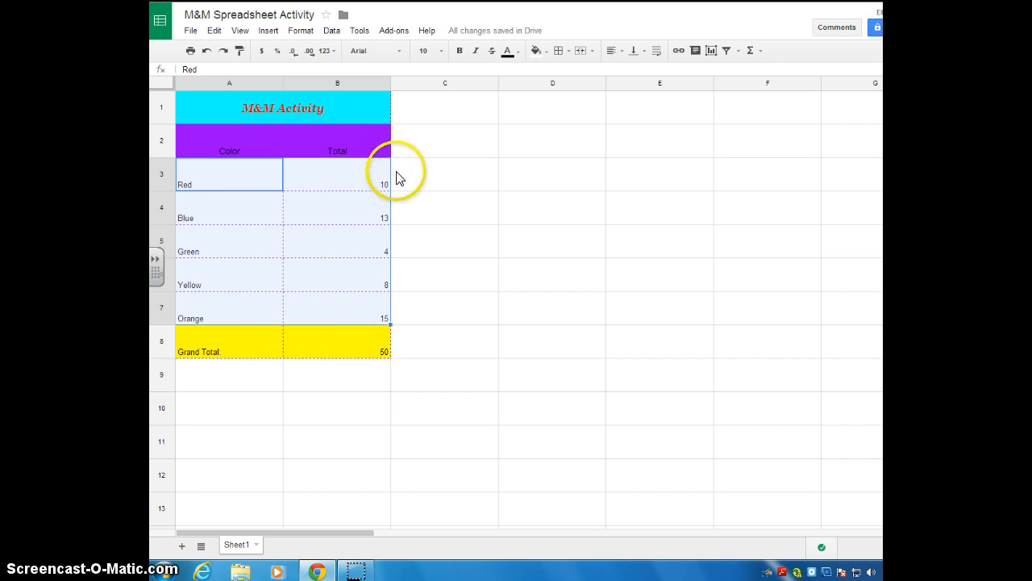
mouse_move(213, 207)
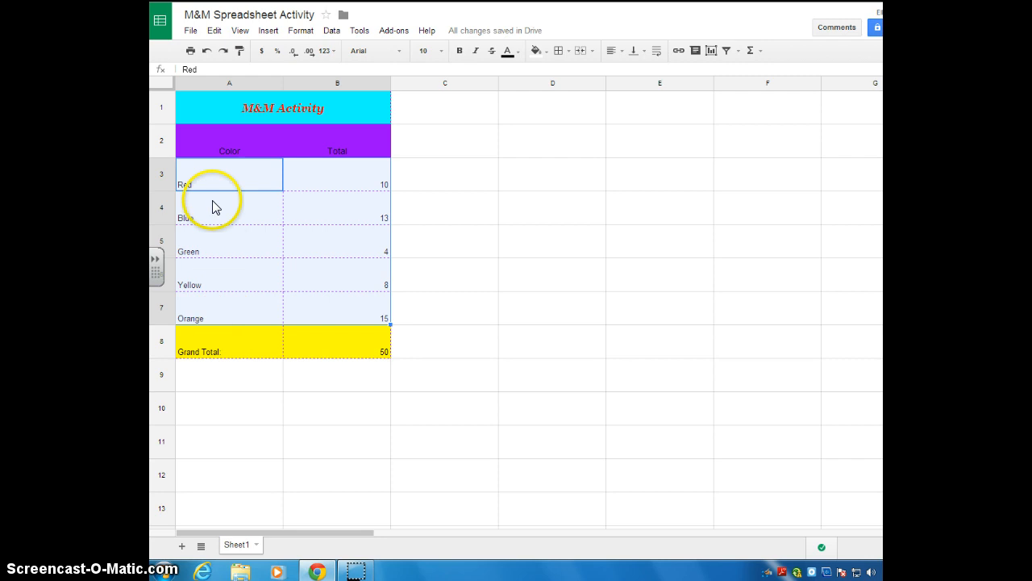
mouse_move(309, 245)
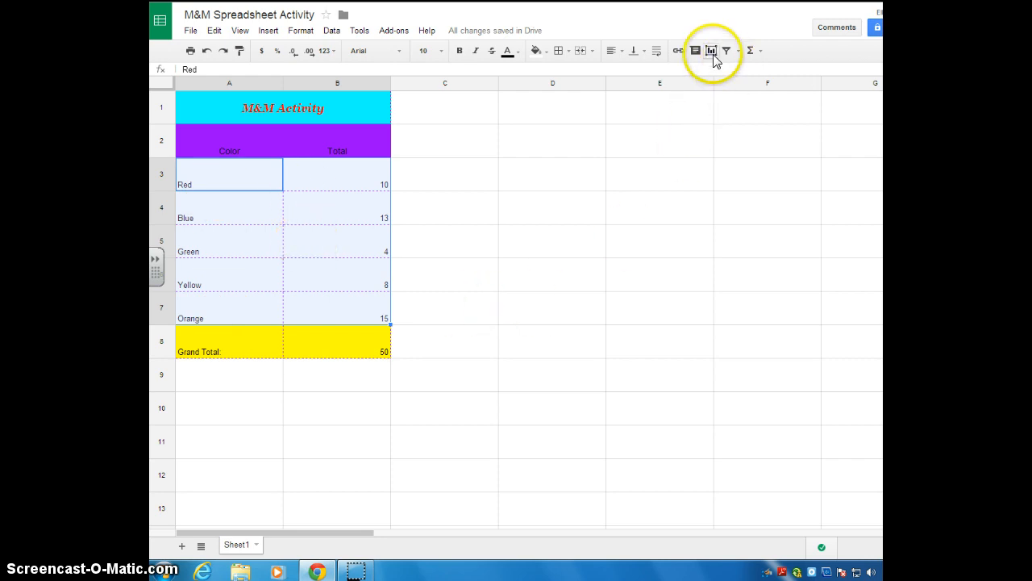
mouse_move(710, 50)
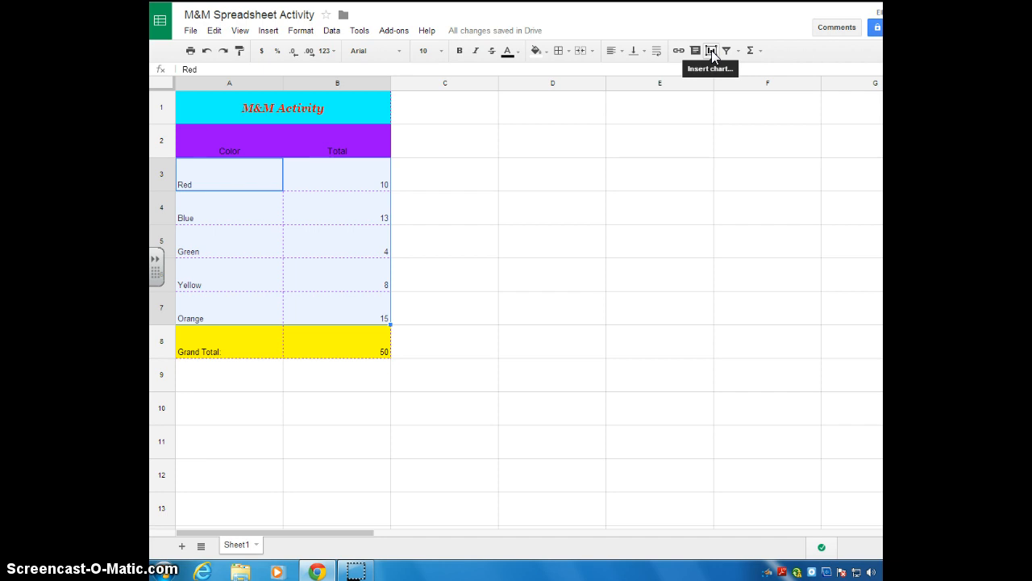
Step: Insert a chart from the selection and make it a pie chart
click(711, 50)
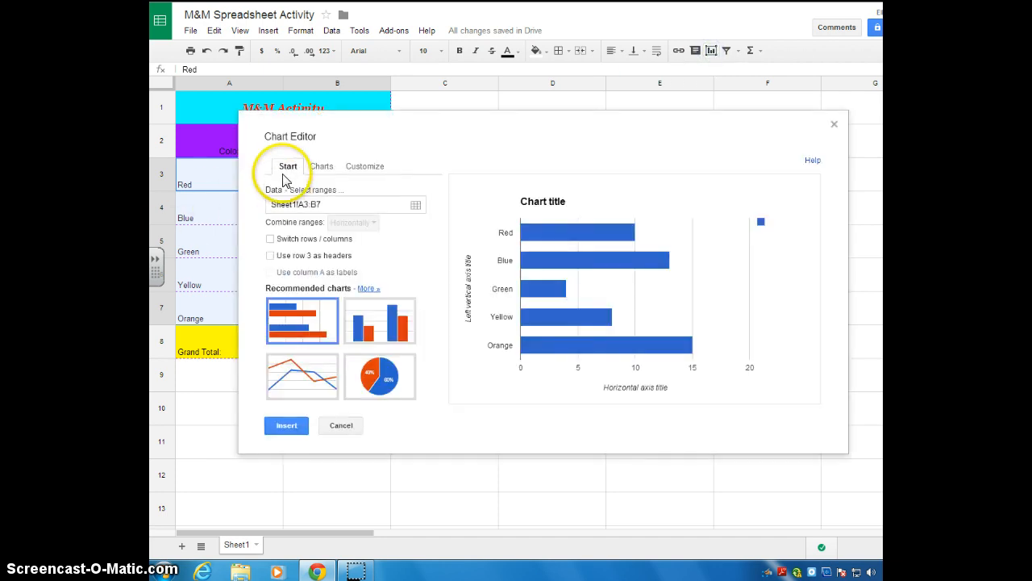
mouse_move(379, 374)
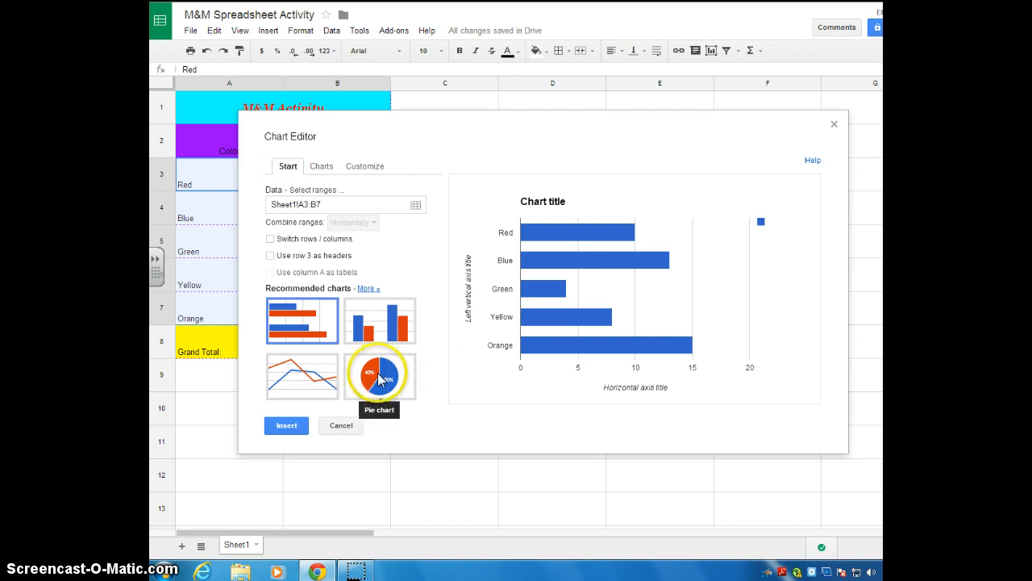
click(381, 376)
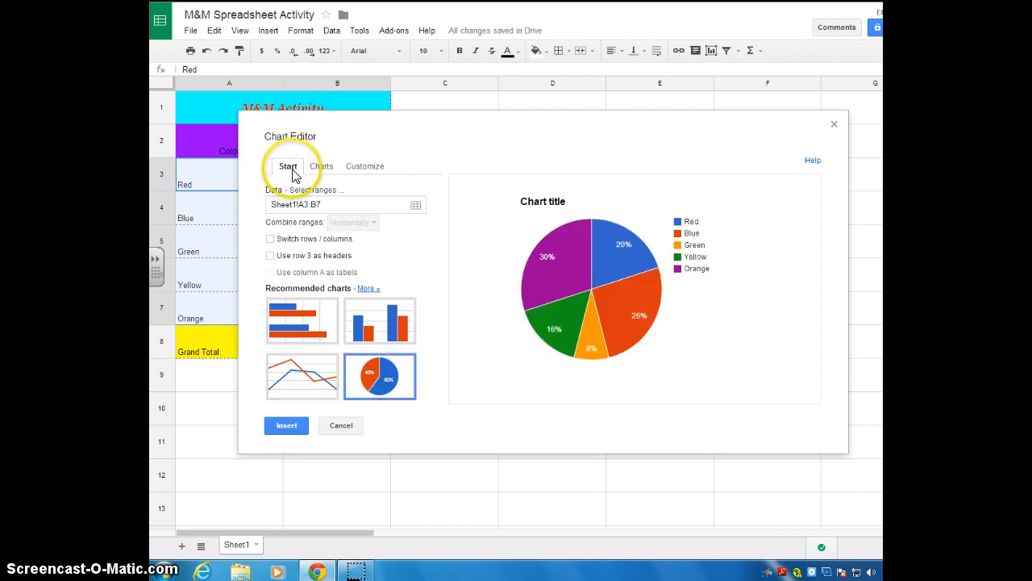
mouse_move(367, 170)
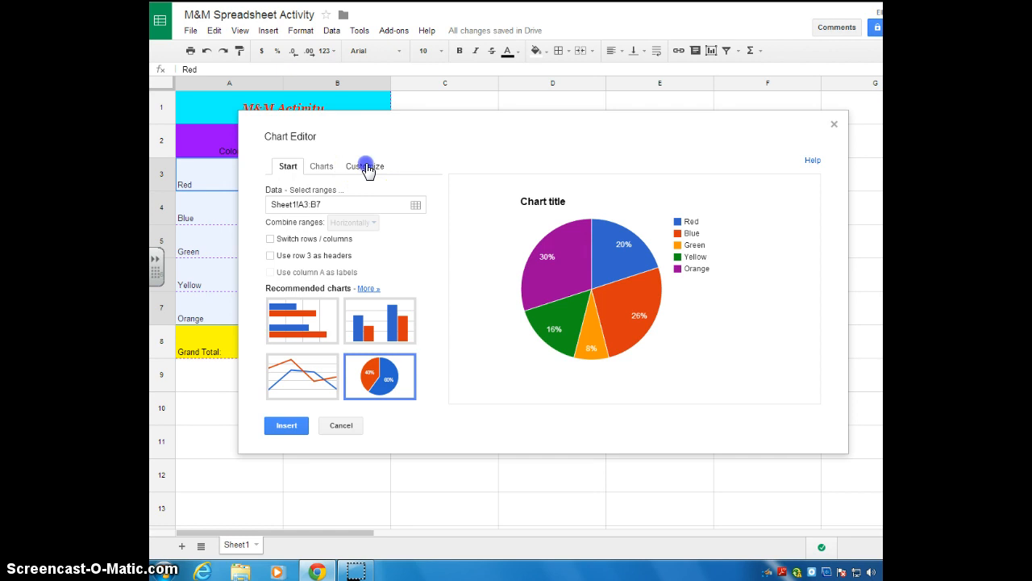
click(364, 167)
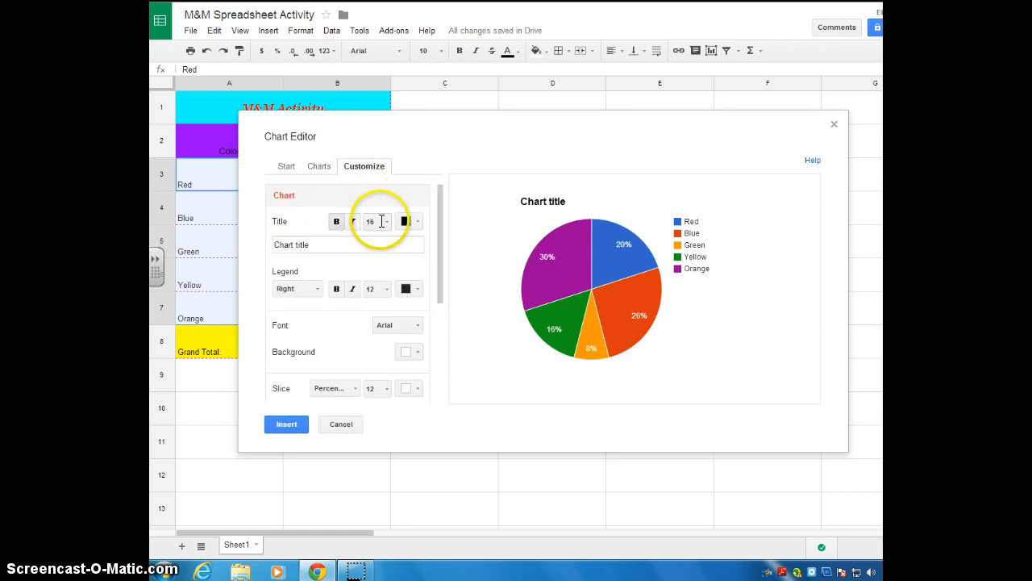
Step: Give the chart a red title reading 'M&M Pie Chart'
click(419, 221)
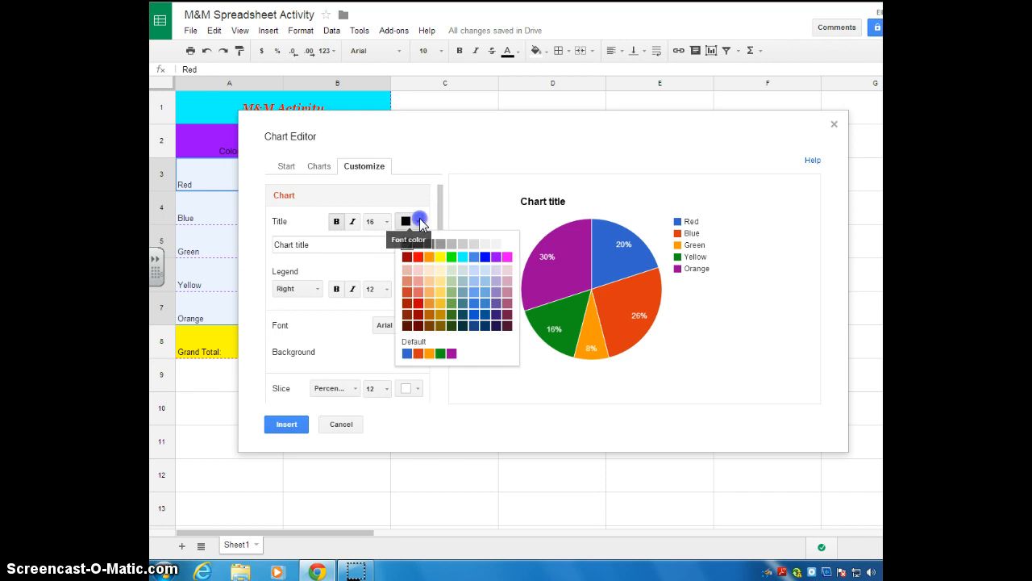
click(407, 257)
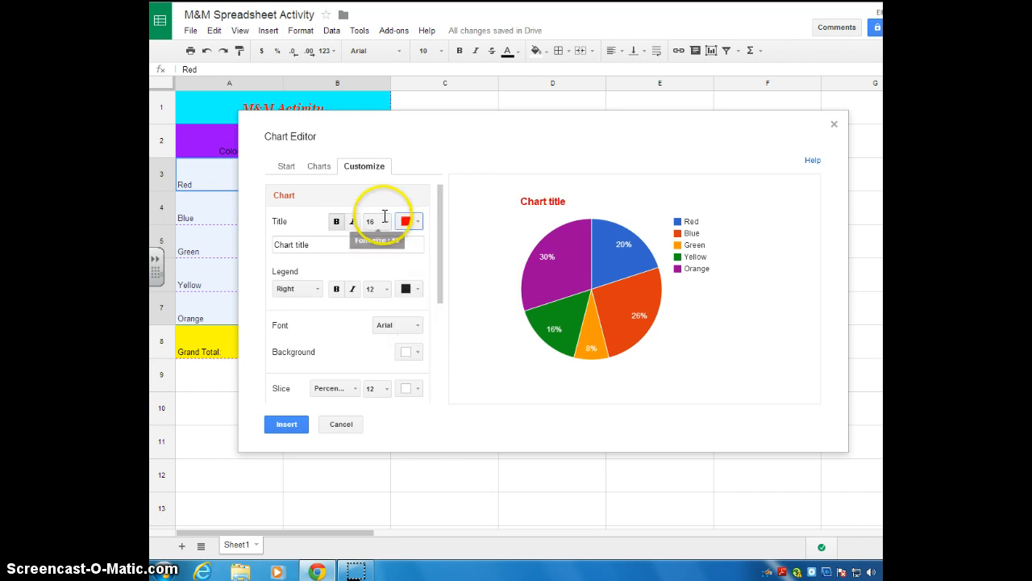
click(347, 245)
text(M)
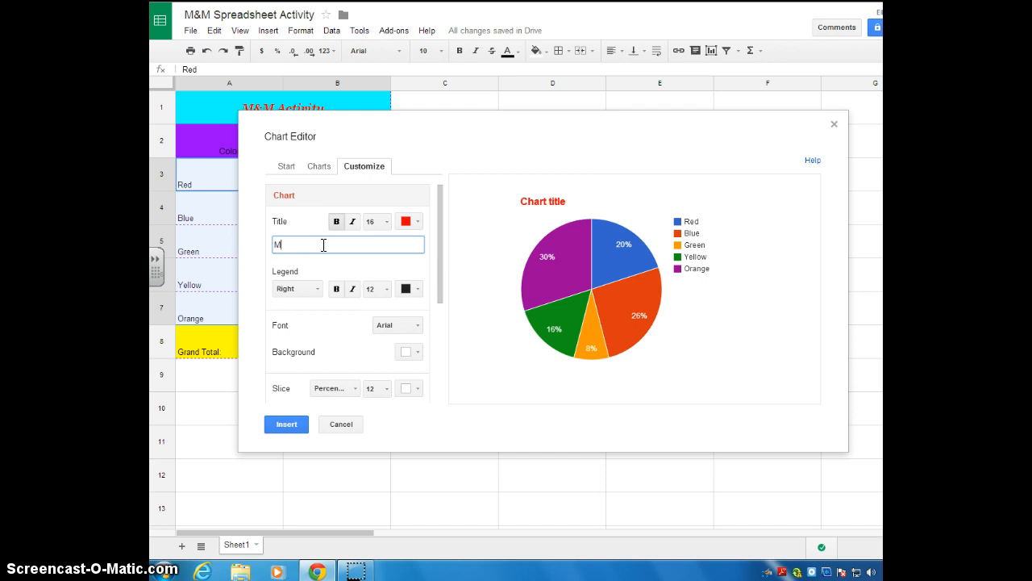
text(&M)
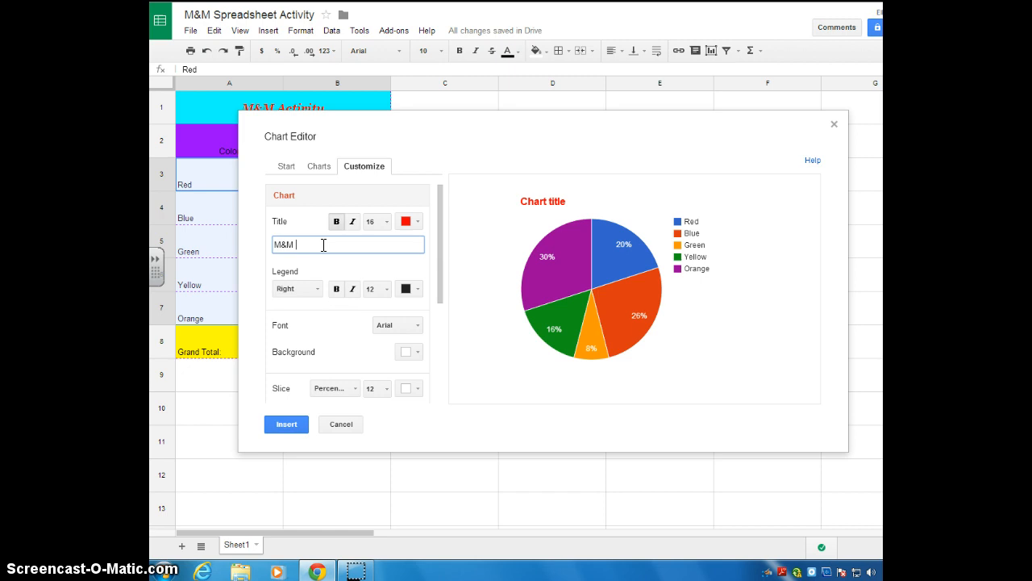
text(Pi)
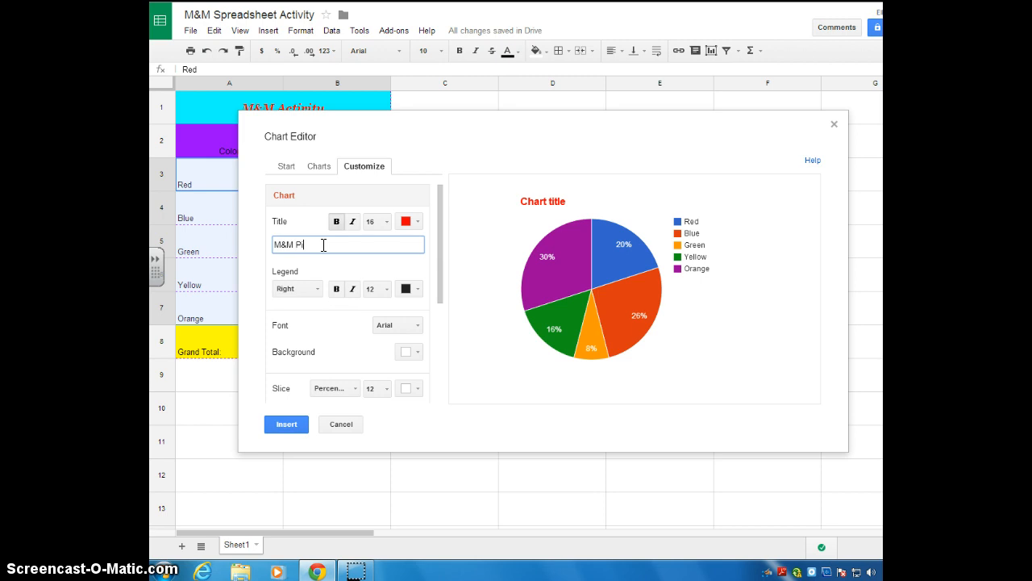
text(ie Chart)
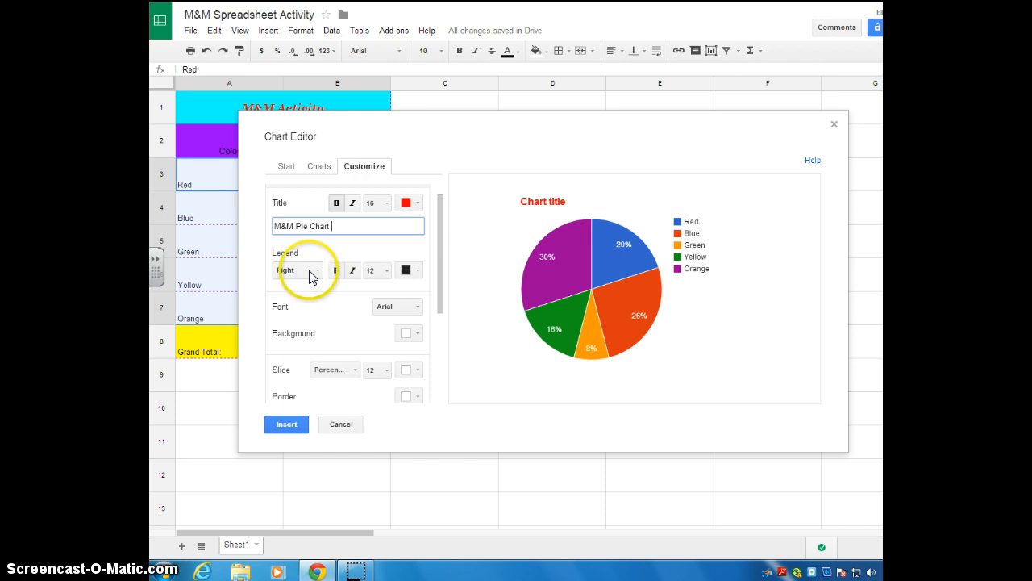
click(296, 270)
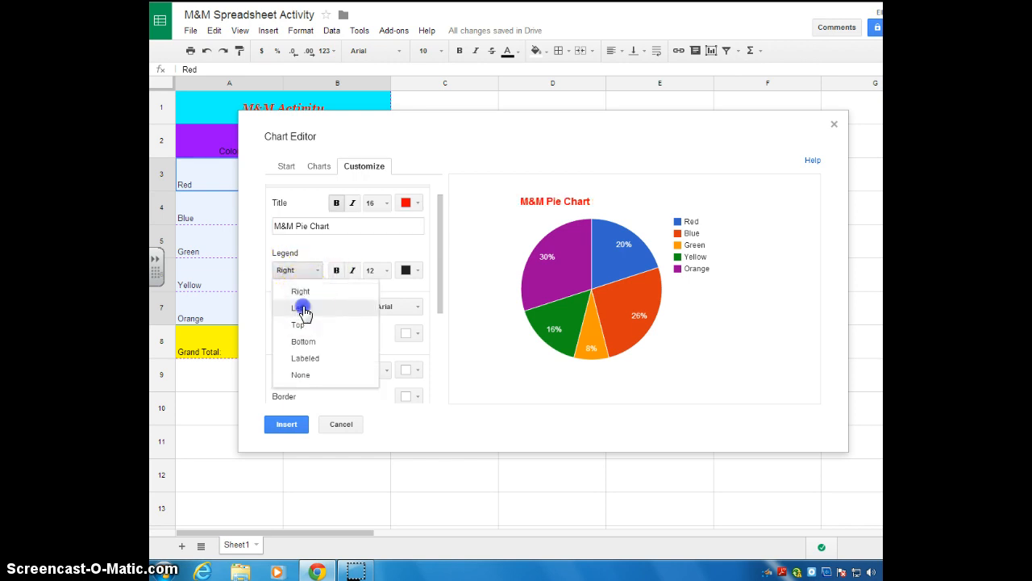
click(297, 306)
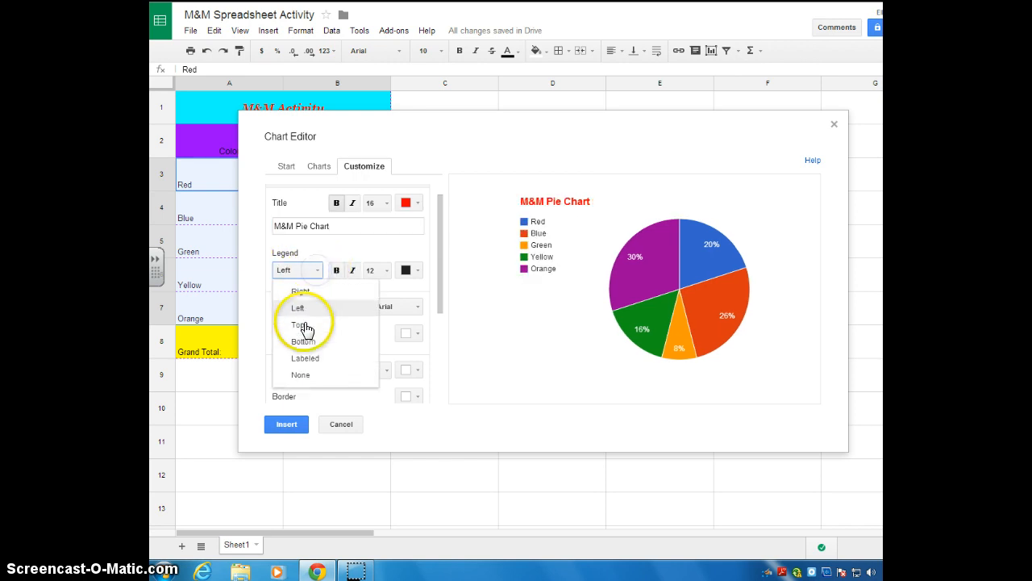
click(303, 325)
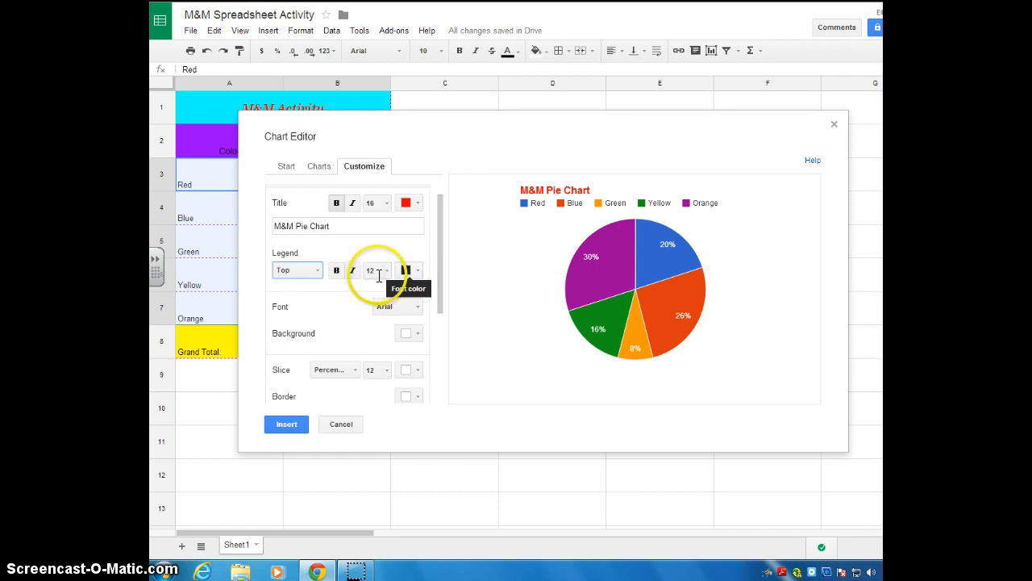
click(294, 270)
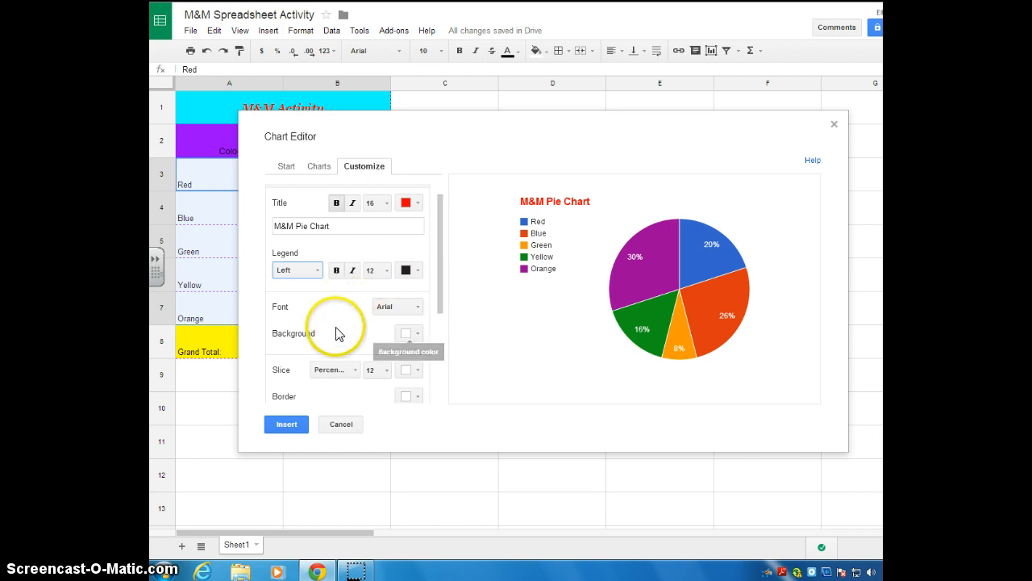
scroll(down, 3)
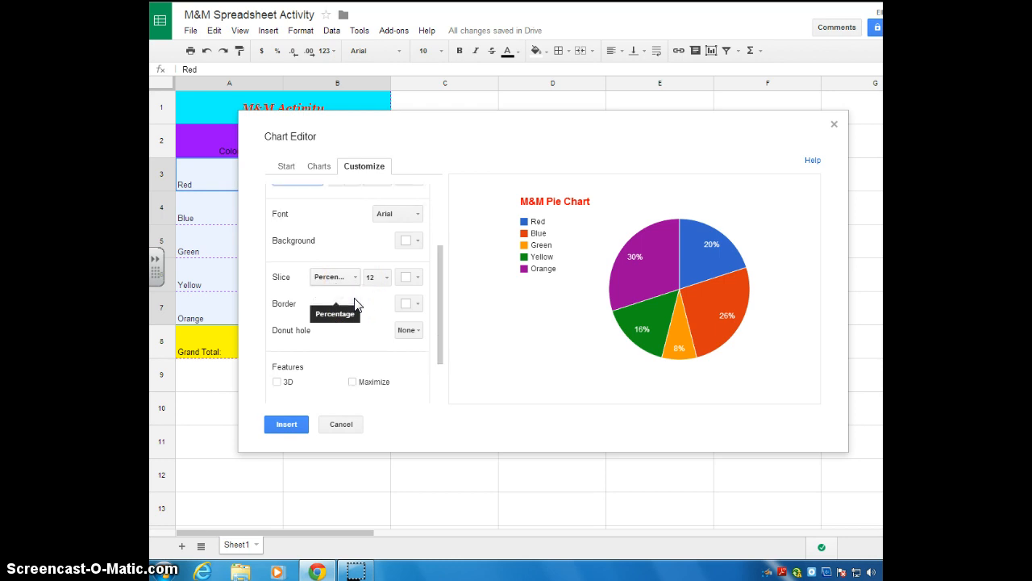
click(334, 278)
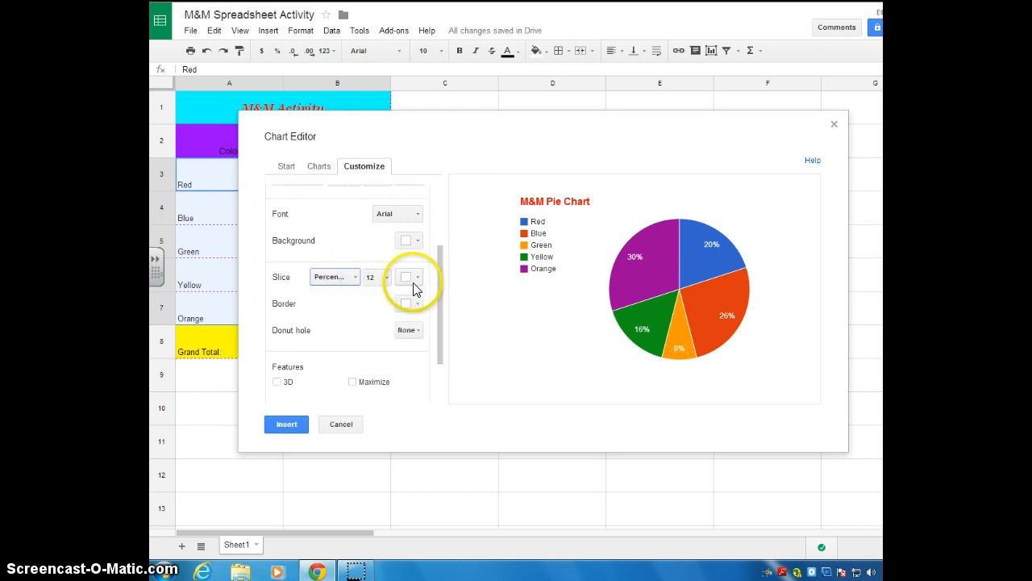
mouse_move(387, 300)
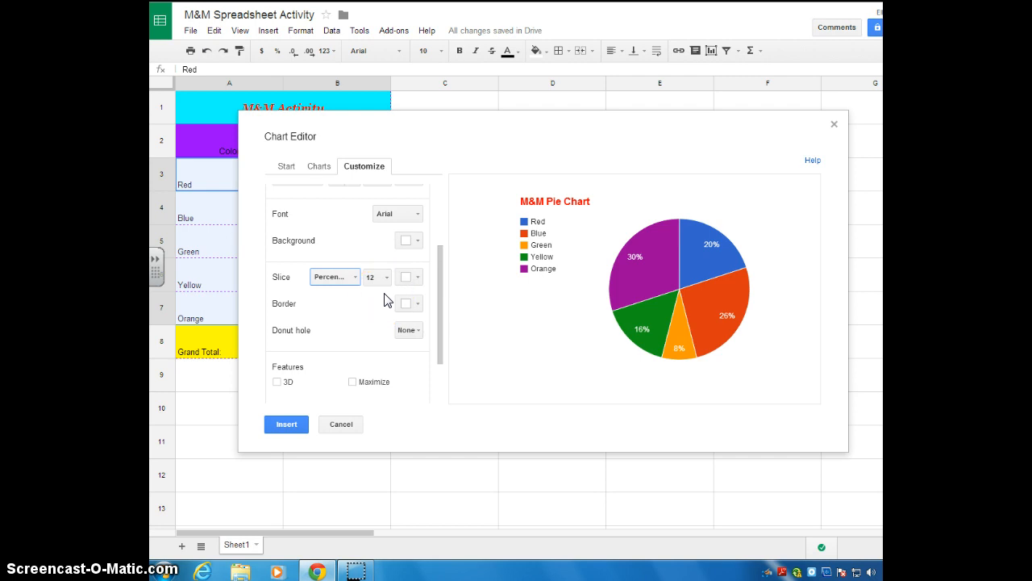
scroll(down, 3)
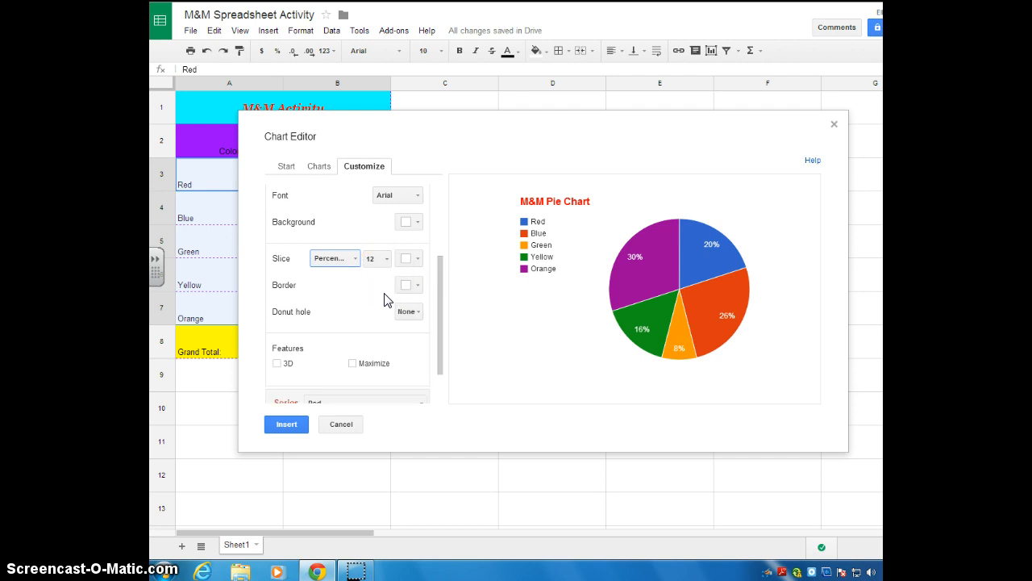
mouse_move(393, 292)
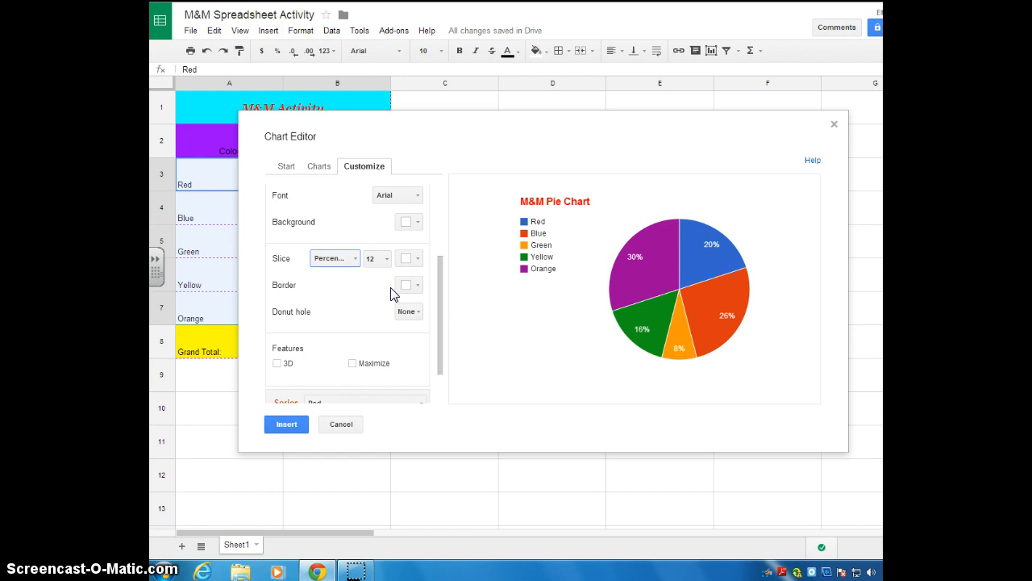
scroll(down, 3)
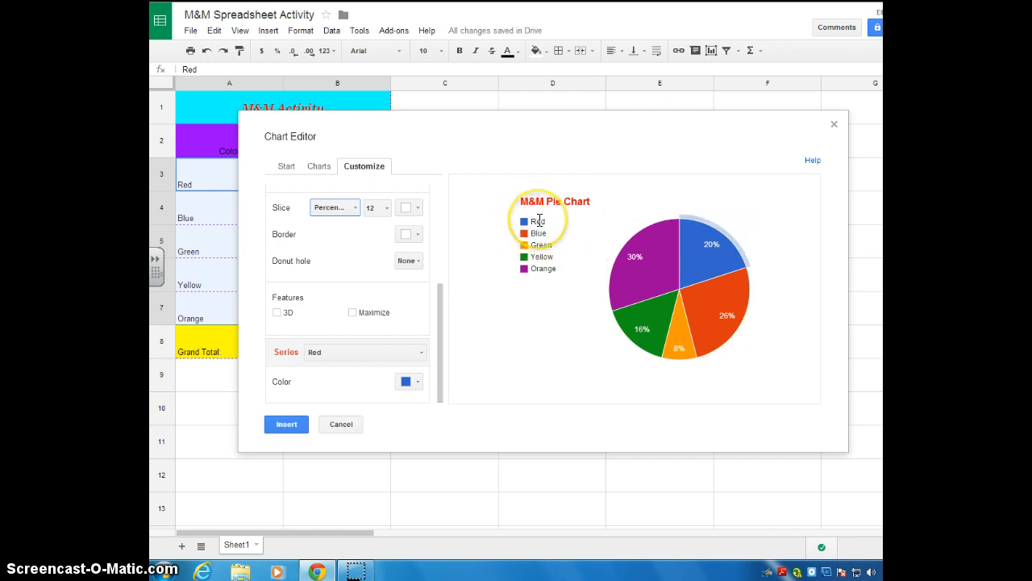
mouse_move(718, 249)
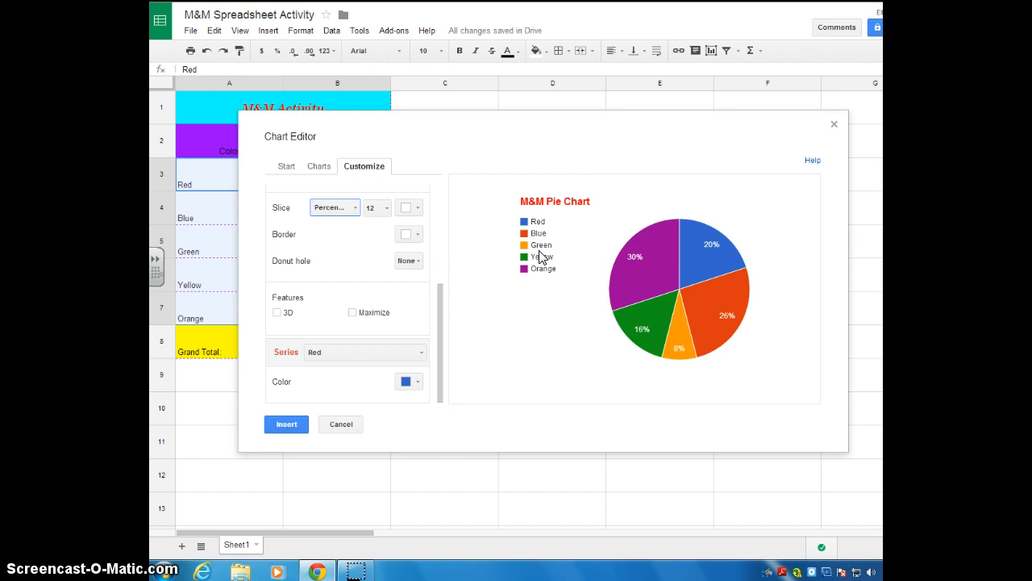
mouse_move(557, 246)
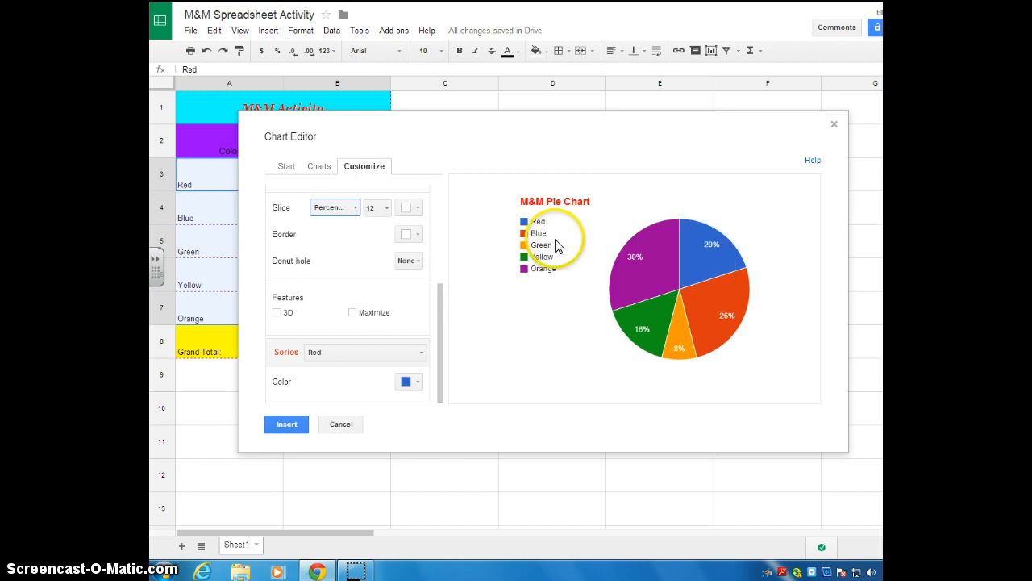
mouse_move(274, 389)
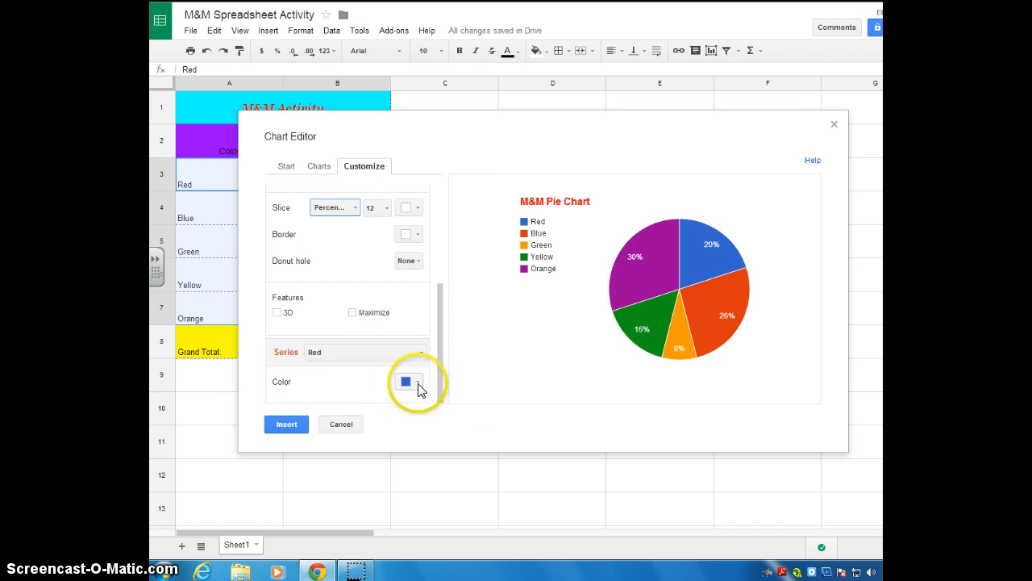
Step: Recolour the Red and Blue slices to red and blue, then select the Green series
click(406, 380)
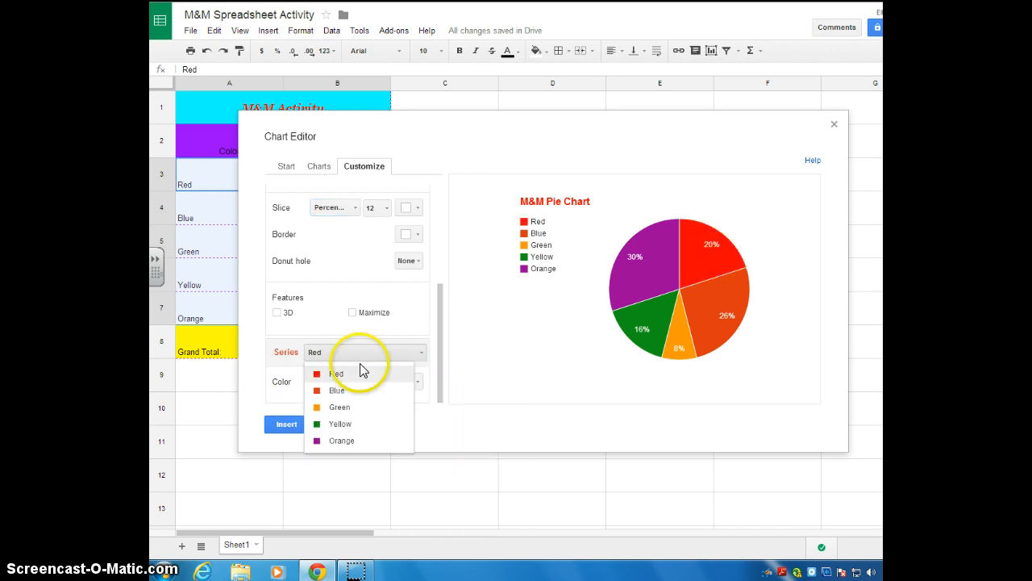
click(337, 390)
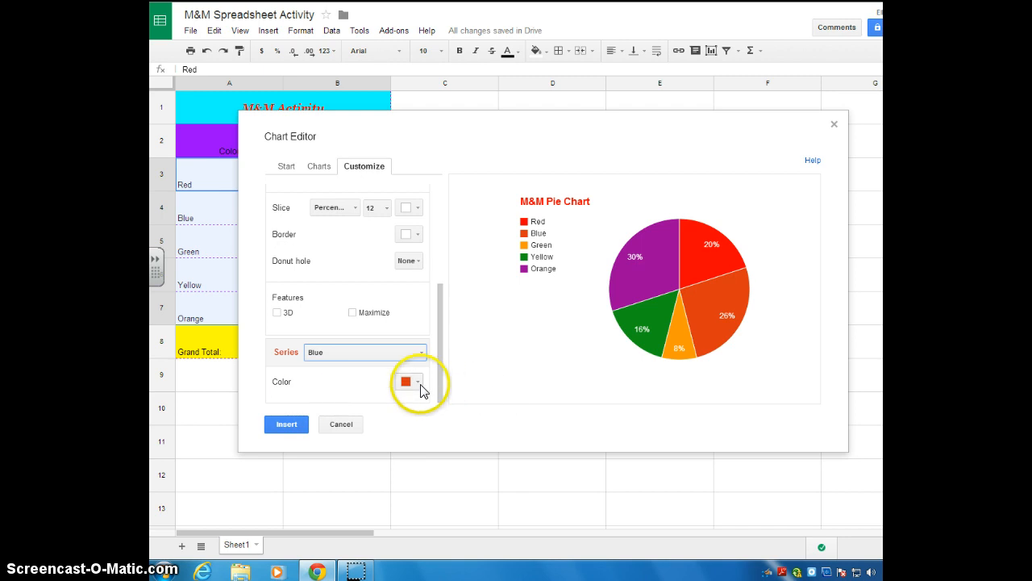
click(405, 380)
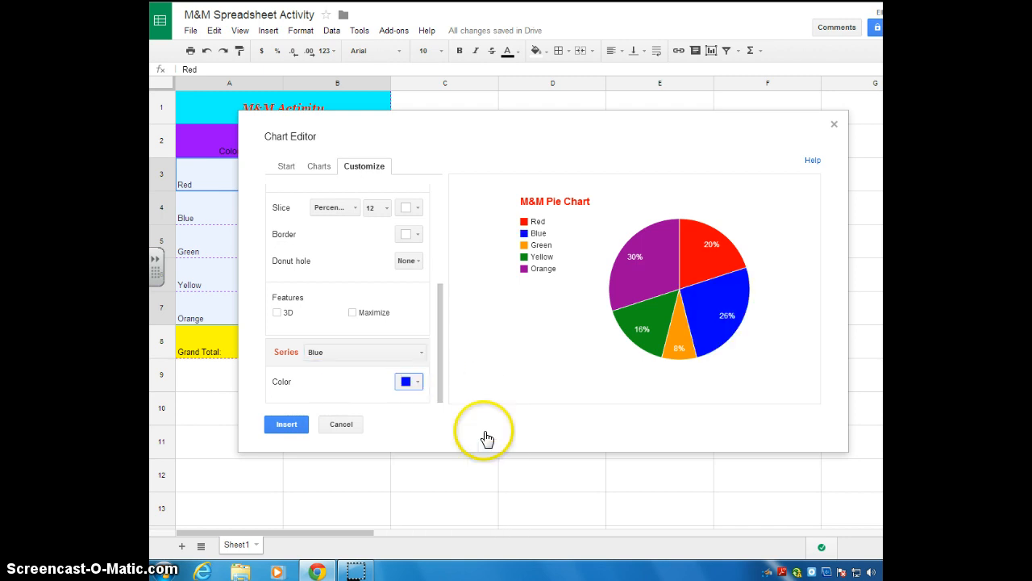
click(364, 352)
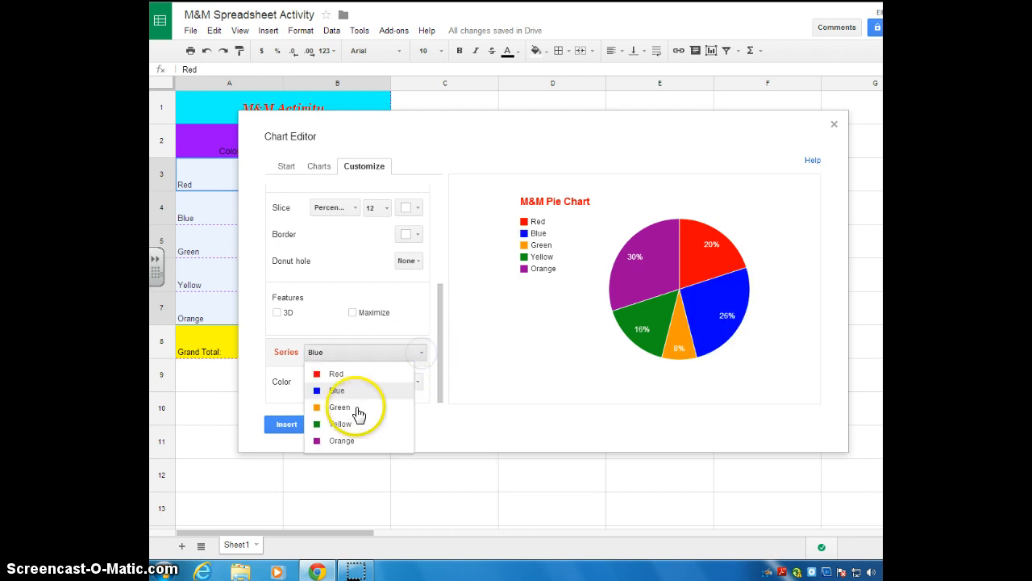
click(340, 407)
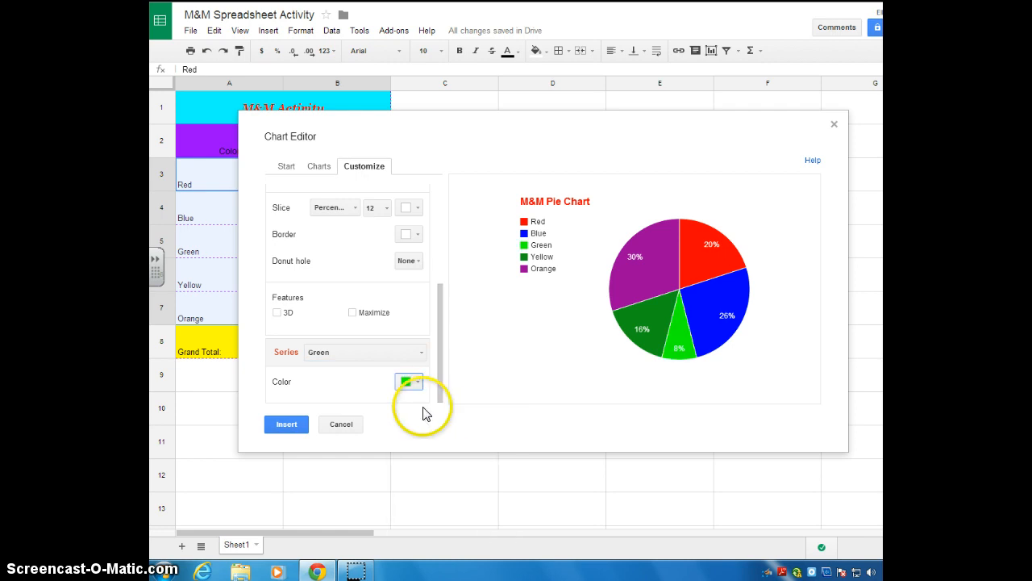
mouse_move(442, 256)
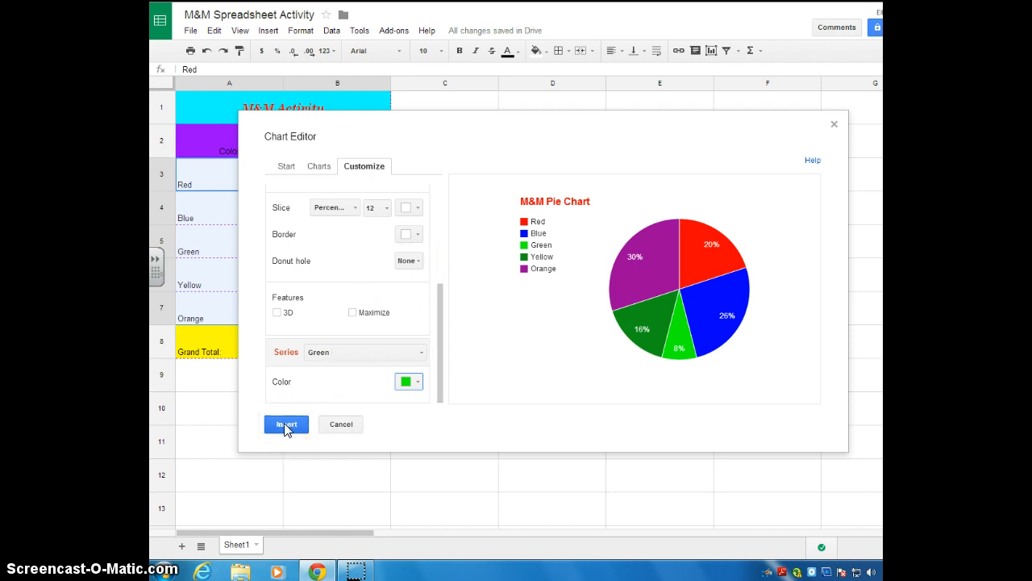
Step: Insert the finished pie chart and drag it to the right of the data table
click(284, 423)
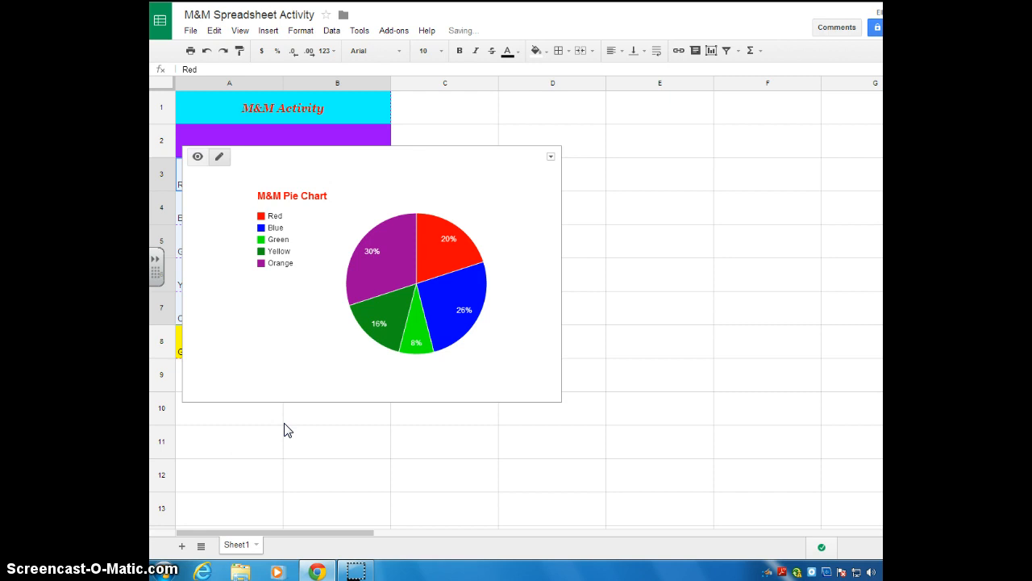
mouse_move(292, 122)
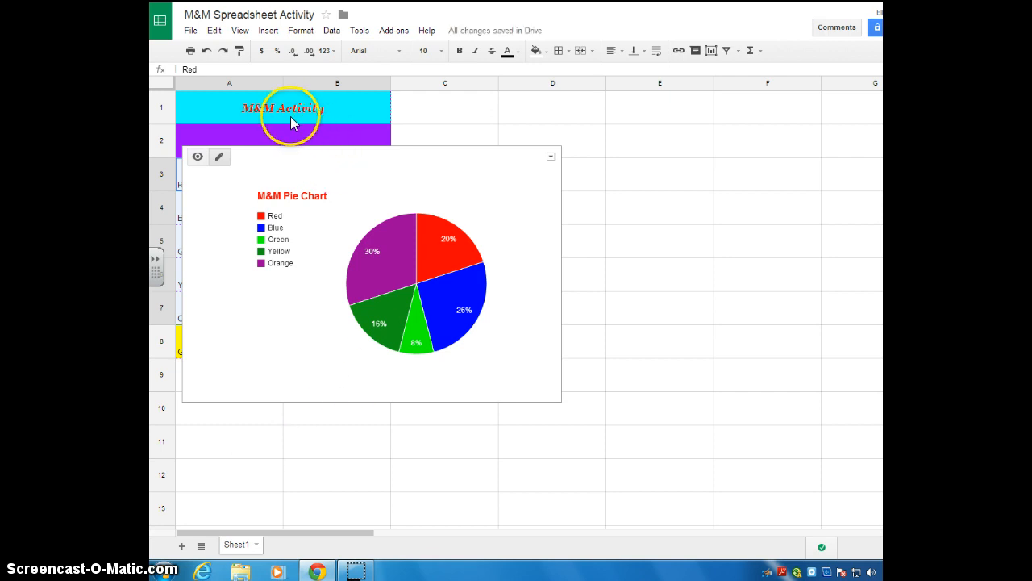
mouse_move(539, 313)
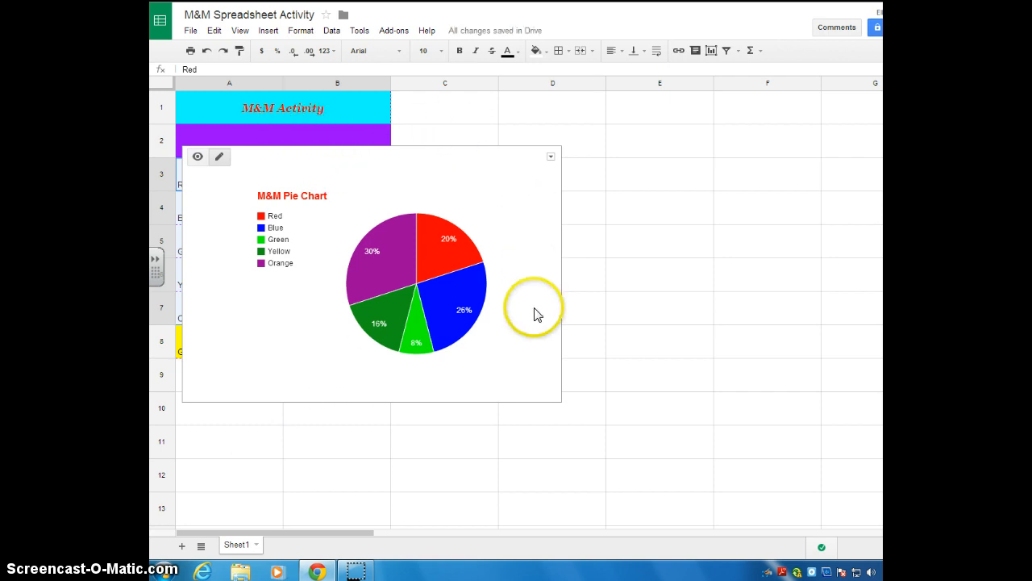
mouse_move(494, 229)
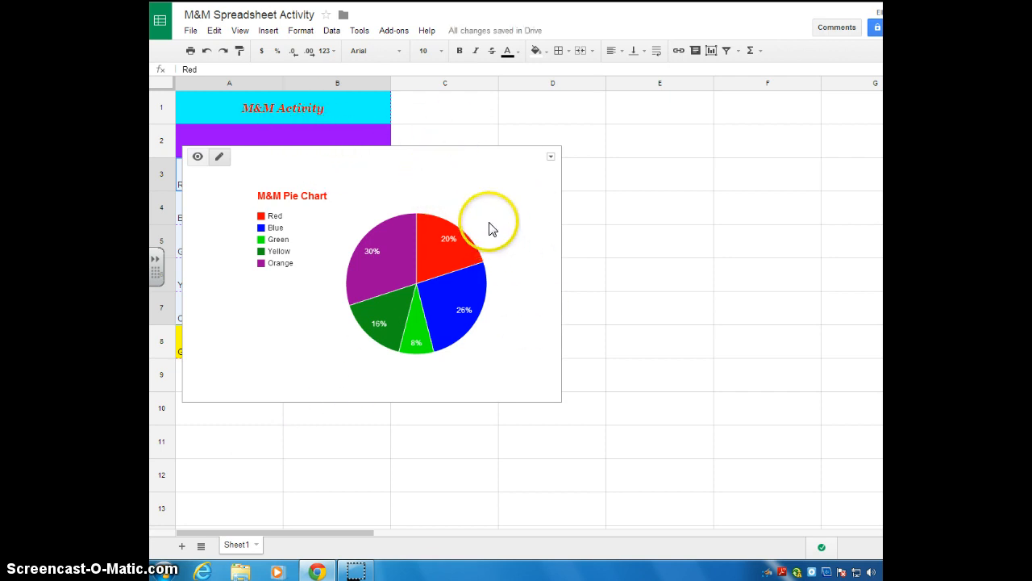
mouse_move(449, 161)
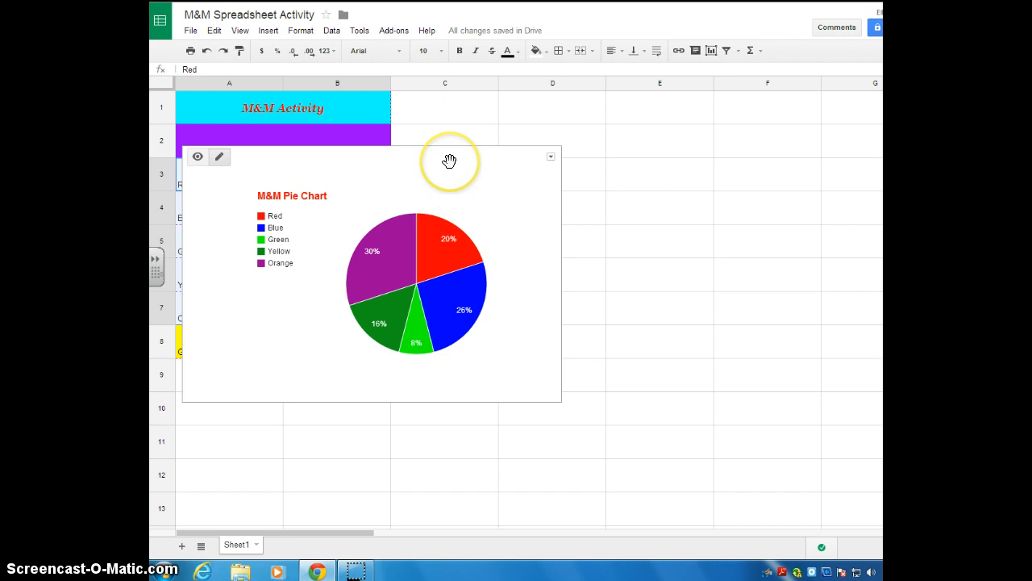
drag(449, 161, 681, 191)
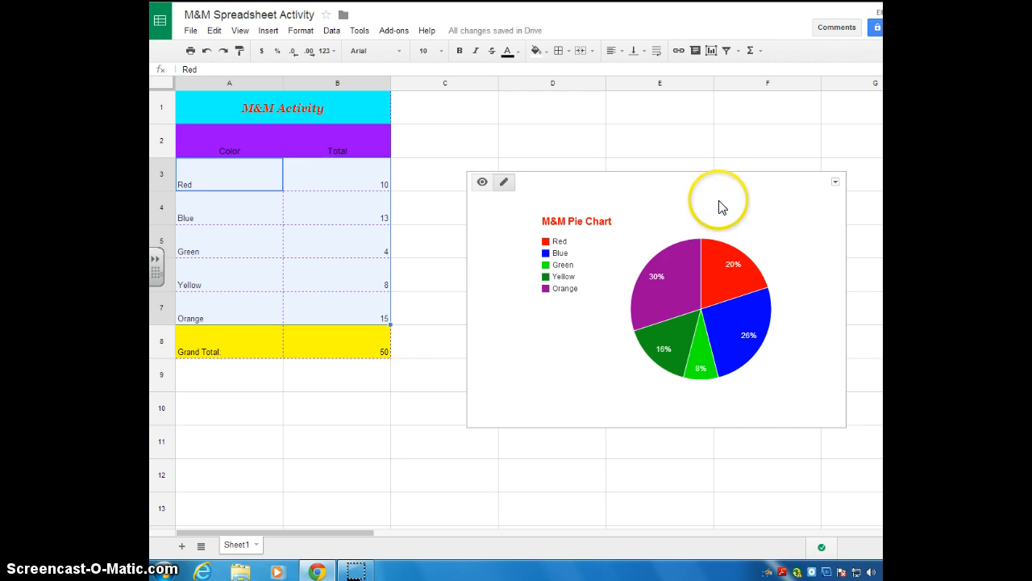
mouse_move(836, 182)
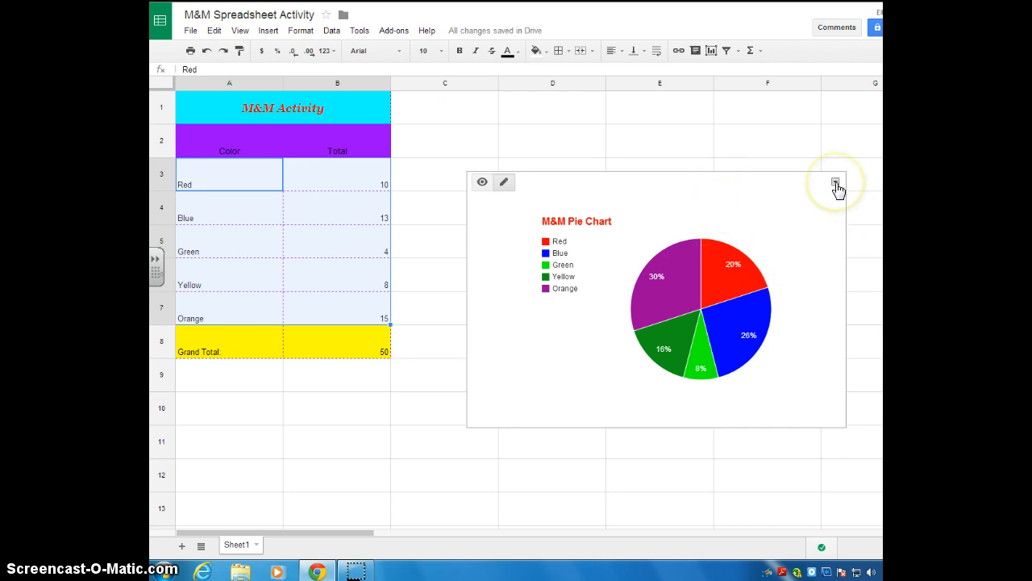
Step: Show the inserted chart's options menu (Advanced edit, Delete chart, etc.)
click(836, 181)
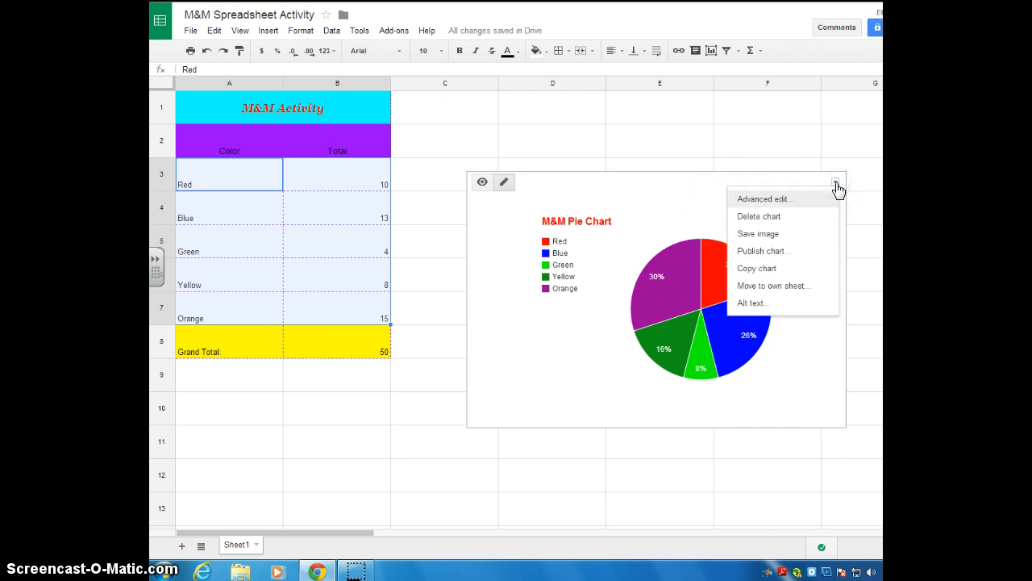
mouse_move(784, 204)
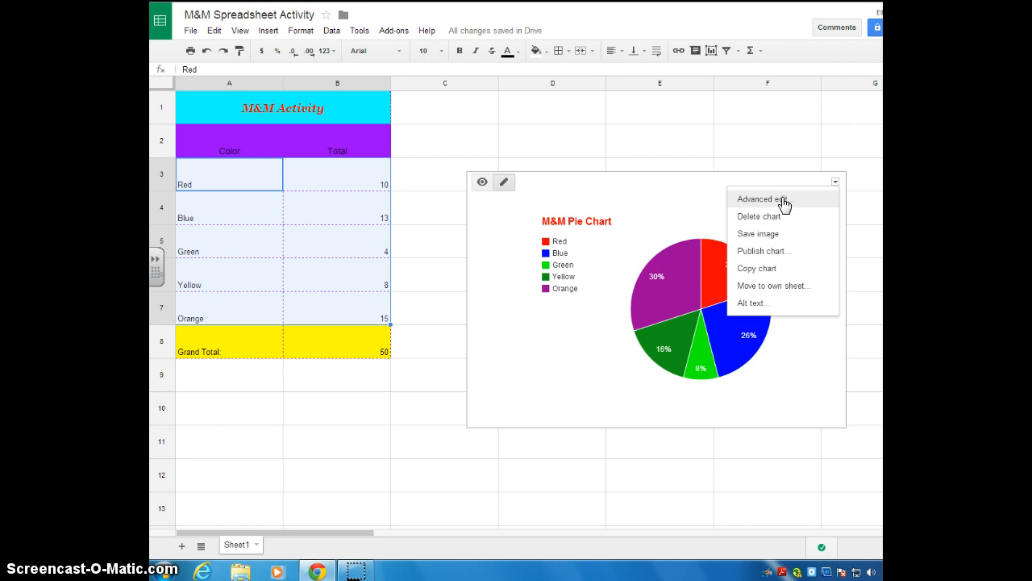
mouse_move(774, 217)
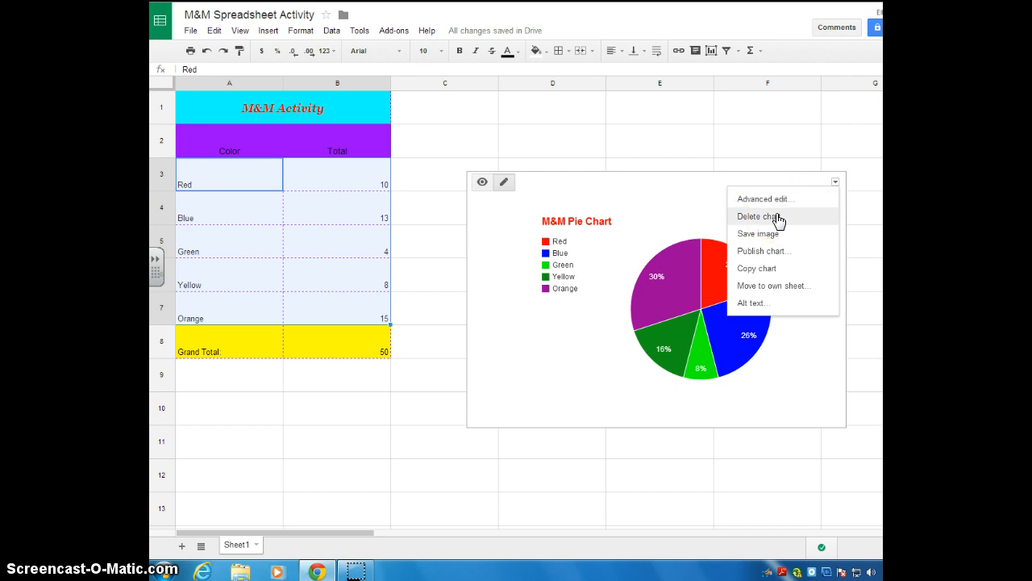
mouse_move(471, 341)
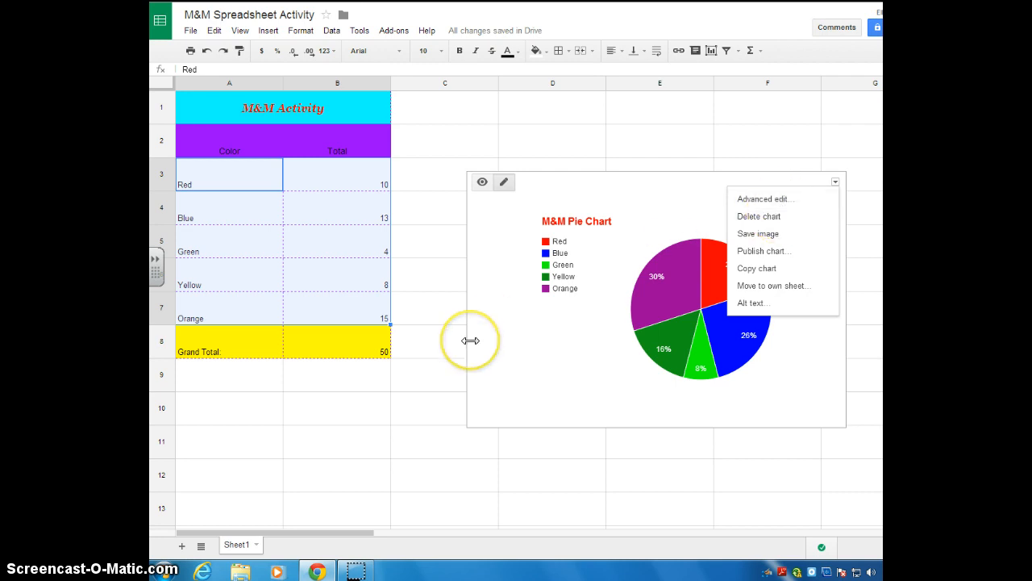